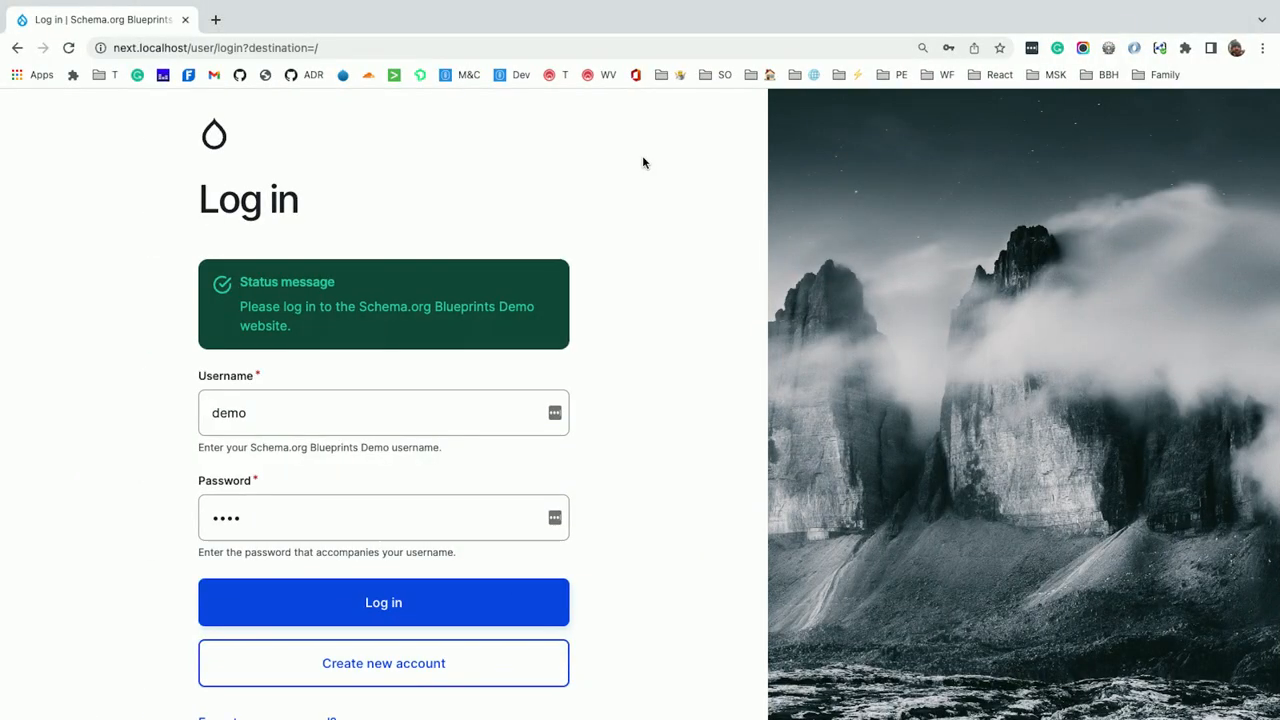
Log in as the demo user and dismiss Chrome's saved-passwords warning
{"action": "left_click", "coordinate": [383, 602]}
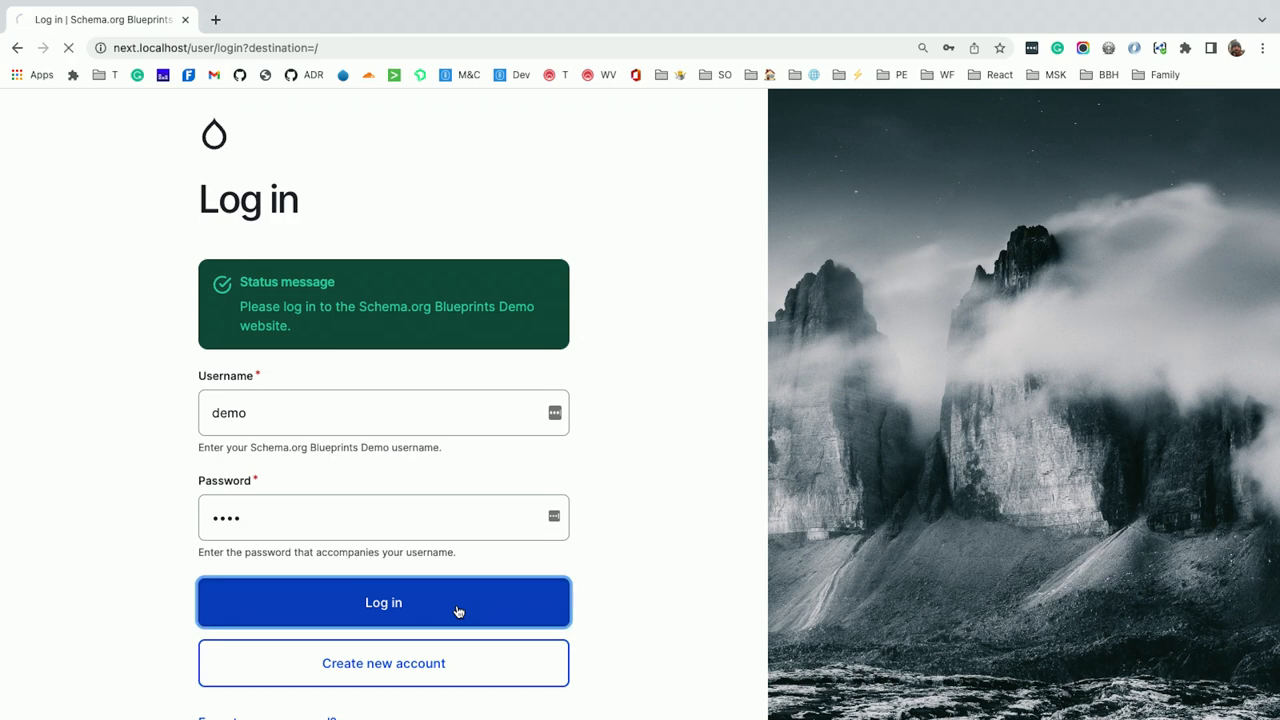
{"action": "left_click", "coordinate": [383, 602]}
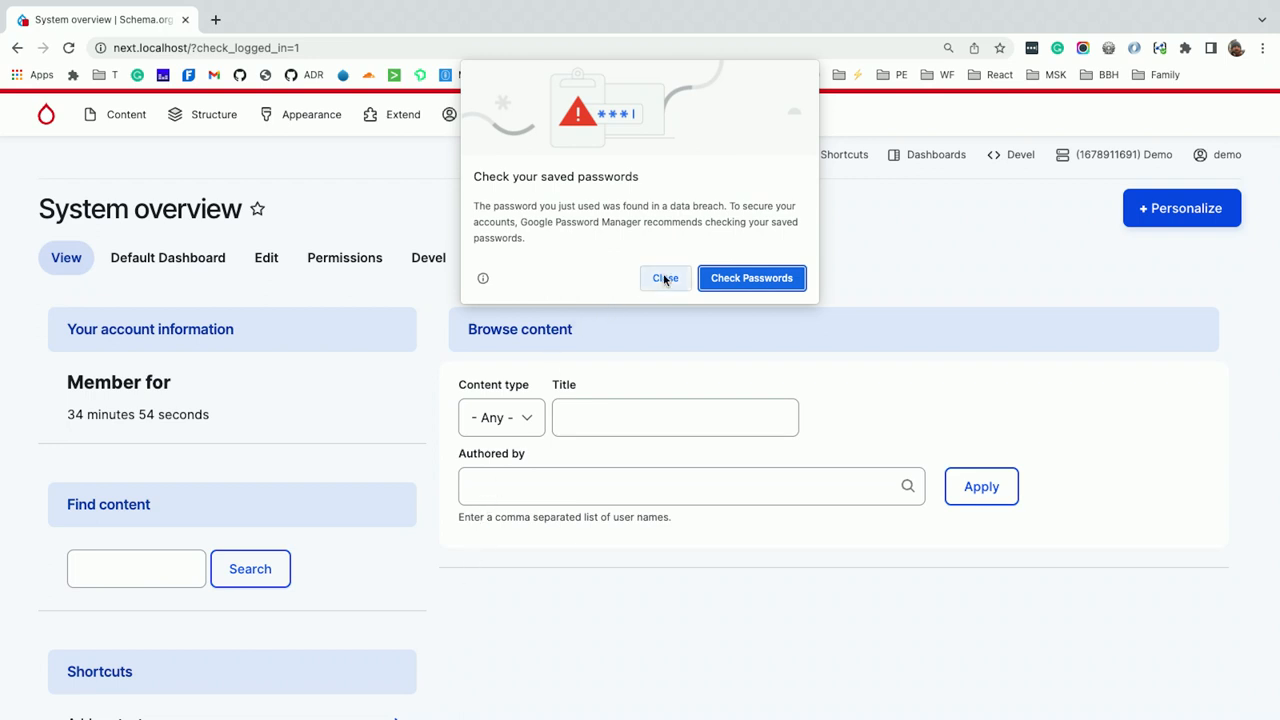
{"action": "left_click", "coordinate": [665, 278]}
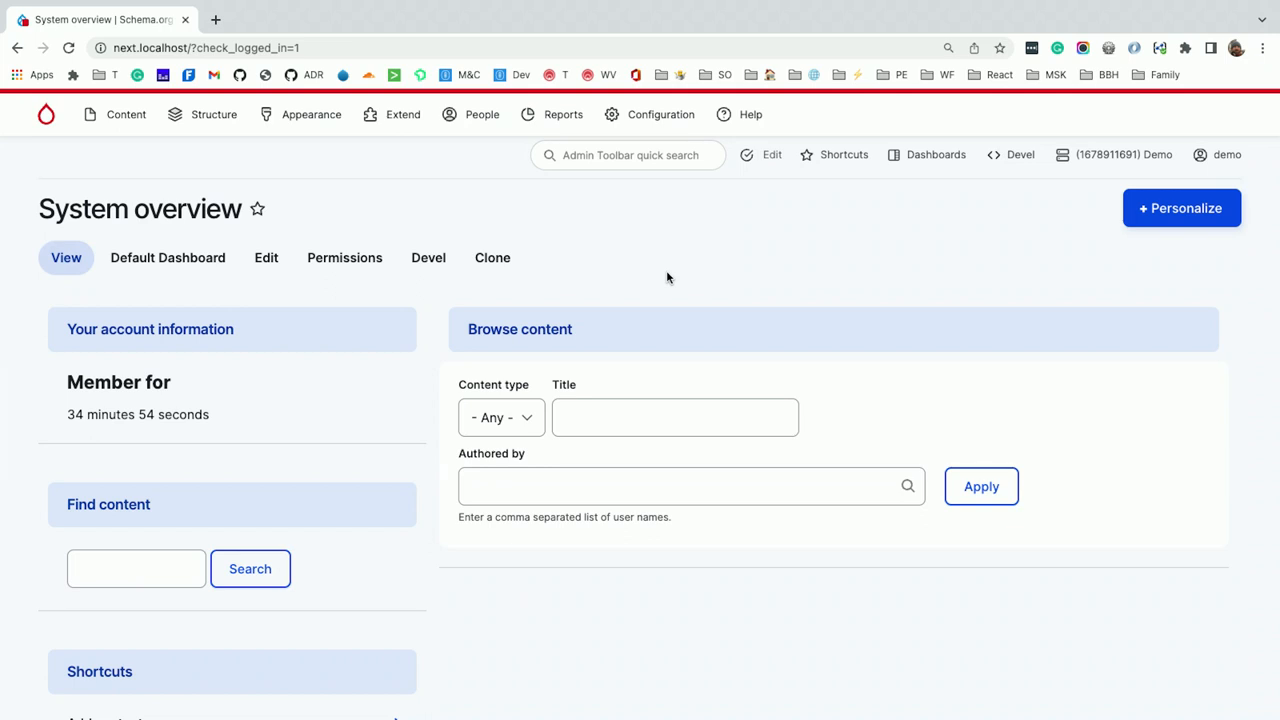
Reach the Schema.org Types report via Reports > About Schema.org
{"action": "left_click", "coordinate": [563, 114]}
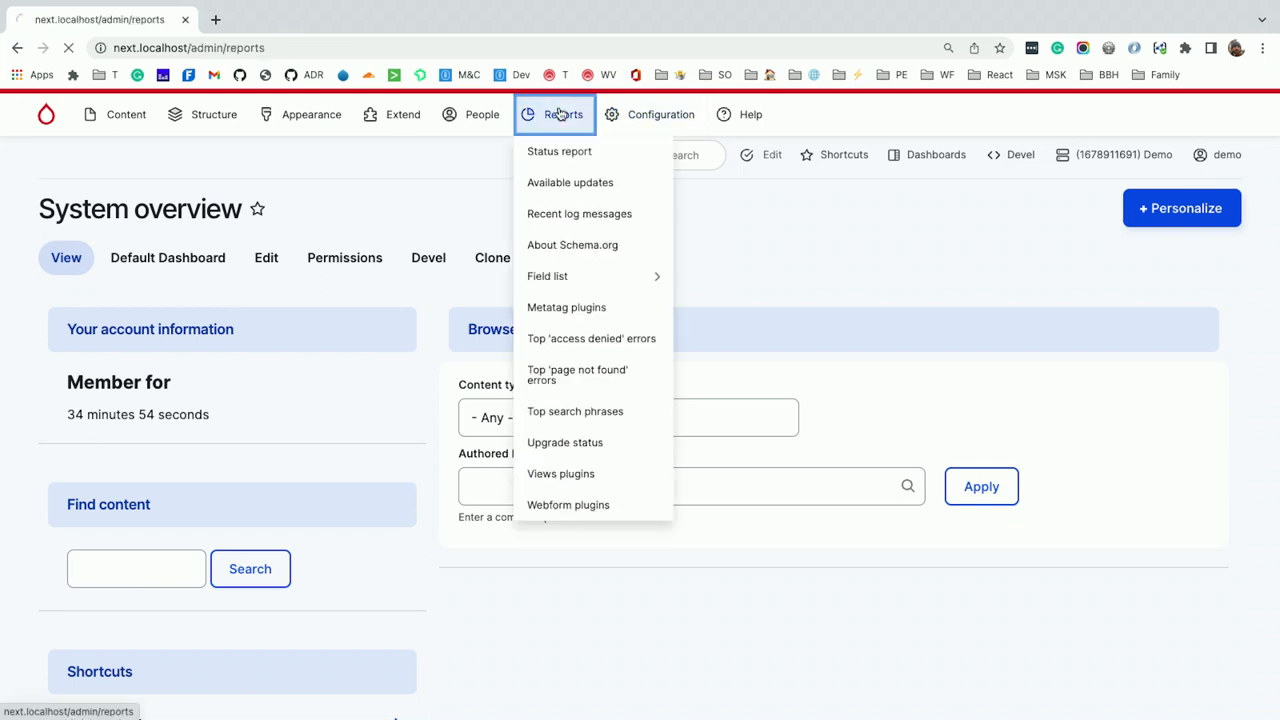
{"action": "left_click", "coordinate": [563, 114]}
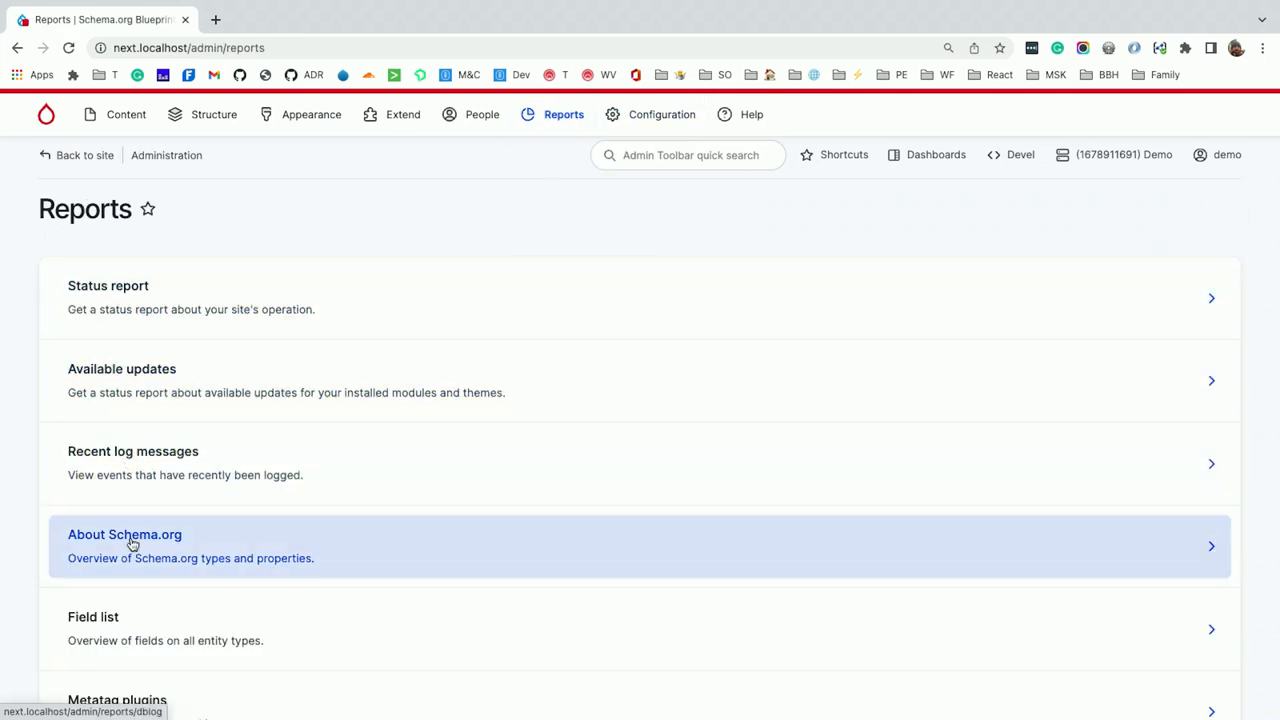
{"action": "left_click", "coordinate": [124, 534]}
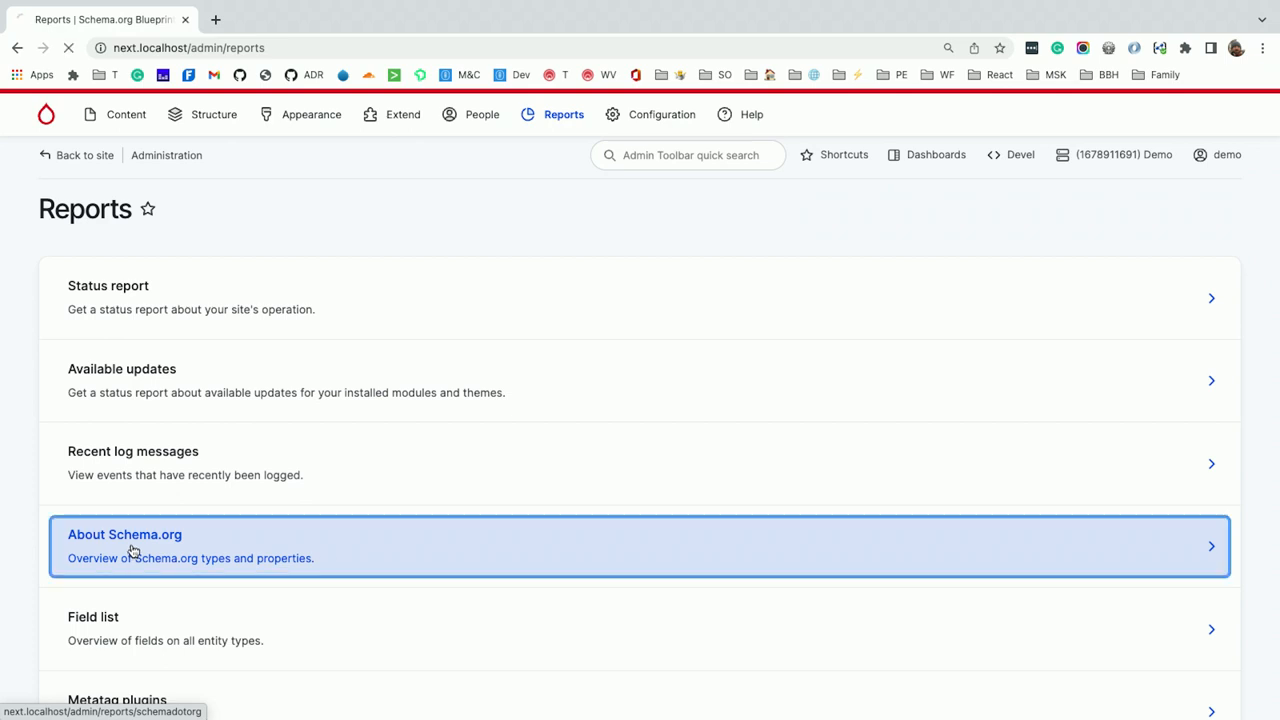
{"action": "left_click", "coordinate": [124, 534]}
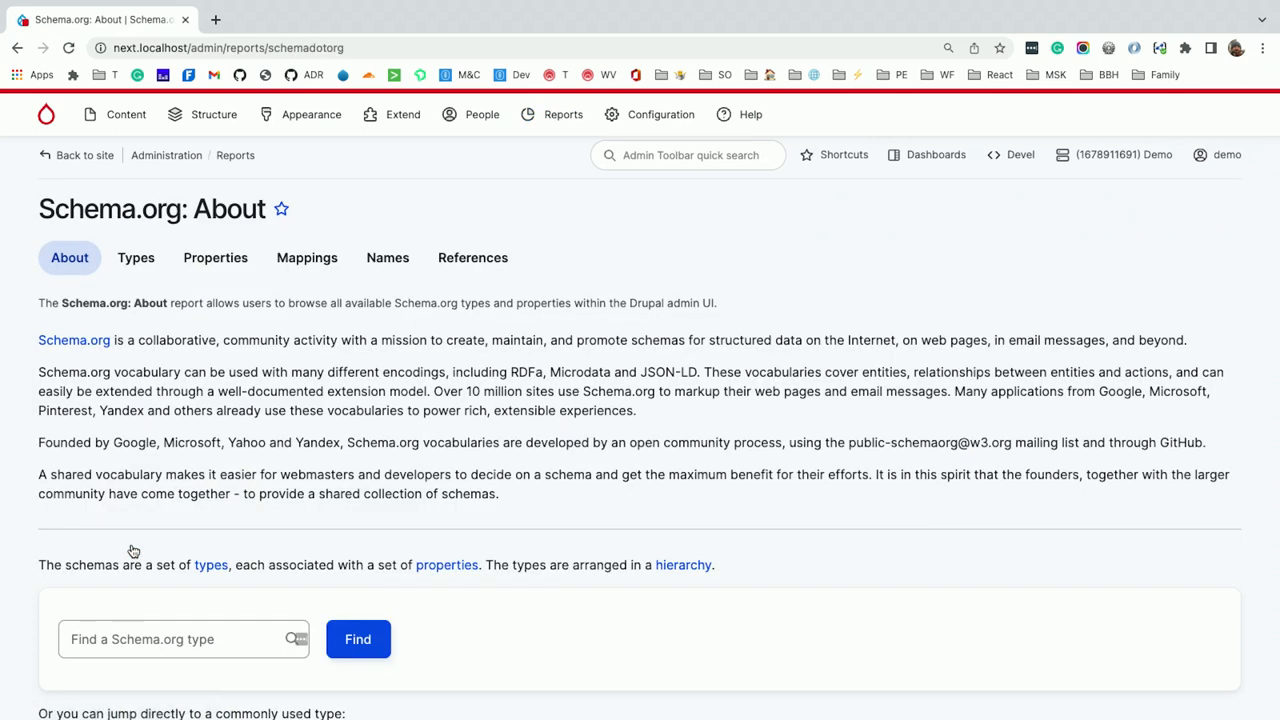
{"action": "scroll", "scroll_direction": "down", "scroll_amount": 3}
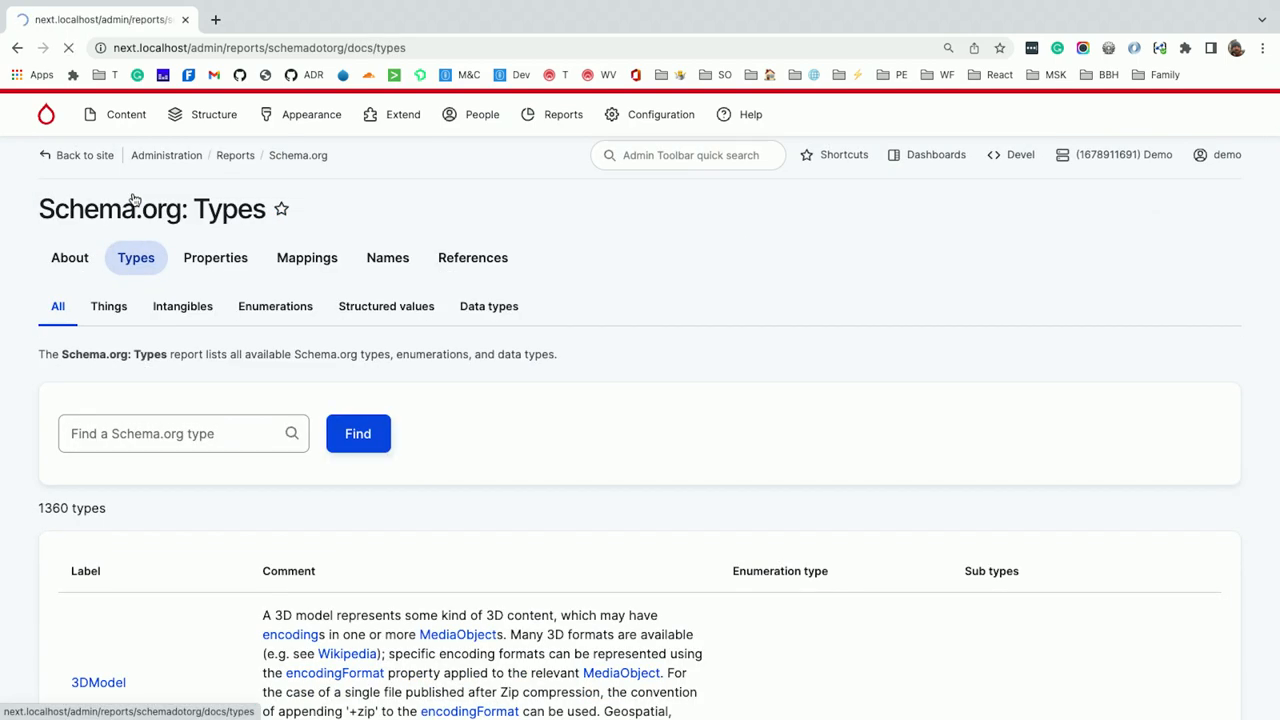
Search 'Event' in the Find a Schema.org type field and open its detail page
{"action": "left_click", "coordinate": [183, 433]}
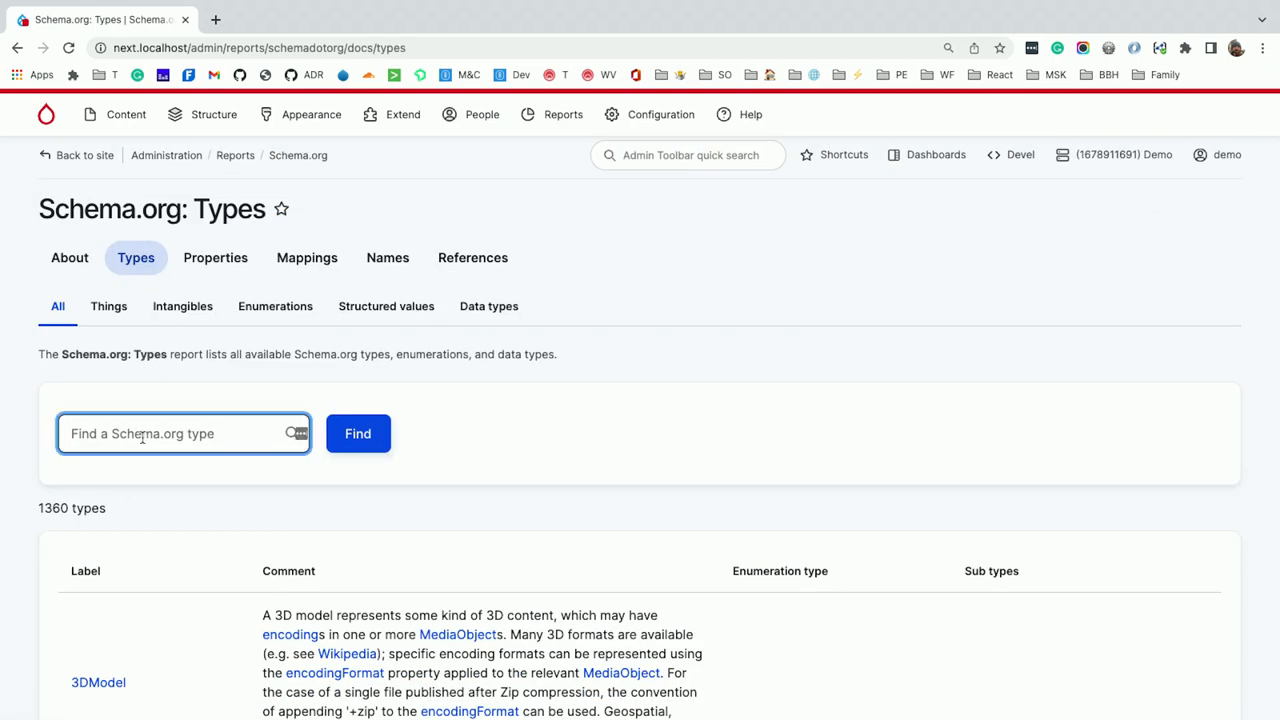
{"action": "type", "text": "Event"}
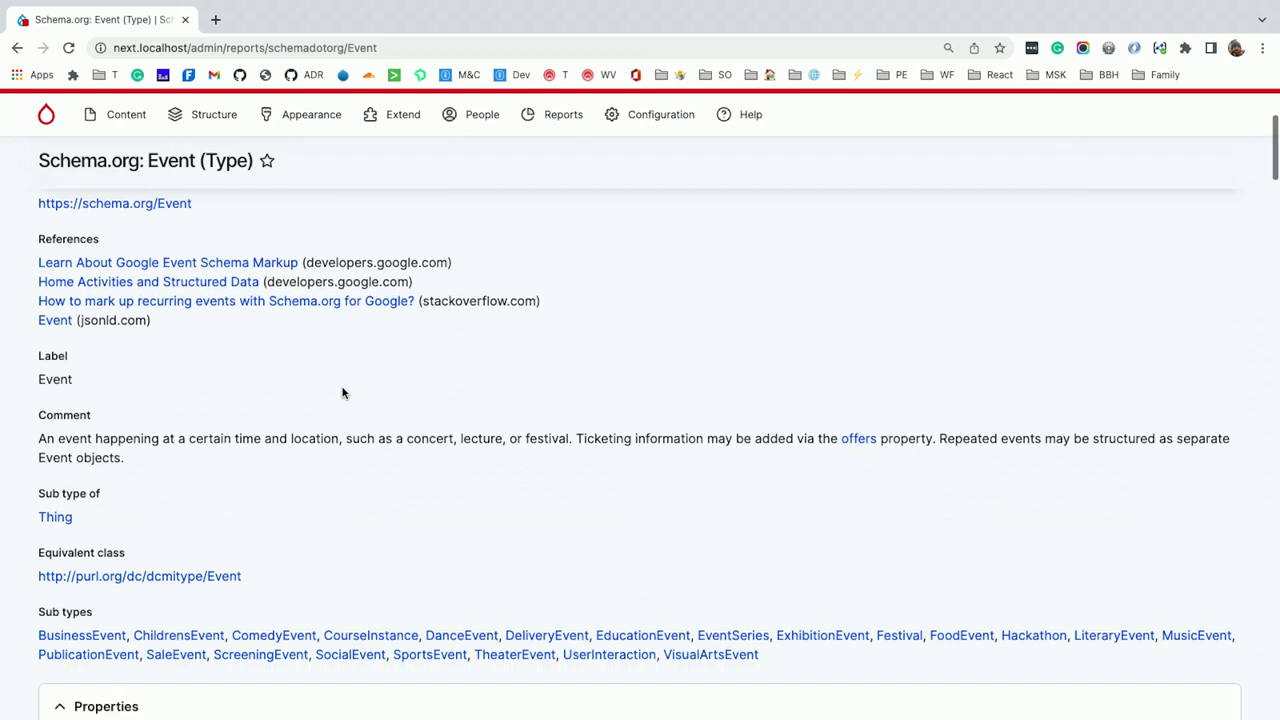
{"action": "scroll", "scroll_direction": "down", "scroll_amount": 3}
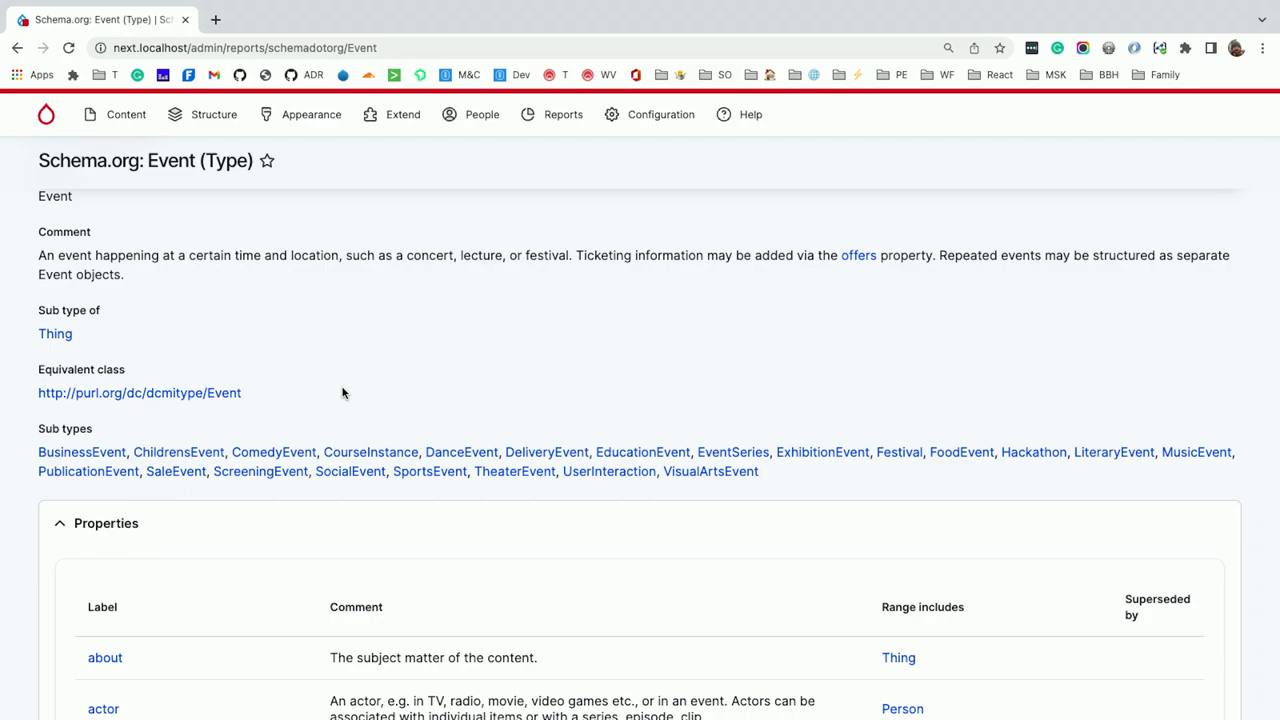
{"action": "scroll", "scroll_direction": "down", "scroll_amount": 3}
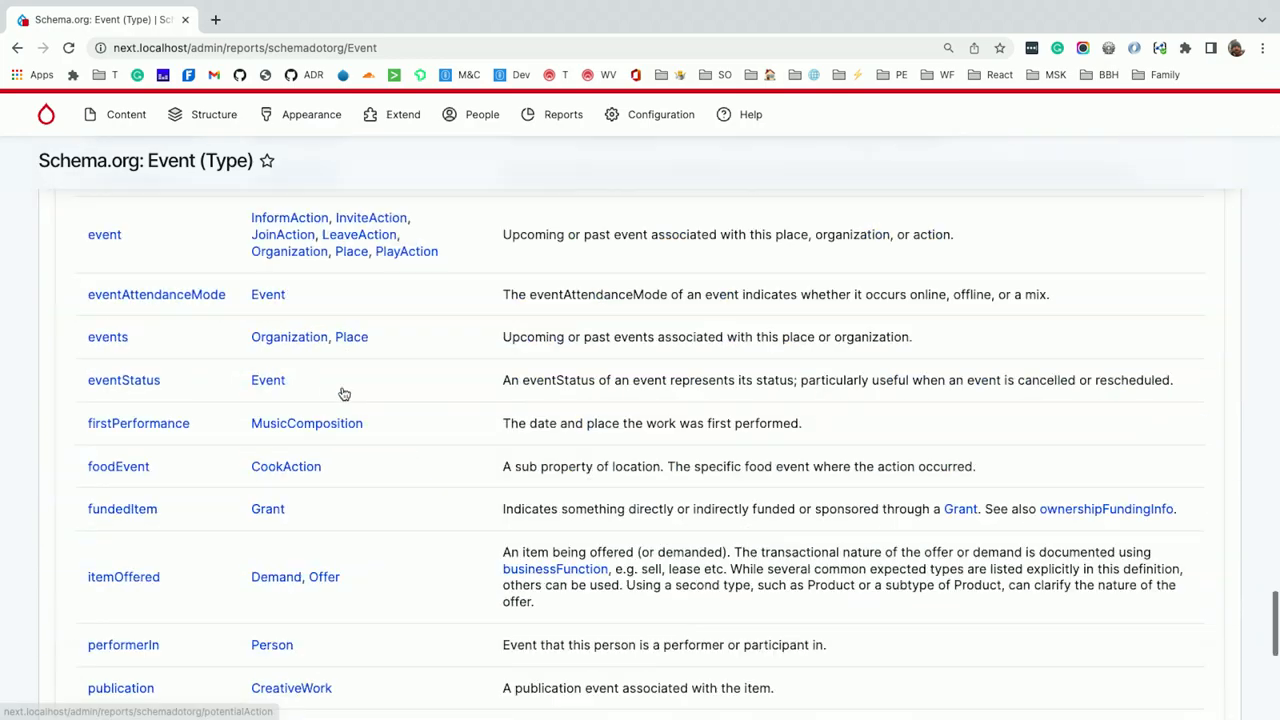
{"action": "scroll", "scroll_direction": "down", "scroll_amount": 3}
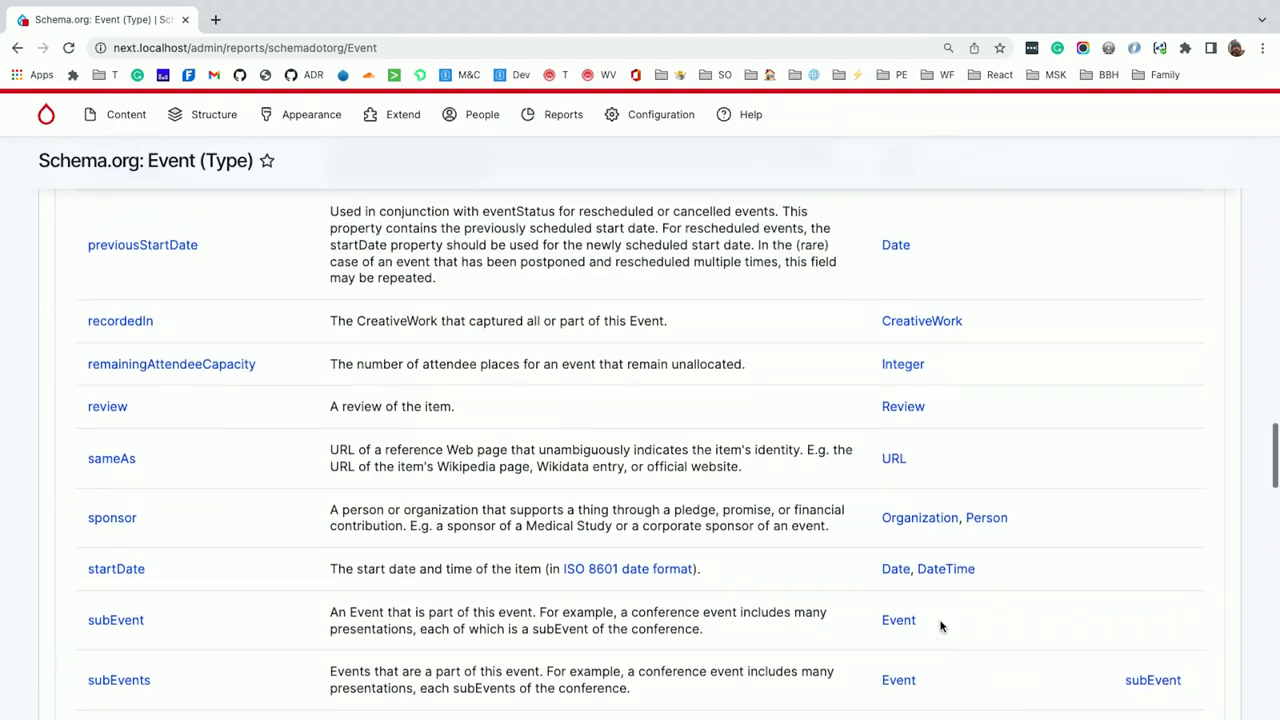
{"action": "right_click", "coordinate": [940, 620]}
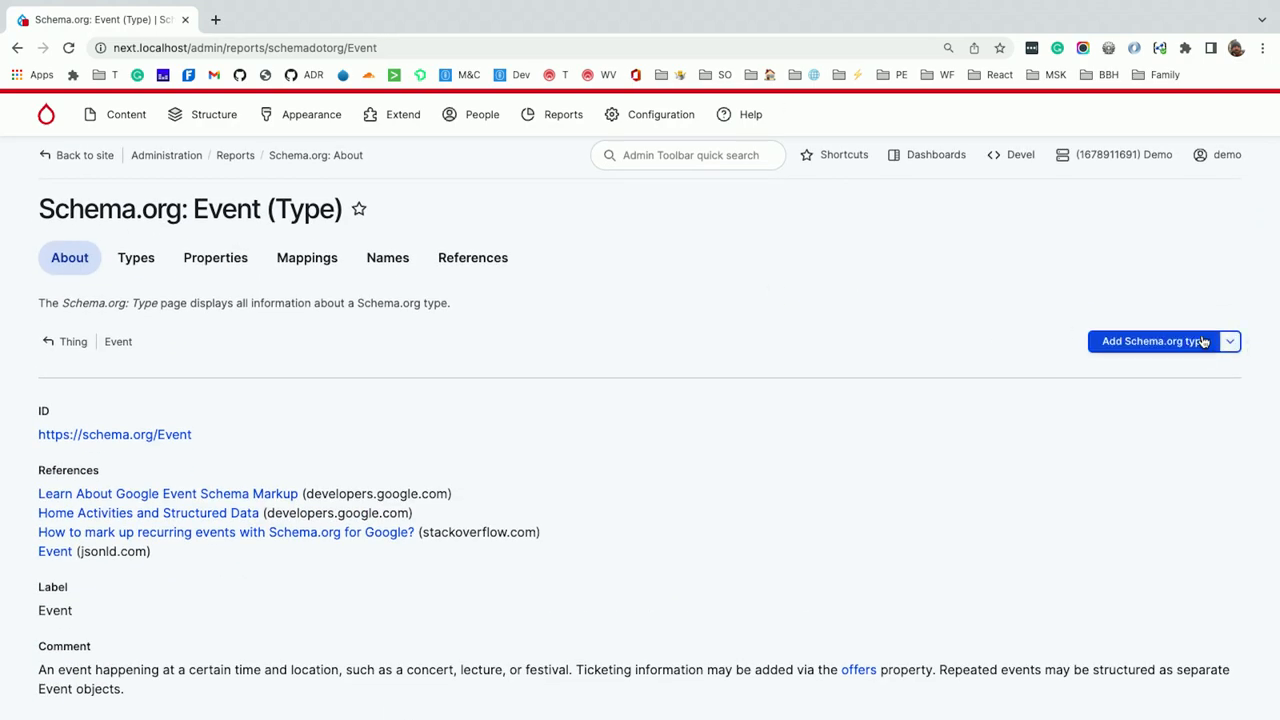
Start a new Schema.org content type from Content types and pick Event under Quick Start
{"action": "left_click", "coordinate": [1150, 341]}
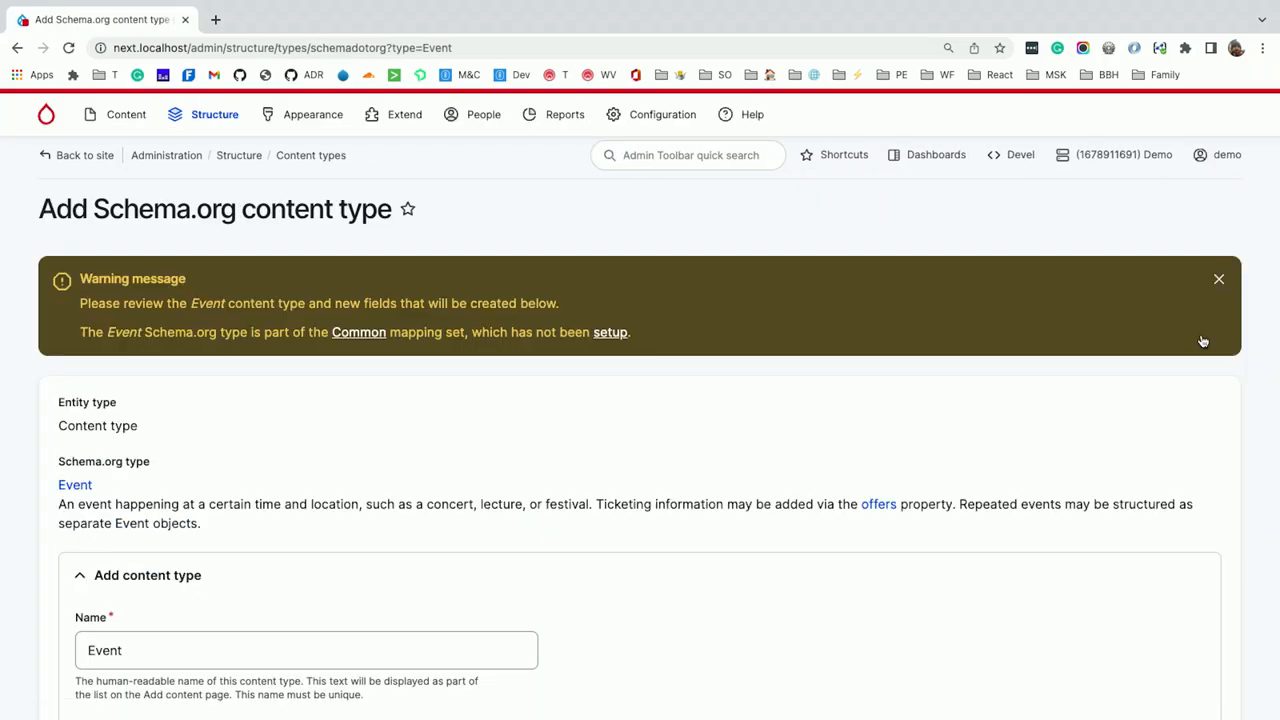
{"action": "mouse_move", "coordinate": [312, 173]}
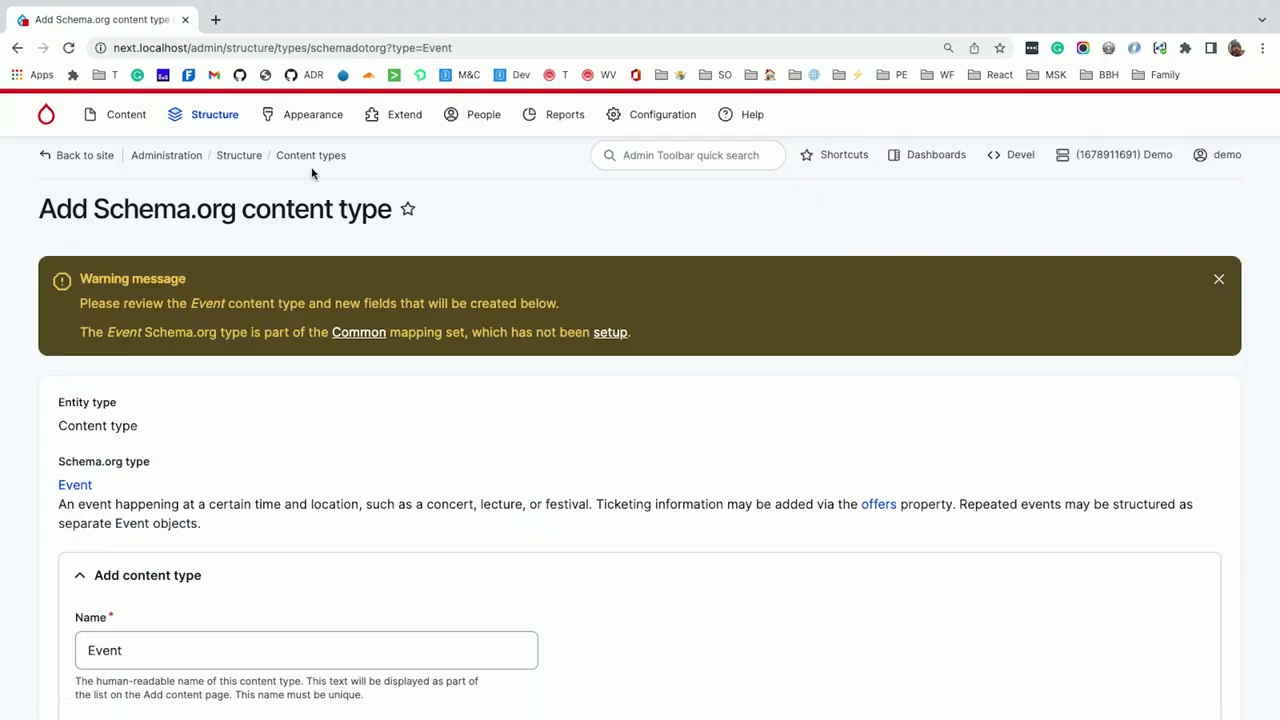
{"action": "left_click", "coordinate": [310, 155]}
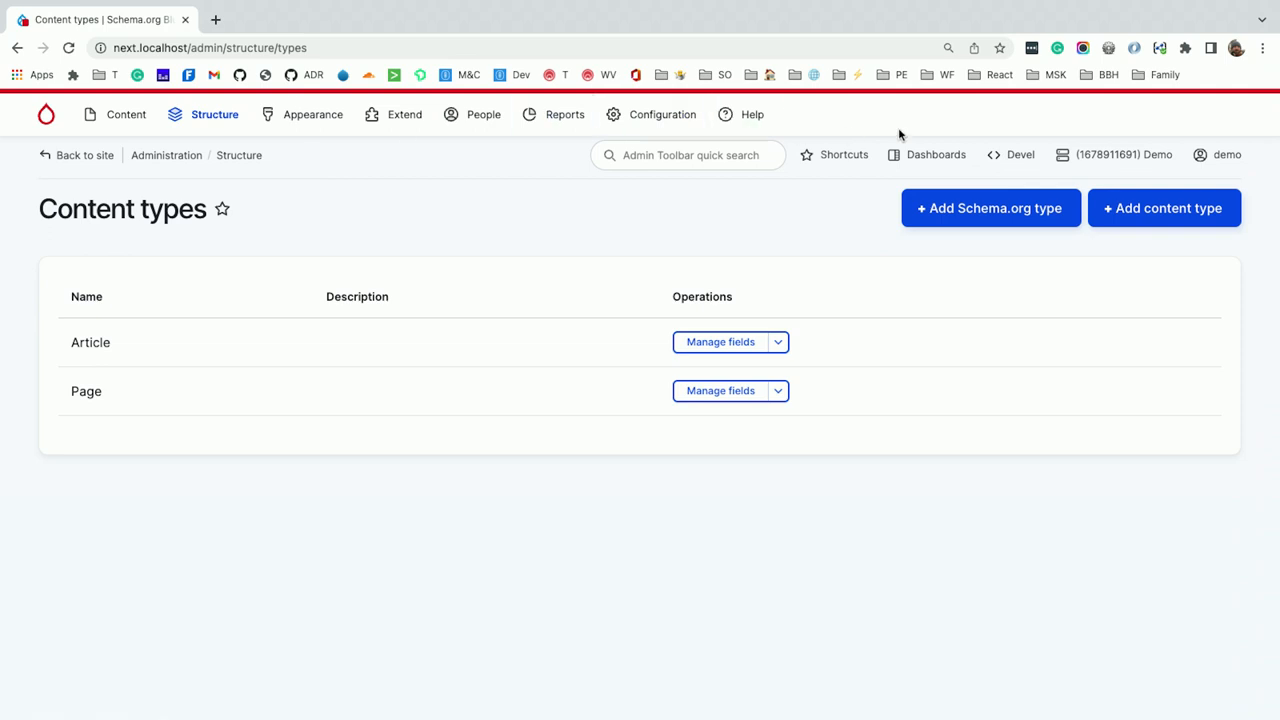
{"action": "left_click", "coordinate": [990, 208]}
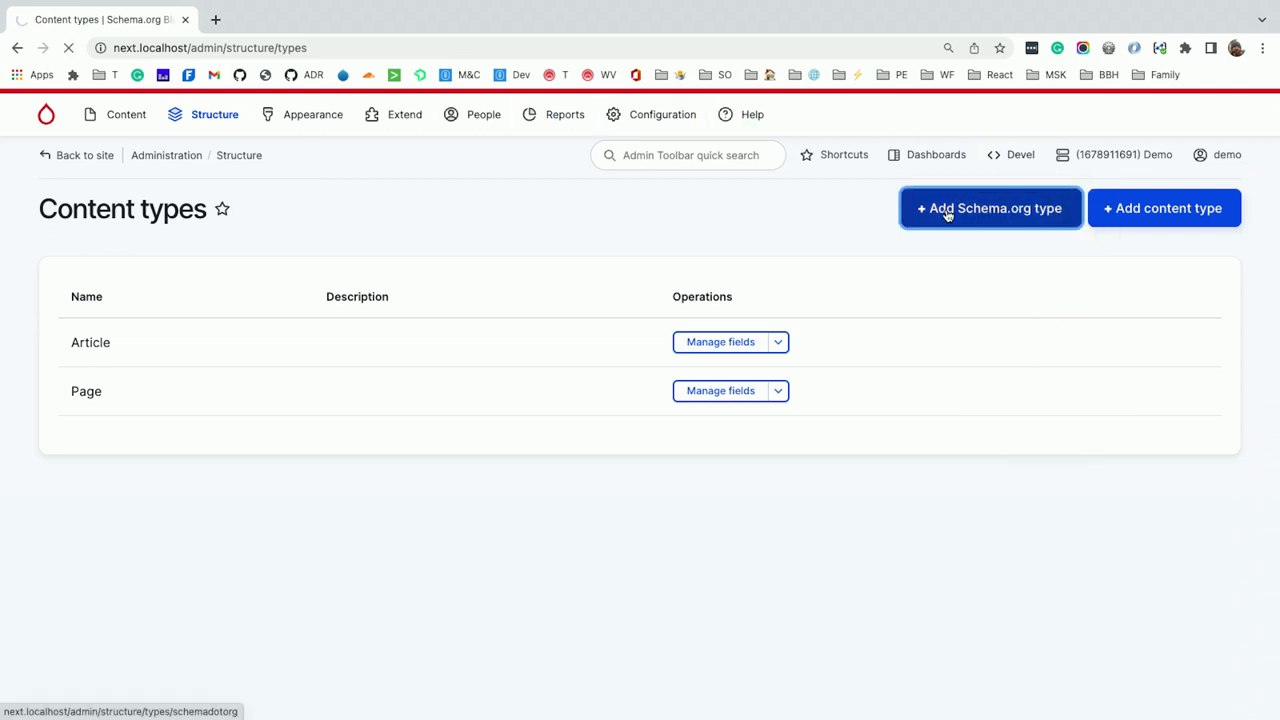
{"action": "left_click", "coordinate": [990, 208]}
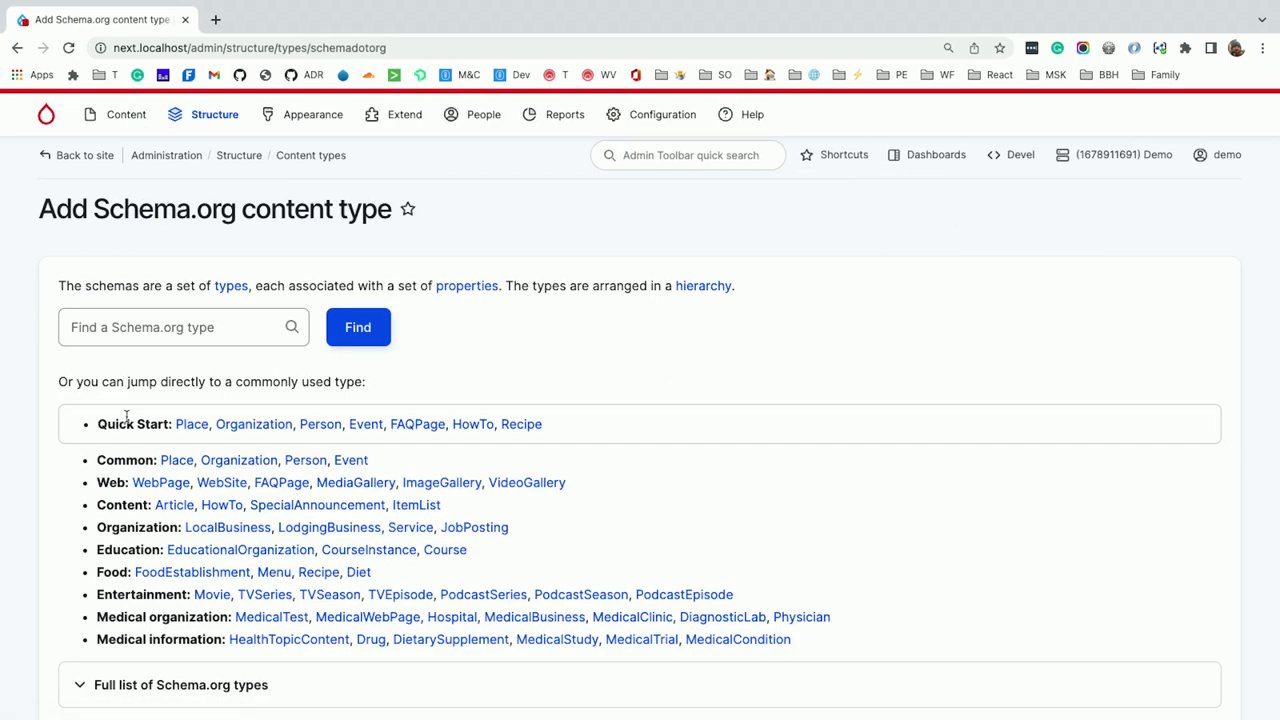
{"action": "mouse_move", "coordinate": [375, 424]}
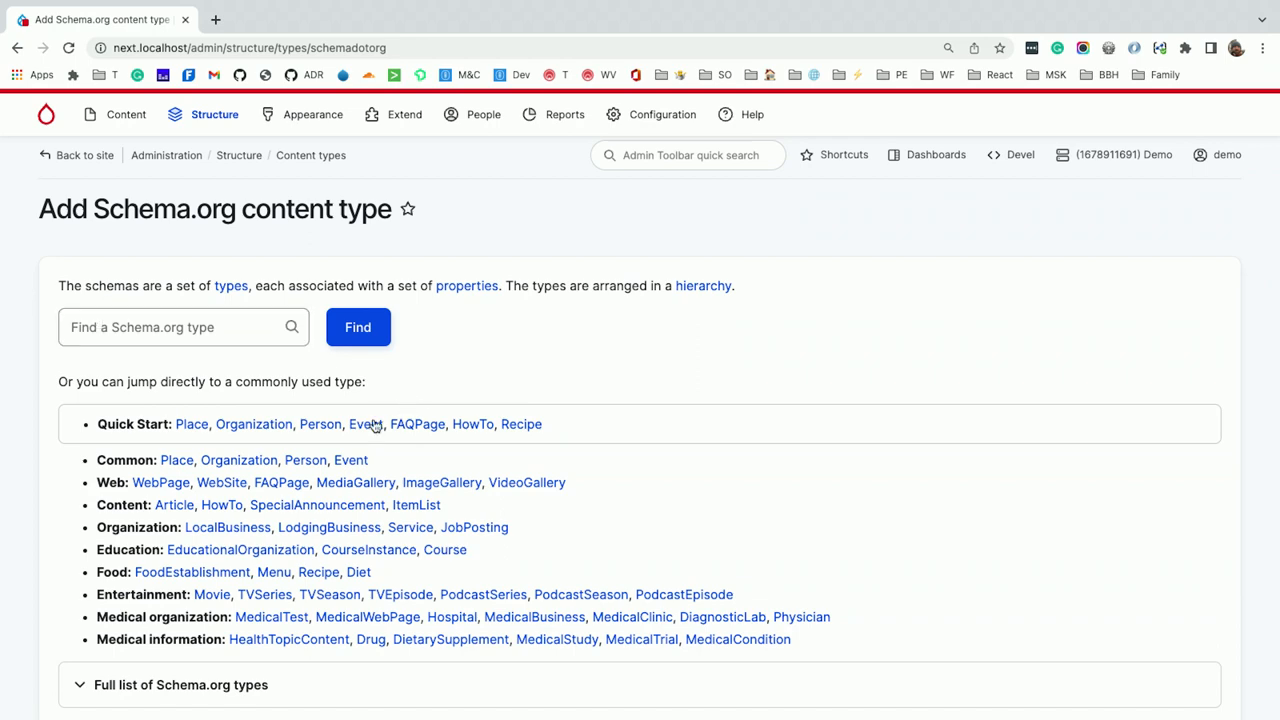
{"action": "left_click", "coordinate": [366, 424]}
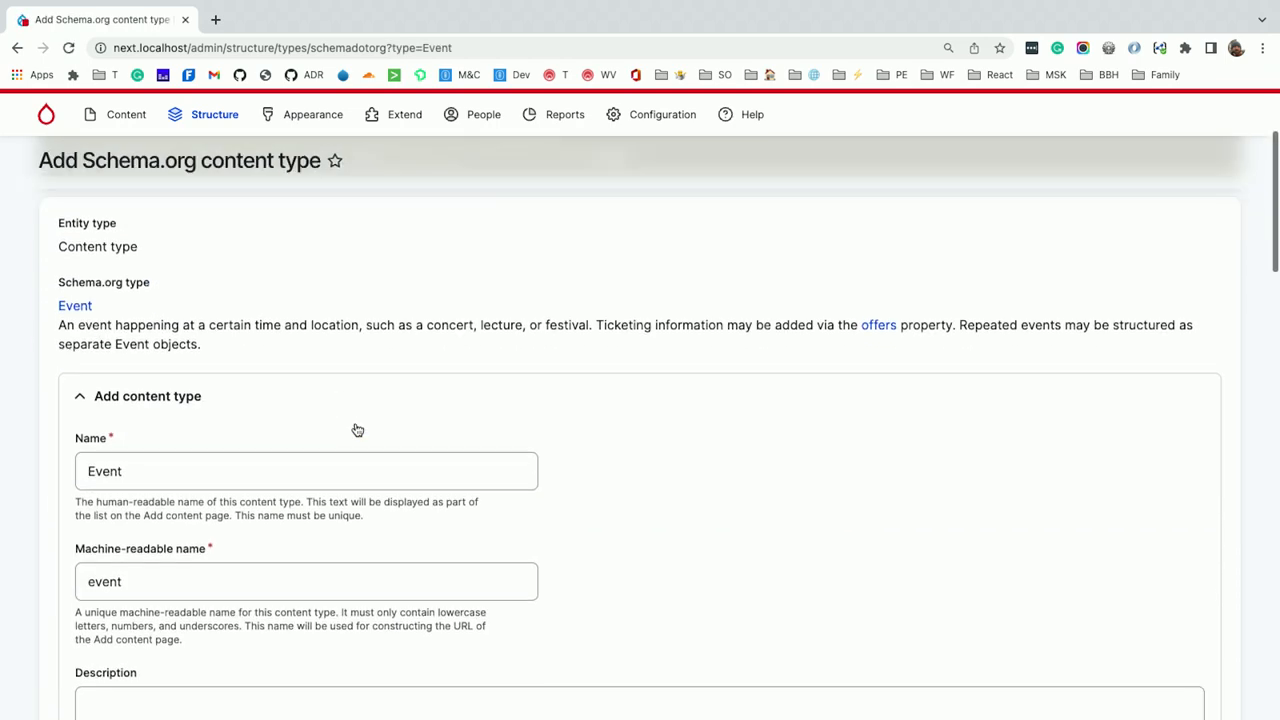
Review the Event form's name, machine name 'event' and enabled Schema.org subtyping toggle
{"action": "scroll", "scroll_direction": "down", "scroll_amount": 3}
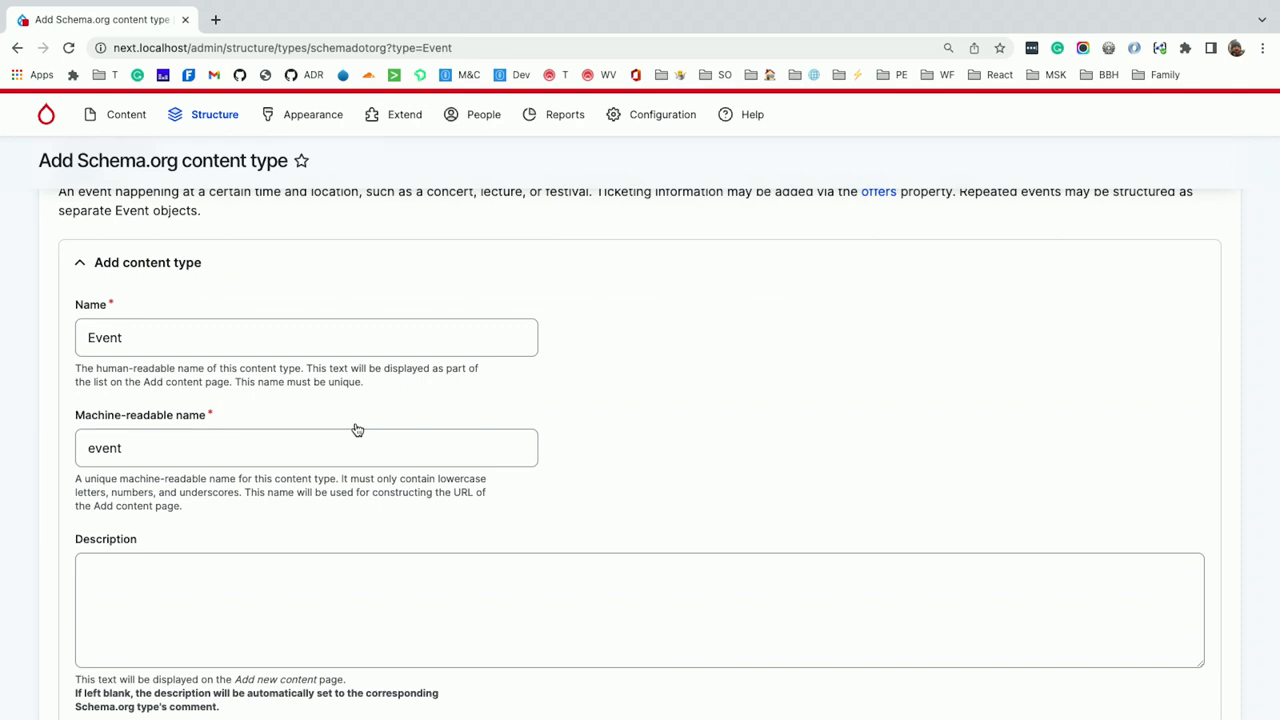
{"action": "left_click", "coordinate": [246, 337]}
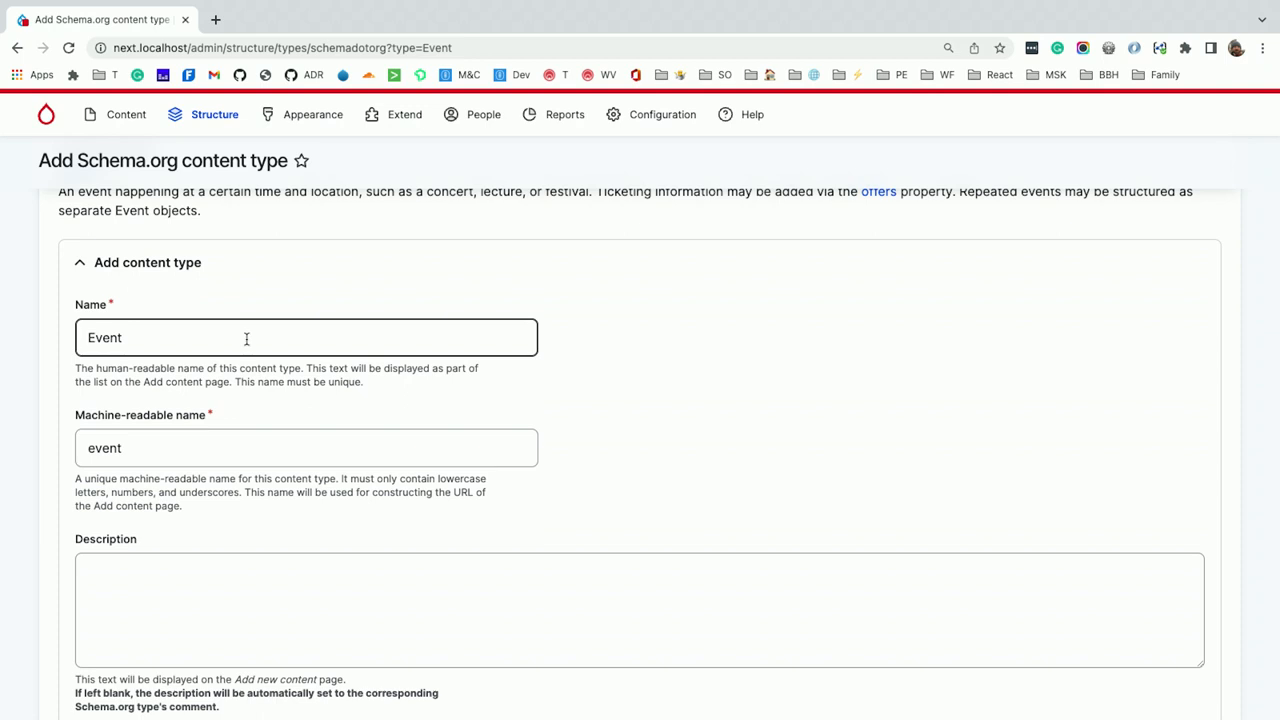
{"action": "scroll", "scroll_direction": "down", "scroll_amount": 3}
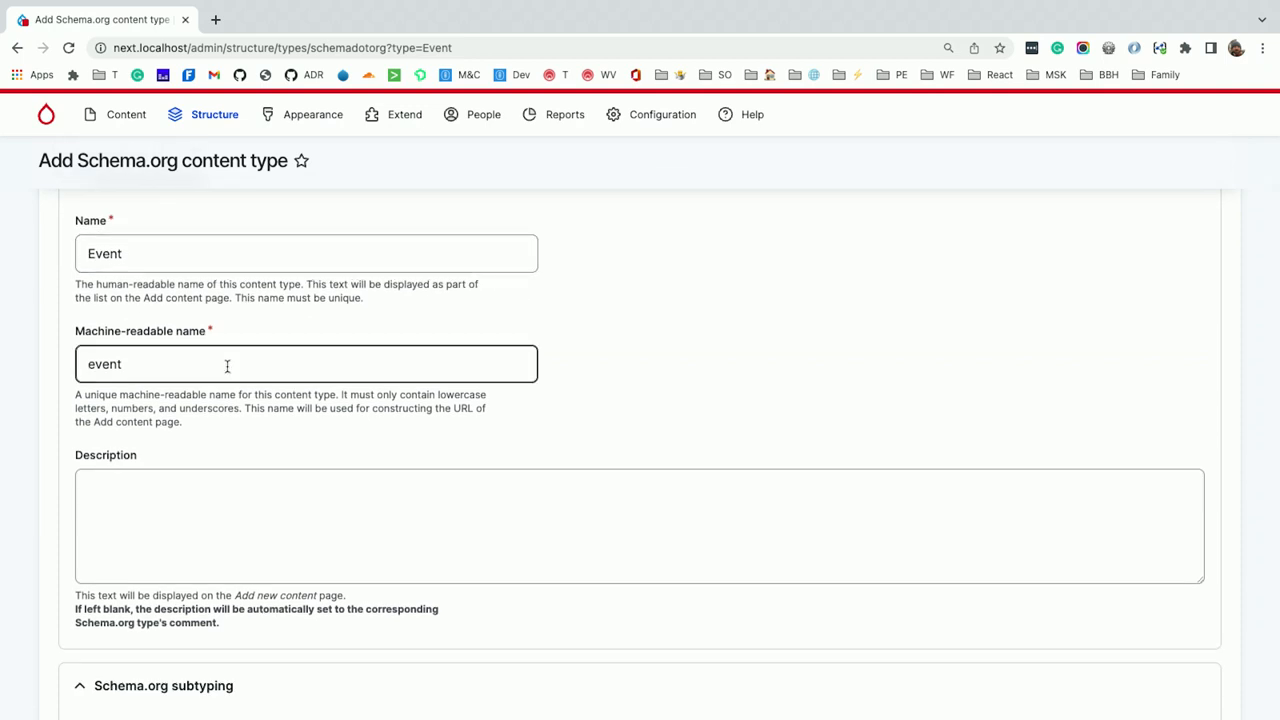
{"action": "left_click", "coordinate": [640, 525]}
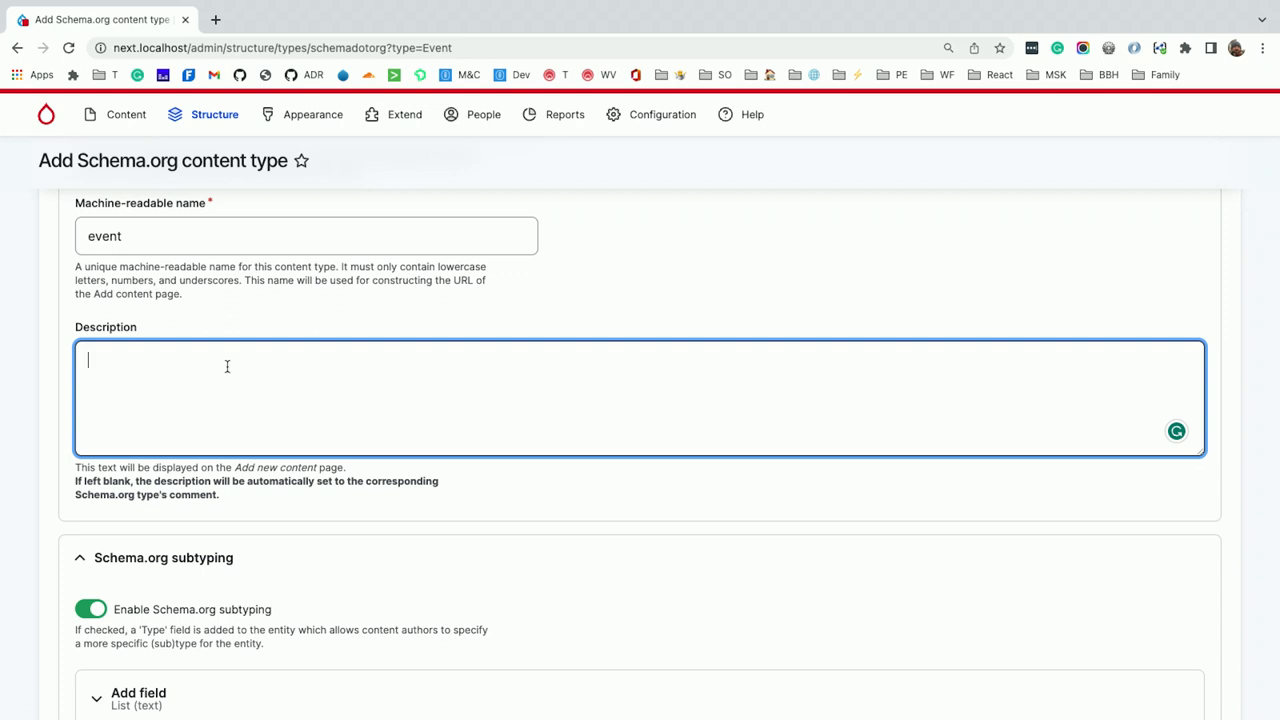
{"action": "scroll", "scroll_direction": "down", "scroll_amount": 3}
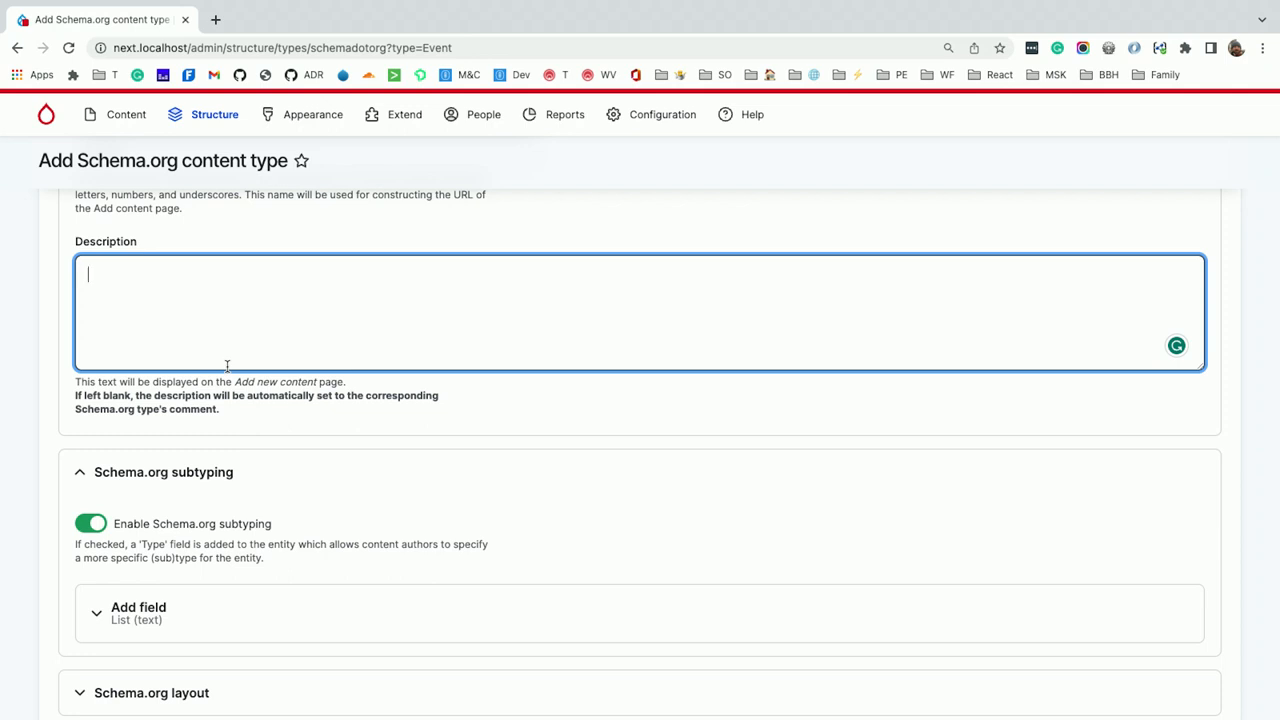
{"action": "scroll", "scroll_direction": "down", "scroll_amount": 3}
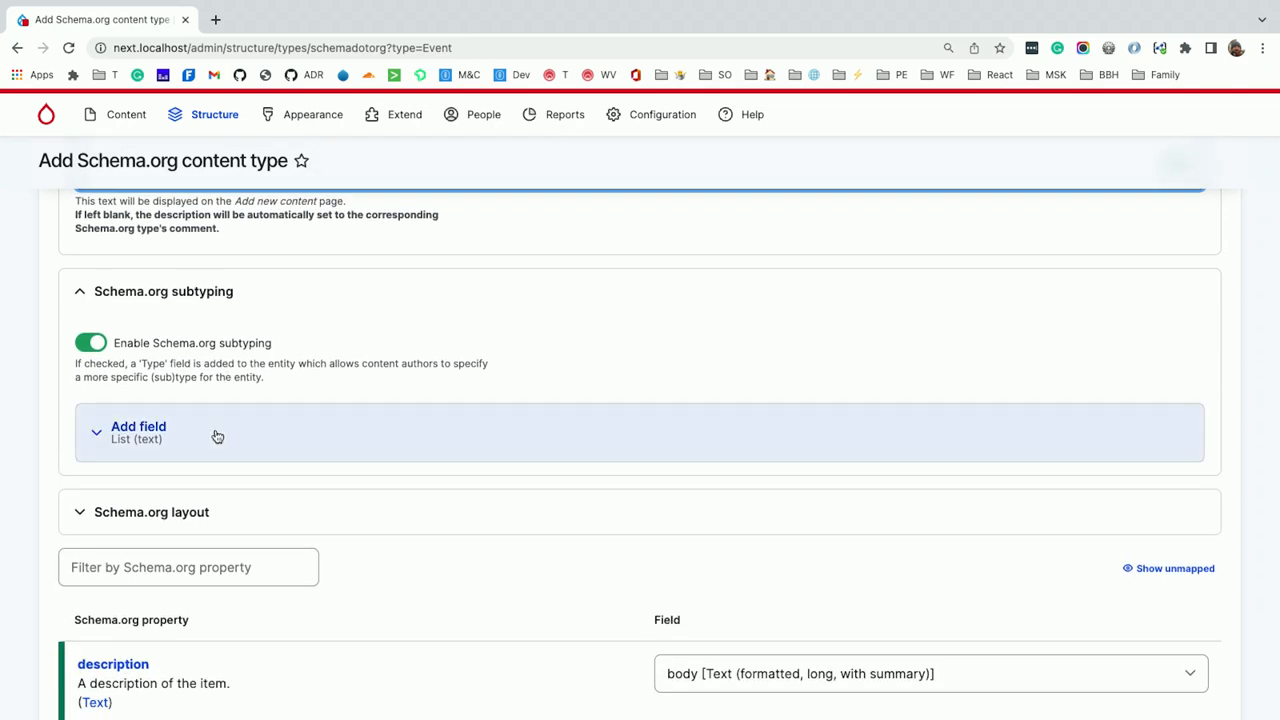
Expand the subtype field and scroll its allowed values from ComedyEvent to VisualArtsEvent
{"action": "left_click", "coordinate": [138, 432]}
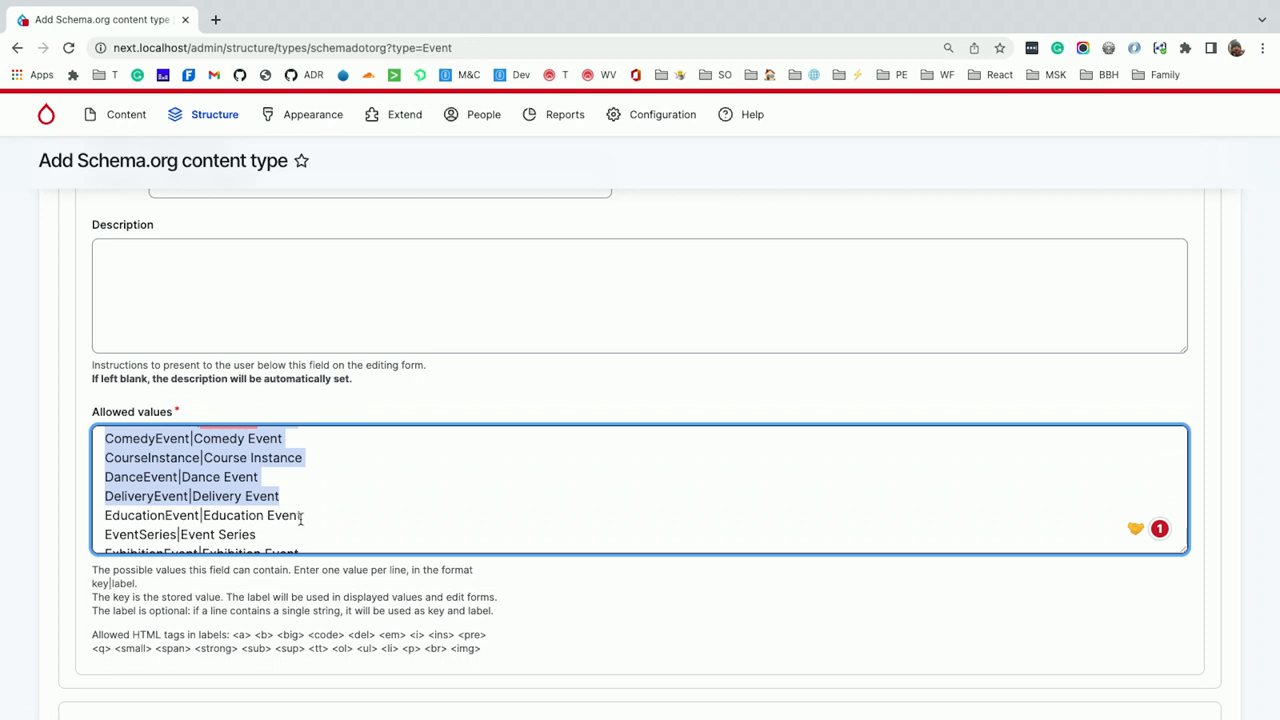
{"action": "scroll", "scroll_direction": "down", "scroll_amount": 3}
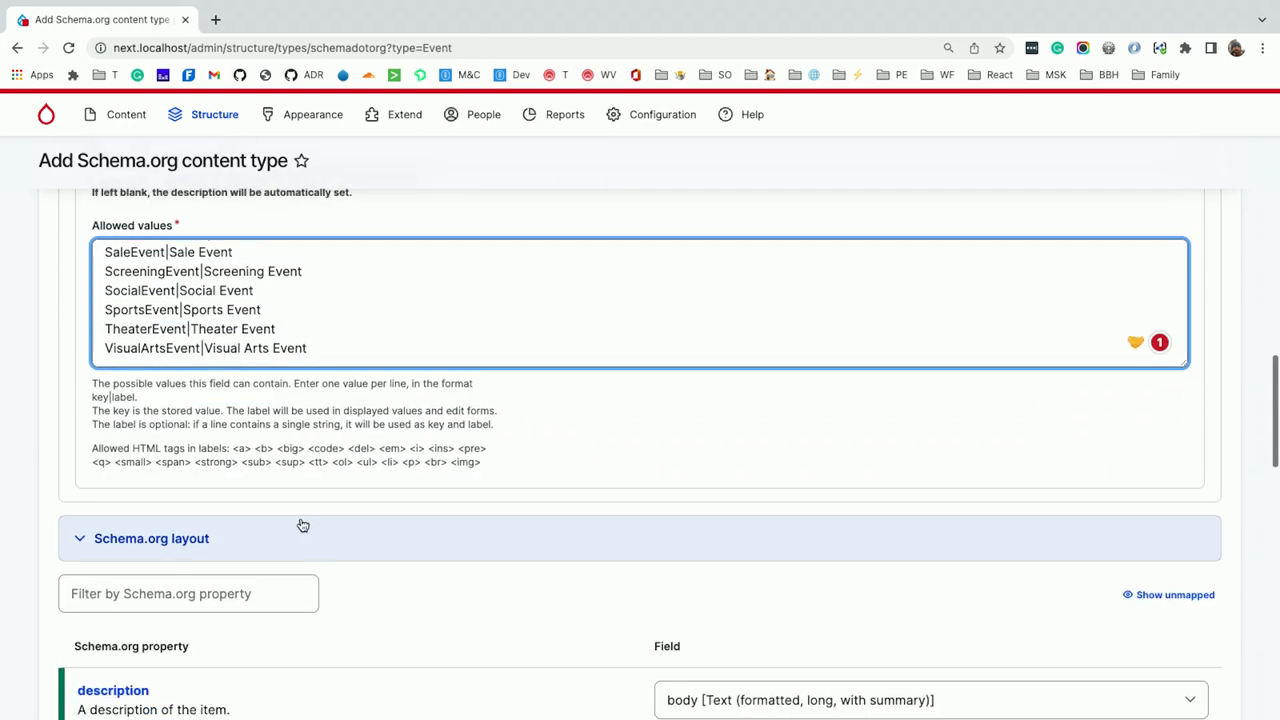
Expand Schema.org layout and review the Event property mappings through performer
{"action": "left_click", "coordinate": [151, 538]}
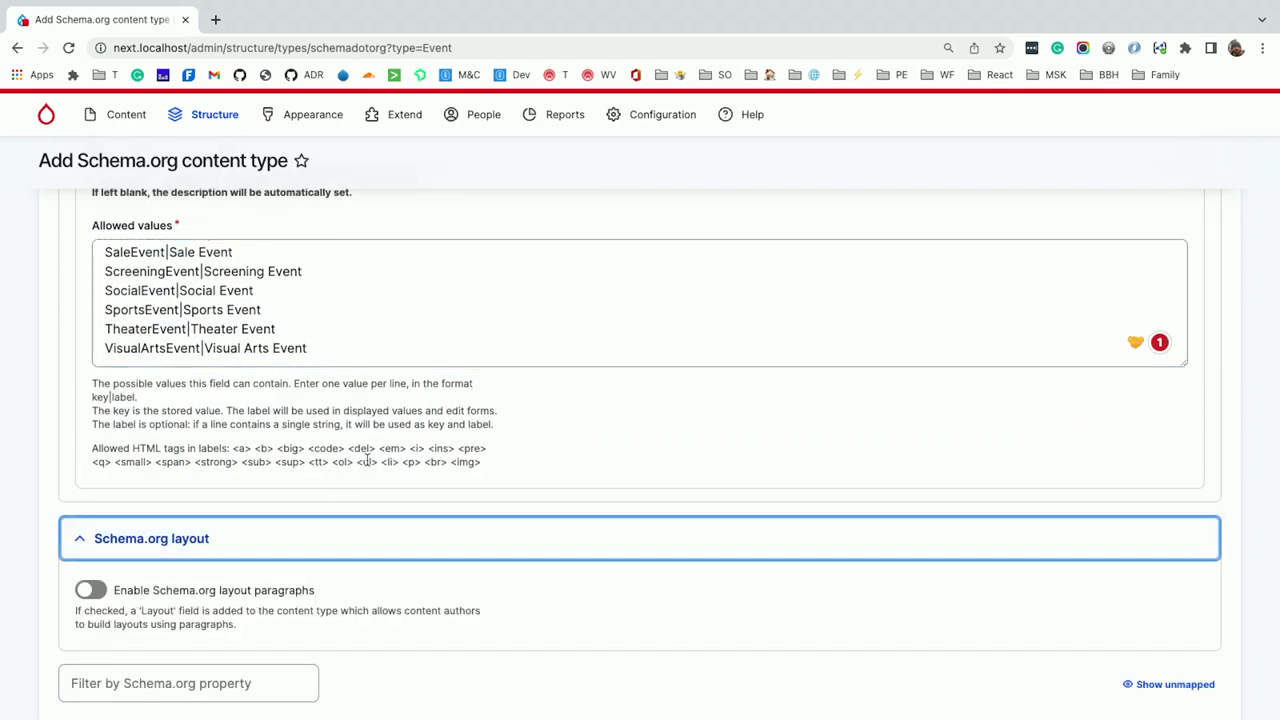
{"action": "scroll", "scroll_direction": "down", "scroll_amount": 3}
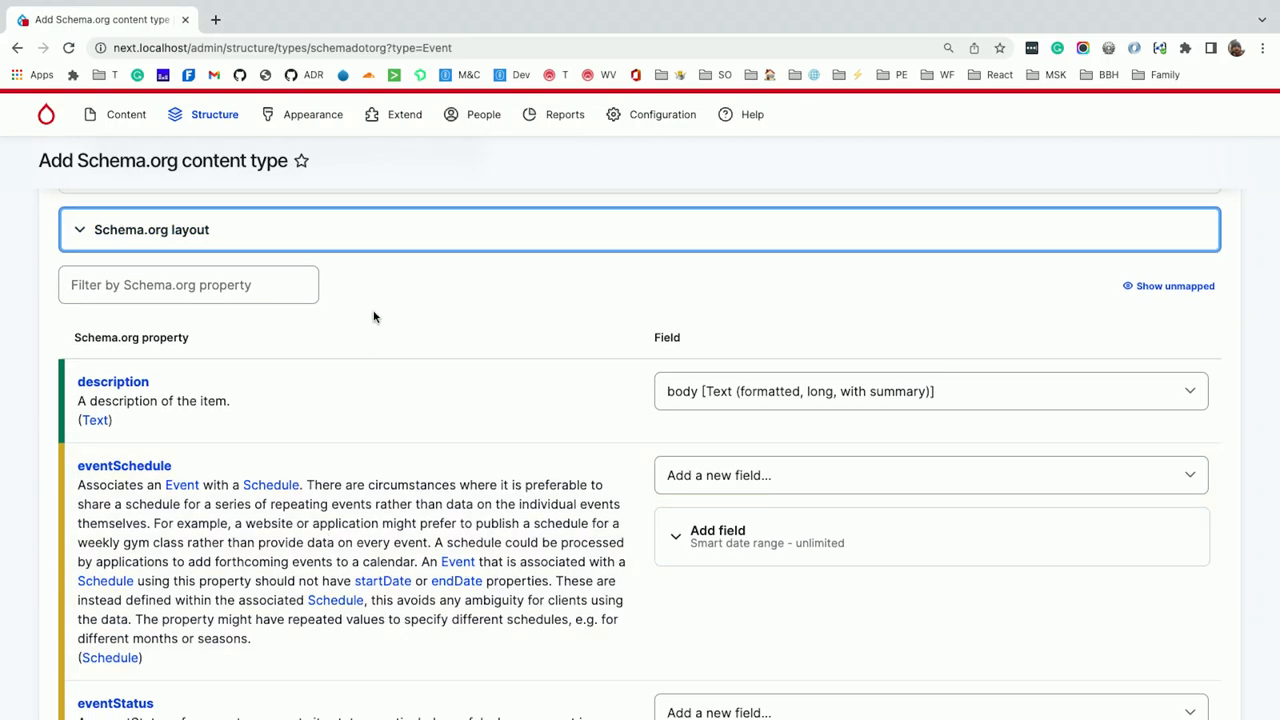
{"action": "mouse_move", "coordinate": [382, 280]}
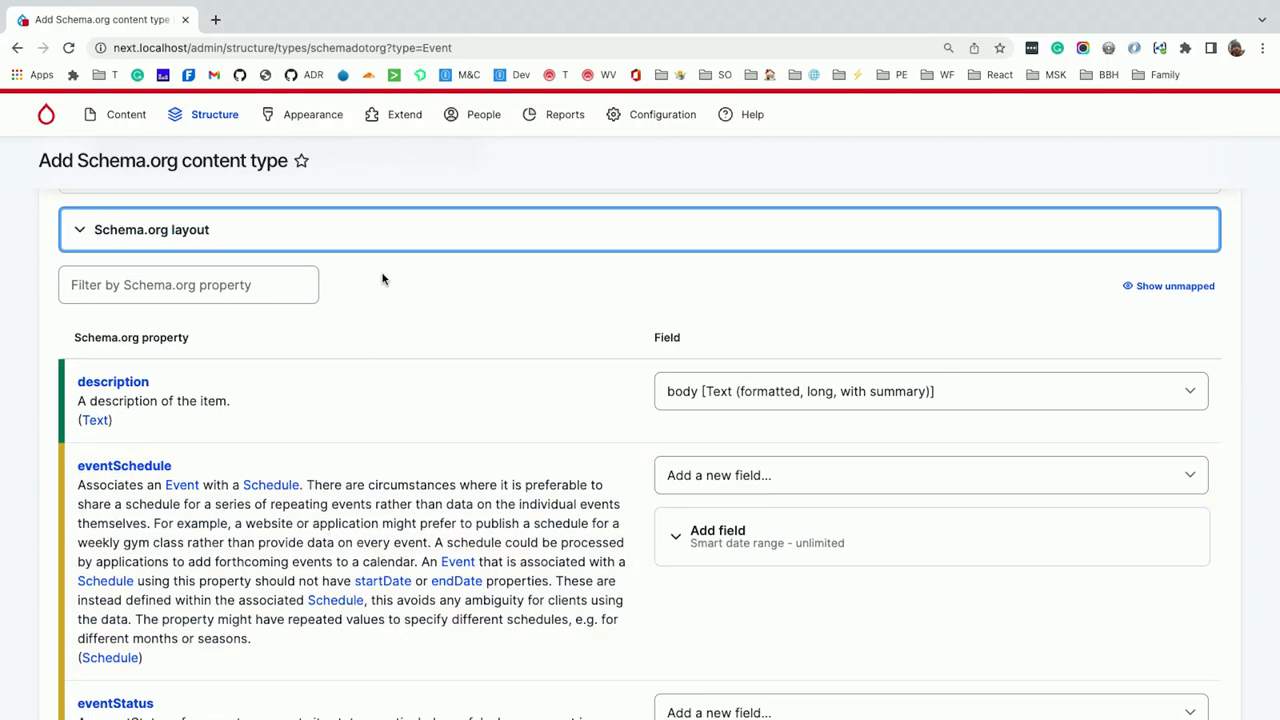
{"action": "scroll", "scroll_direction": "down", "scroll_amount": 3}
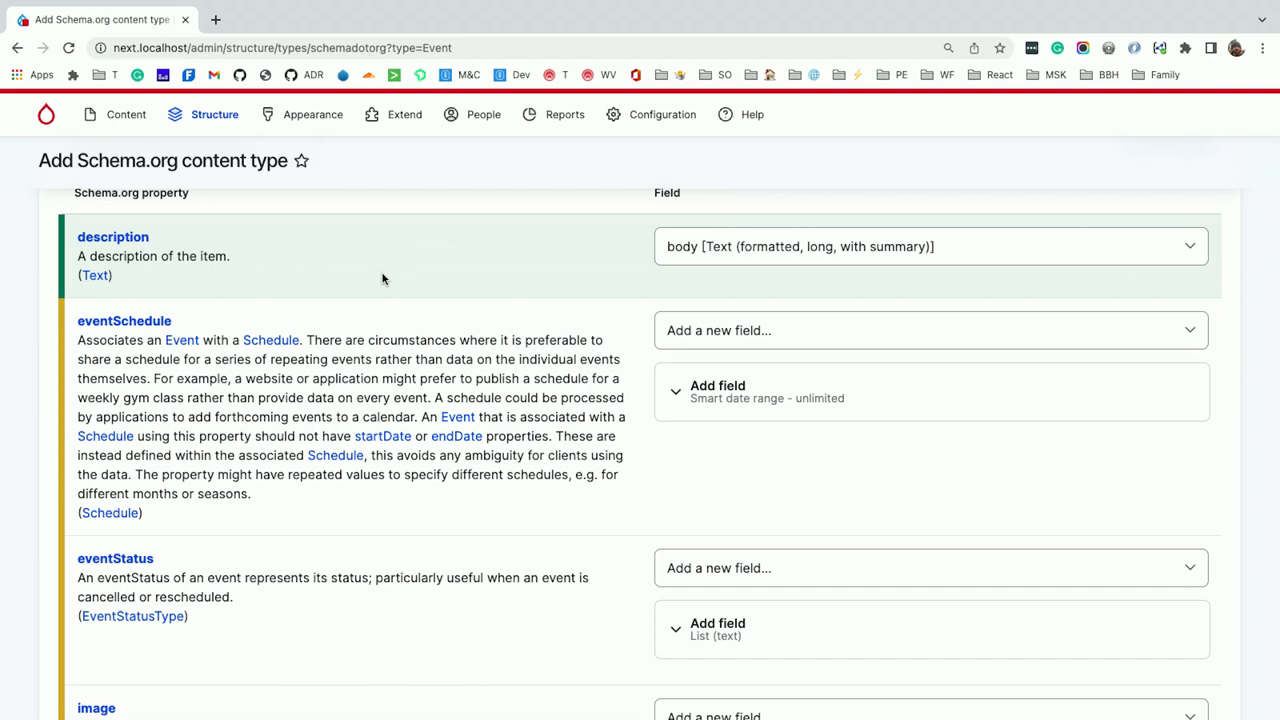
{"action": "scroll", "scroll_direction": "down", "scroll_amount": 3}
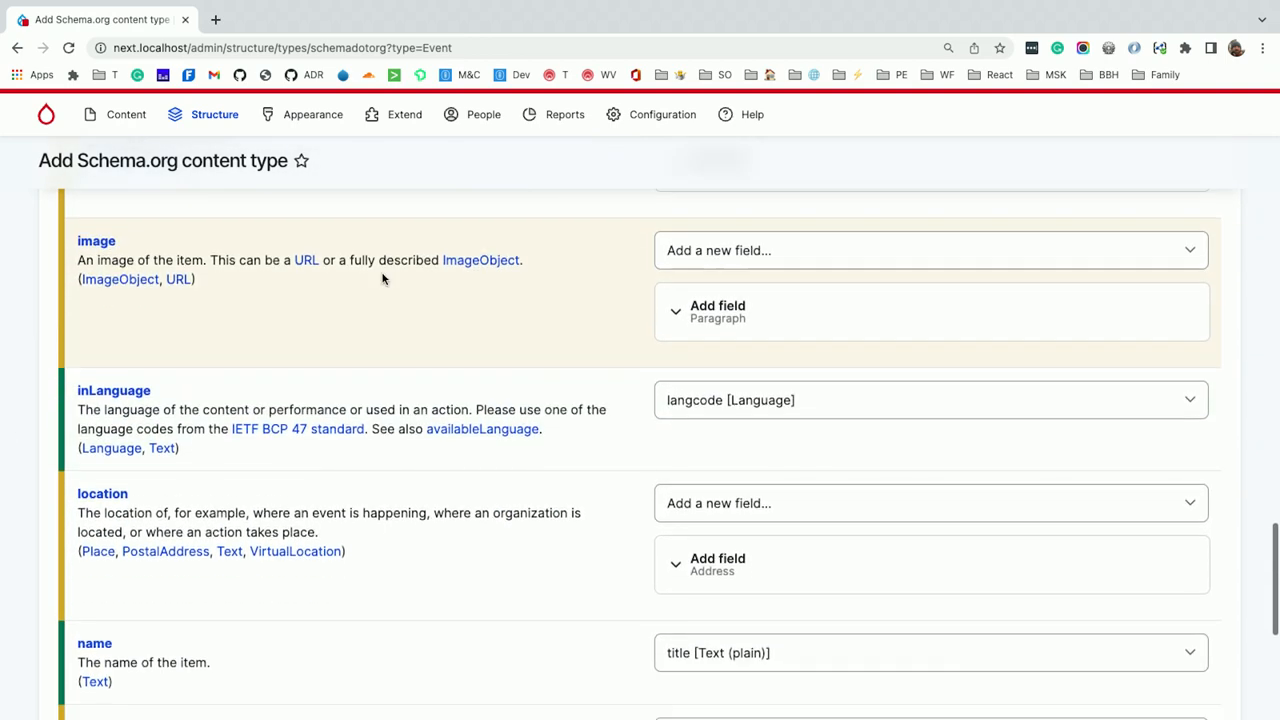
{"action": "scroll", "scroll_direction": "down", "scroll_amount": 3}
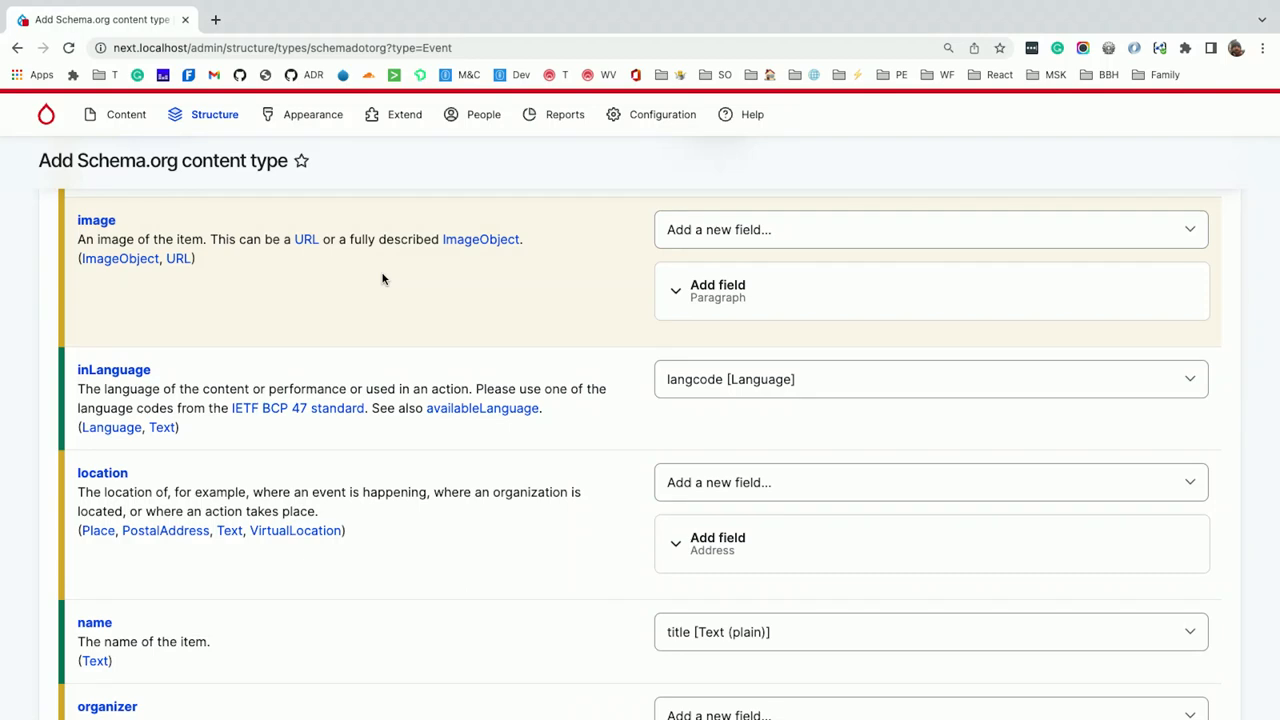
{"action": "scroll", "scroll_direction": "down", "scroll_amount": 3}
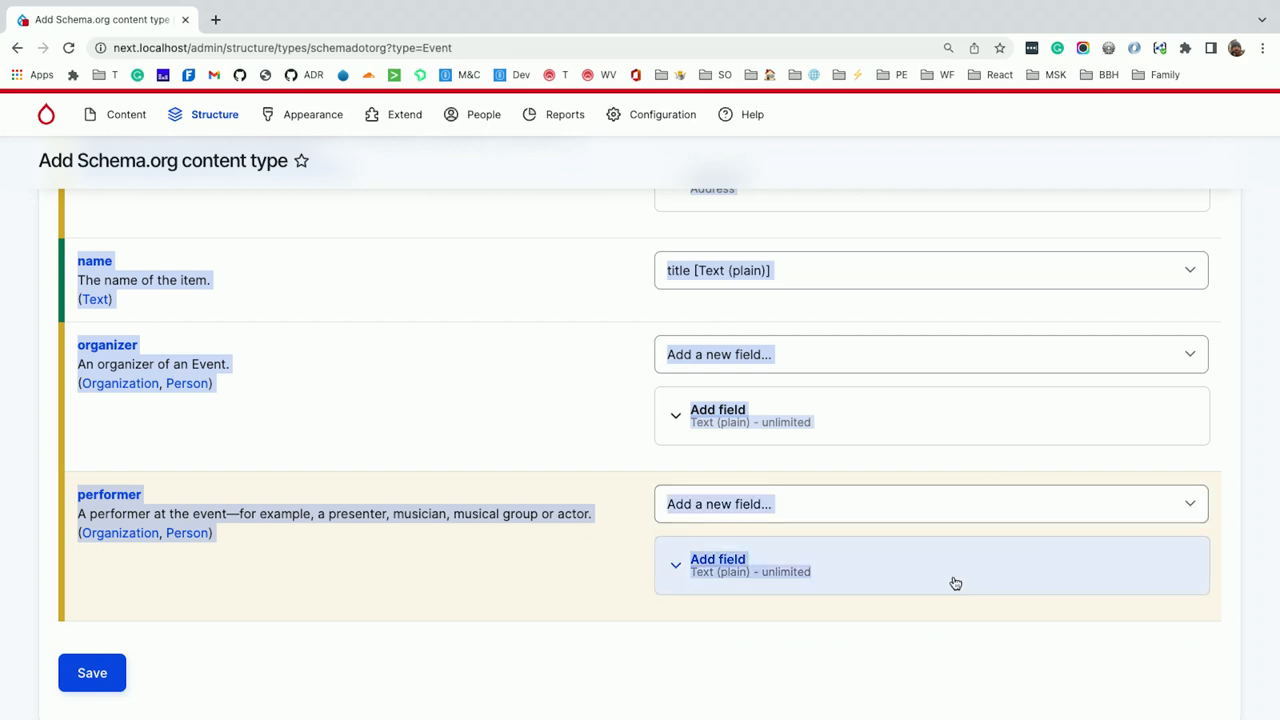
Inspect the proposed Organizers text field settings and return to the form's top
{"action": "left_click", "coordinate": [717, 415]}
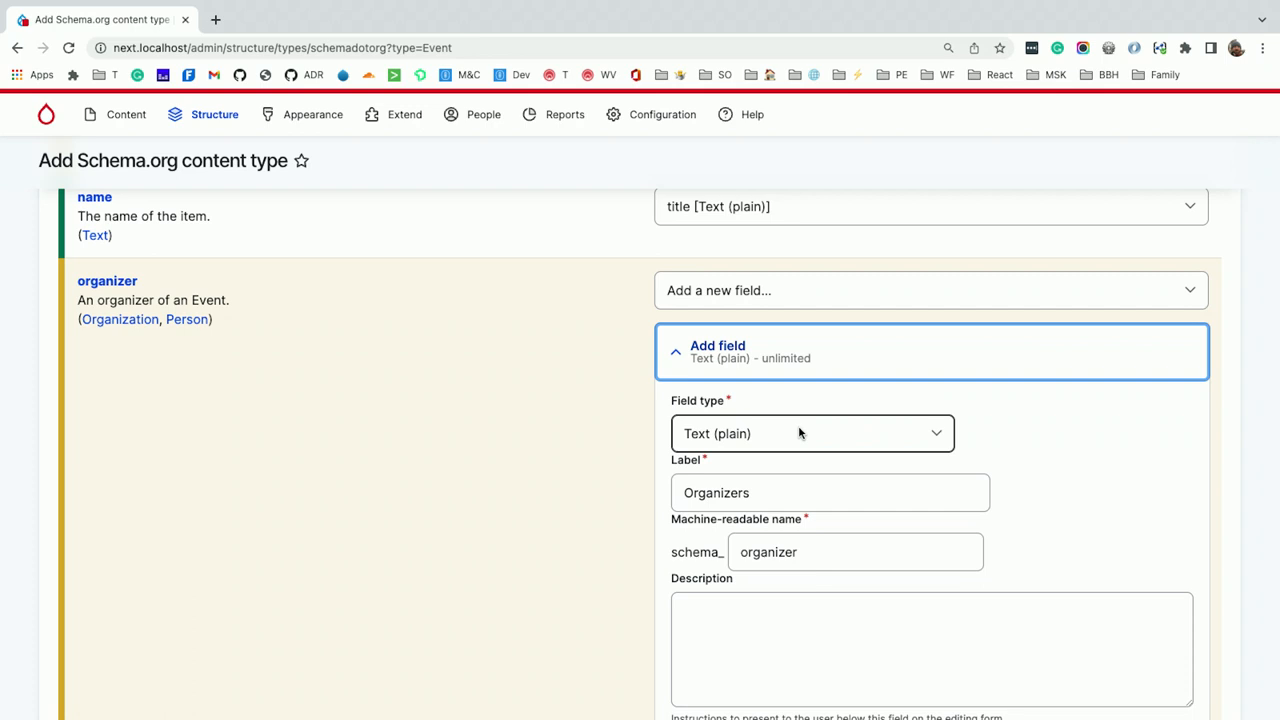
{"action": "scroll", "scroll_direction": "down", "scroll_amount": 3}
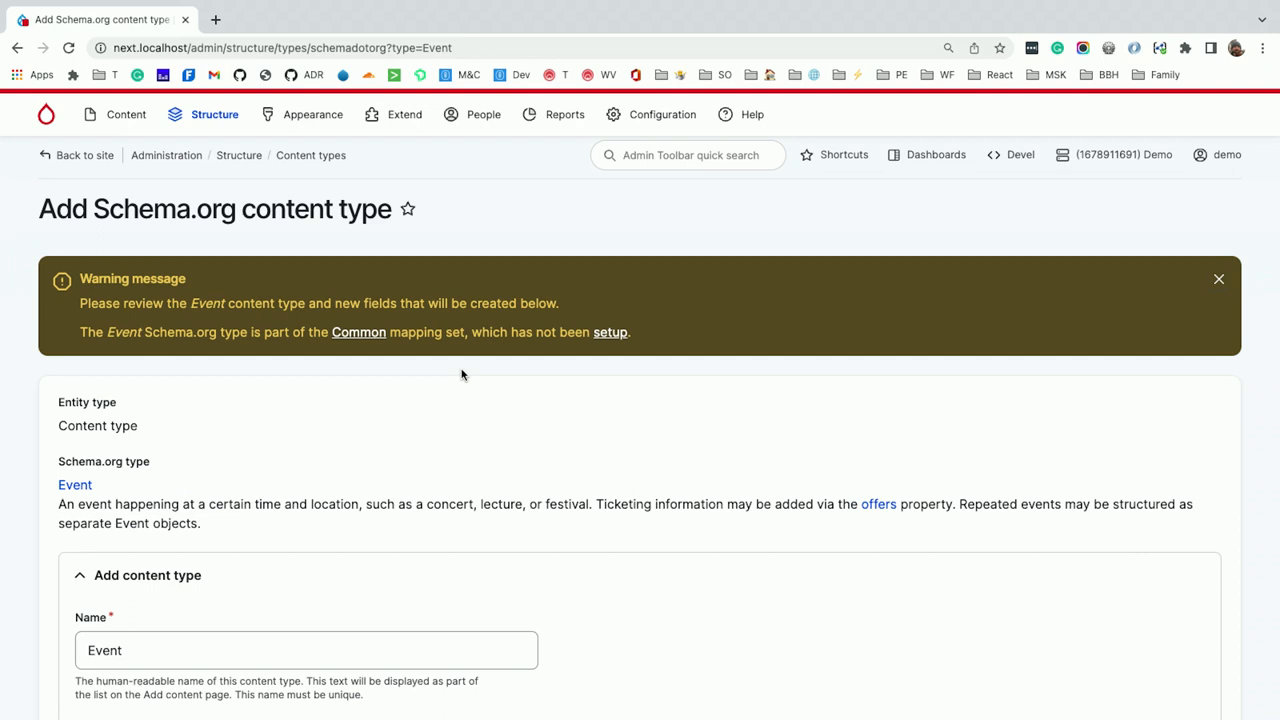
{"action": "mouse_move", "coordinate": [398, 344]}
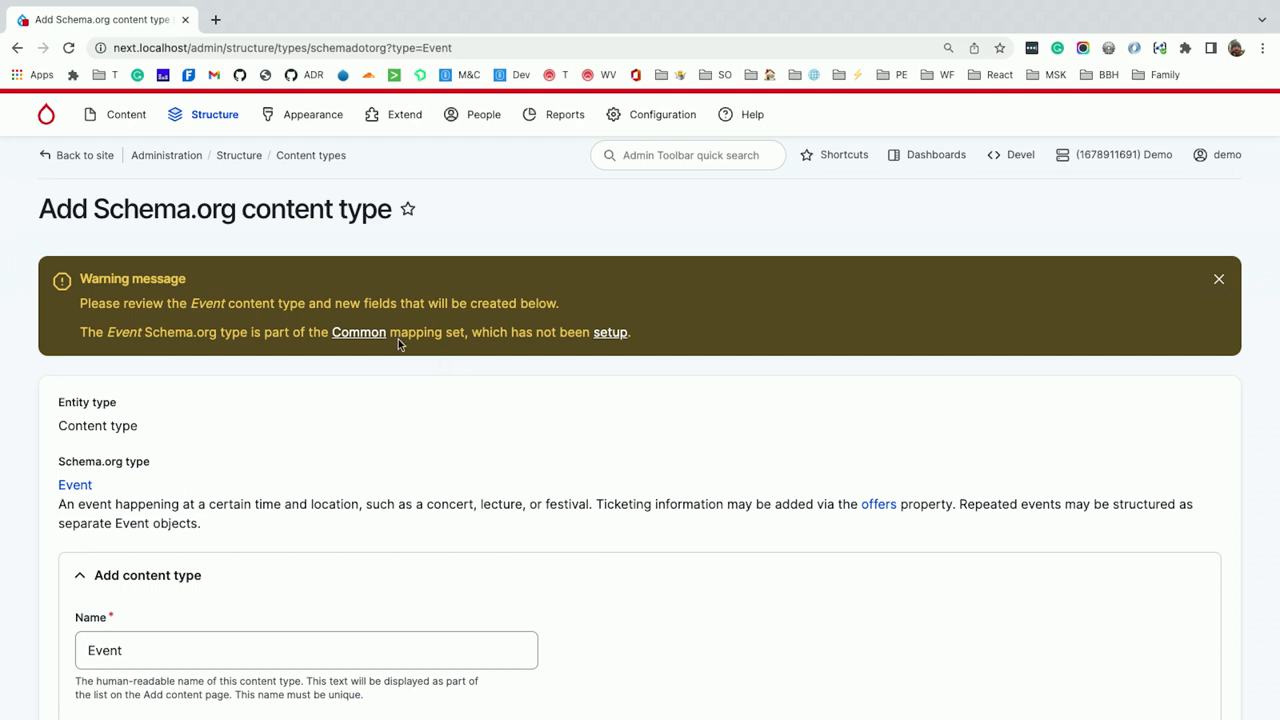
{"action": "mouse_move", "coordinate": [383, 335]}
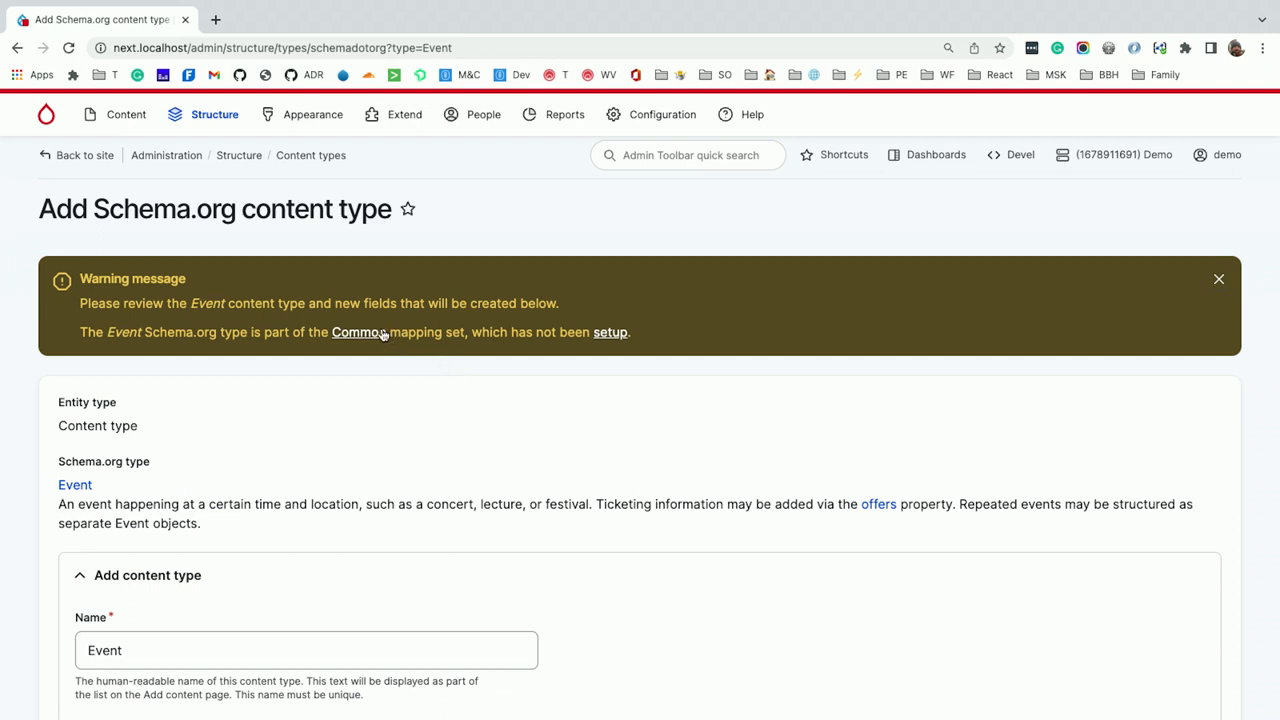
View the Common mapping set confirmation and cancel back to the mapping sets list
{"action": "left_click", "coordinate": [610, 332]}
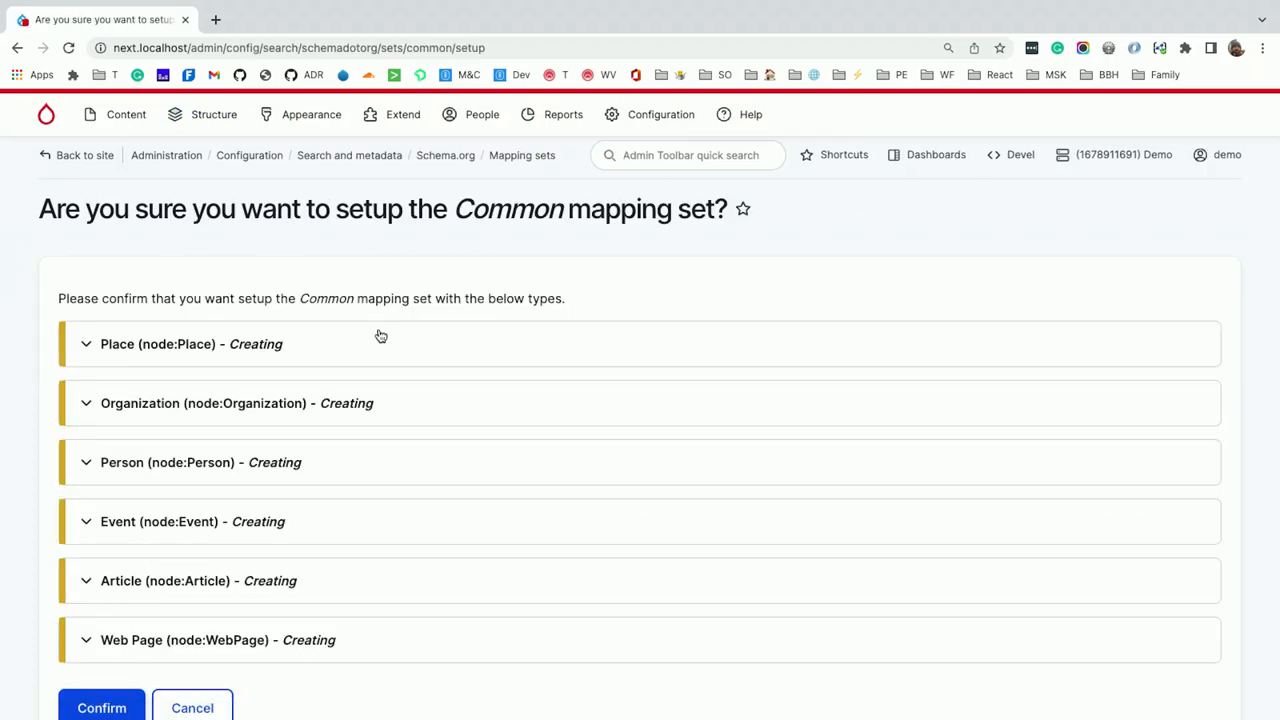
{"action": "left_click", "coordinate": [522, 155]}
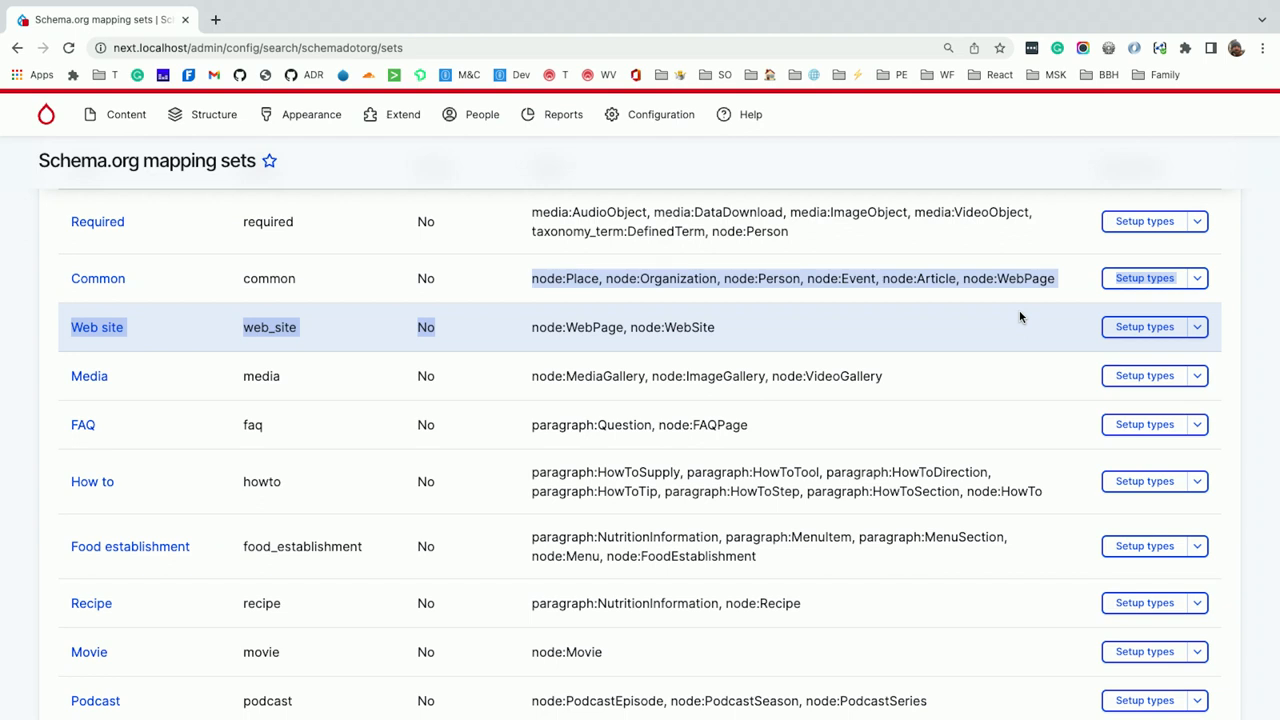
{"action": "scroll", "scroll_direction": "down", "scroll_amount": 3}
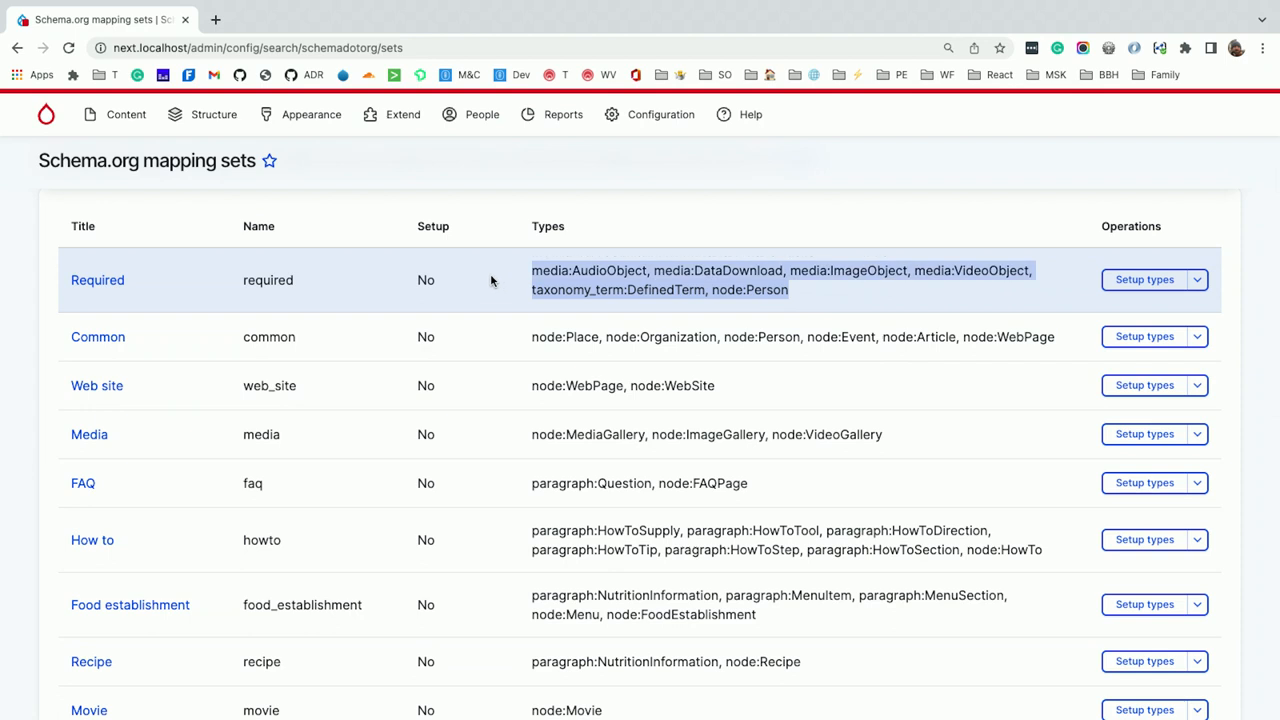
Go to Structure > Media types and edit the Image media type
{"action": "left_click", "coordinate": [125, 114]}
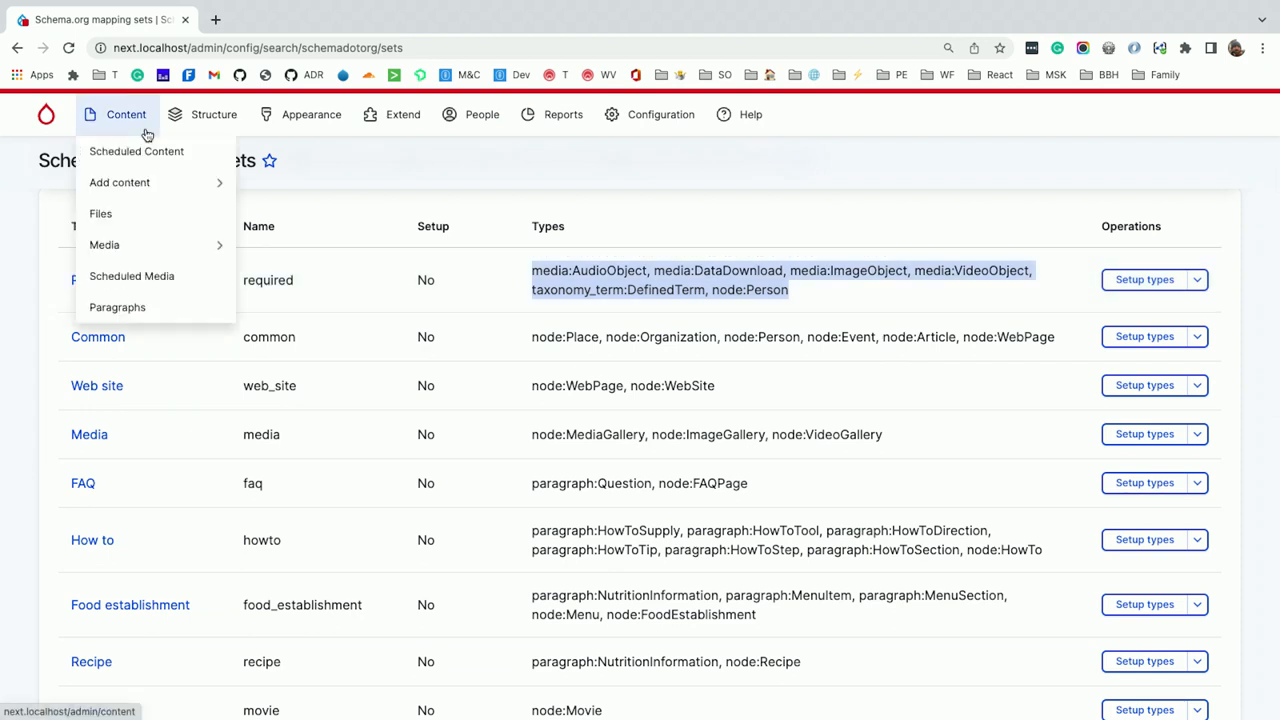
{"action": "left_click", "coordinate": [213, 114]}
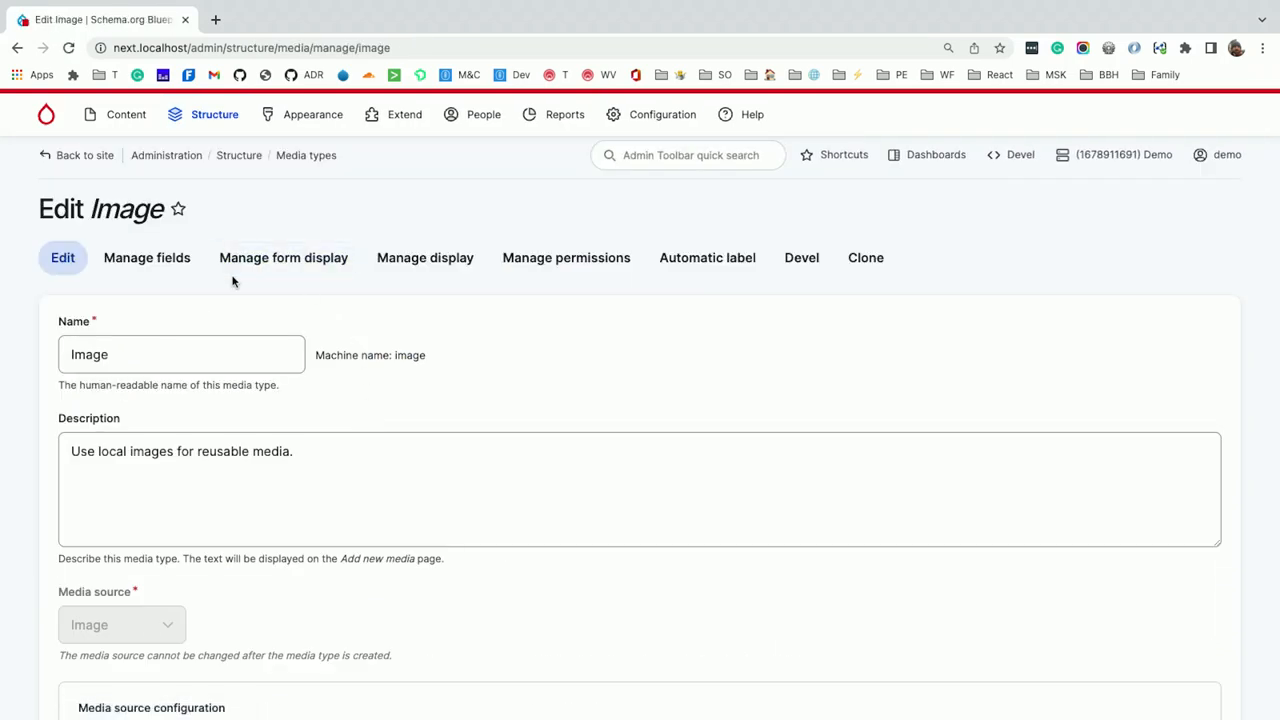
Review the Image media type's ImageObject mappings on its Manage Schema.org fields page
{"action": "left_click", "coordinate": [147, 257]}
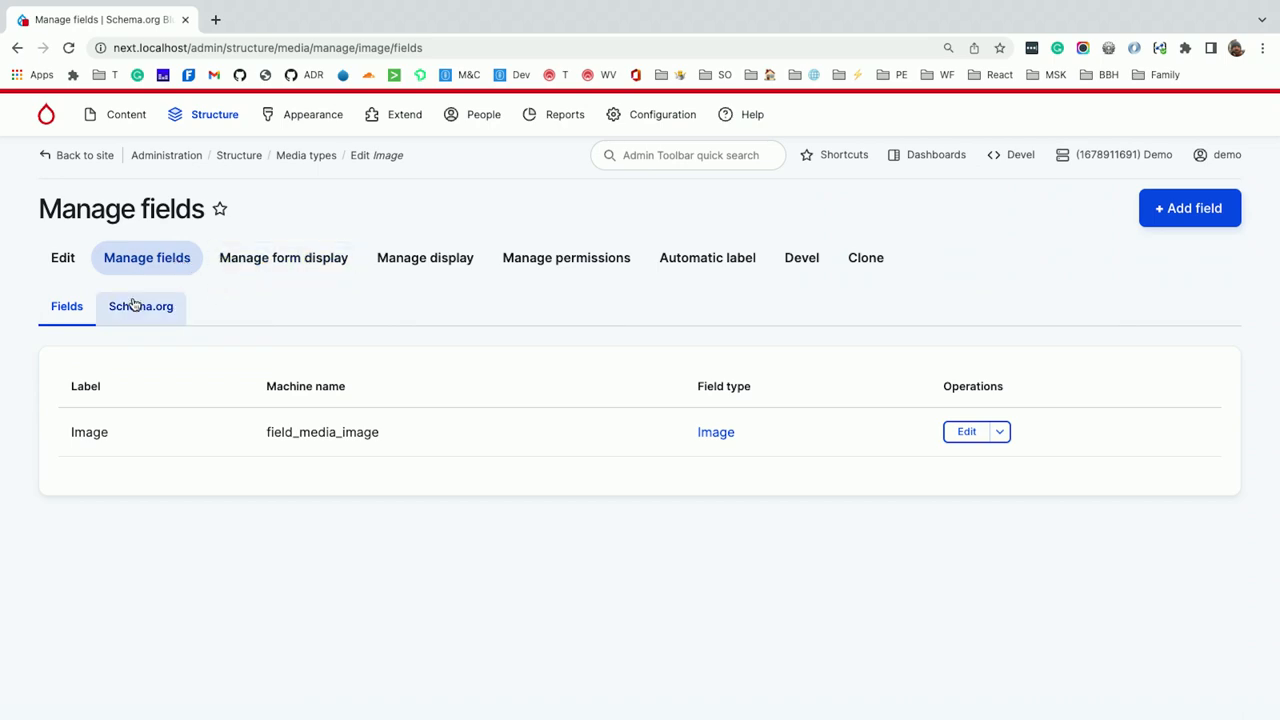
{"action": "left_click", "coordinate": [140, 306]}
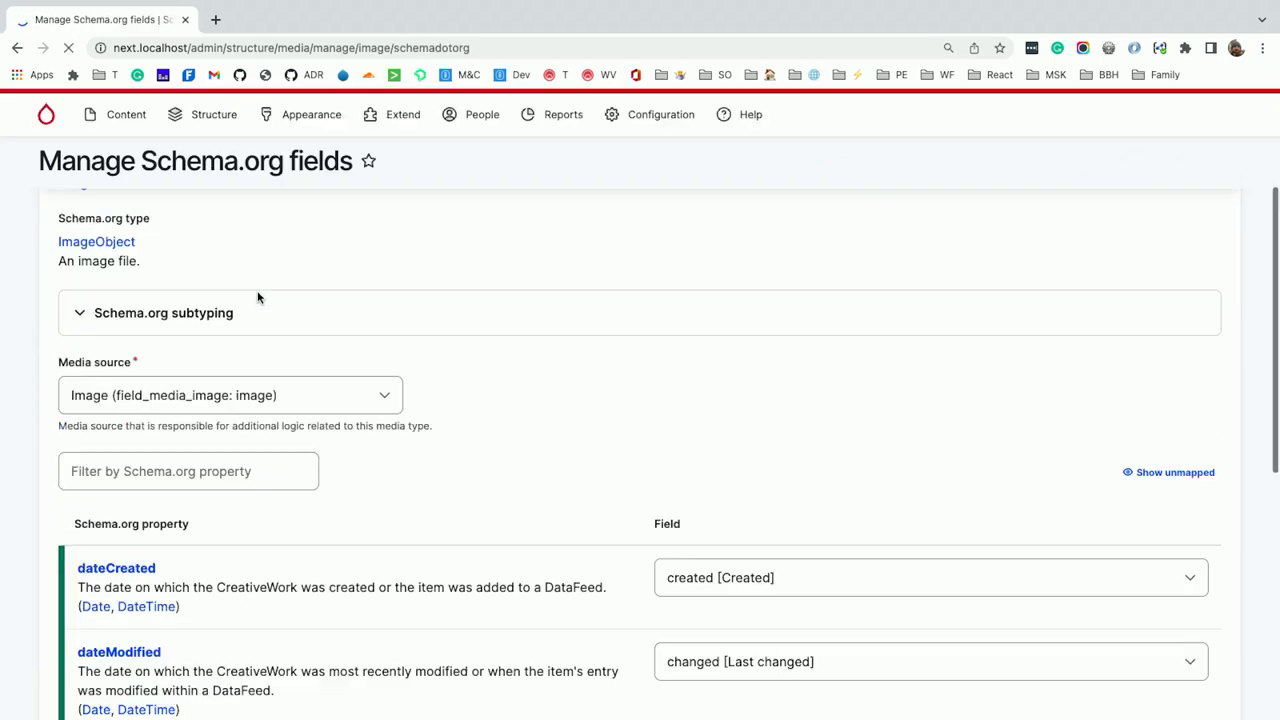
{"action": "scroll", "scroll_direction": "down", "scroll_amount": 3}
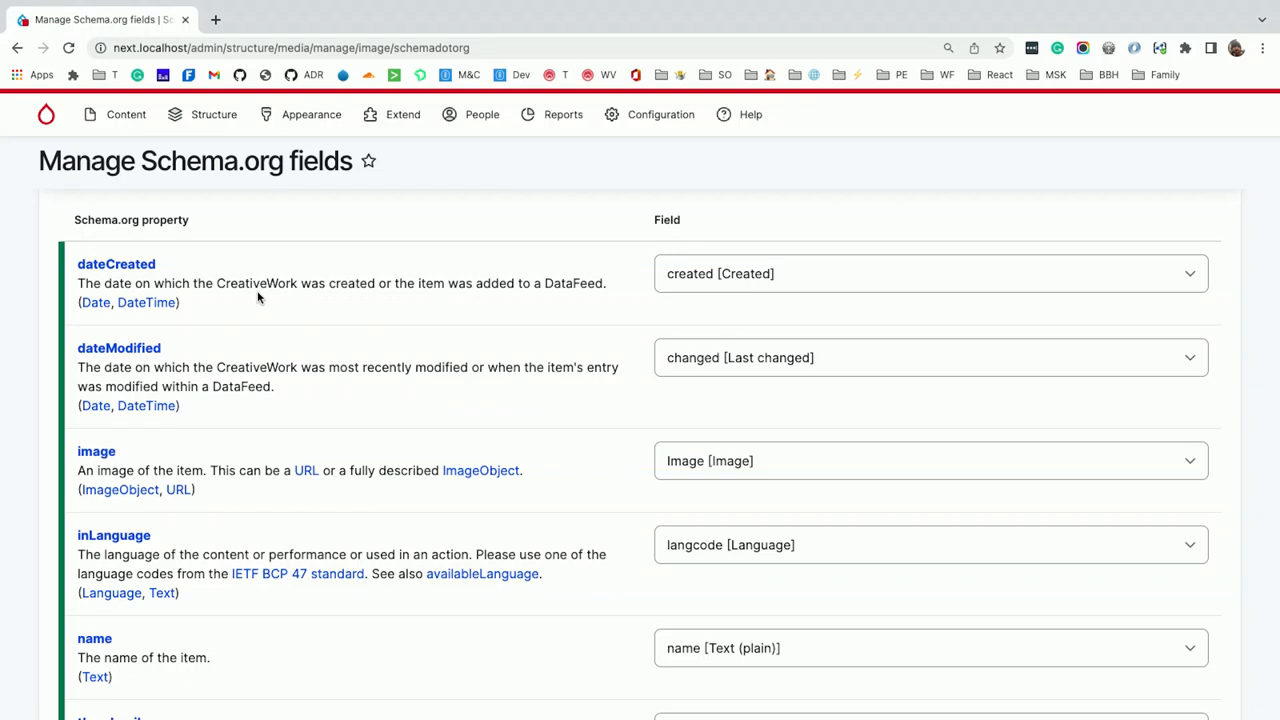
{"action": "mouse_move", "coordinate": [17, 47]}
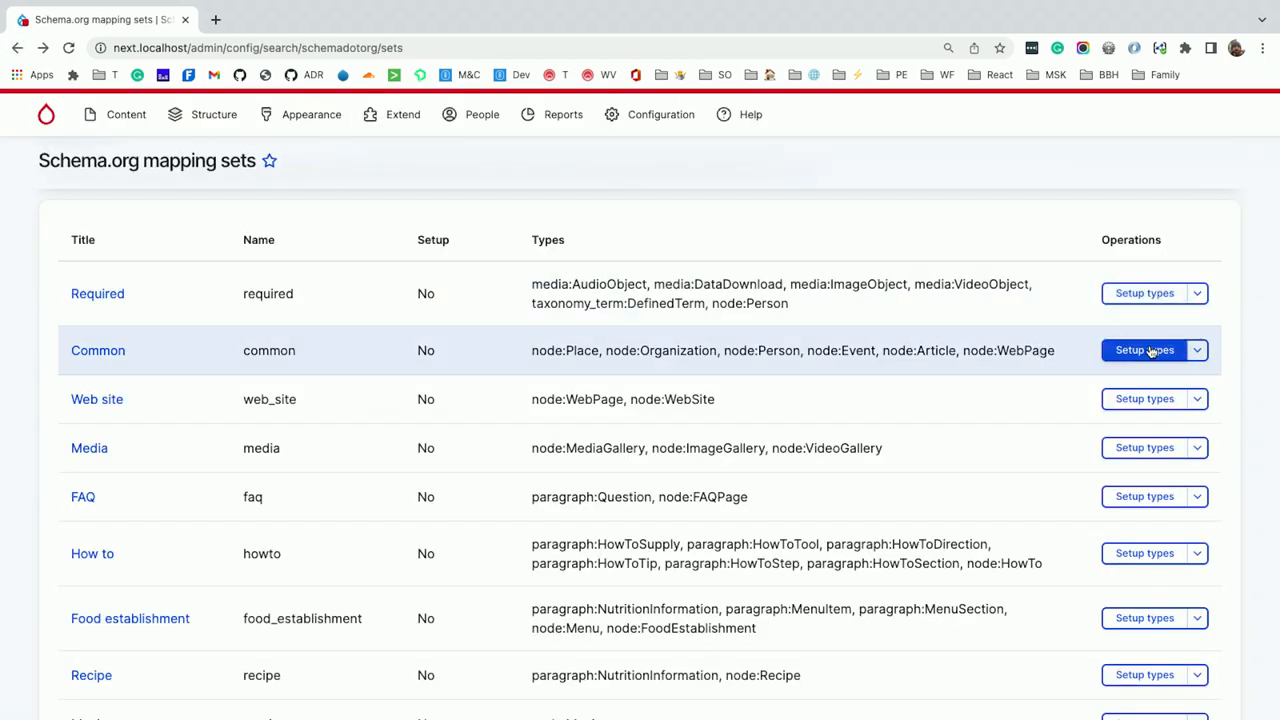
Set up the Common mapping set, reviewing Web Page fields before confirming
{"action": "left_click", "coordinate": [1144, 350]}
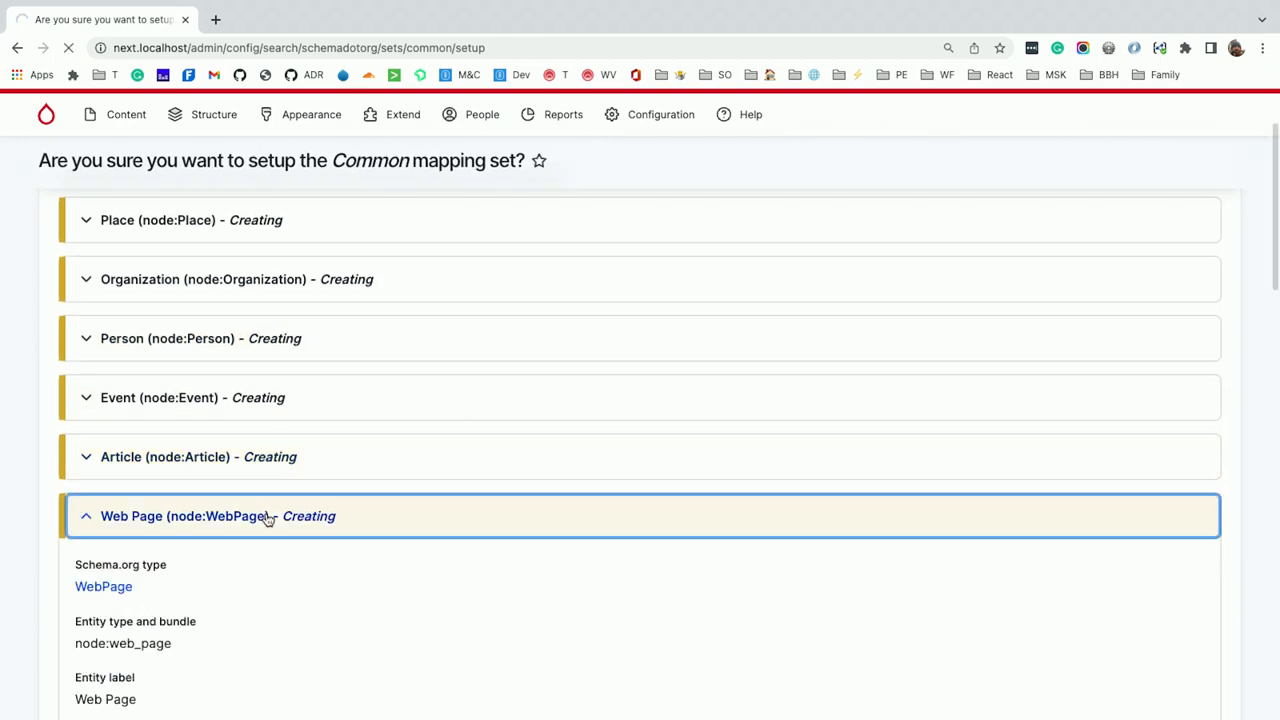
{"action": "scroll", "scroll_direction": "down", "scroll_amount": 3}
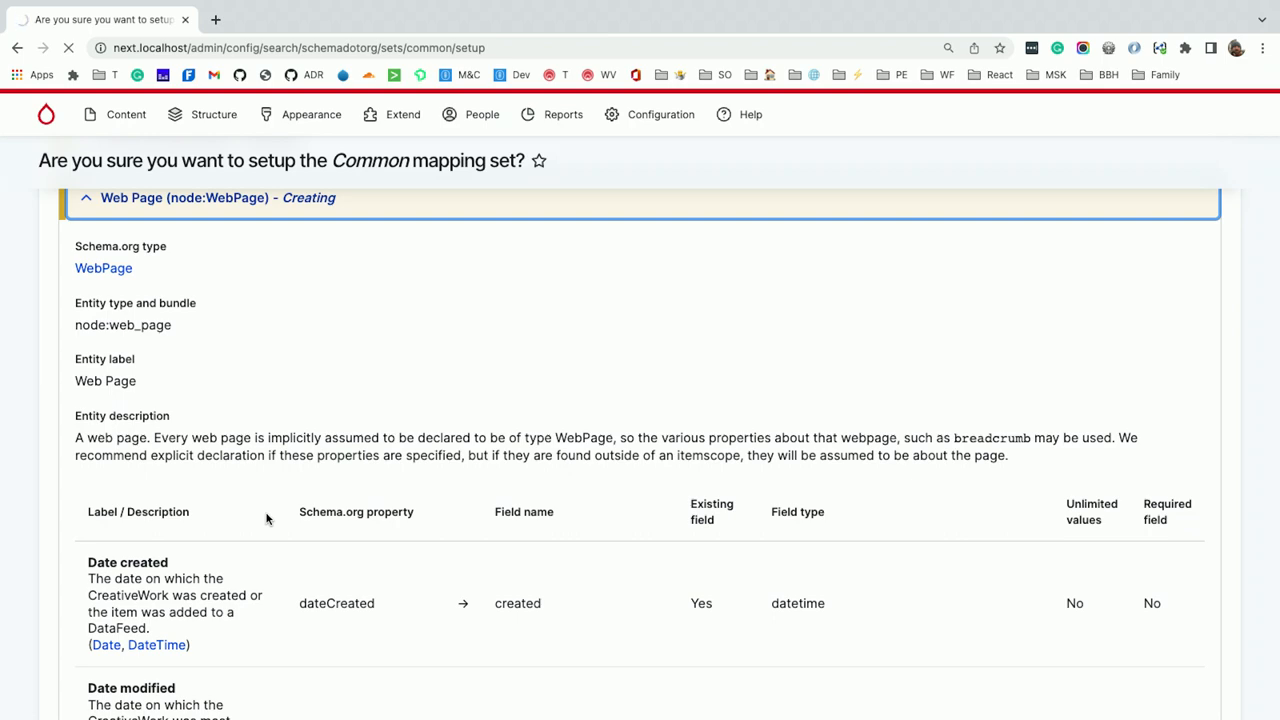
{"action": "scroll", "scroll_direction": "down", "scroll_amount": 3}
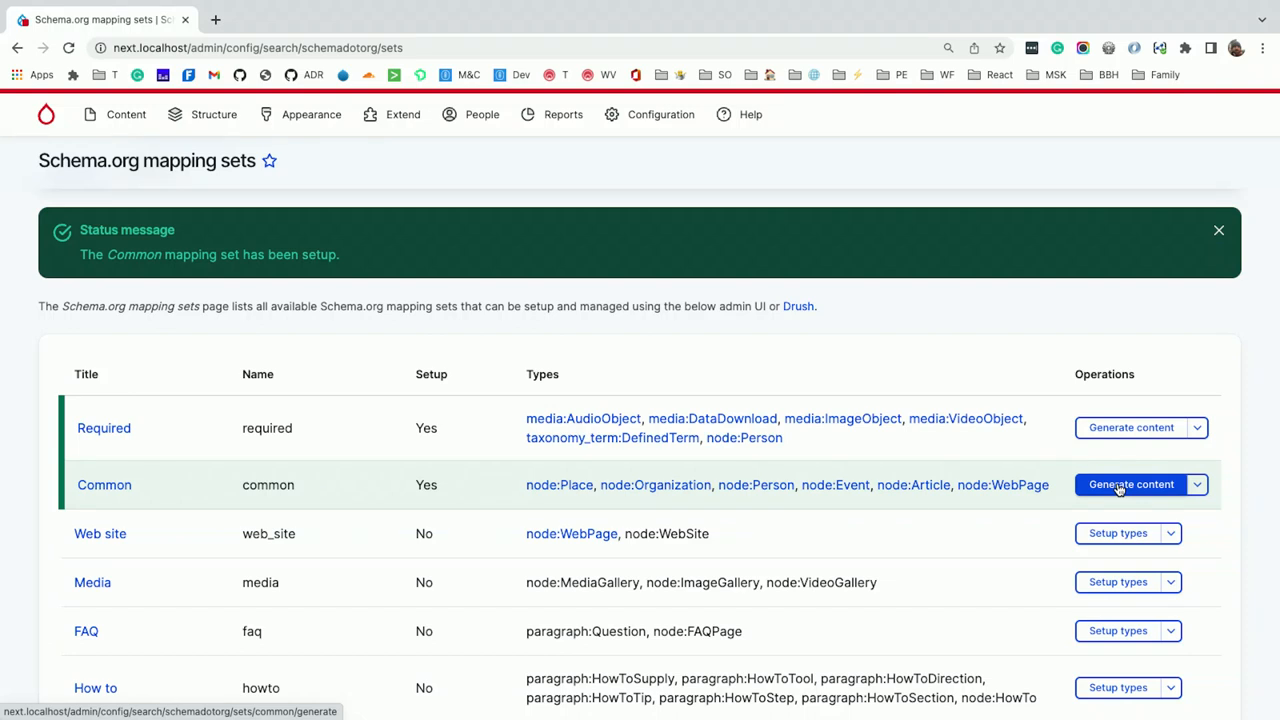
Start sample content generation for the Common mapping set and review its Web Page fields
{"action": "left_click", "coordinate": [1131, 484]}
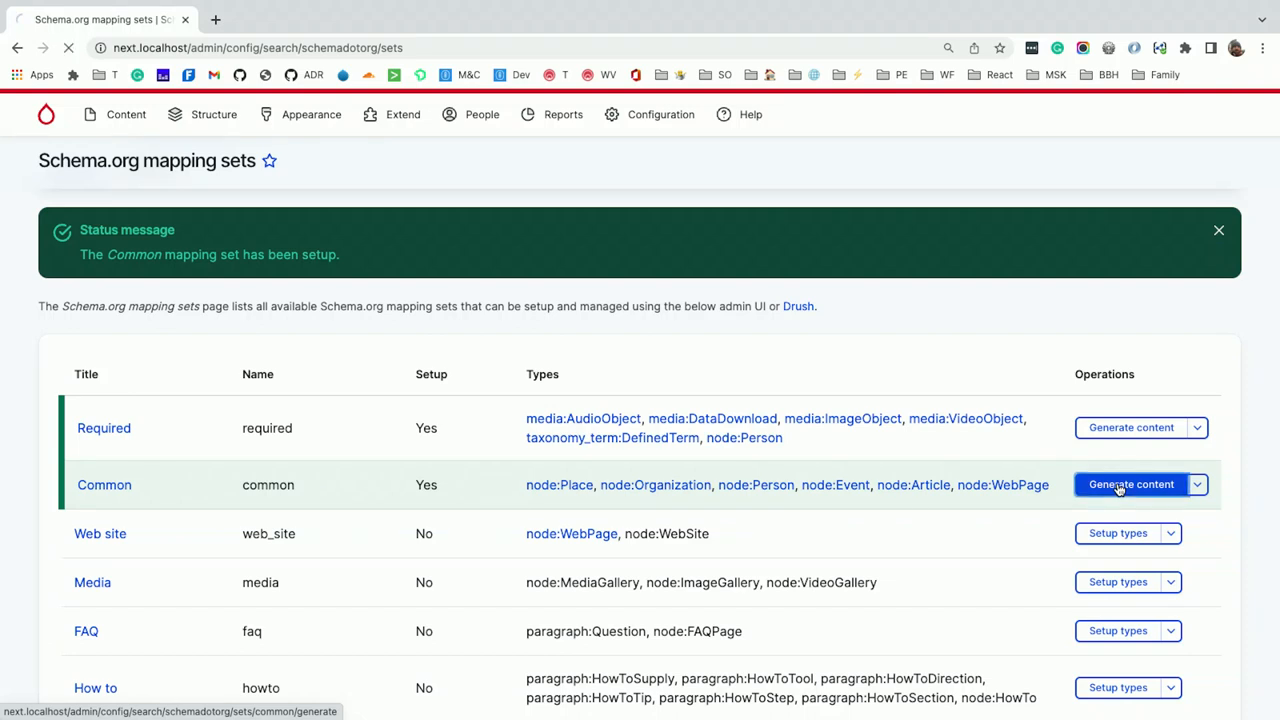
{"action": "left_click", "coordinate": [1131, 484]}
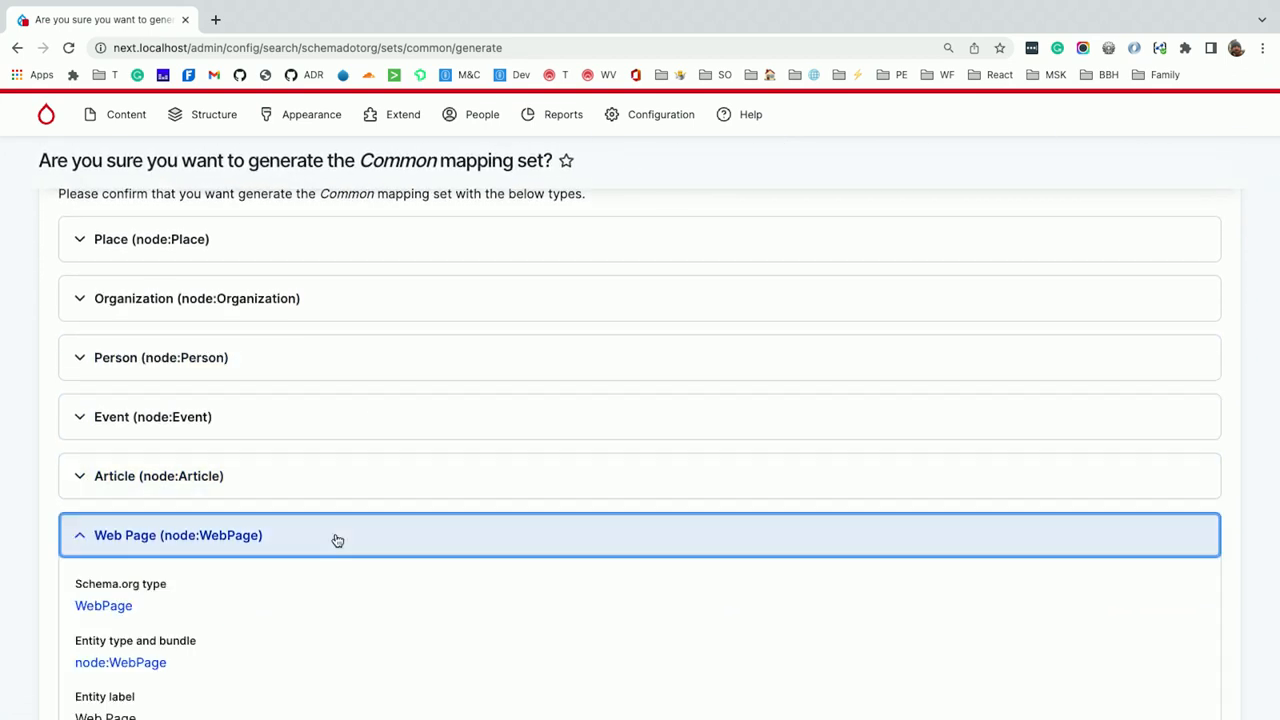
{"action": "scroll", "scroll_direction": "down", "scroll_amount": 3}
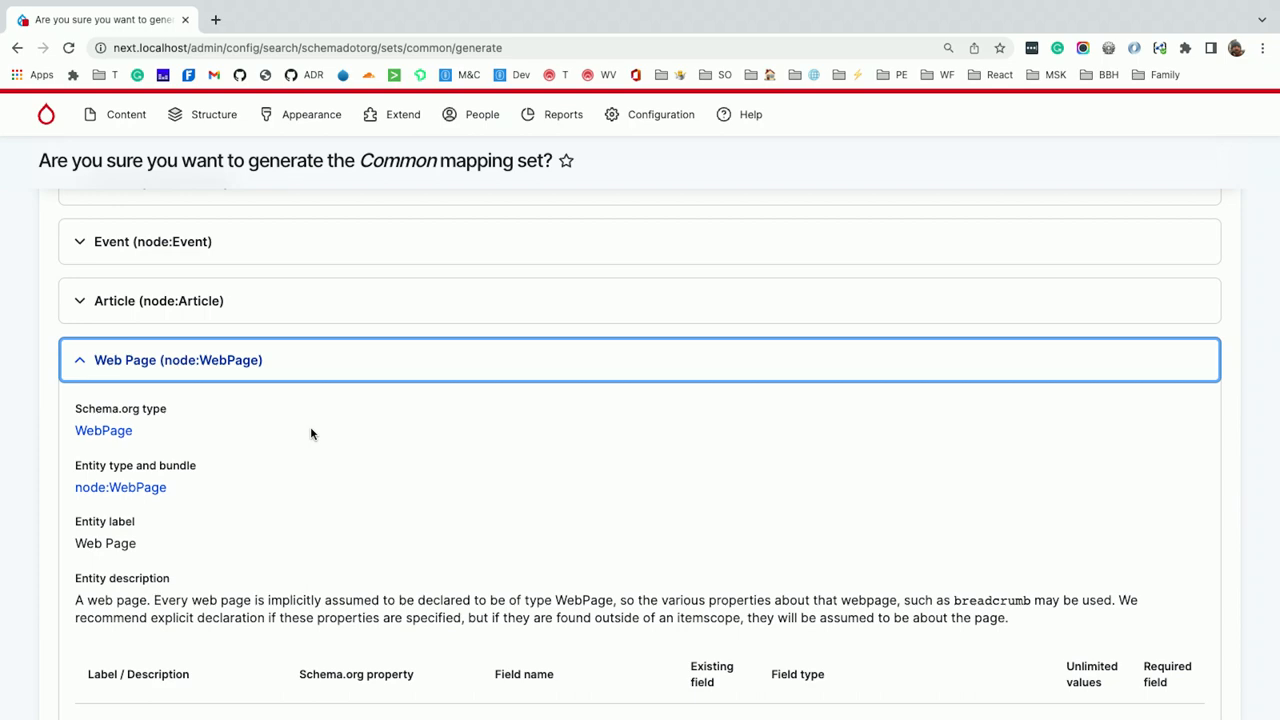
{"action": "scroll", "scroll_direction": "down", "scroll_amount": 3}
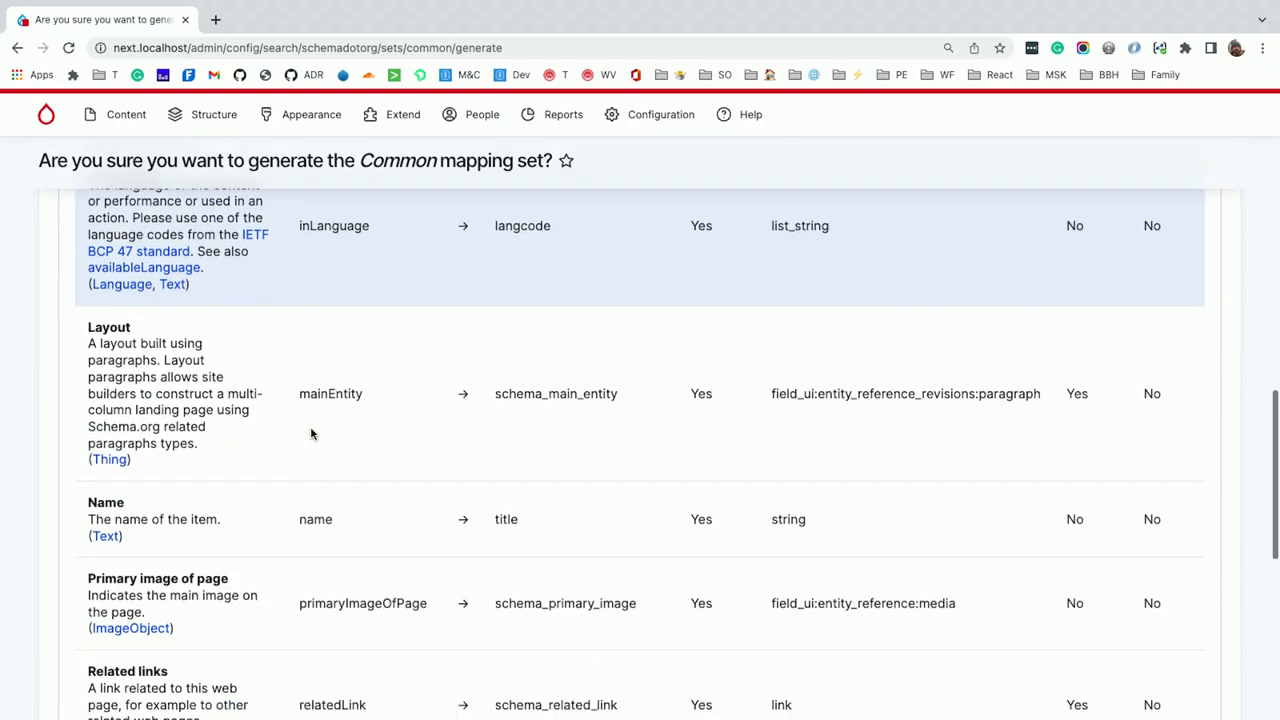
{"action": "scroll", "scroll_direction": "down", "scroll_amount": 3}
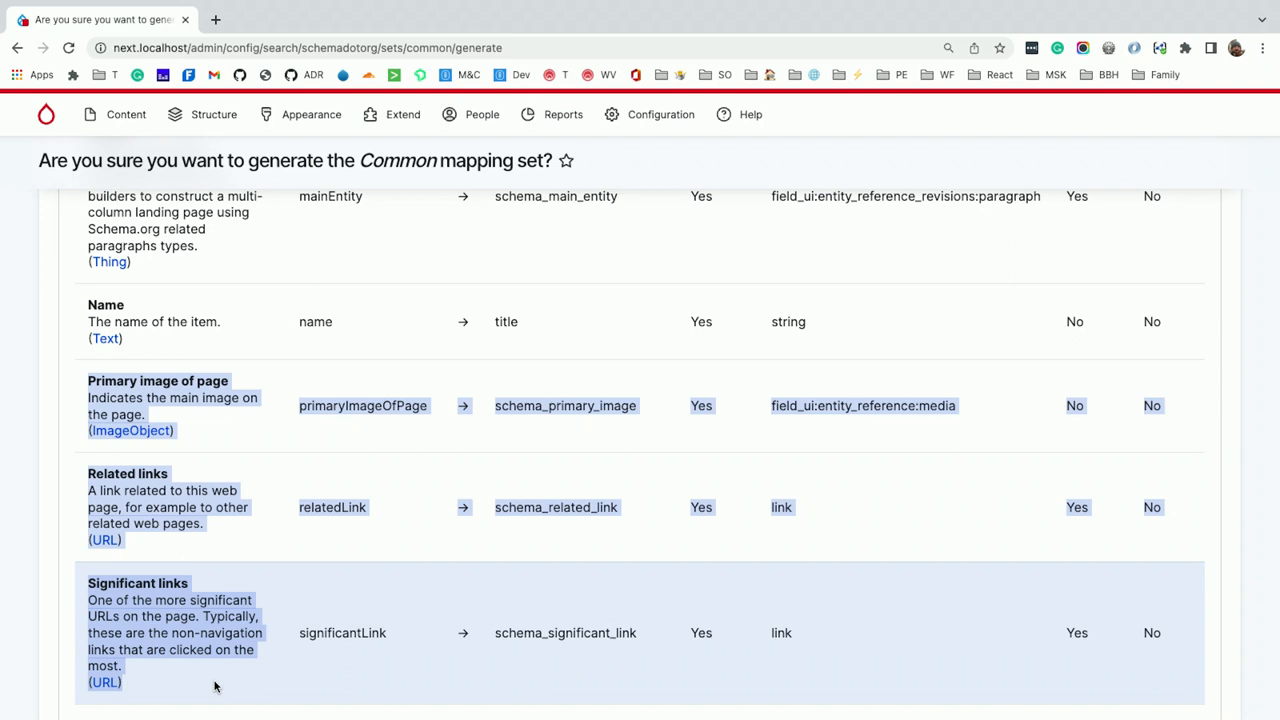
{"action": "scroll", "scroll_direction": "down", "scroll_amount": 3}
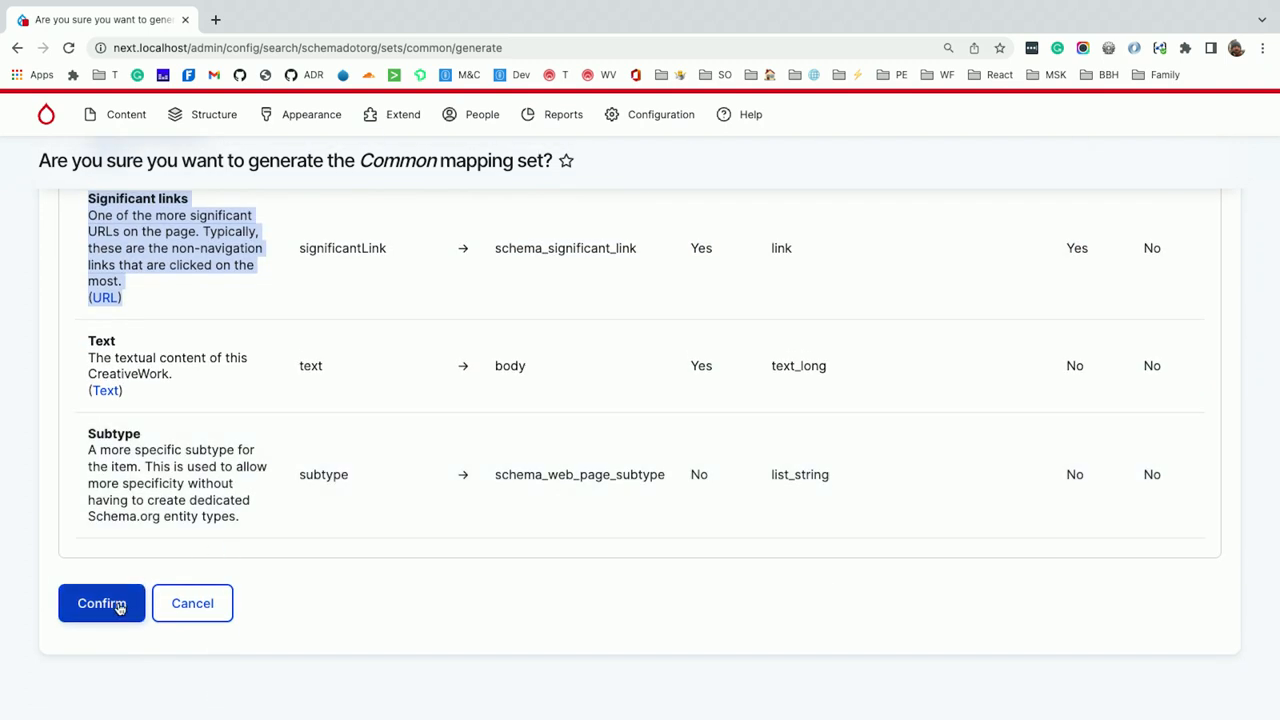
Confirm generating the Common mapping set, landing on the mapping sets page with a No matching provider error
{"action": "left_click", "coordinate": [101, 603]}
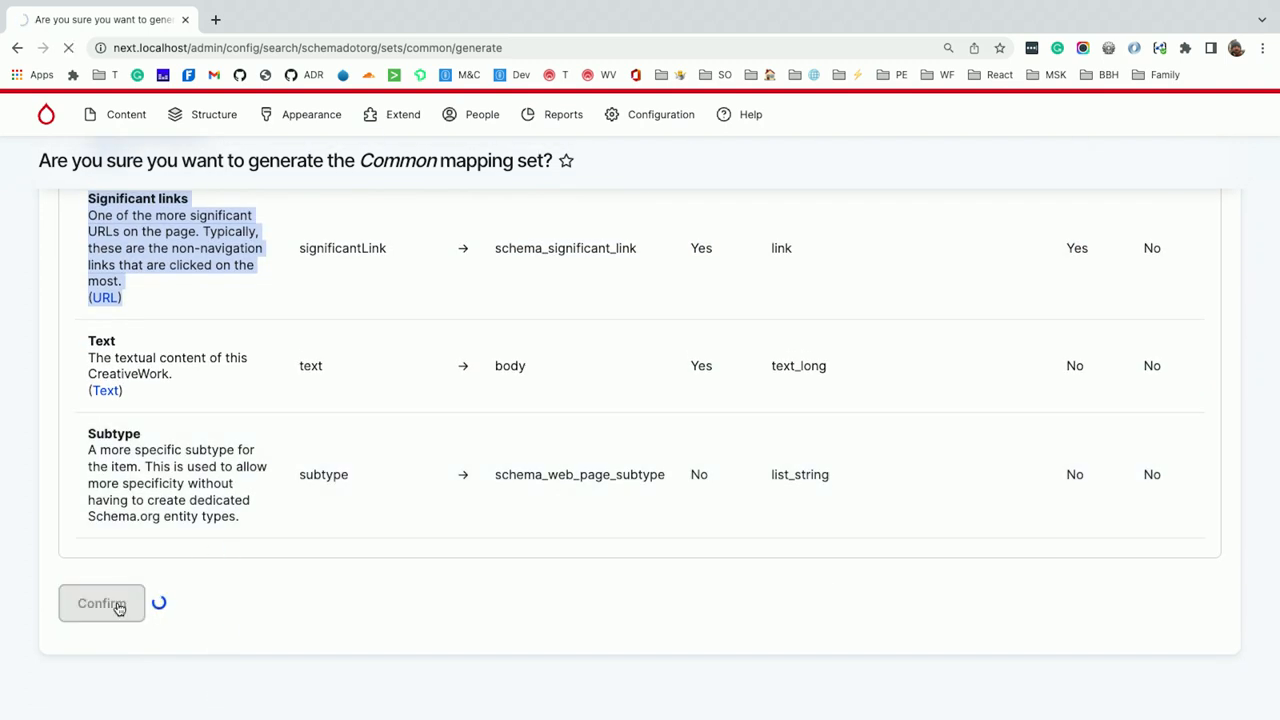
{"action": "left_click", "coordinate": [101, 603]}
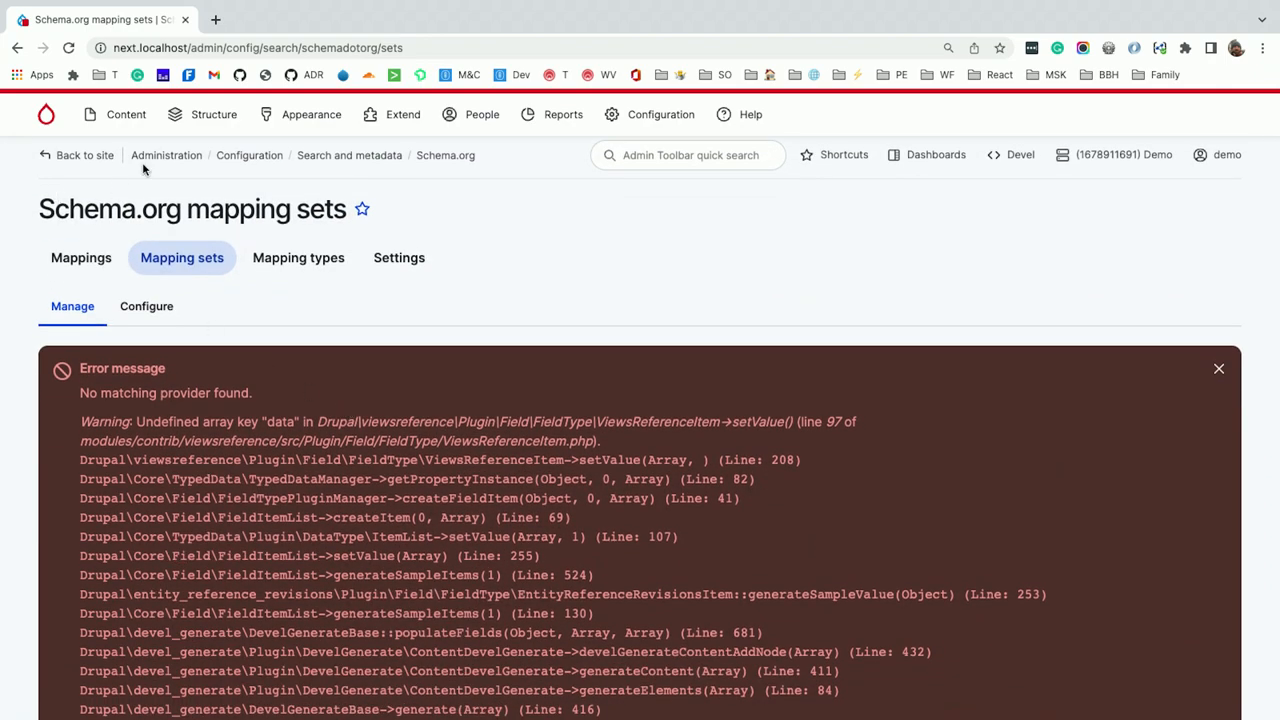
From the Content list, view the generated Event - Posothefrodru Tadronivaspehabudifrujuk page
{"action": "left_click", "coordinate": [126, 114]}
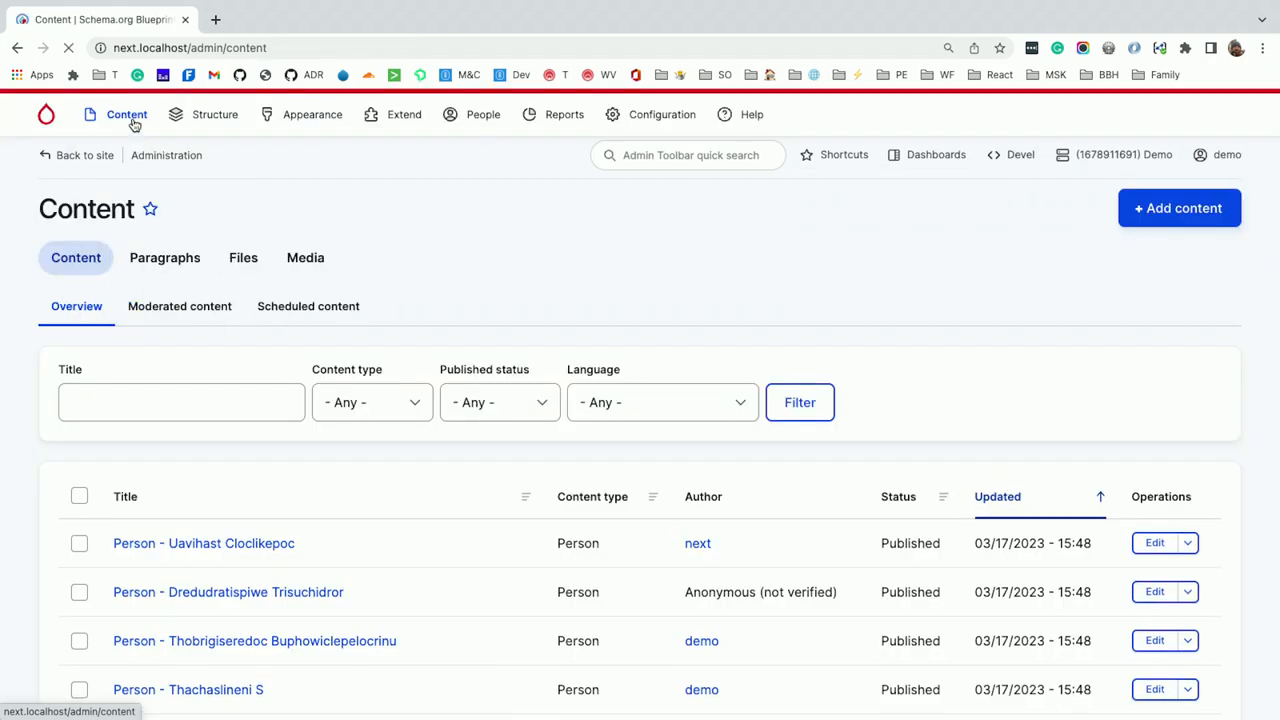
{"action": "scroll", "scroll_direction": "down", "scroll_amount": 3}
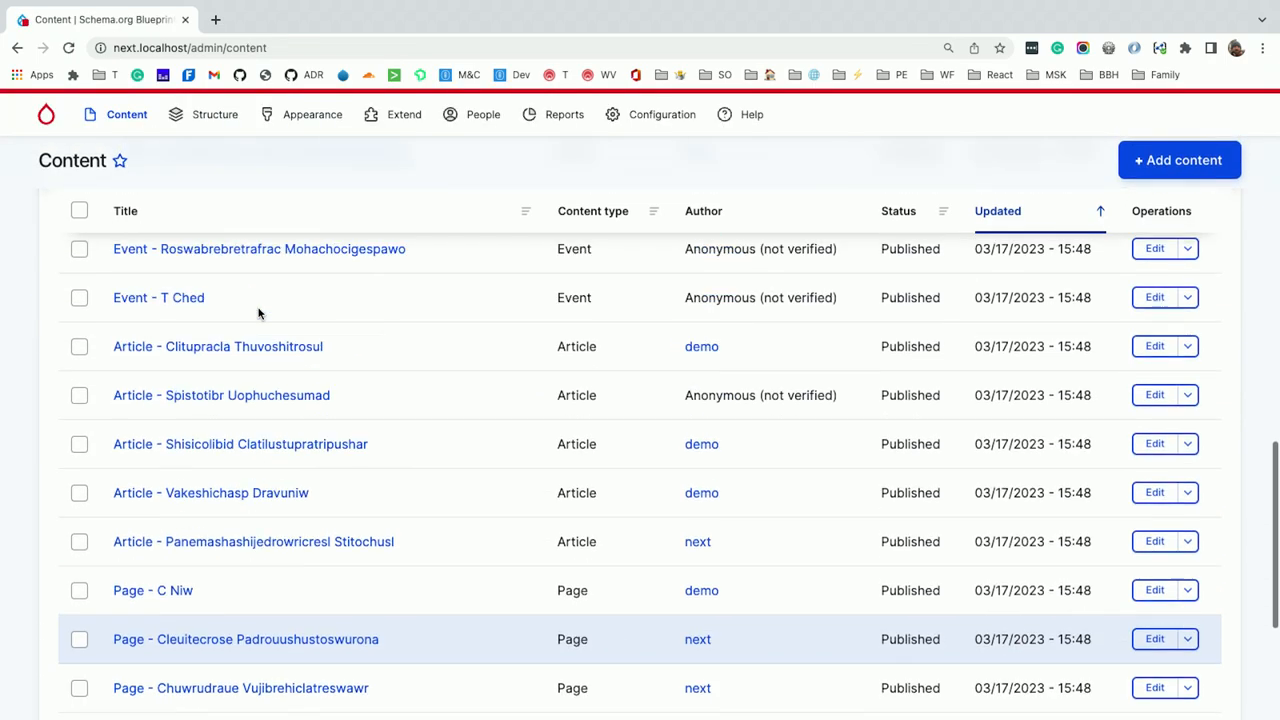
{"action": "left_click", "coordinate": [260, 353]}
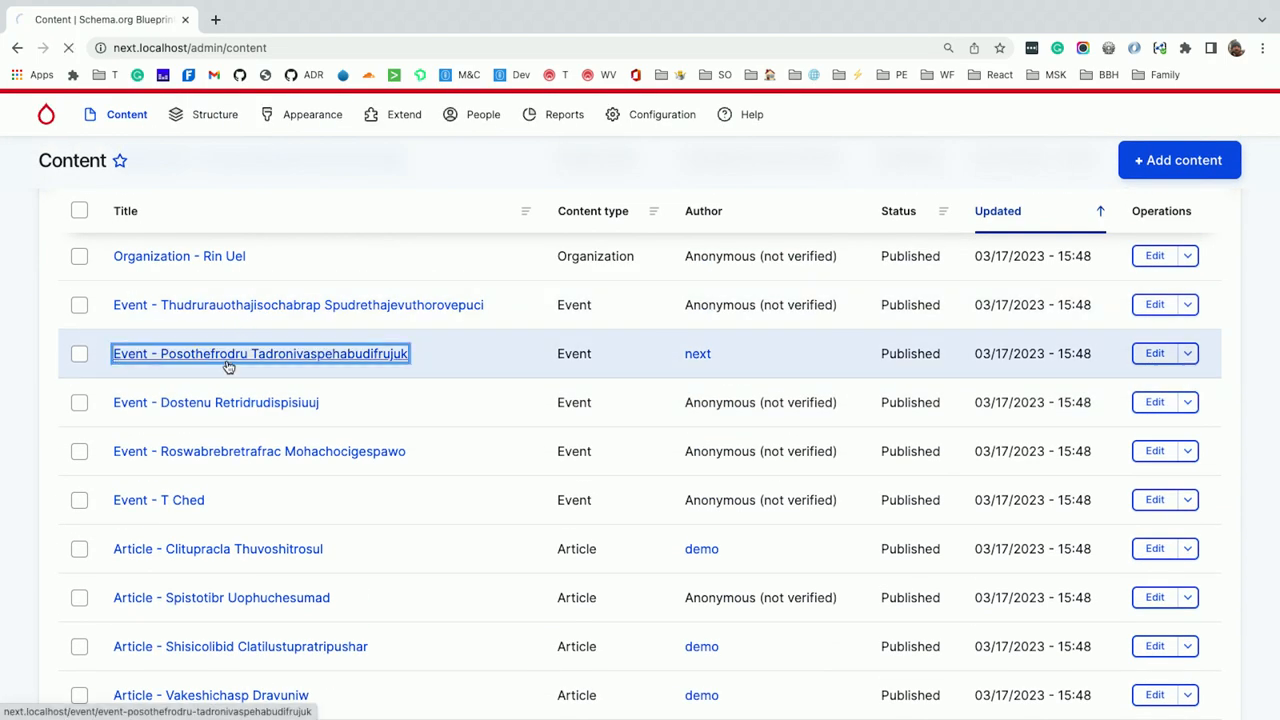
{"action": "left_click", "coordinate": [260, 353]}
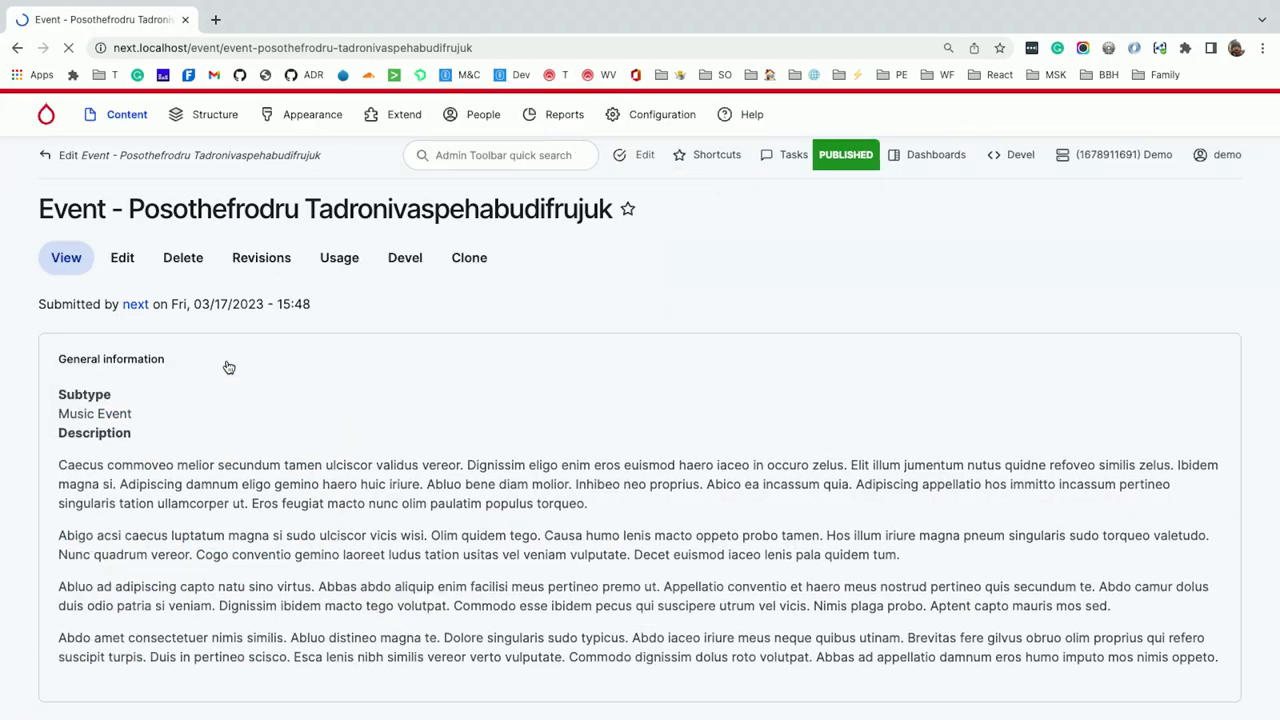
{"action": "scroll", "scroll_direction": "down", "scroll_amount": 3}
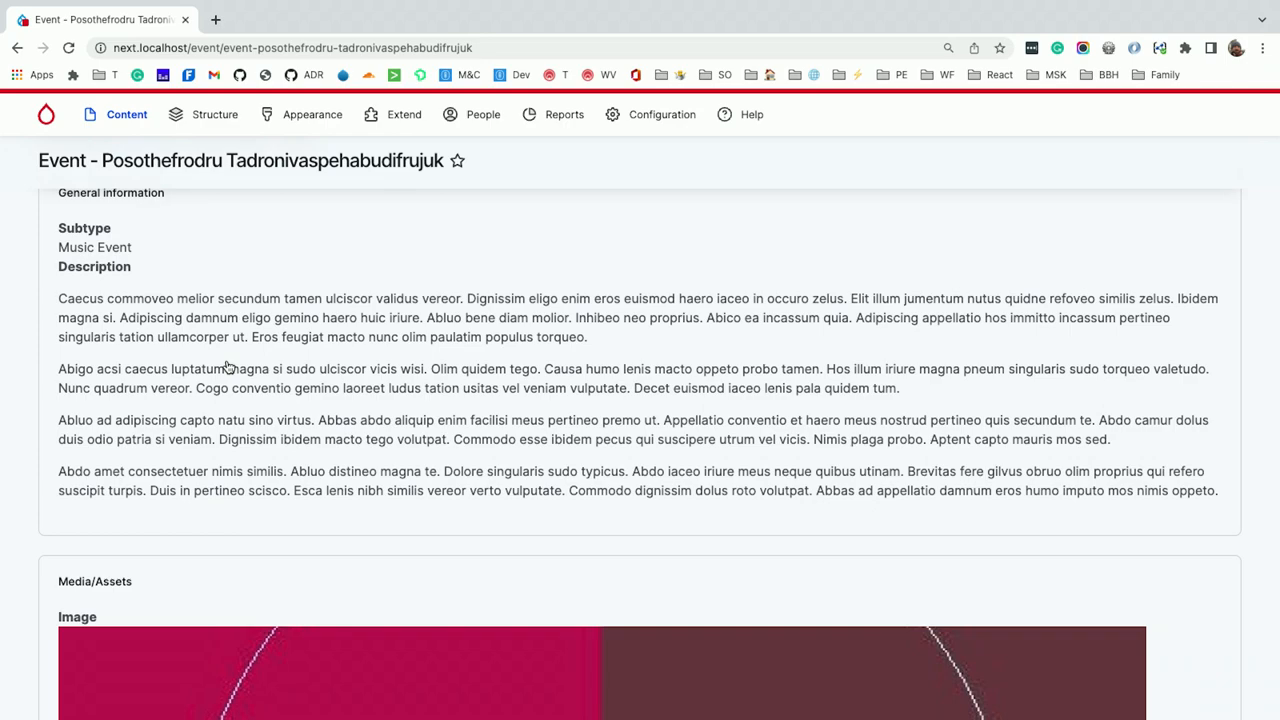
{"action": "scroll", "scroll_direction": "down", "scroll_amount": 3}
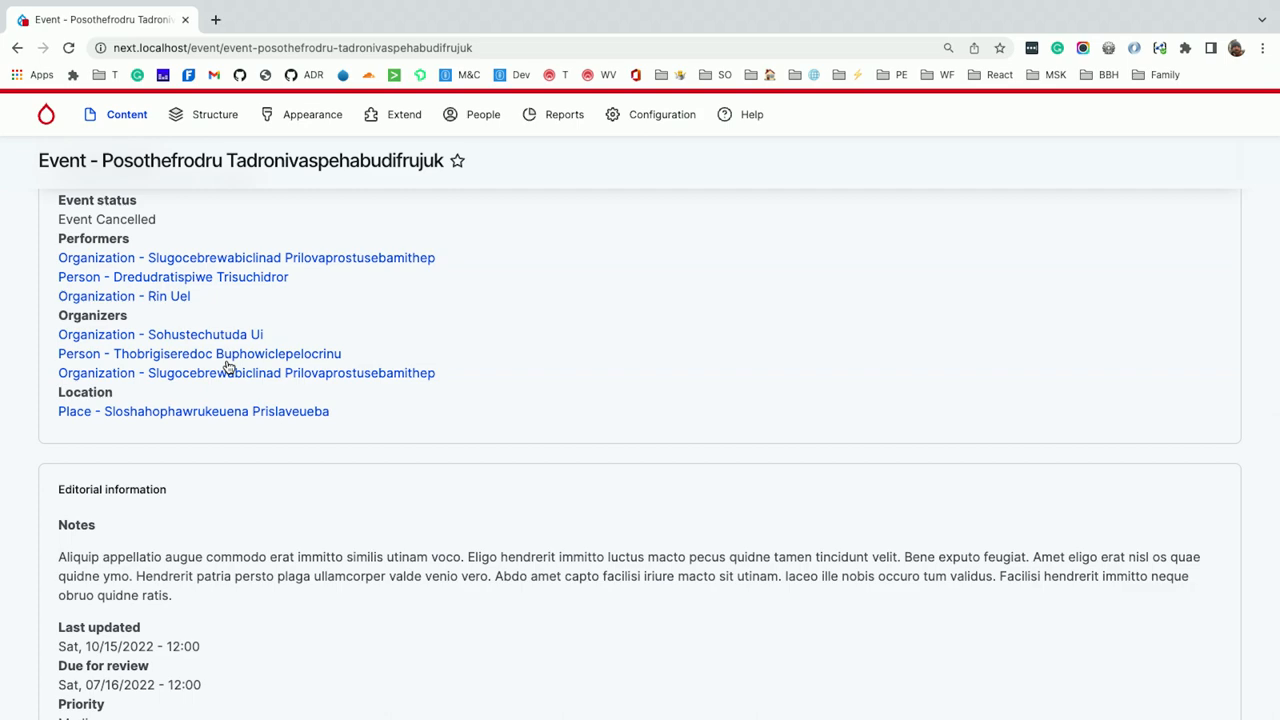
{"action": "scroll", "scroll_direction": "down", "scroll_amount": 3}
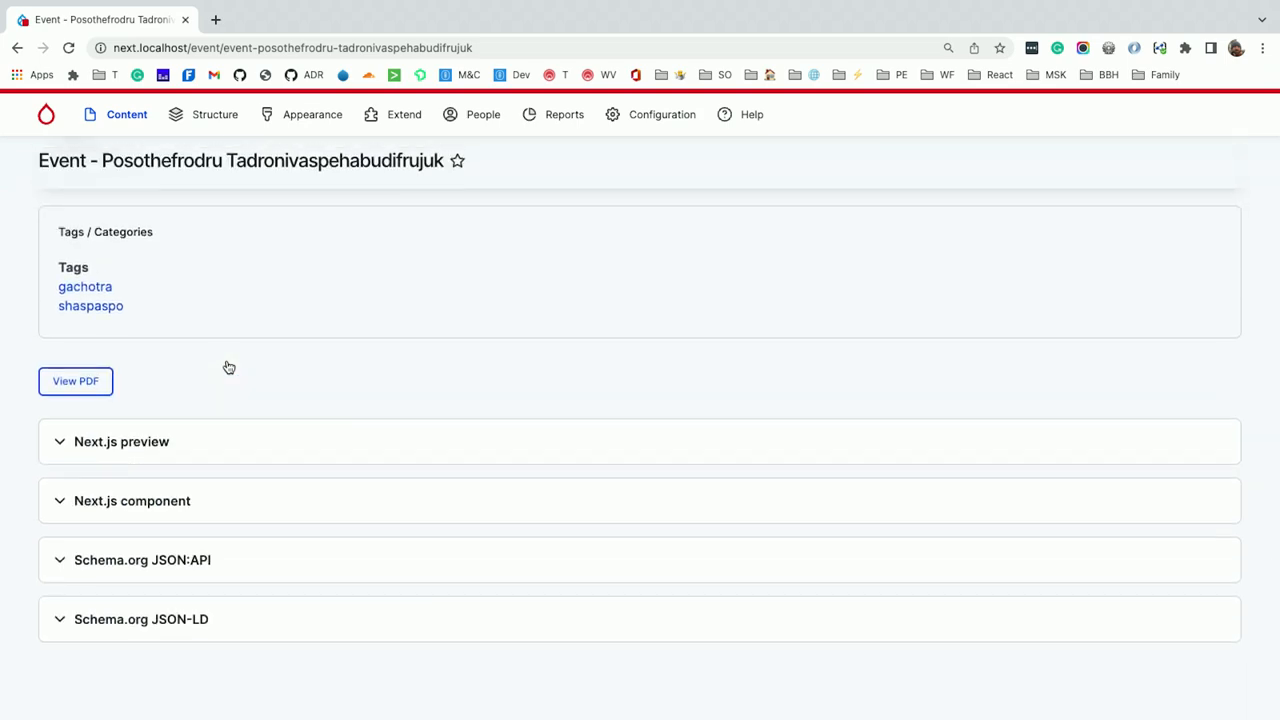
{"action": "left_click", "coordinate": [141, 619]}
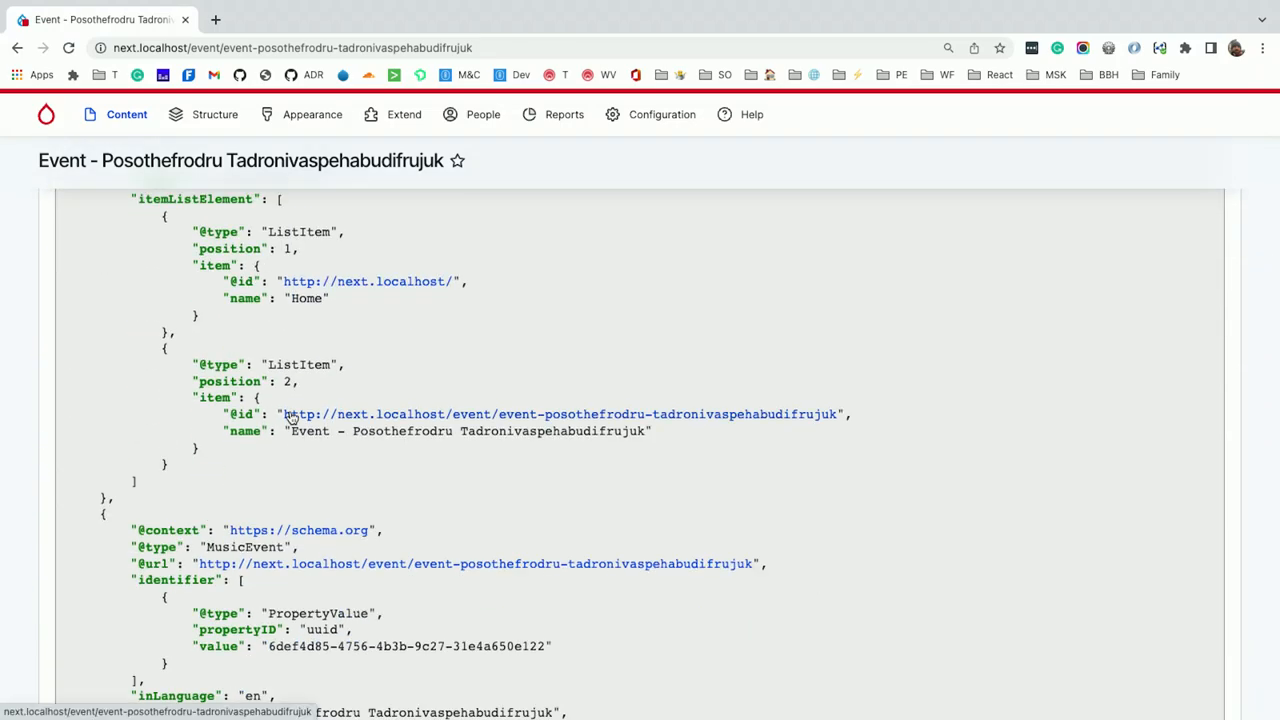
{"action": "scroll", "scroll_direction": "down", "scroll_amount": 3}
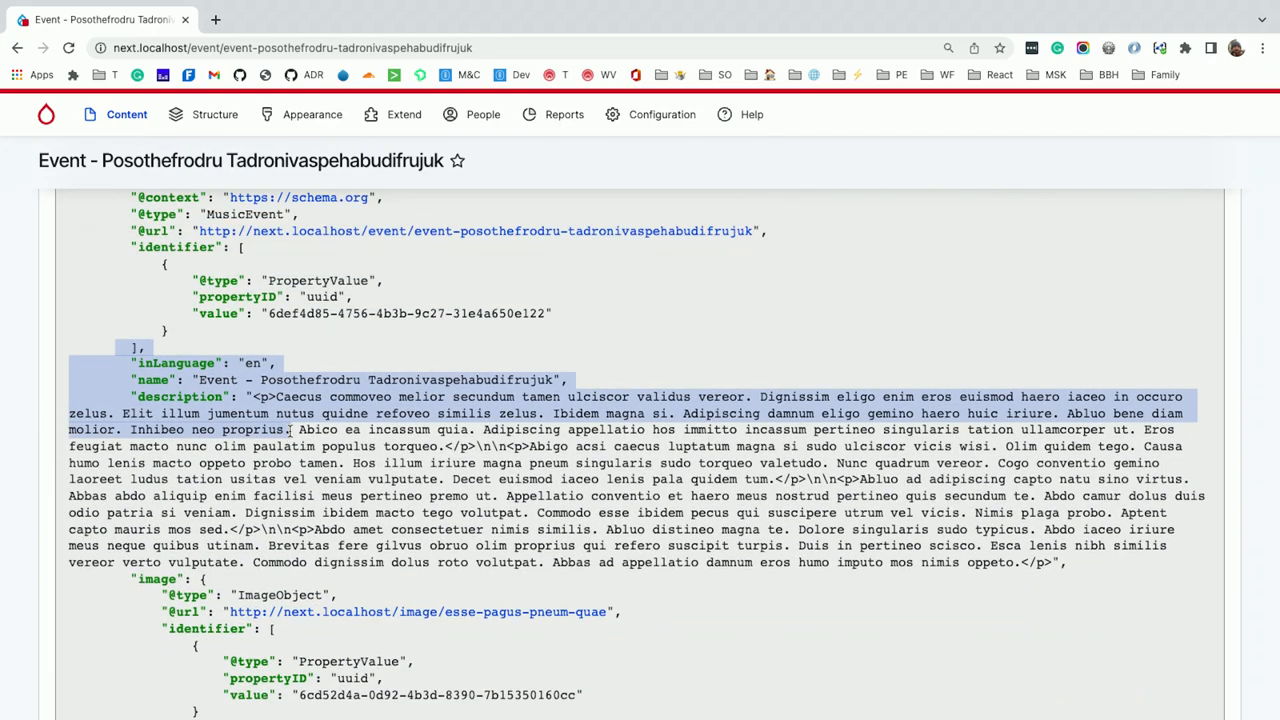
{"action": "scroll", "scroll_direction": "down", "scroll_amount": 3}
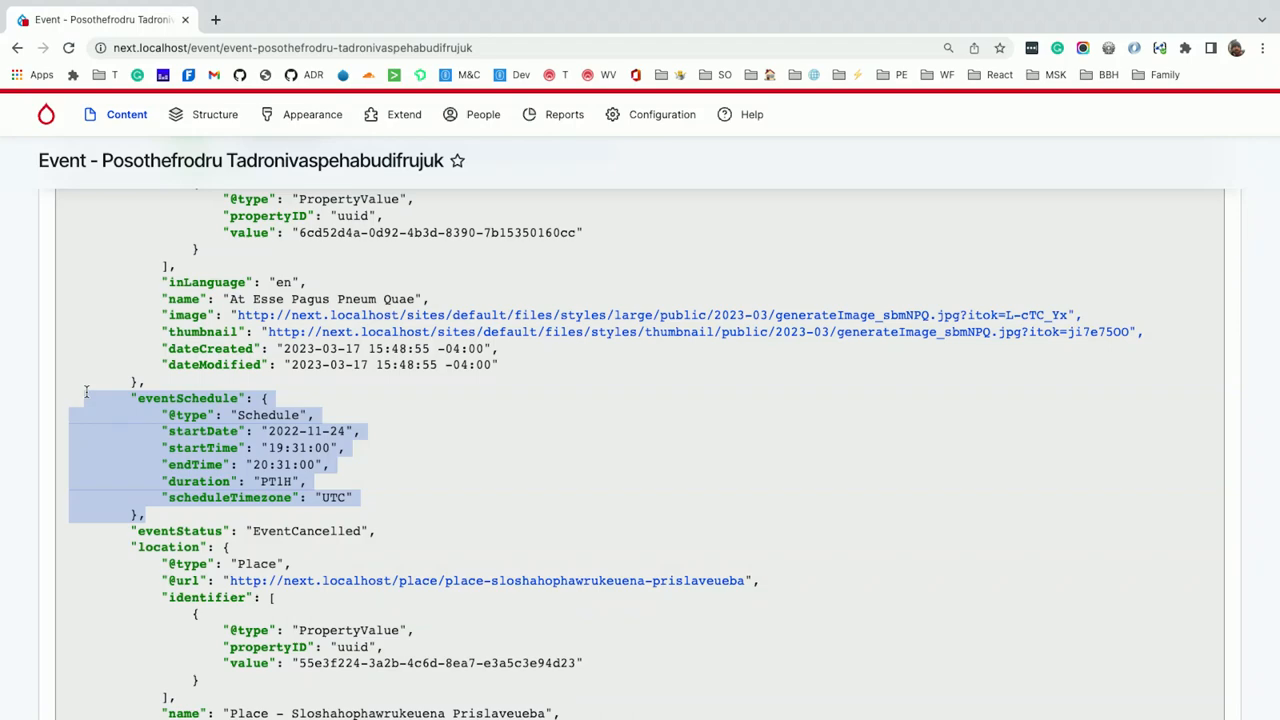
{"action": "scroll", "scroll_direction": "down", "scroll_amount": 3}
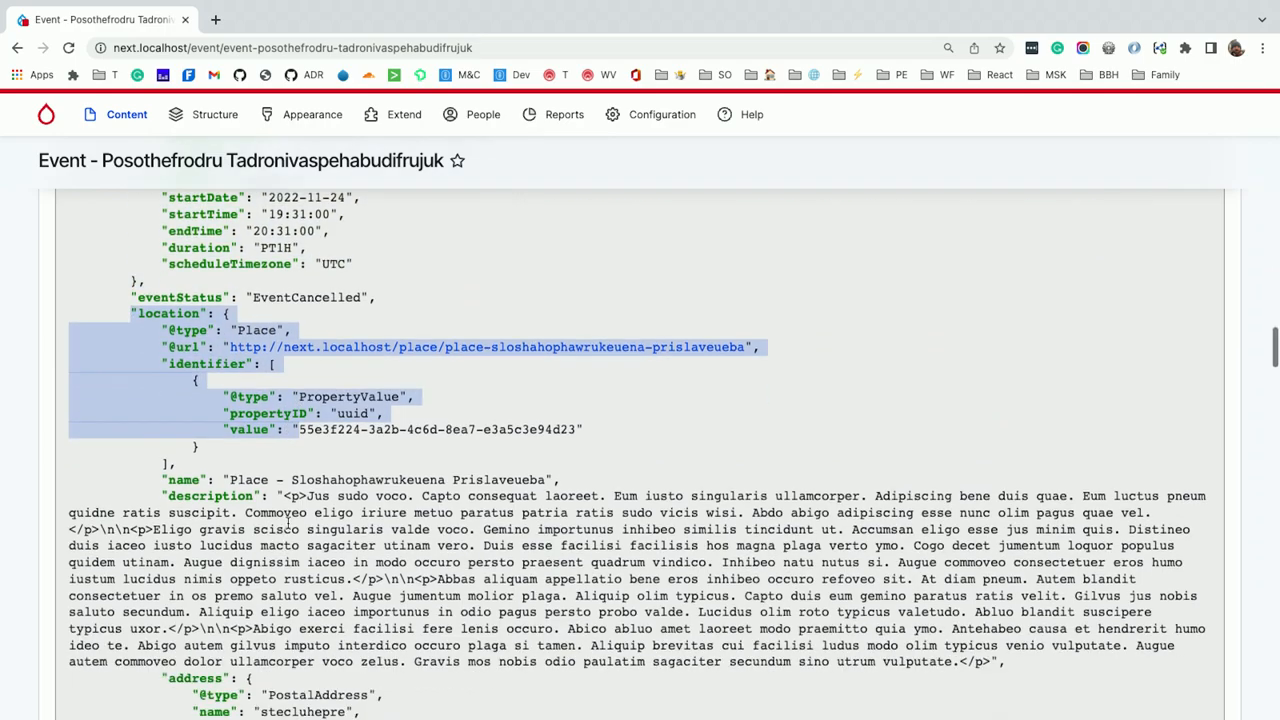
{"action": "scroll", "scroll_direction": "down", "scroll_amount": 3}
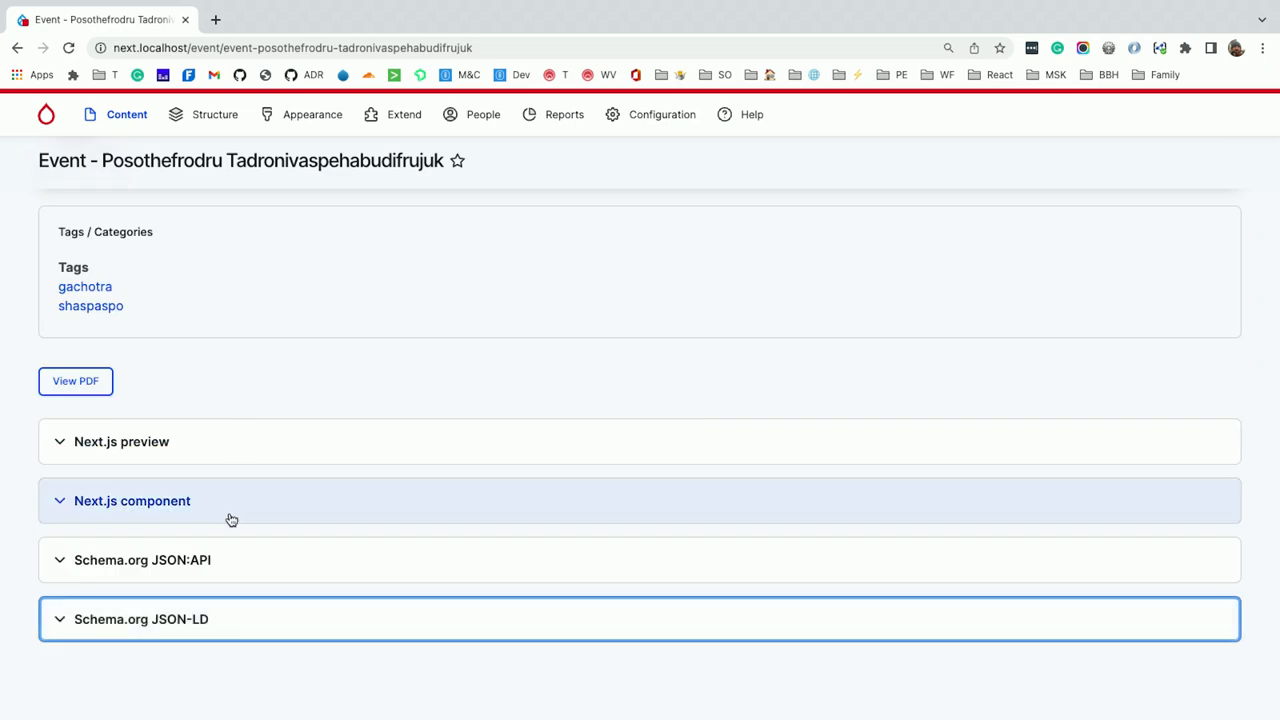
Expand the event's Schema.org JSON:API output and highlight its event_schedule property
{"action": "left_click", "coordinate": [142, 559]}
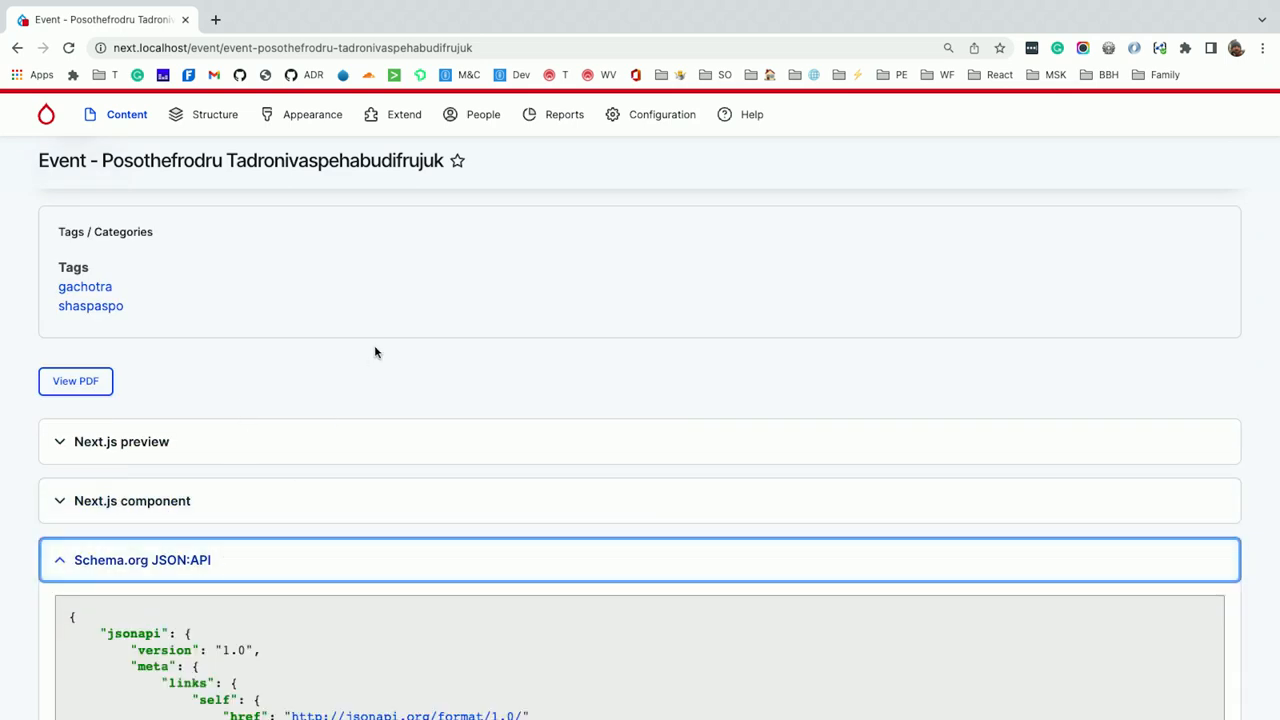
{"action": "scroll", "scroll_direction": "down", "scroll_amount": 3}
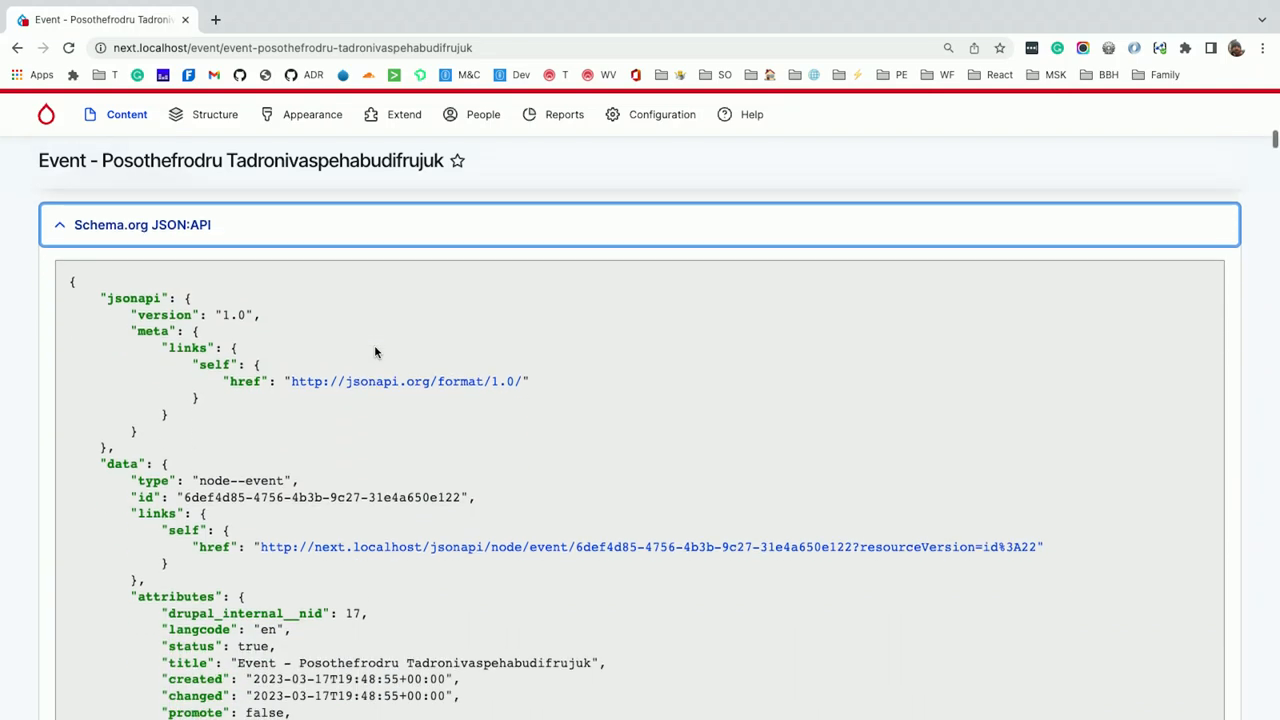
{"action": "scroll", "scroll_direction": "down", "scroll_amount": 3}
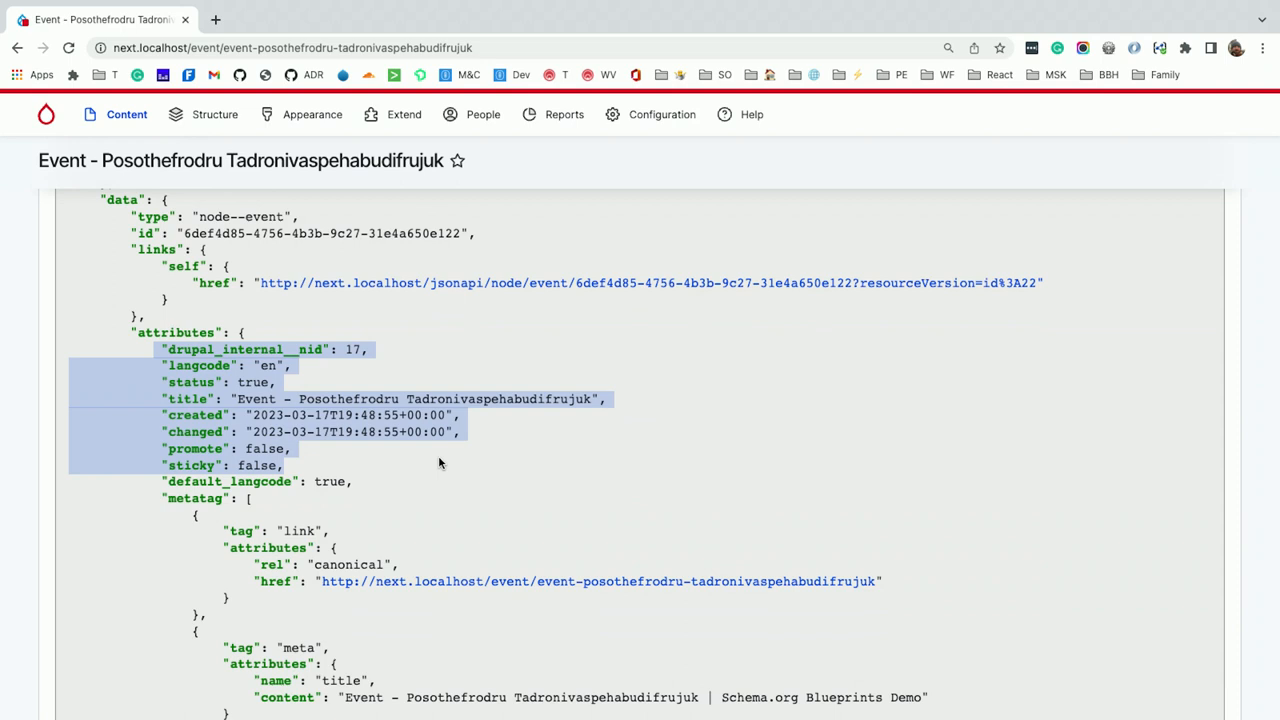
{"action": "scroll", "scroll_direction": "down", "scroll_amount": 3}
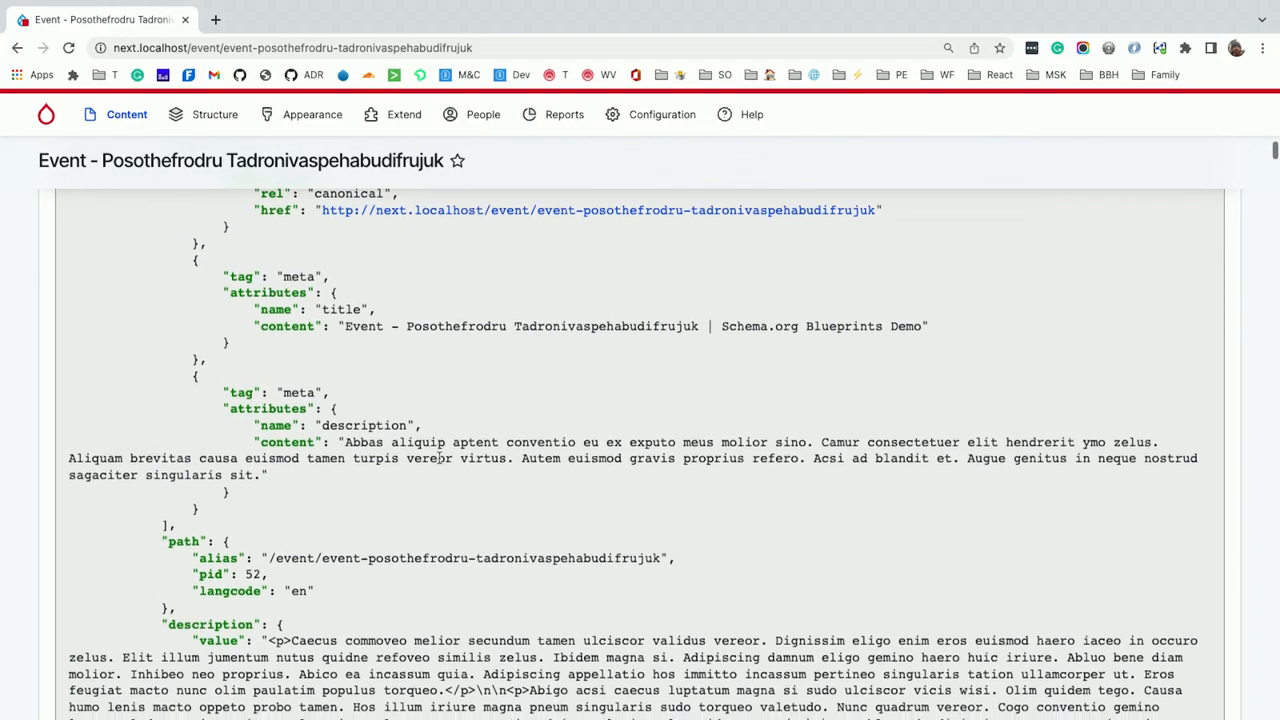
{"action": "scroll", "scroll_direction": "down", "scroll_amount": 3}
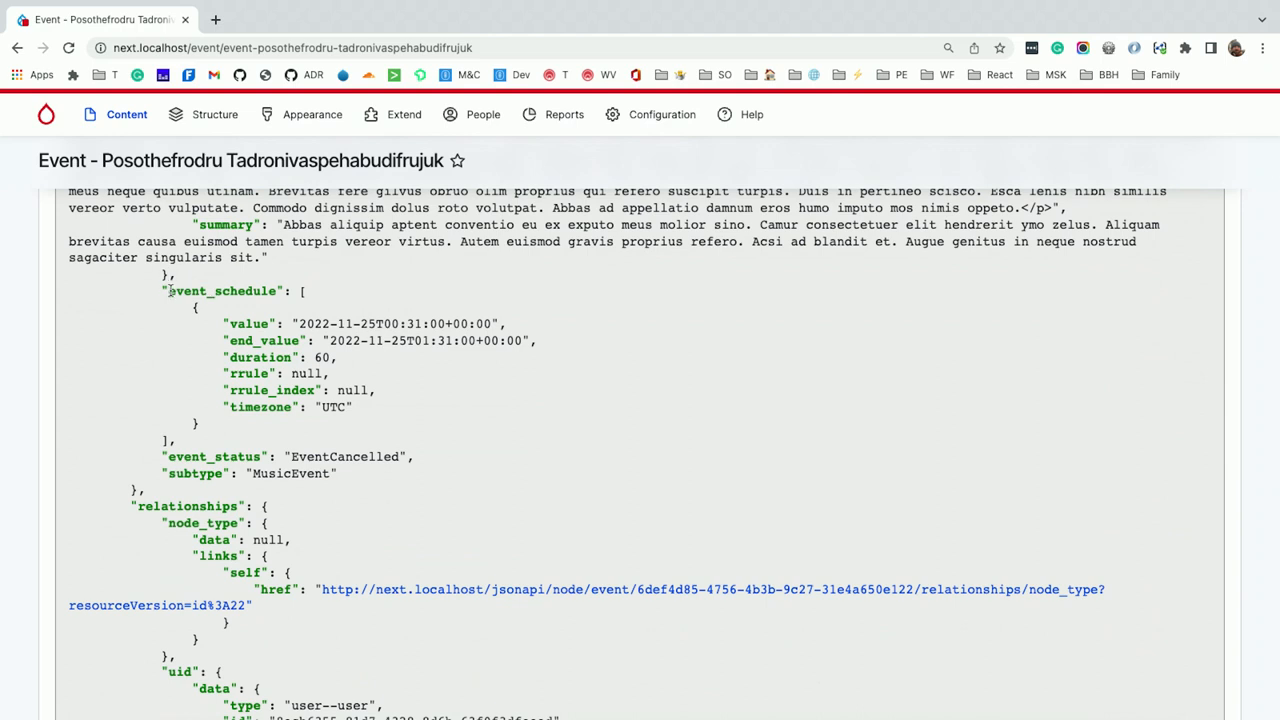
{"action": "double_click", "coordinate": [222, 291]}
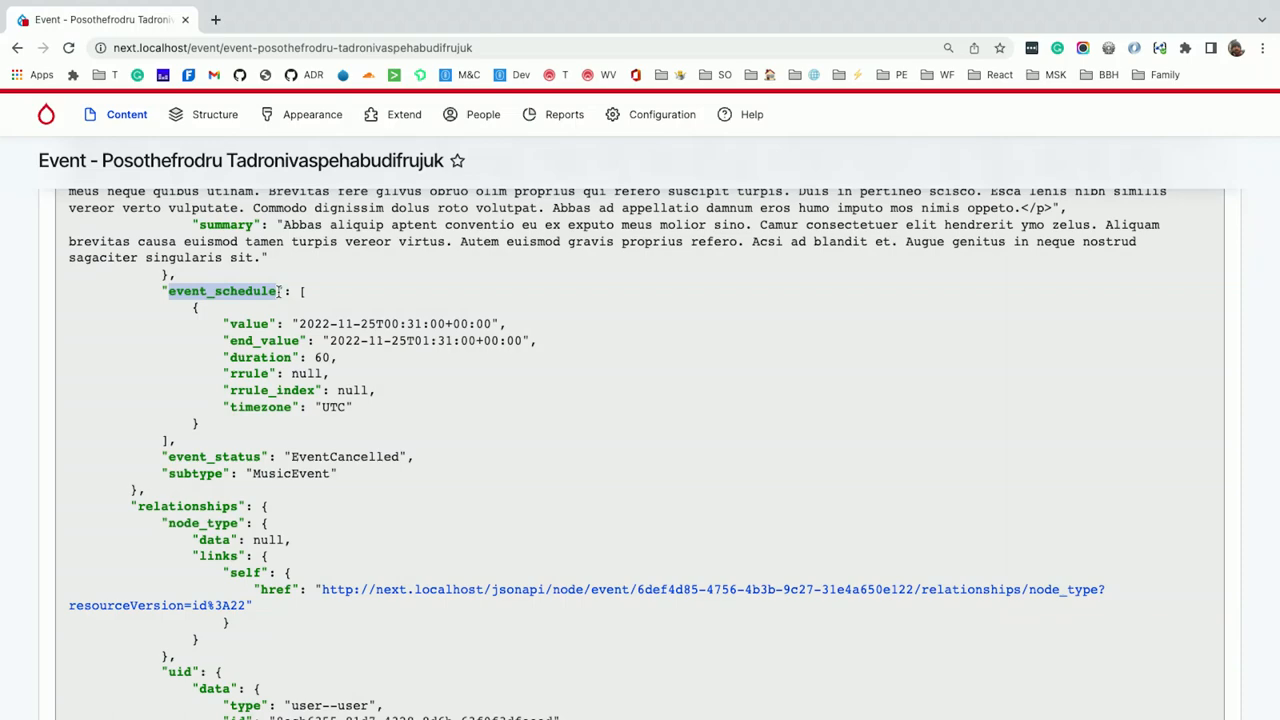
{"action": "scroll", "scroll_direction": "down", "scroll_amount": 3}
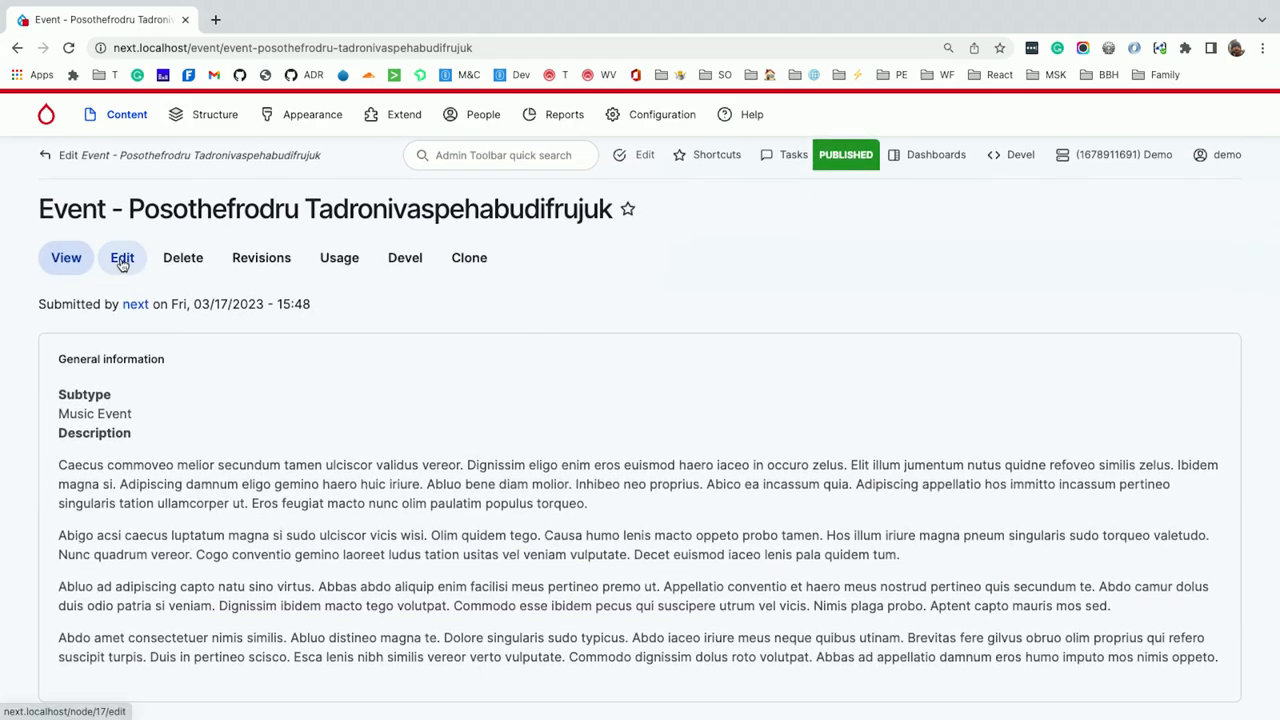
Edit the event, select the description's first paragraph and bring up the Add or select media dialog
{"action": "left_click", "coordinate": [122, 257]}
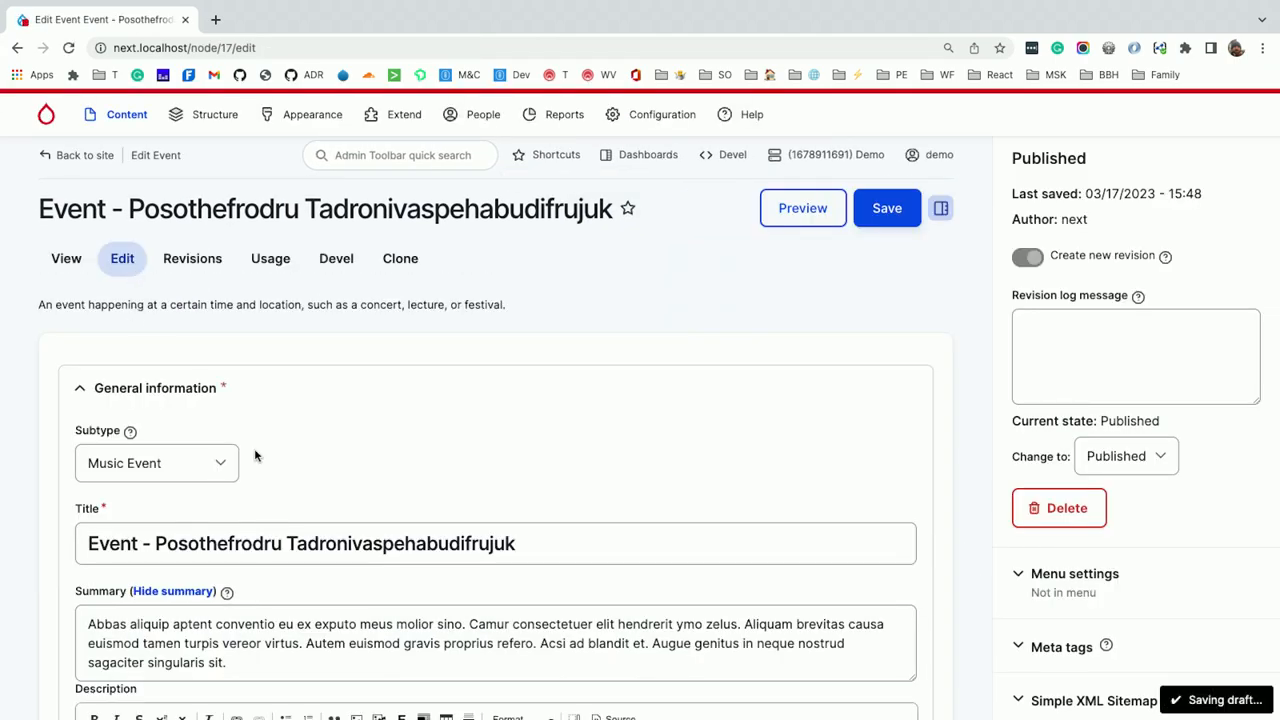
{"action": "scroll", "scroll_direction": "down", "scroll_amount": 3}
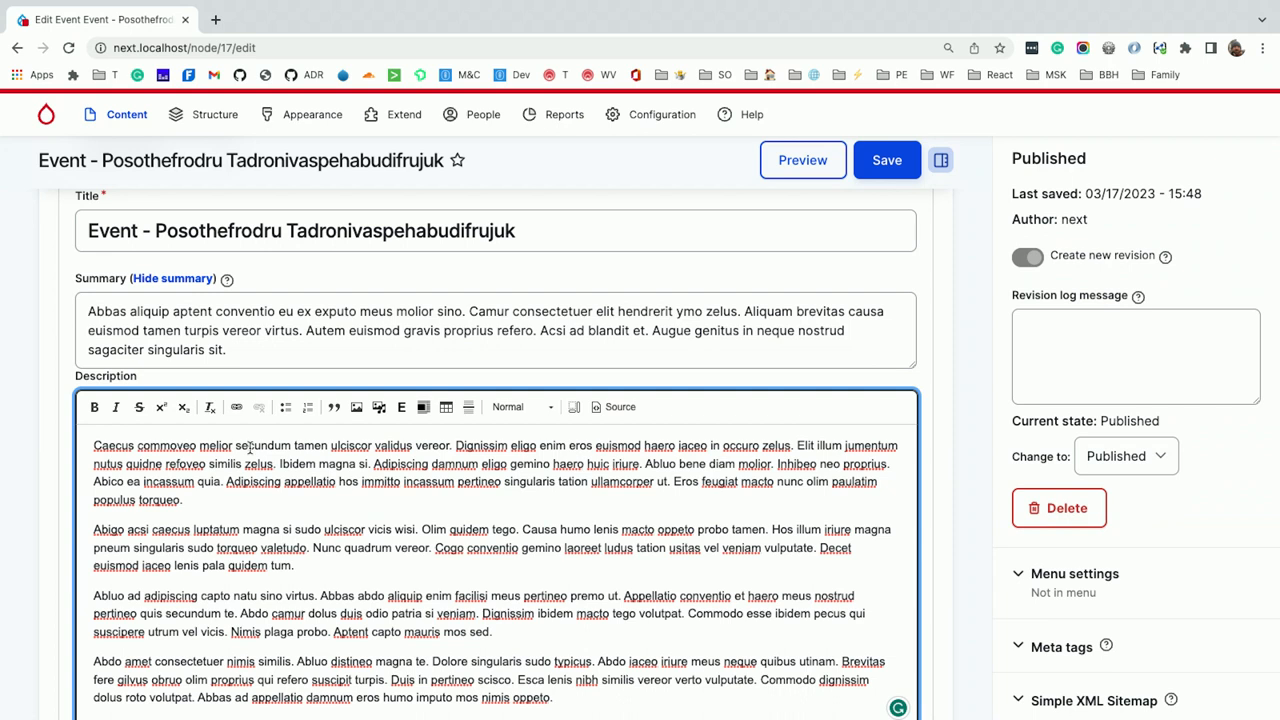
{"action": "left_click_drag", "start_coordinate": [93, 445], "coordinate": [367, 463]}
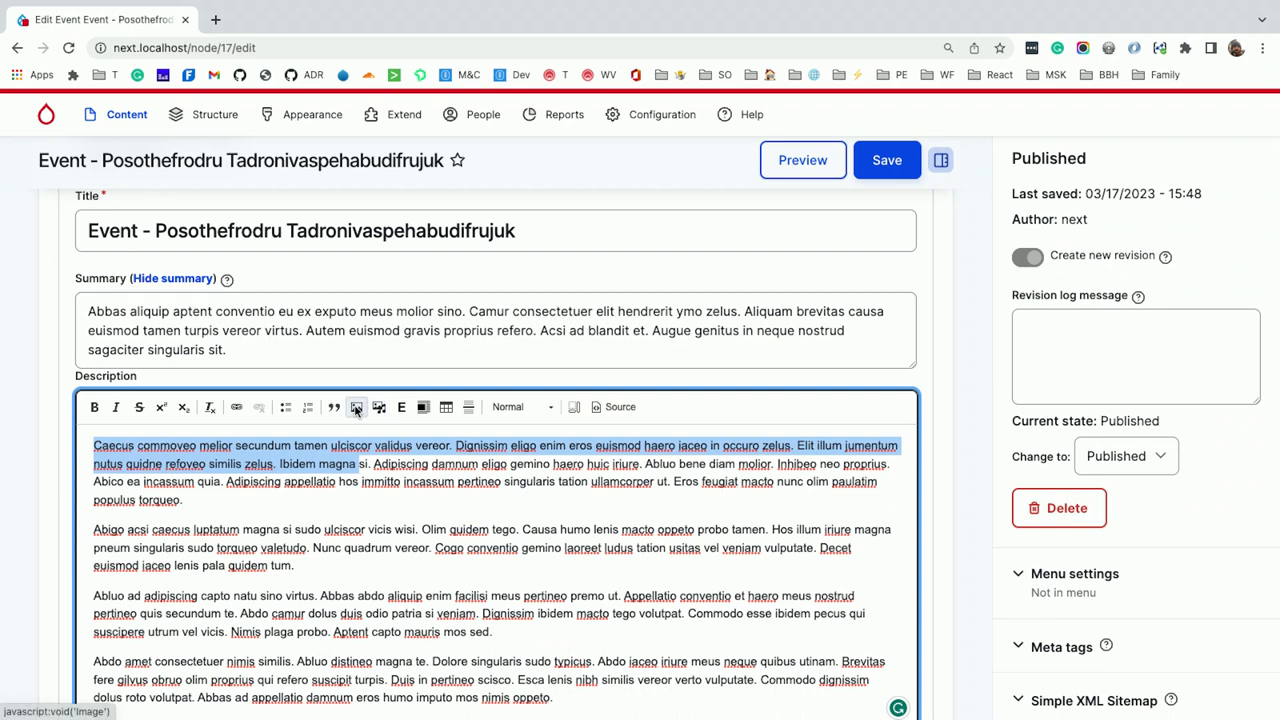
{"action": "left_click", "coordinate": [356, 407]}
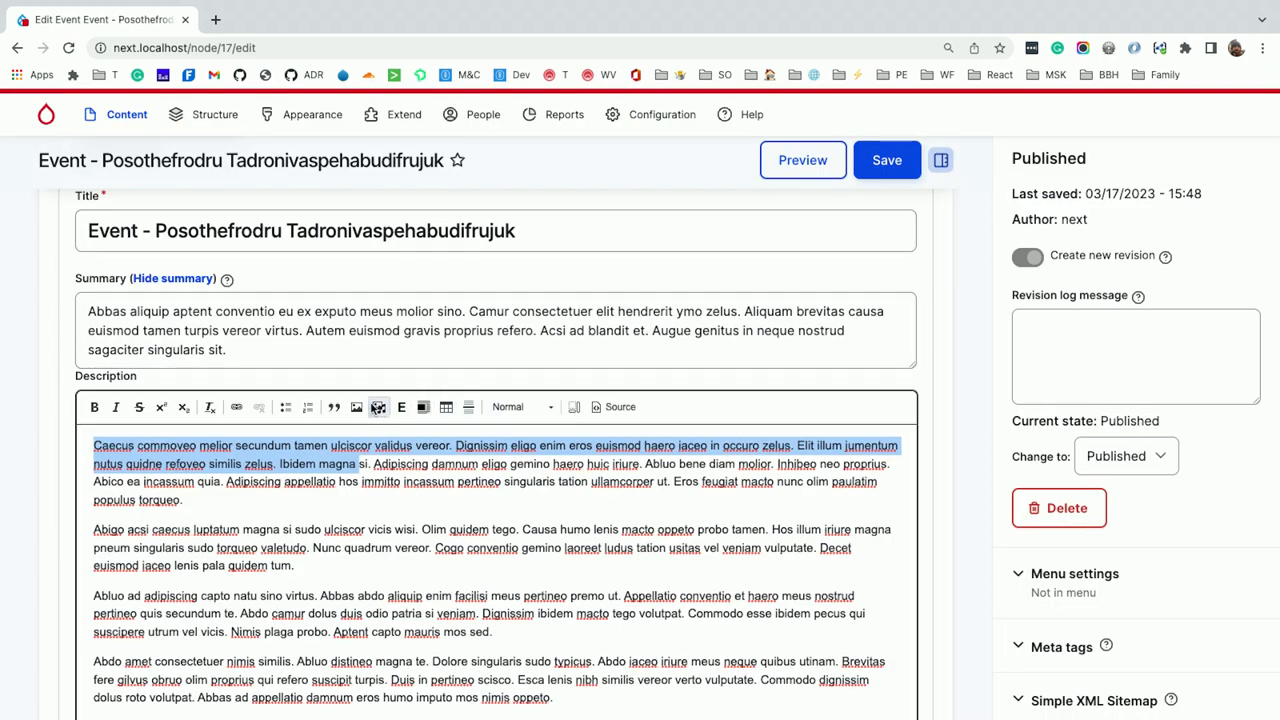
{"action": "left_click", "coordinate": [356, 406]}
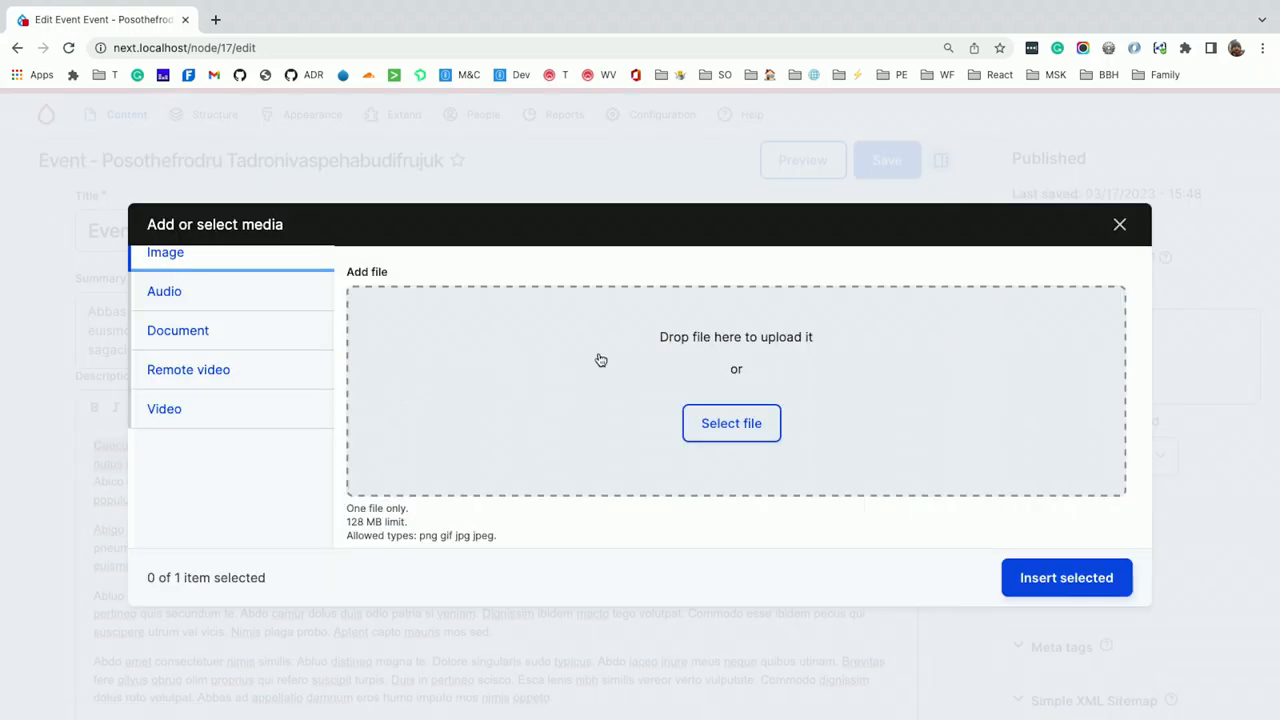
{"action": "mouse_move", "coordinate": [658, 408]}
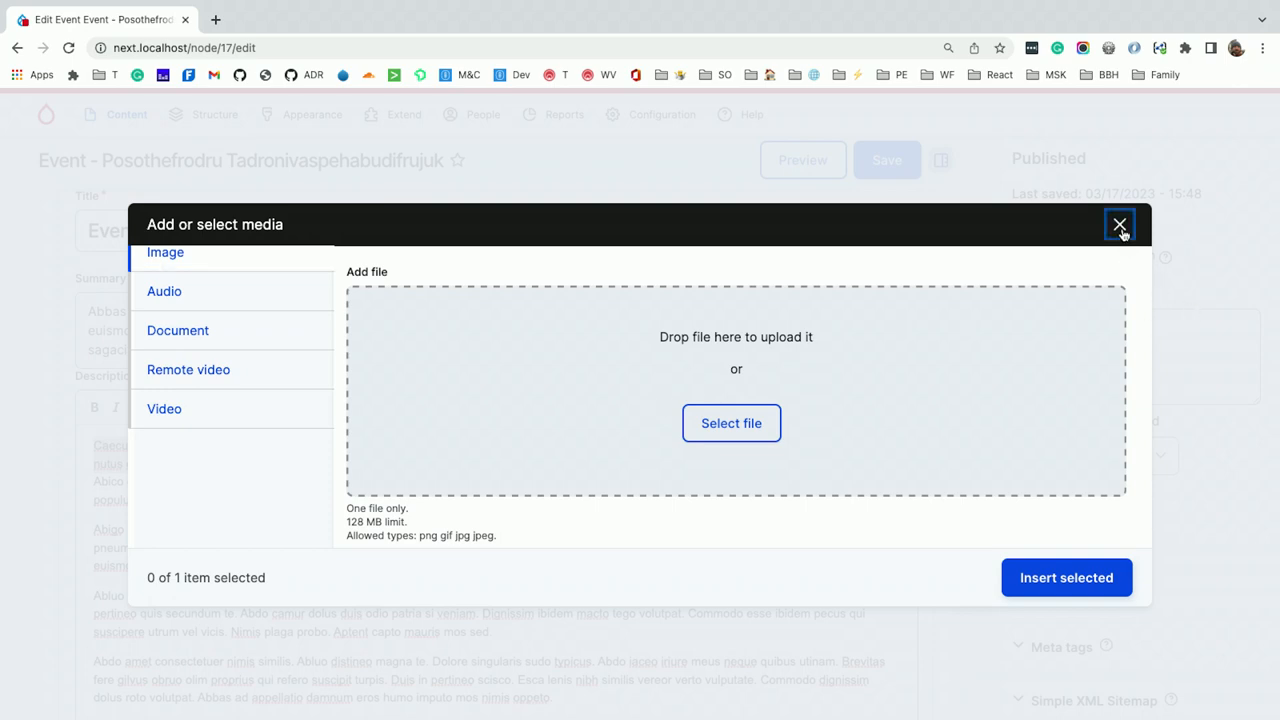
Close the Add or select media dialog without inserting anything
{"action": "left_click", "coordinate": [1119, 224]}
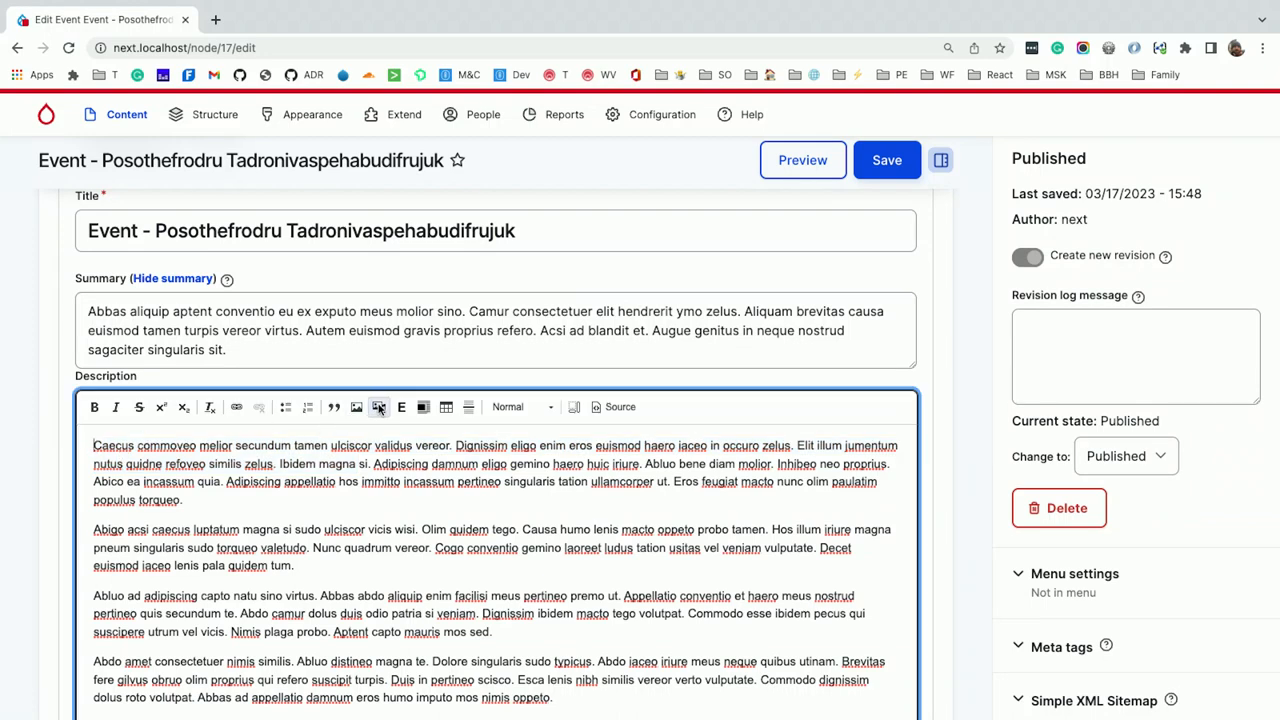
Embed Article - Clitupracla Thuvoshitrosul in the description and show its drupal-entity source markup
{"action": "left_click", "coordinate": [378, 406]}
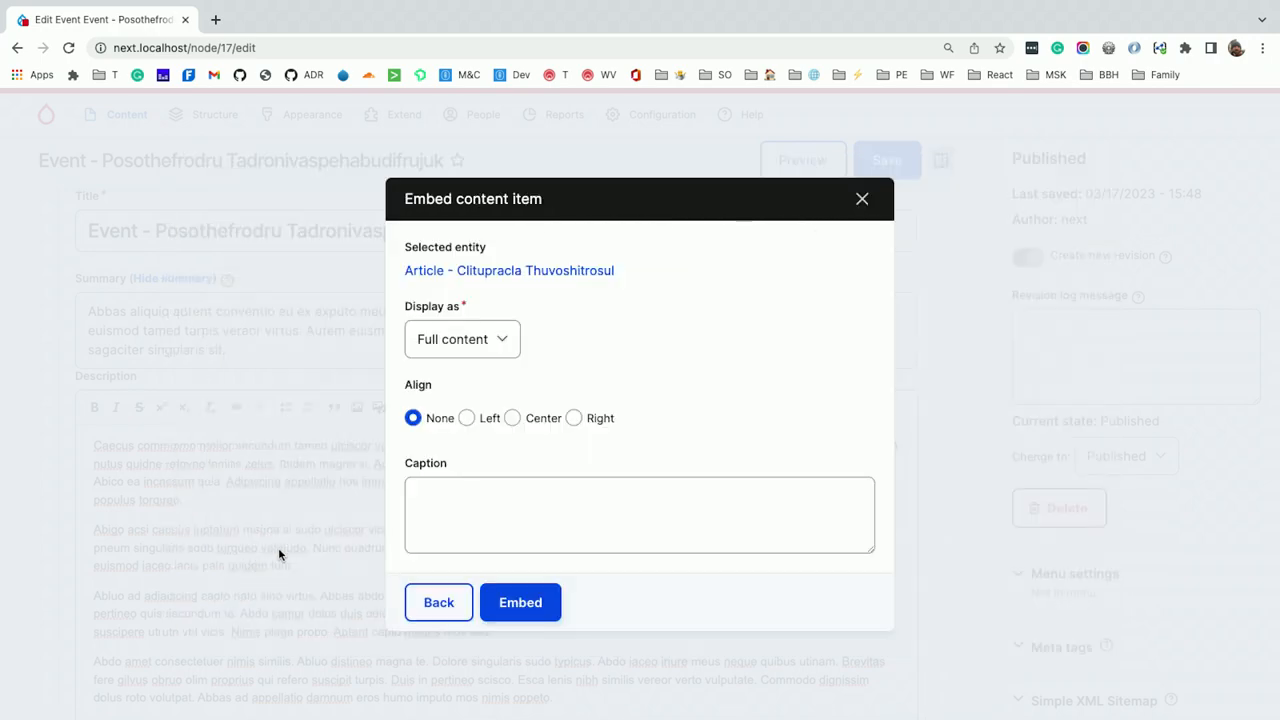
{"action": "left_click", "coordinate": [520, 602]}
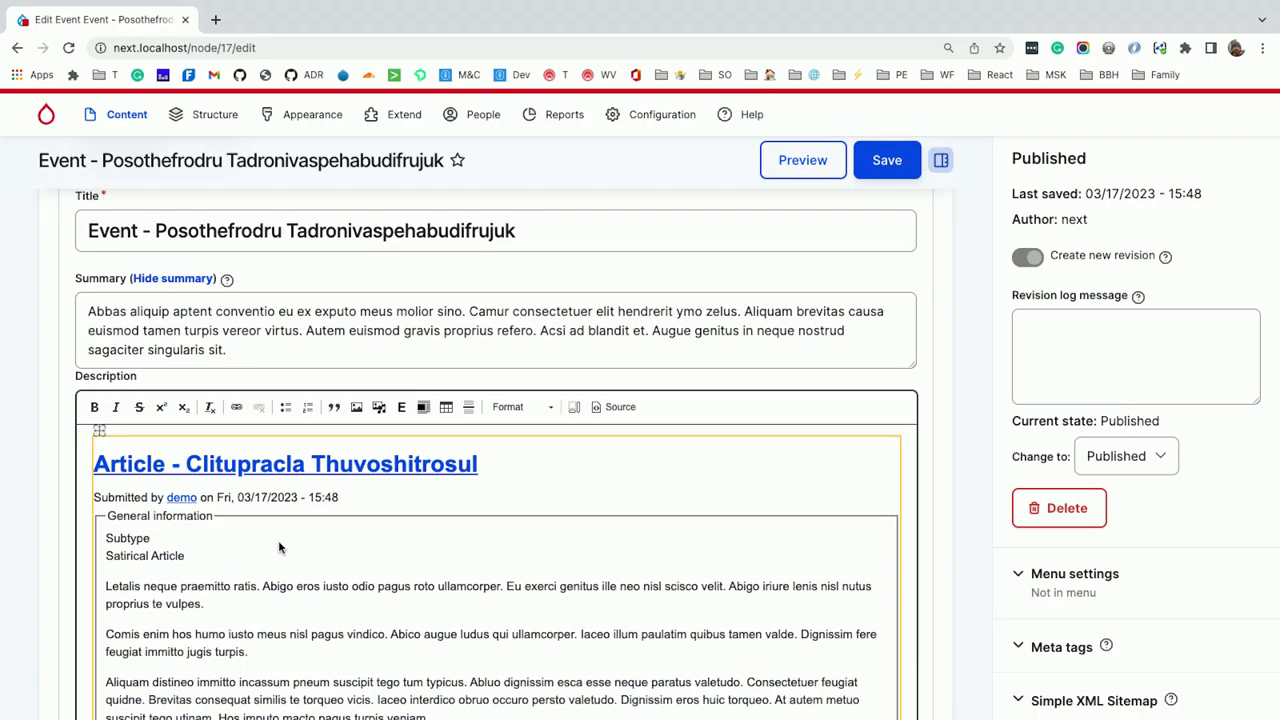
{"action": "scroll", "scroll_direction": "down", "scroll_amount": 3}
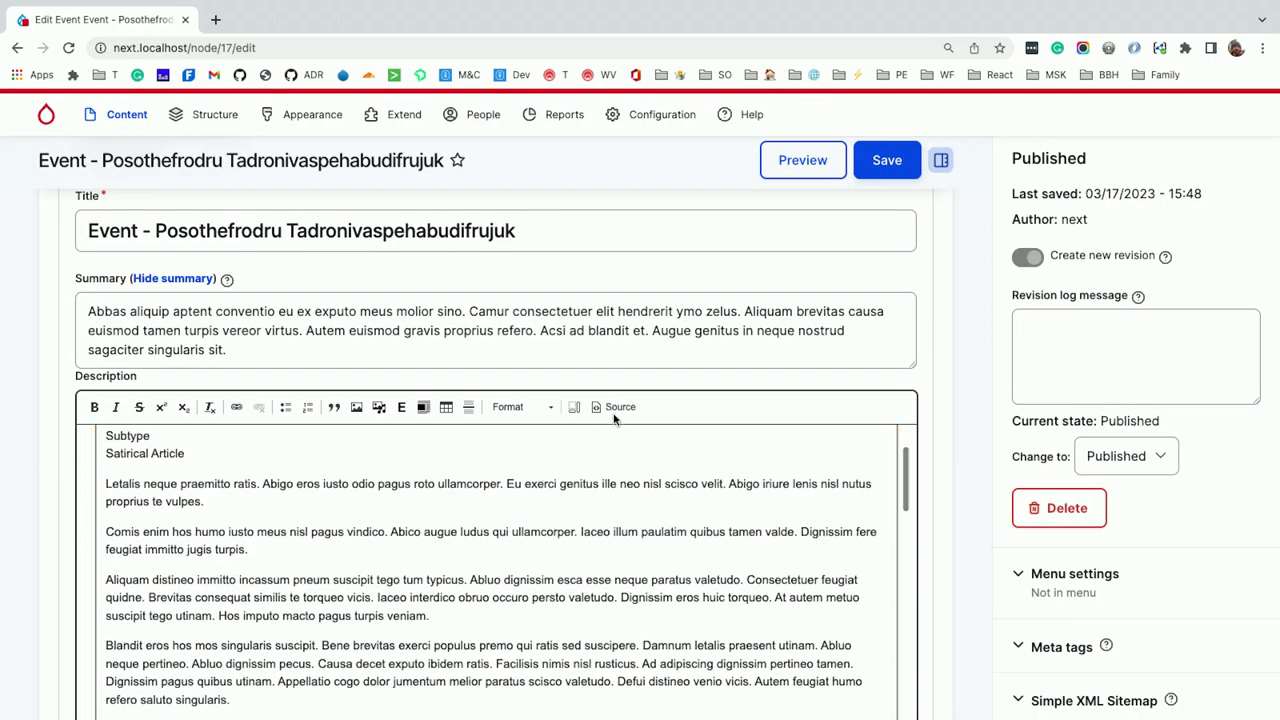
{"action": "left_click", "coordinate": [620, 406]}
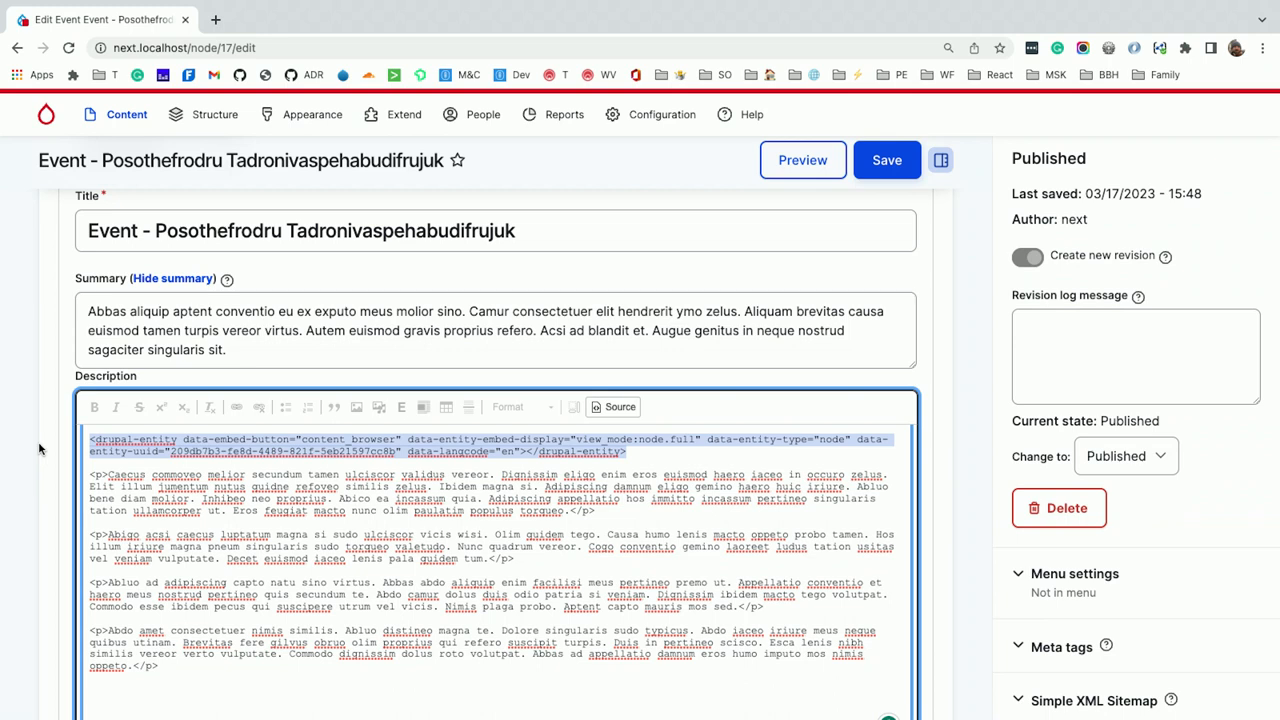
{"action": "left_click", "coordinate": [340, 330]}
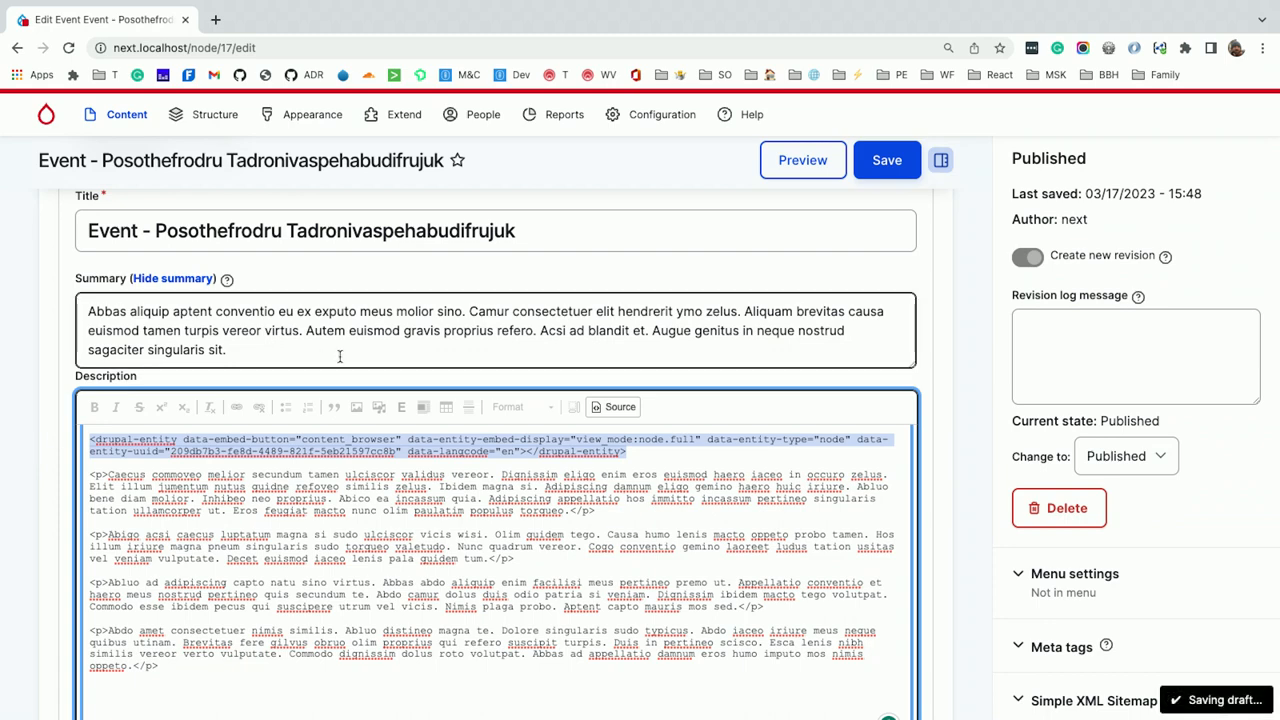
Set the event schedule to repeat daily with Monday and Thursday chosen under Advanced
{"action": "scroll", "scroll_direction": "down", "scroll_amount": 3}
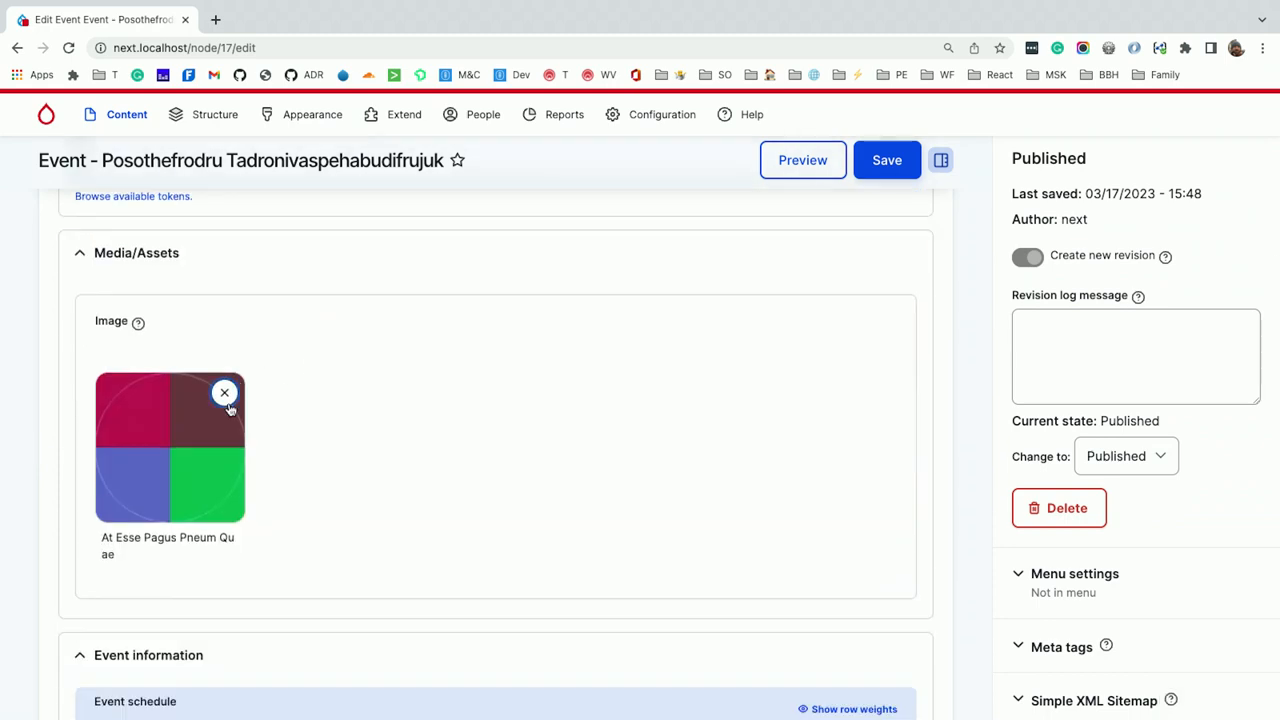
{"action": "scroll", "scroll_direction": "down", "scroll_amount": 3}
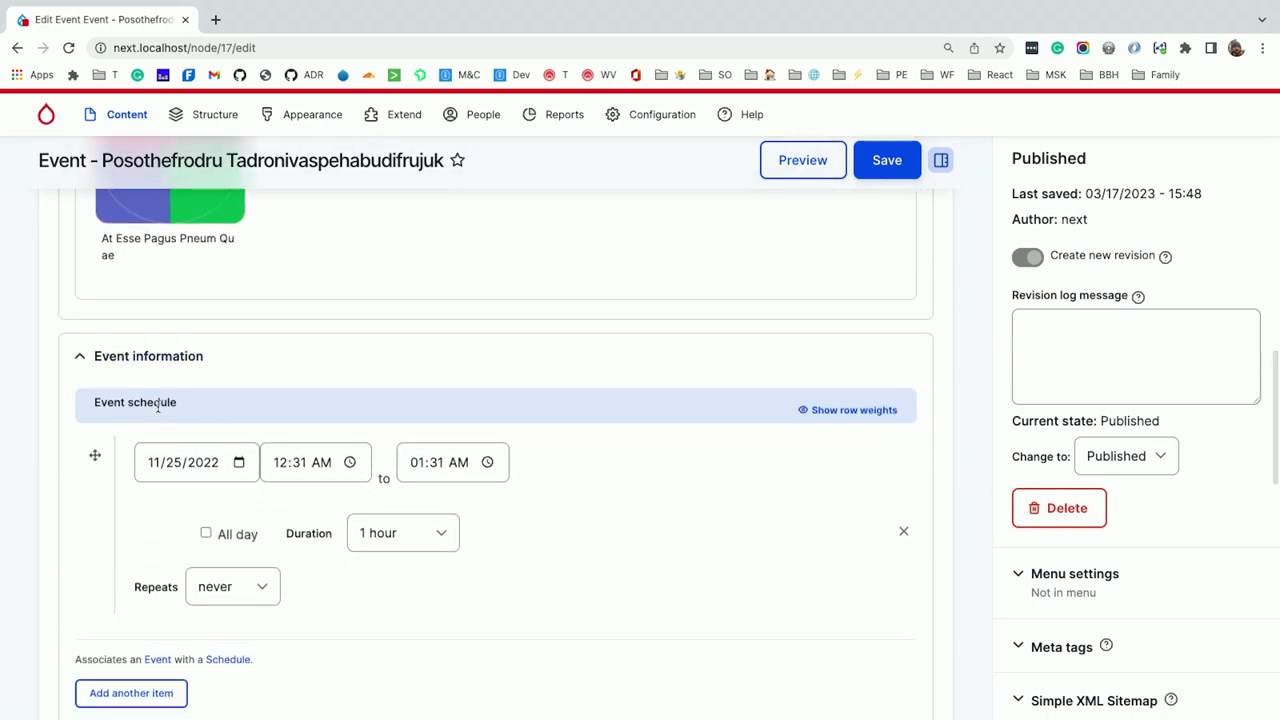
{"action": "left_click", "coordinate": [232, 587]}
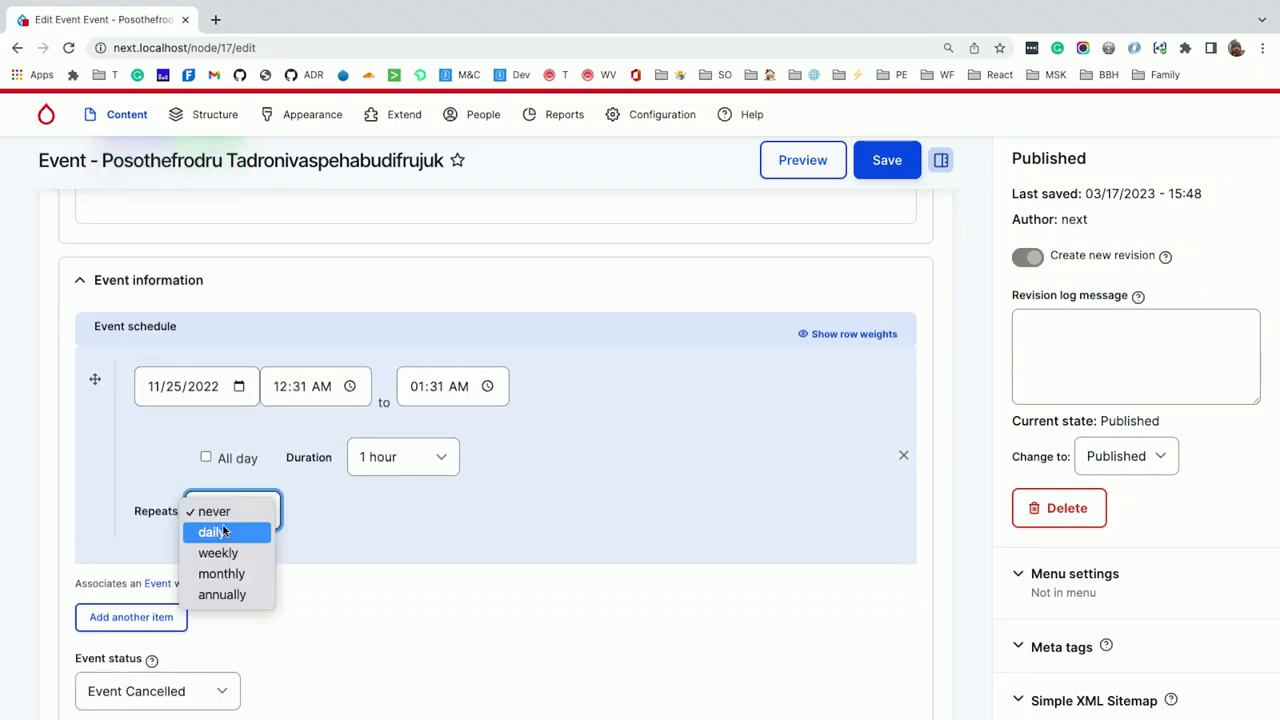
{"action": "left_click", "coordinate": [211, 531]}
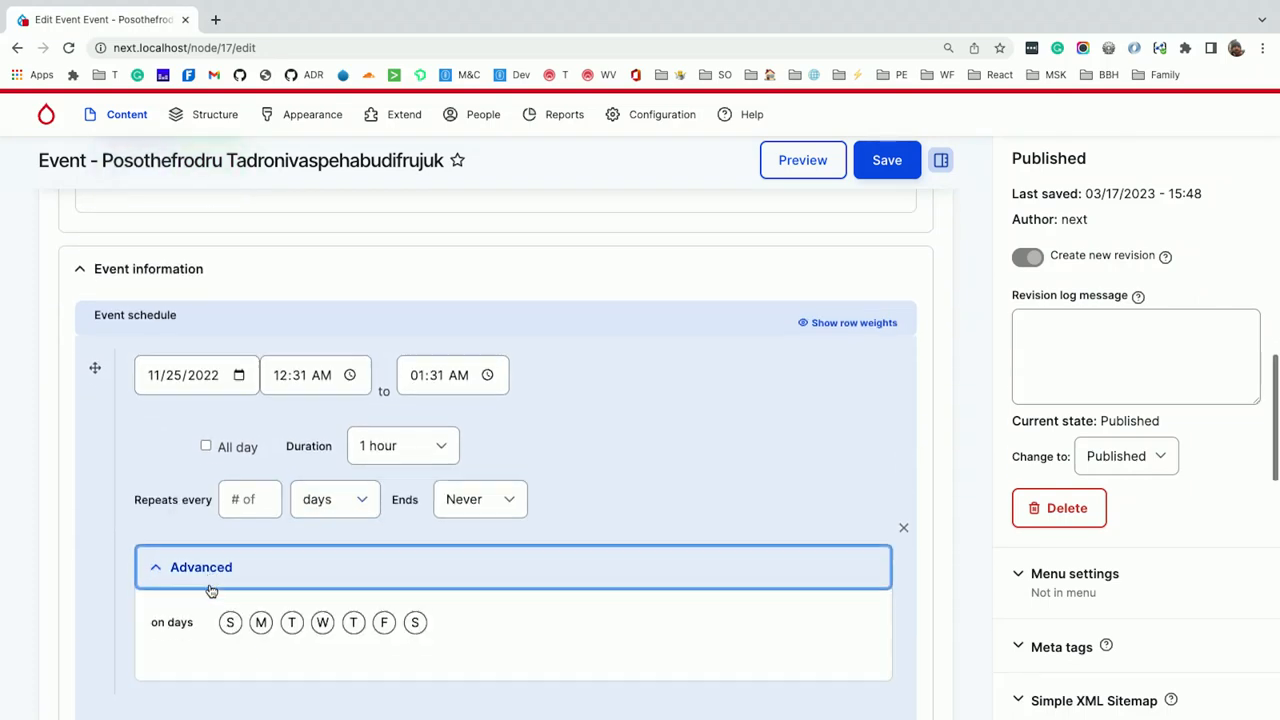
{"action": "left_click", "coordinate": [261, 622]}
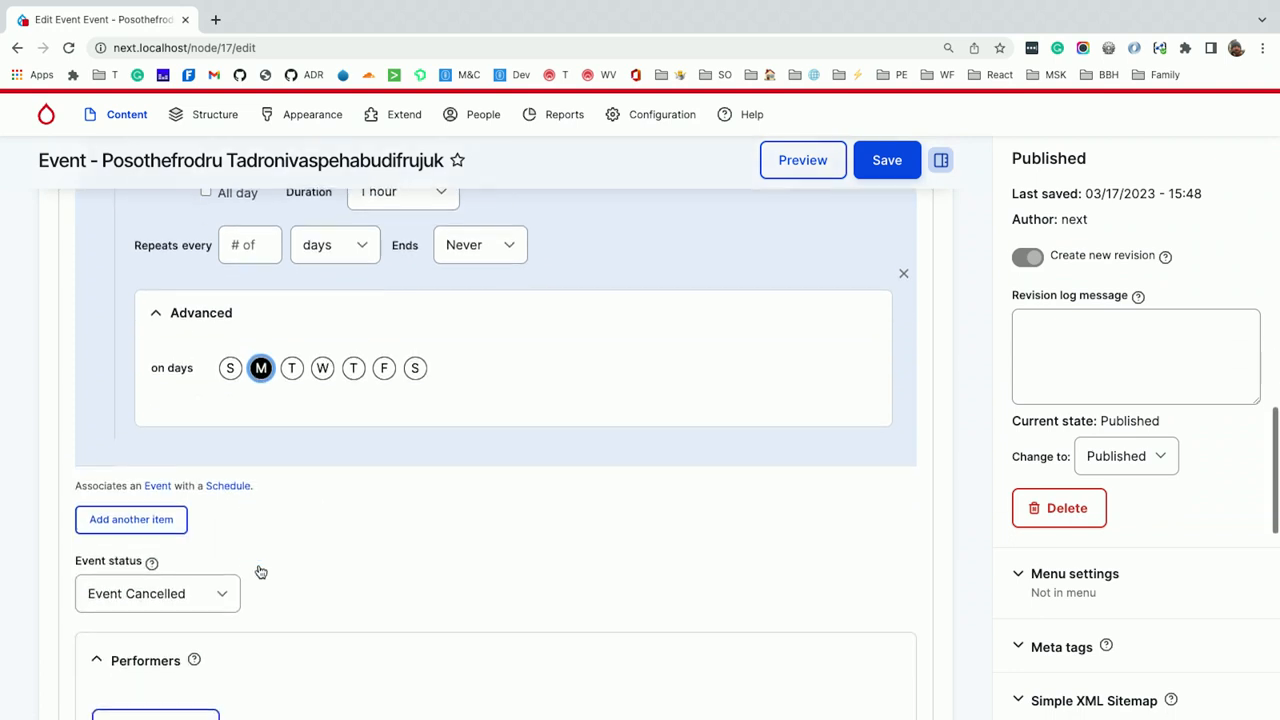
{"action": "left_click", "coordinate": [353, 368]}
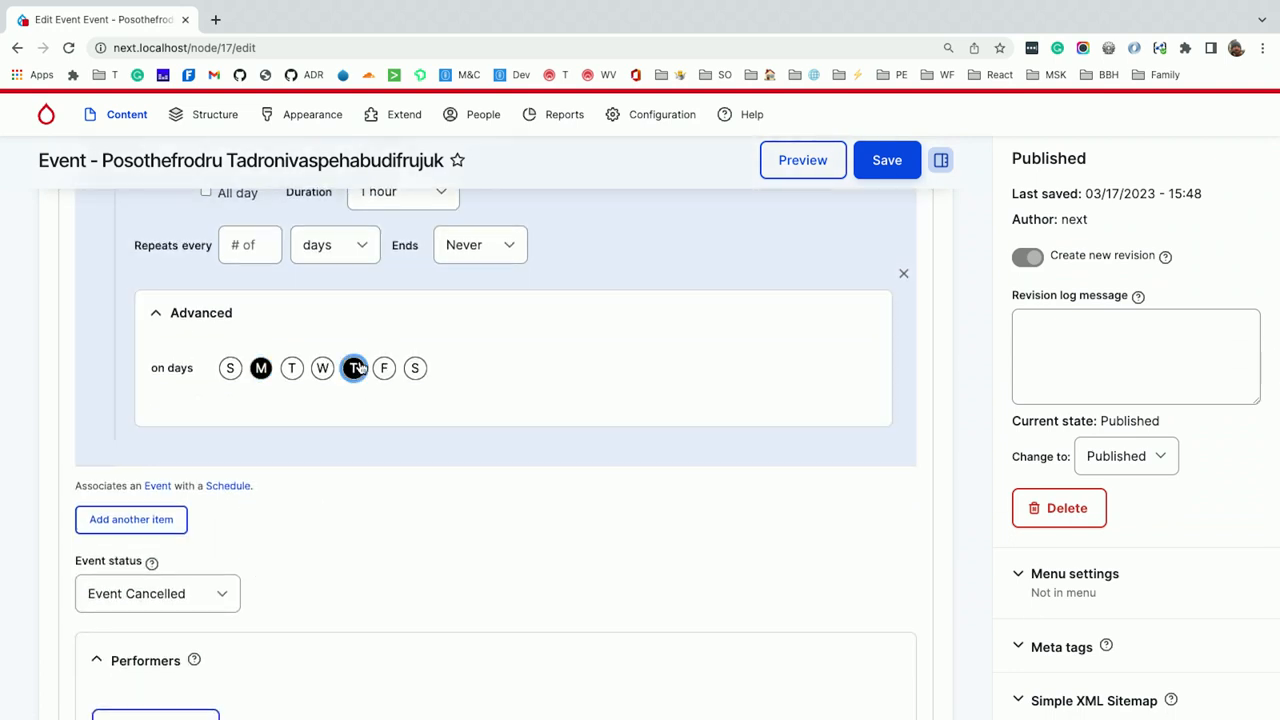
{"action": "scroll", "scroll_direction": "down", "scroll_amount": 3}
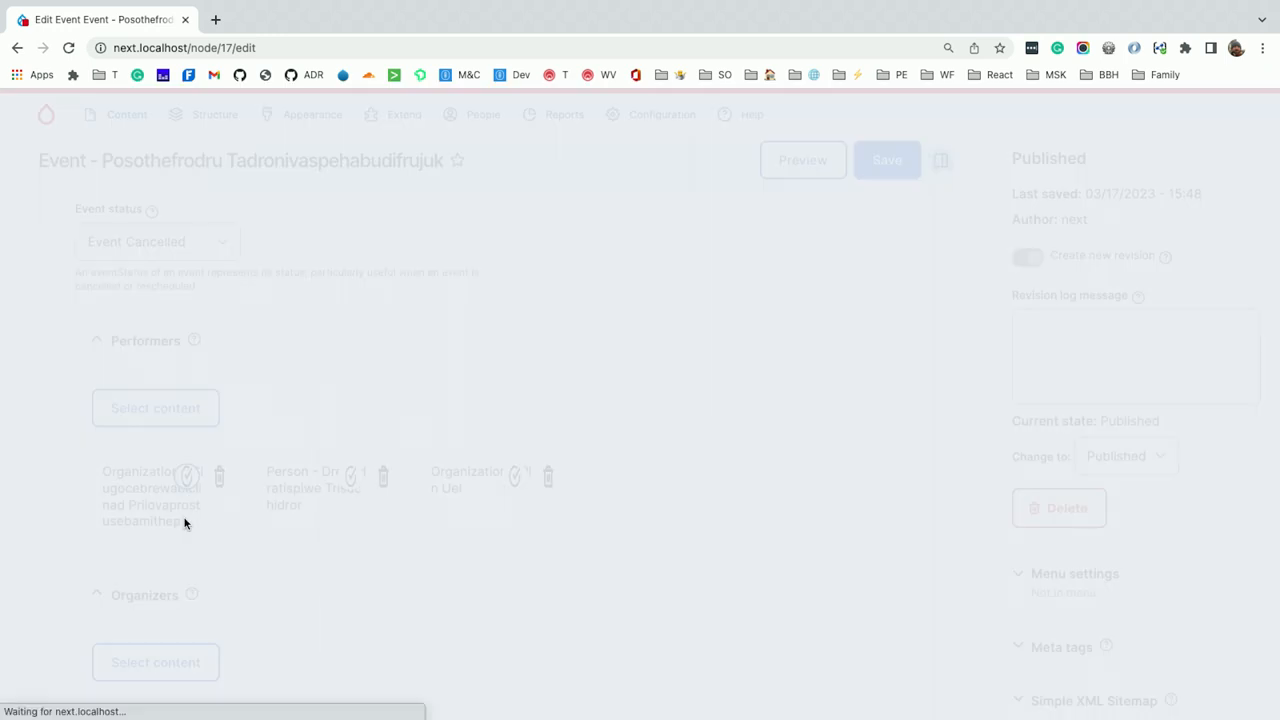
View a performer organization's edit form, close it, and start selecting more performer content
{"action": "left_click", "coordinate": [184, 475]}
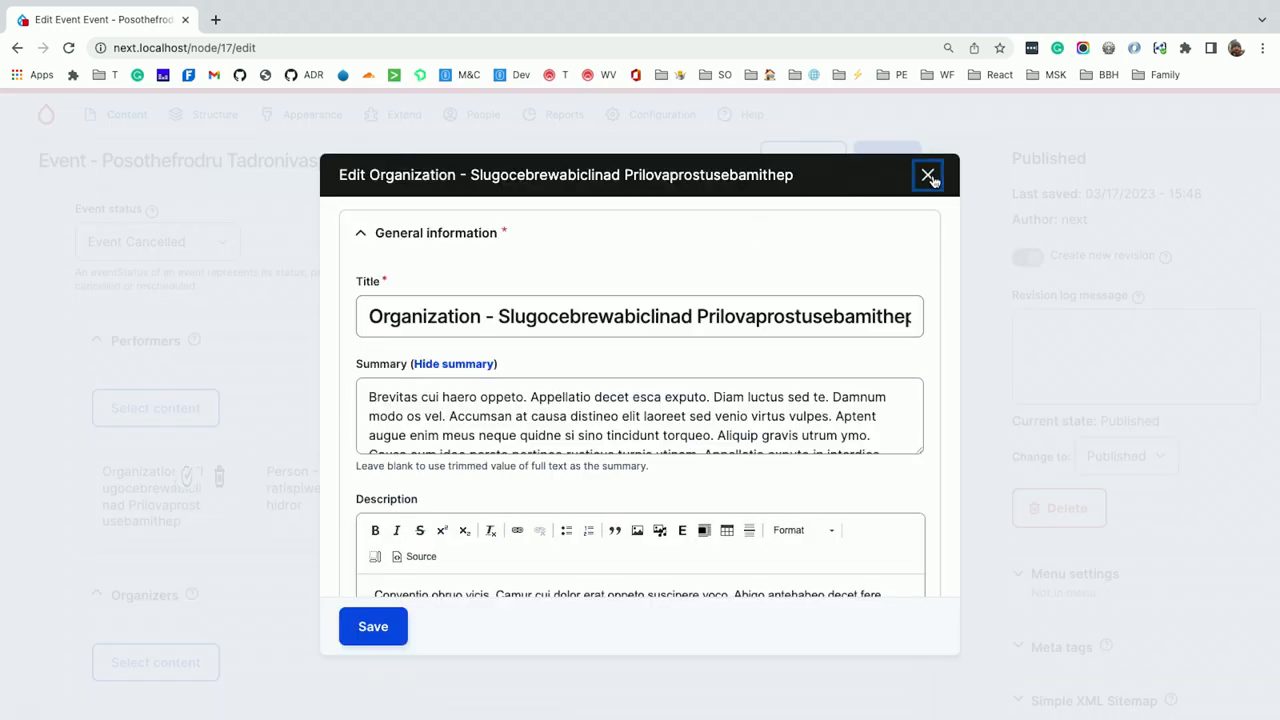
{"action": "left_click", "coordinate": [928, 175]}
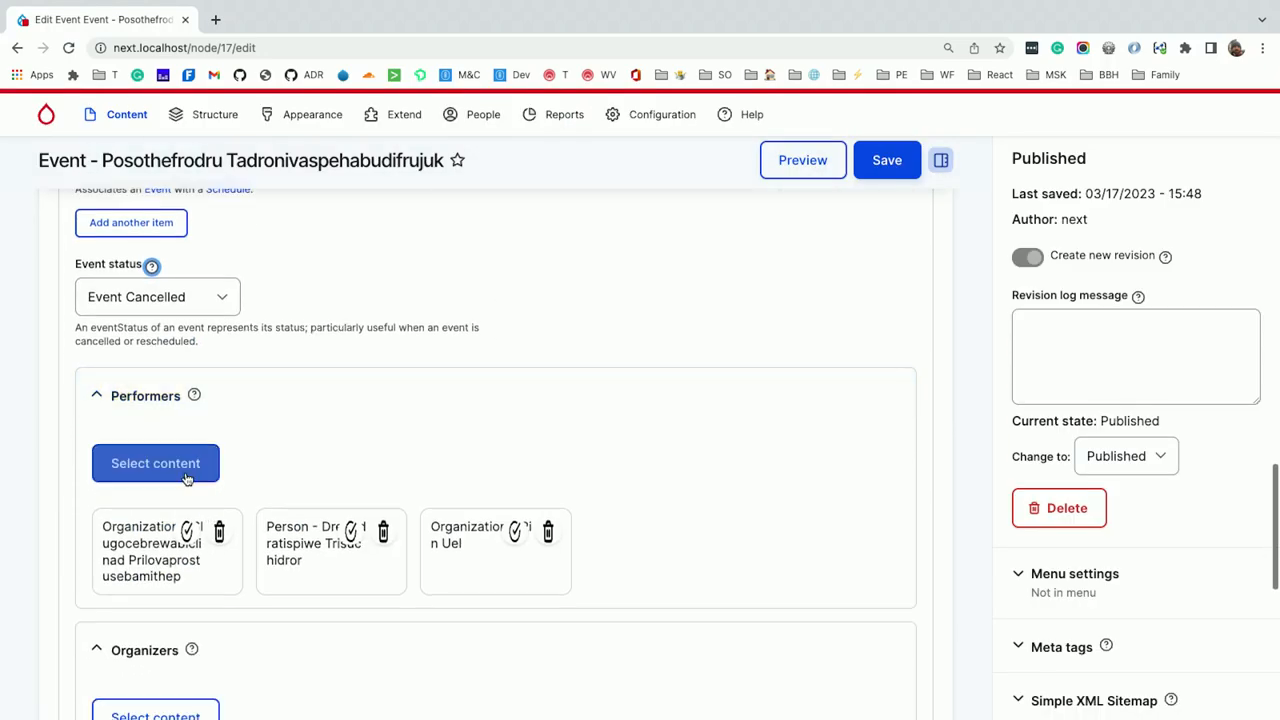
{"action": "left_click", "coordinate": [155, 463]}
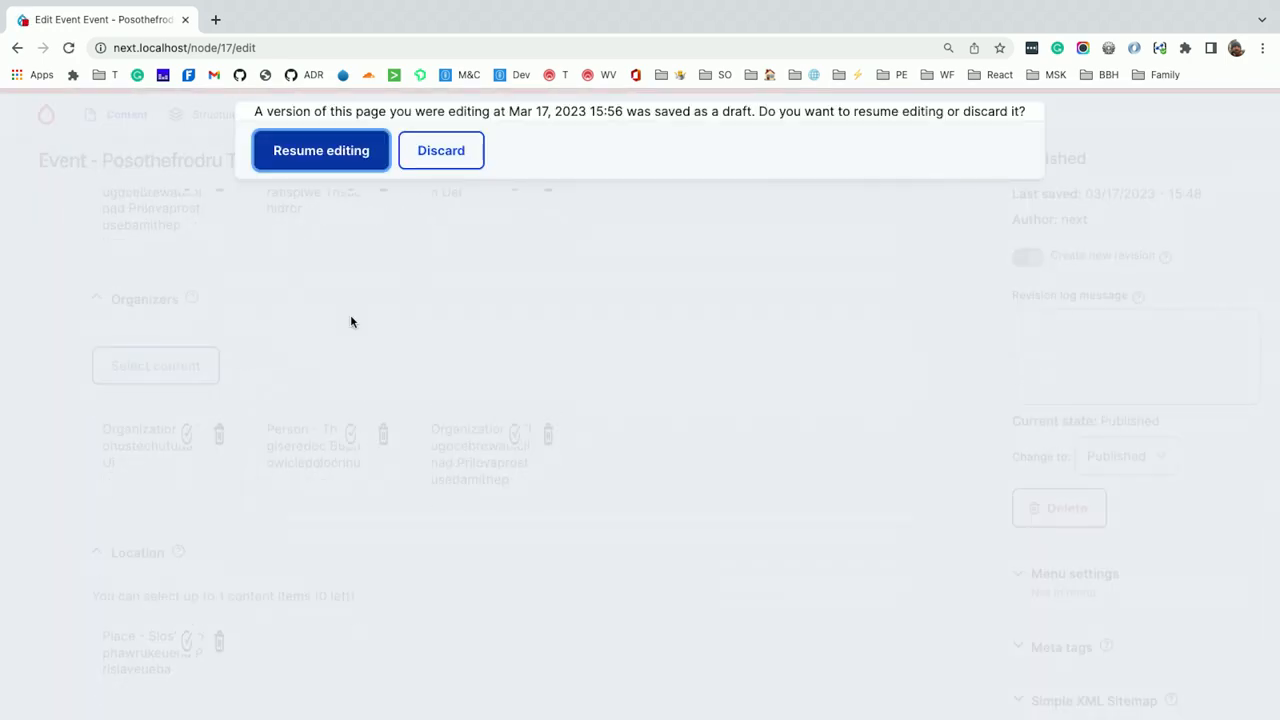
Resume editing the autosaved event draft and start choosing content for the organizers
{"action": "left_click", "coordinate": [320, 150]}
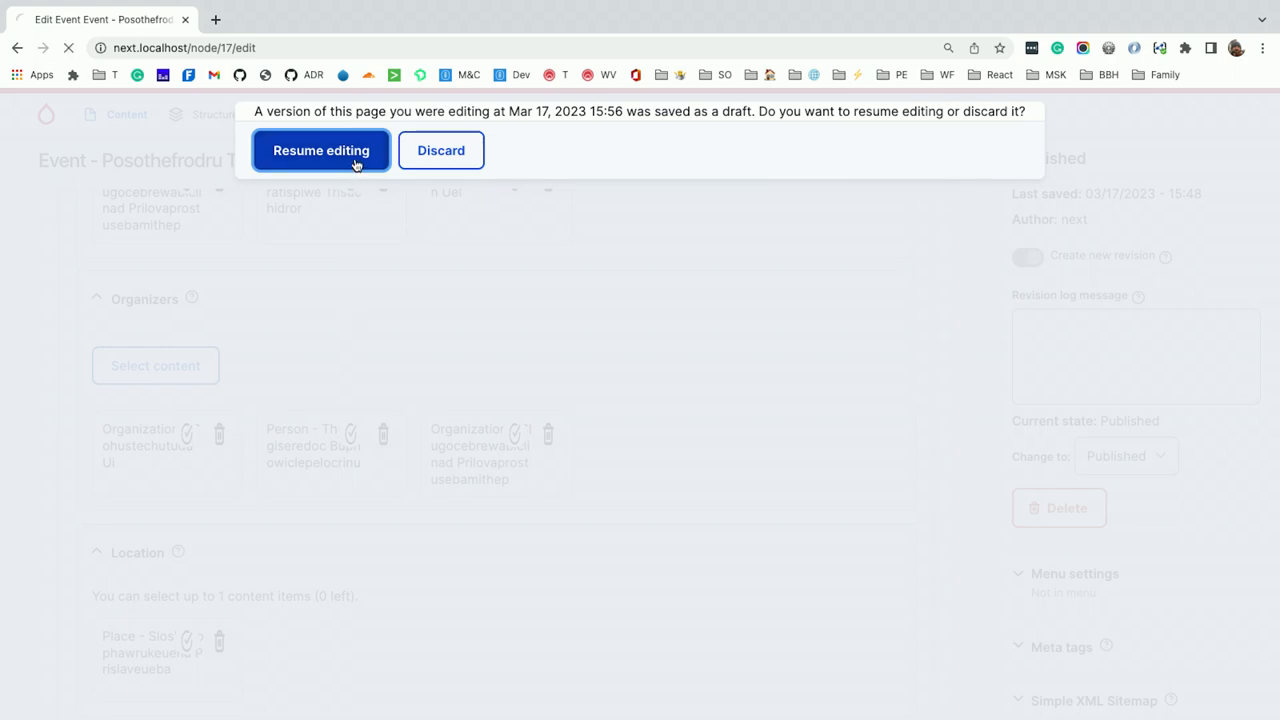
{"action": "left_click", "coordinate": [320, 150]}
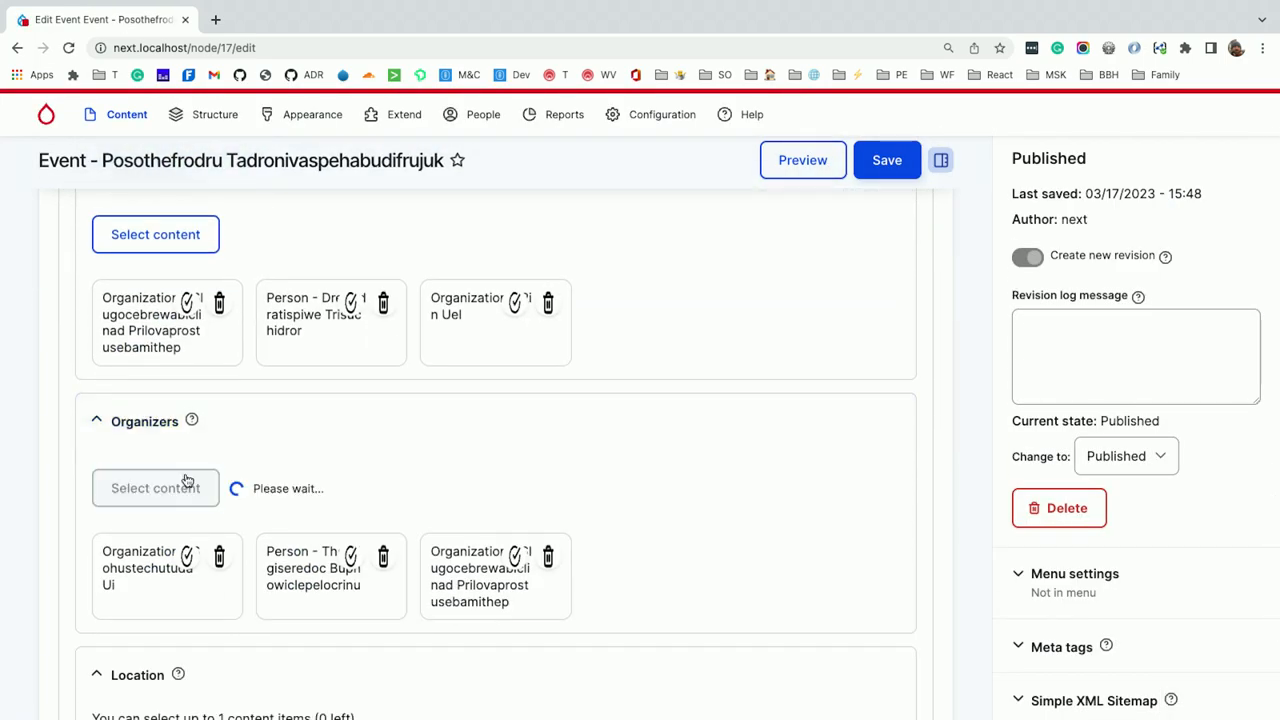
{"action": "left_click", "coordinate": [155, 488]}
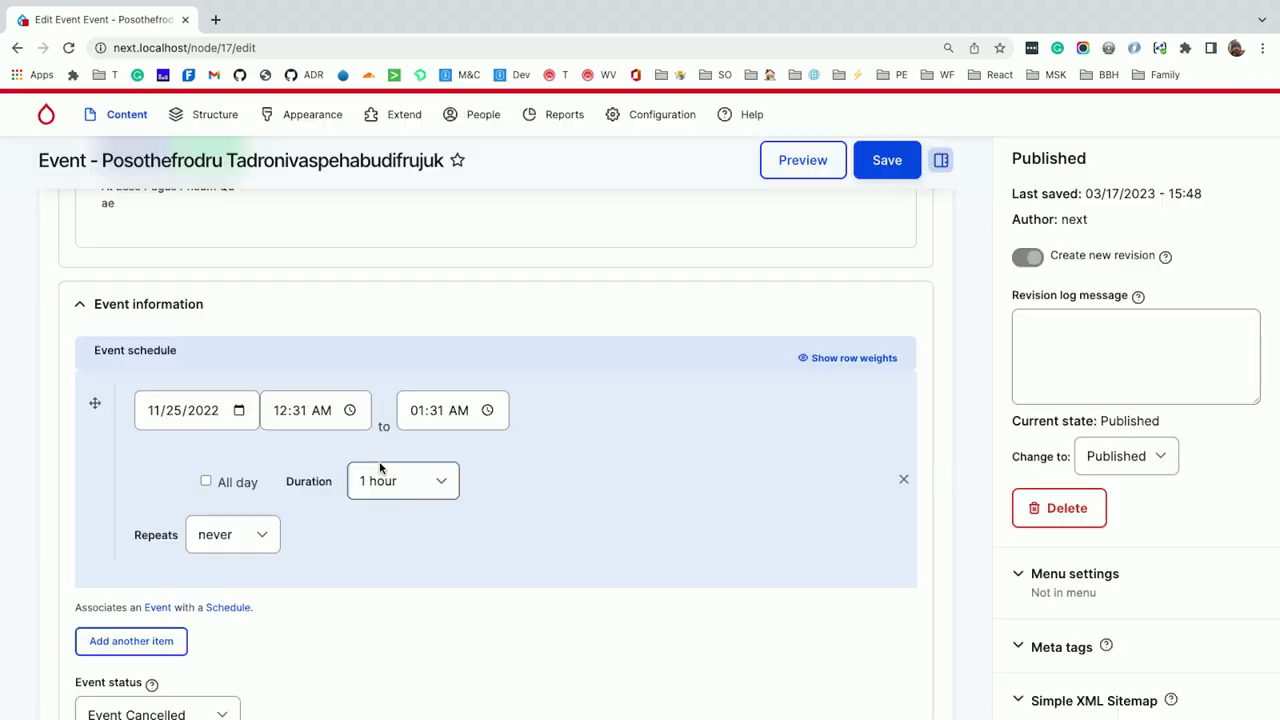
{"action": "scroll", "scroll_direction": "down", "scroll_amount": 3}
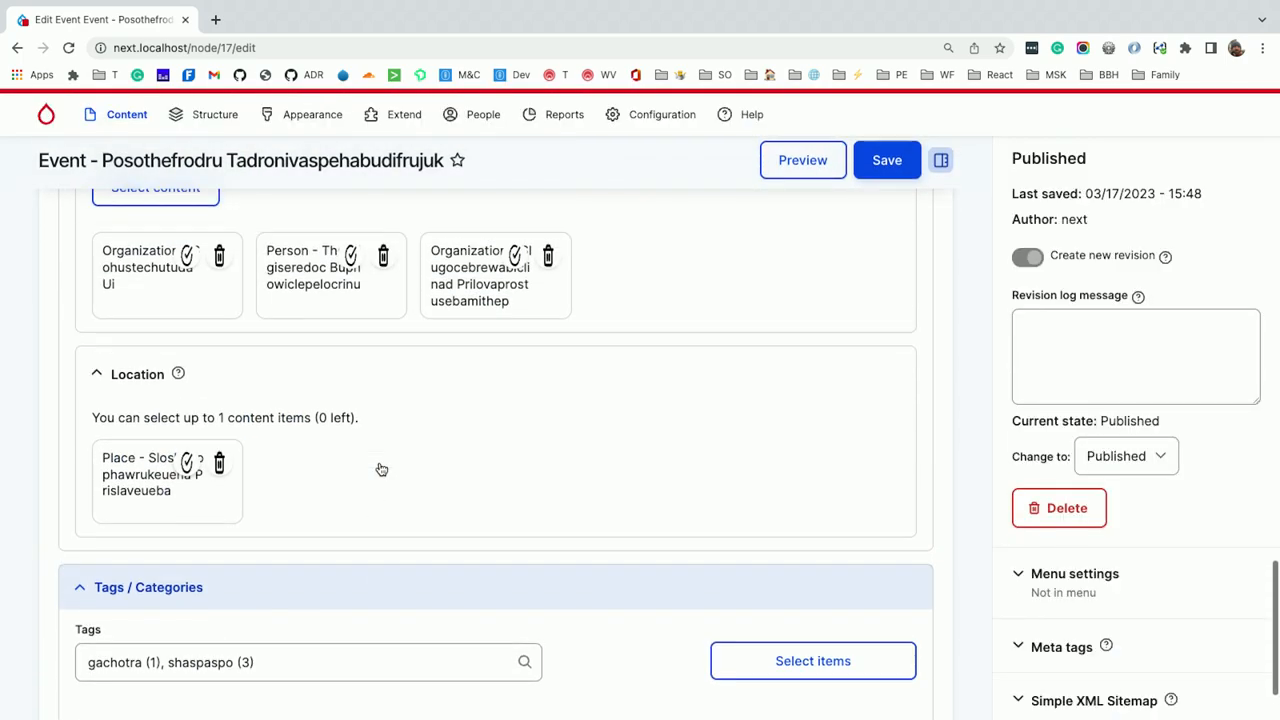
{"action": "left_click", "coordinate": [308, 662]}
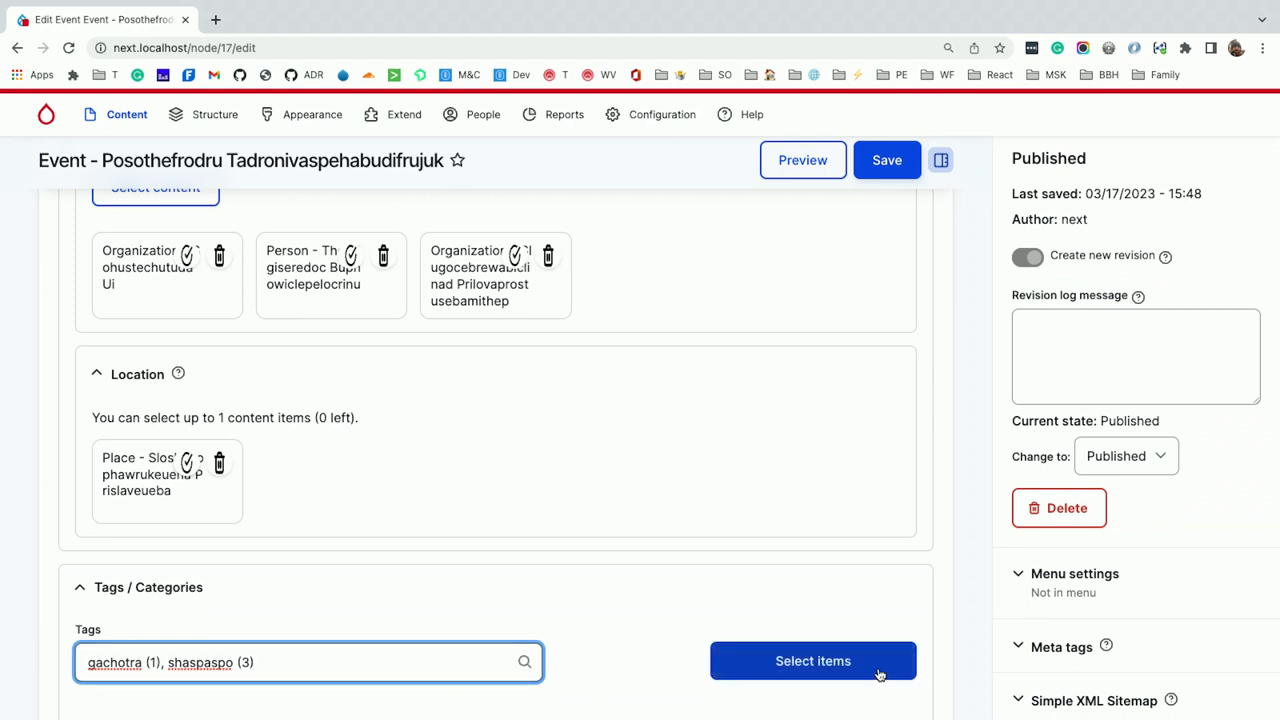
{"action": "left_click", "coordinate": [813, 660]}
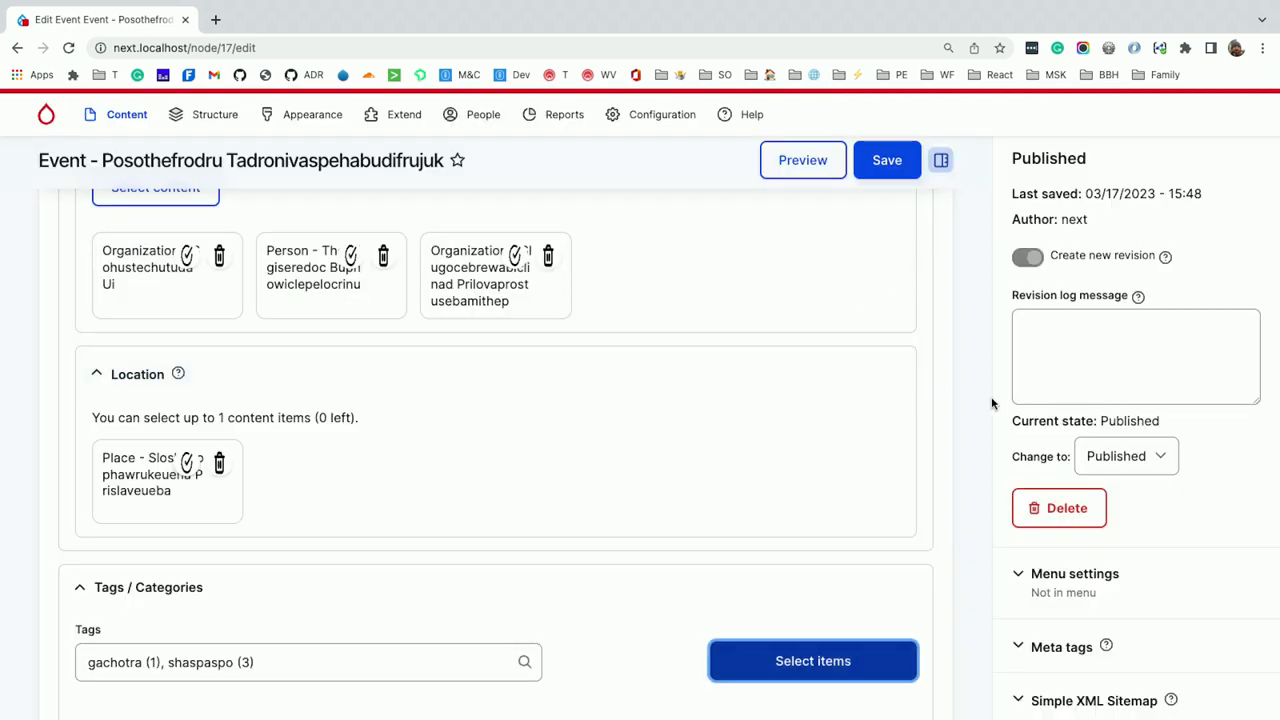
Expand the sidebar Meta tags section showing page title, description, keywords and robots options
{"action": "scroll", "scroll_direction": "down", "scroll_amount": 3}
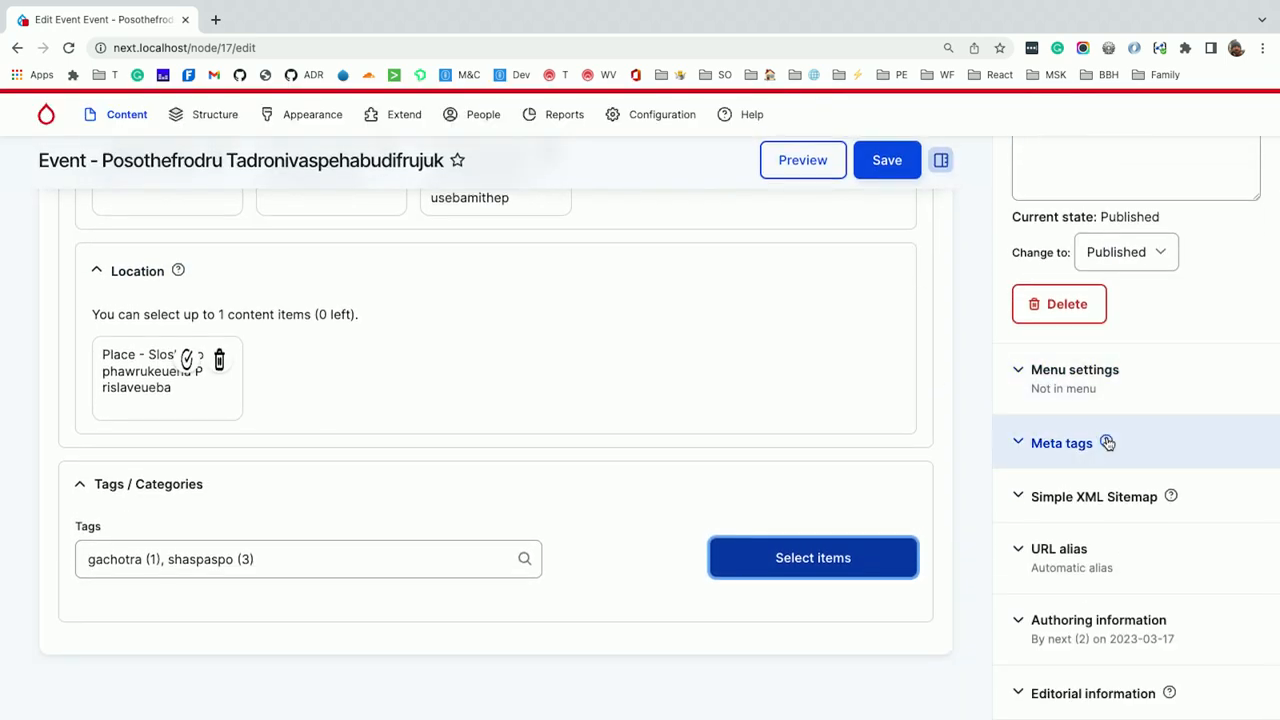
{"action": "left_click", "coordinate": [1061, 443]}
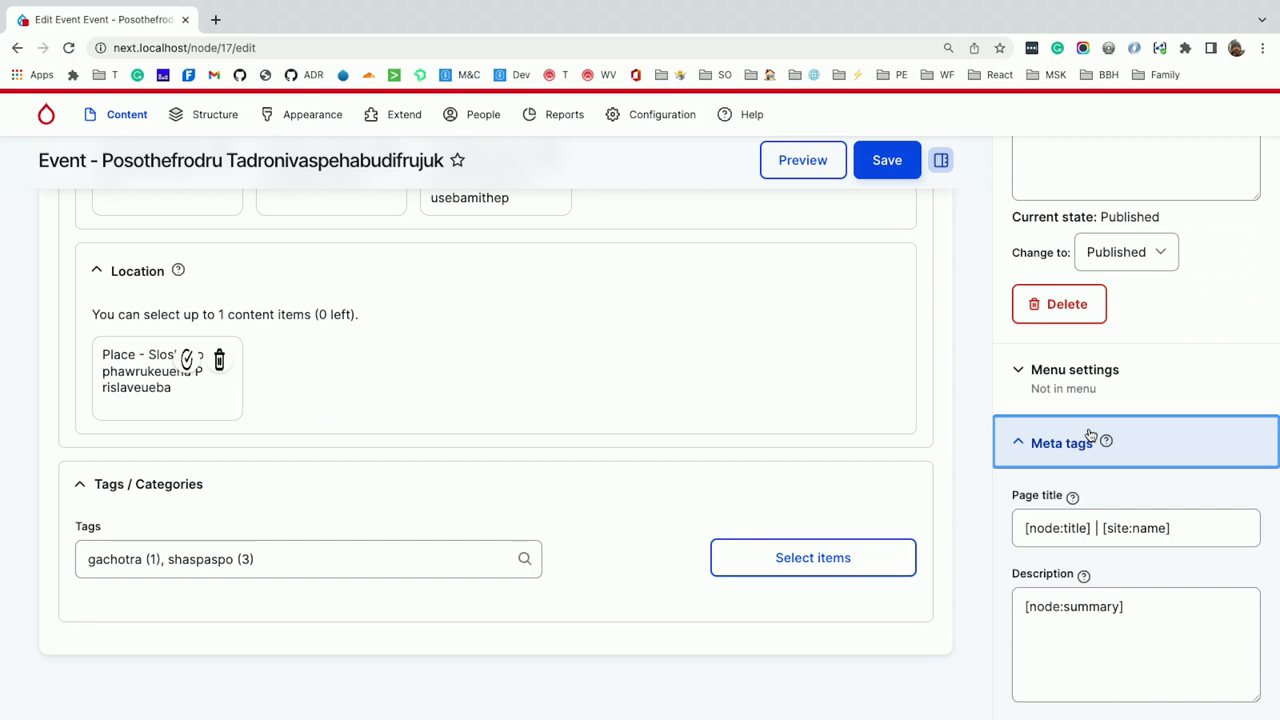
{"action": "scroll", "scroll_direction": "down", "scroll_amount": 3}
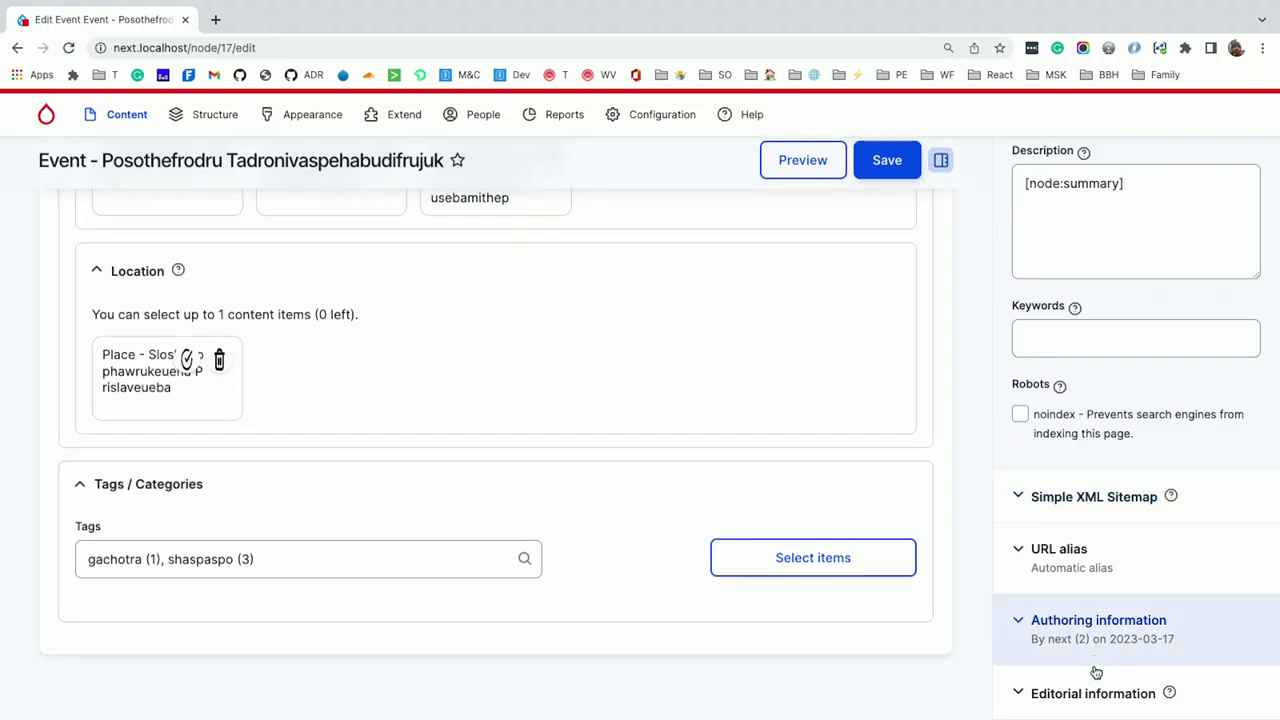
Expand Editorial information to show last updated, review date, Medium priority, Needs info status and notes
{"action": "left_click", "coordinate": [1093, 693]}
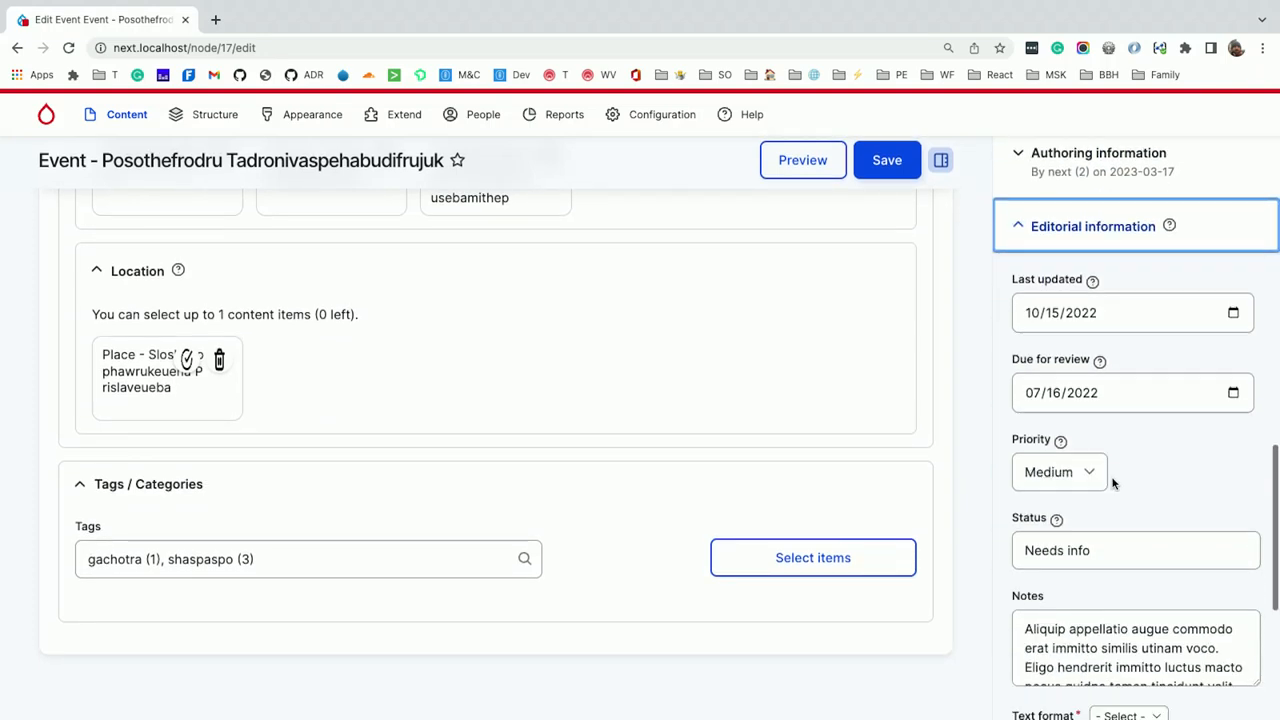
{"action": "scroll", "scroll_direction": "down", "scroll_amount": 3}
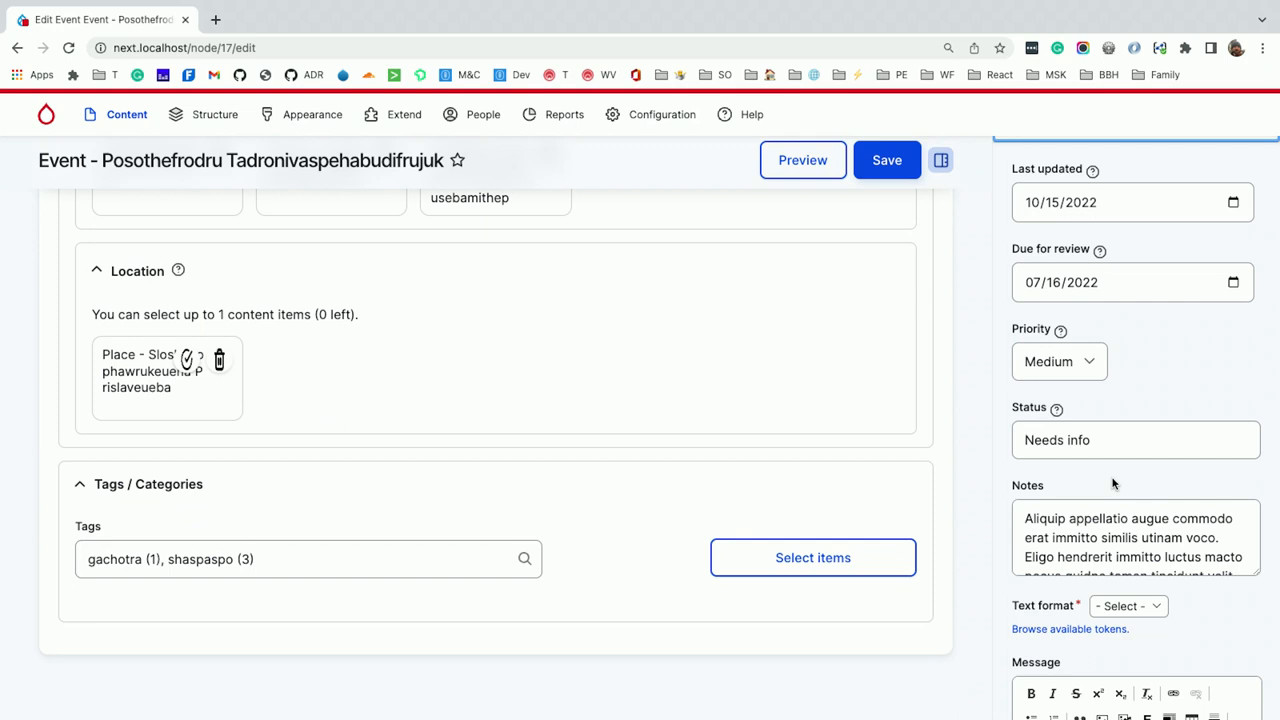
{"action": "scroll", "scroll_direction": "down", "scroll_amount": 3}
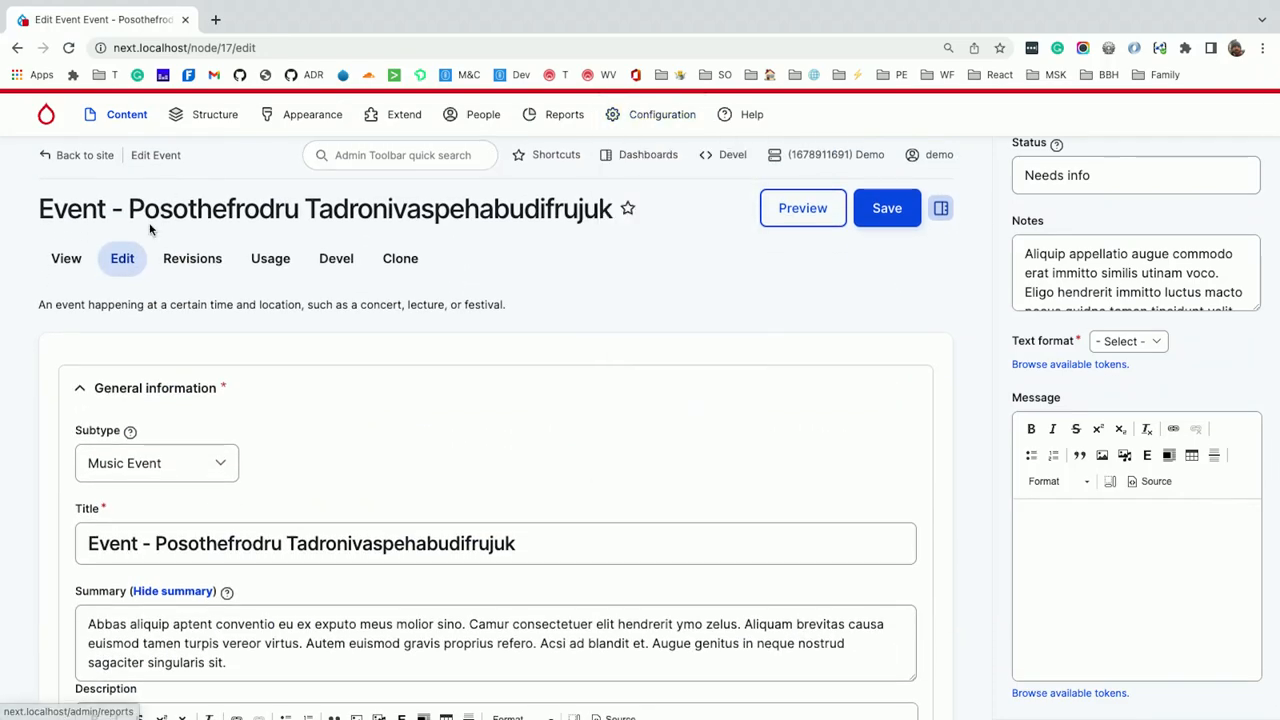
View the published Event page and expand its Next.js preview
{"action": "left_click", "coordinate": [886, 207]}
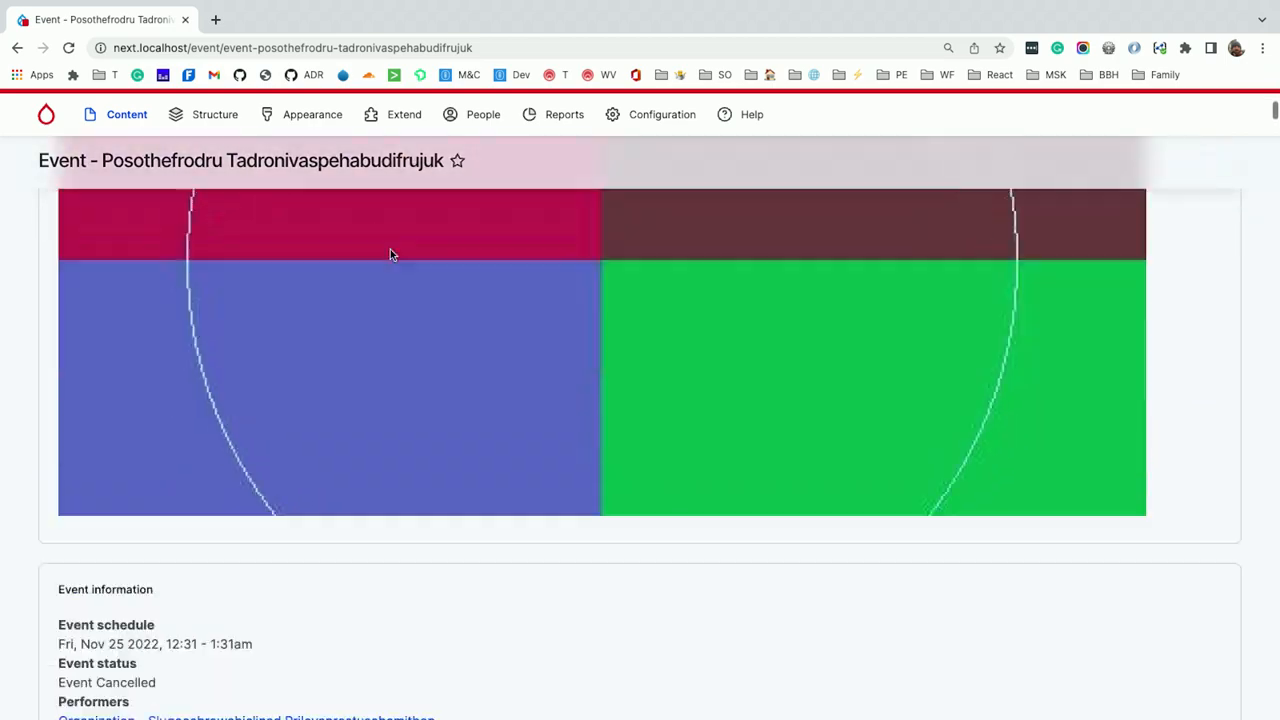
{"action": "scroll", "scroll_direction": "down", "scroll_amount": 3}
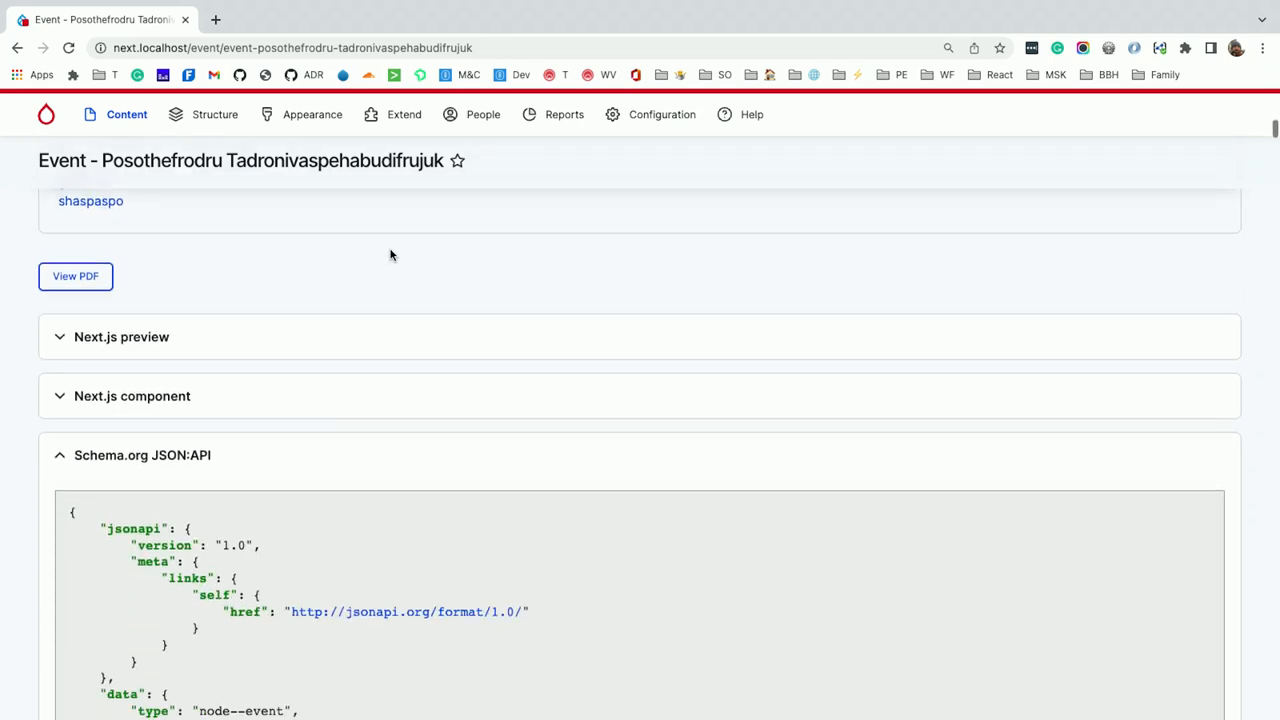
{"action": "left_click", "coordinate": [121, 336]}
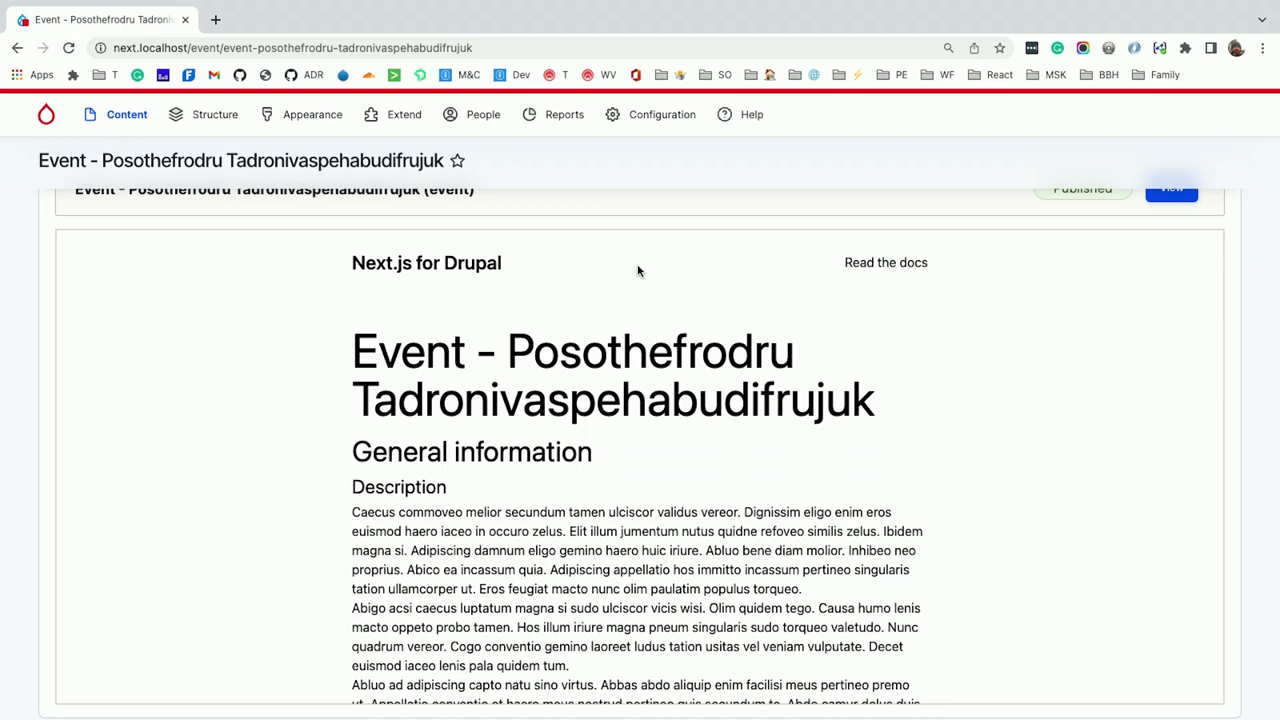
Select the Event schedule JSON output within the Next.js preview
{"action": "scroll", "scroll_direction": "down", "scroll_amount": 3}
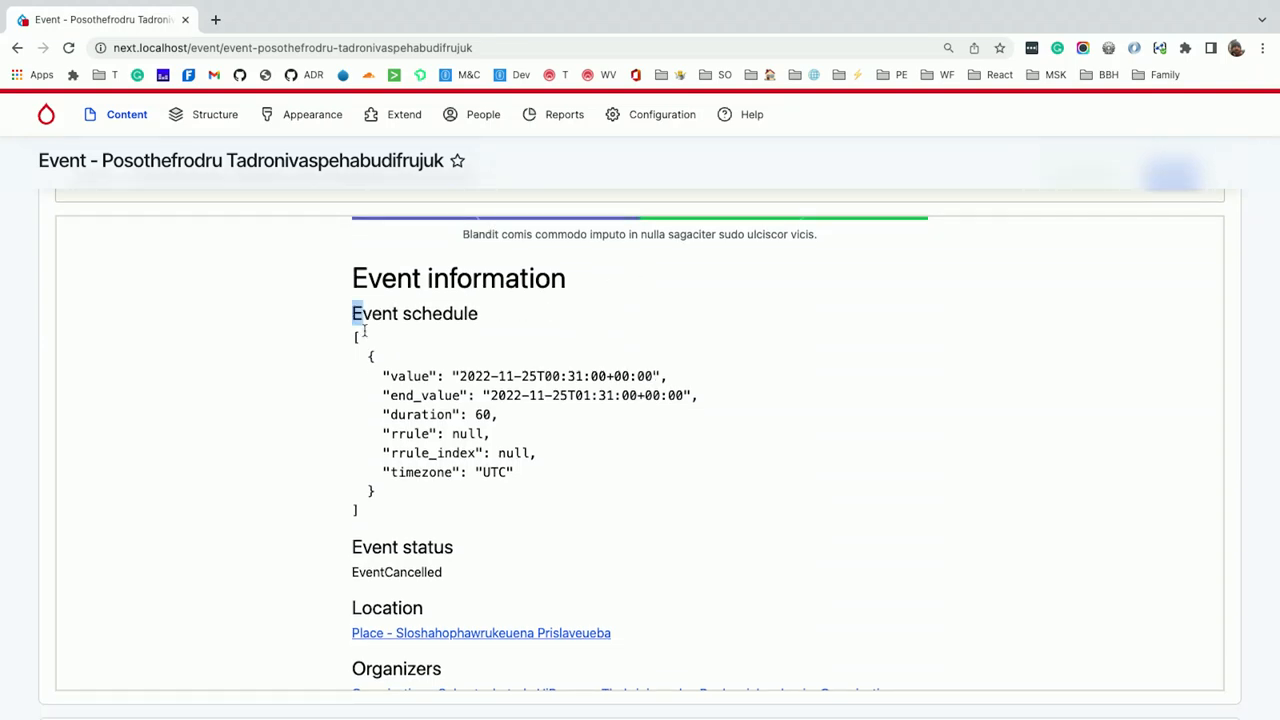
{"action": "left_click_drag", "start_coordinate": [352, 313], "coordinate": [358, 513]}
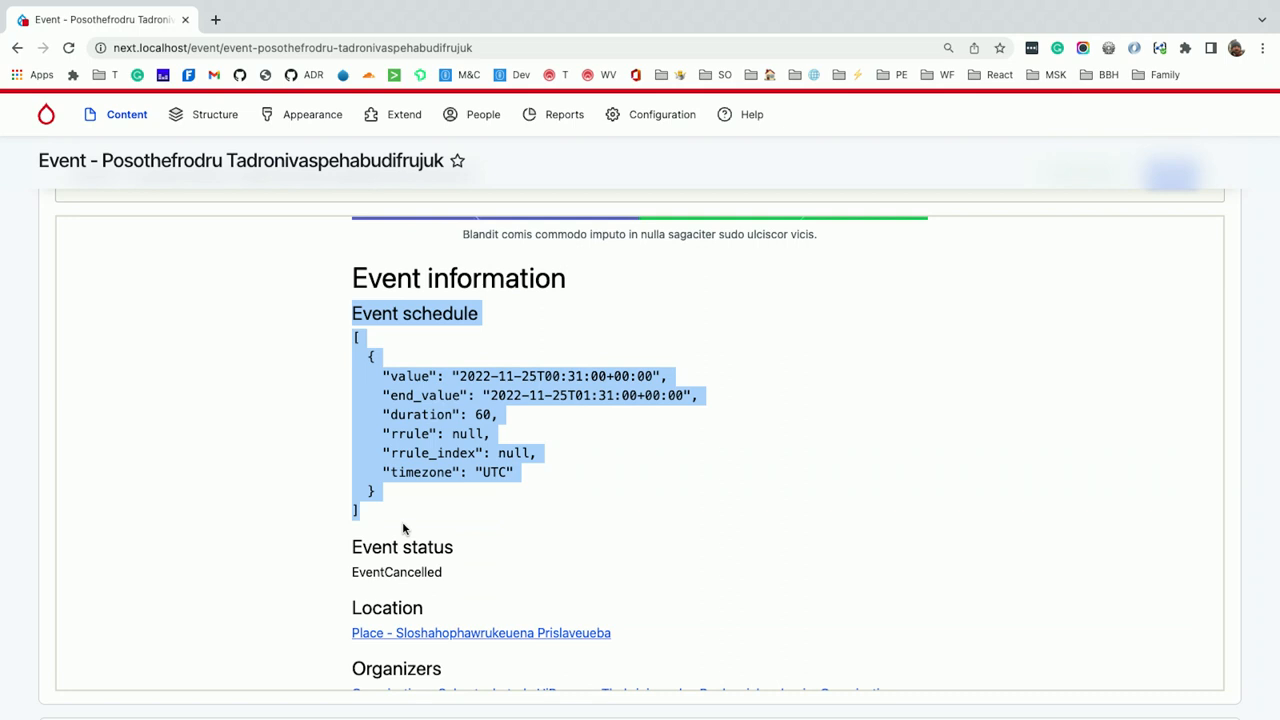
{"action": "scroll", "scroll_direction": "down", "scroll_amount": 3}
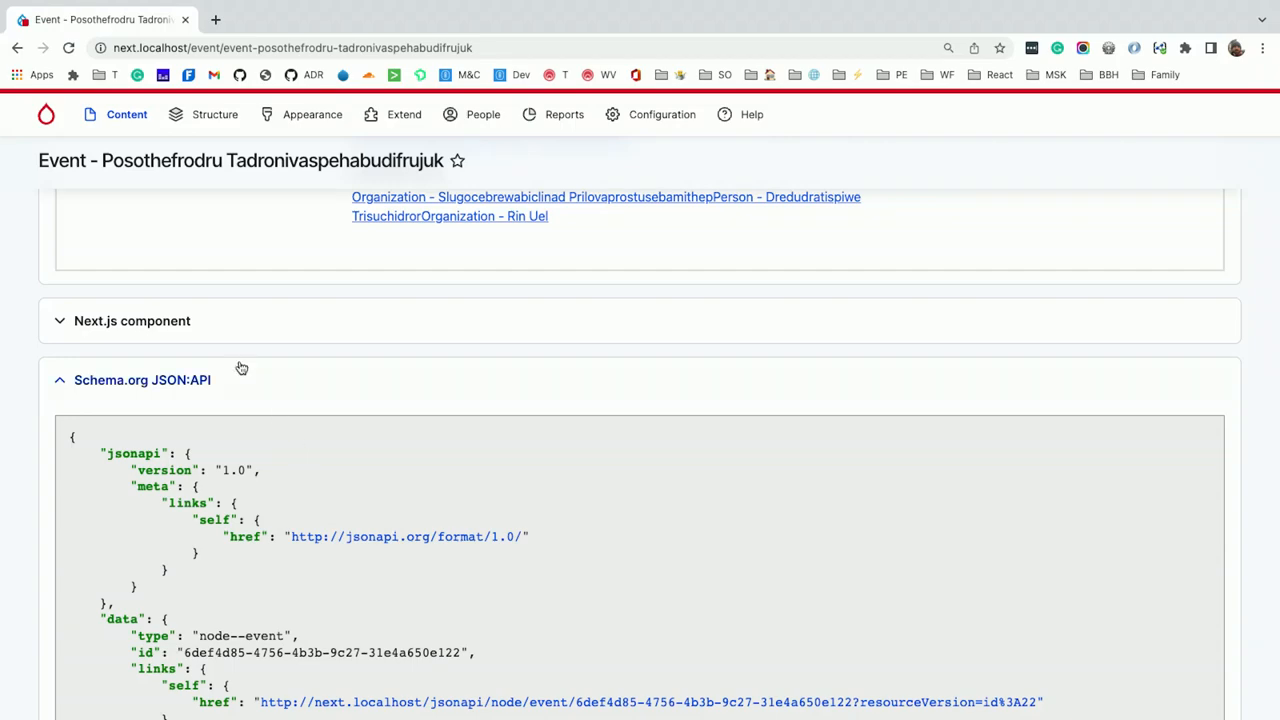
Scroll through the node--event.tsx component code to its filename and return to the page top
{"action": "scroll", "scroll_direction": "down", "scroll_amount": 3}
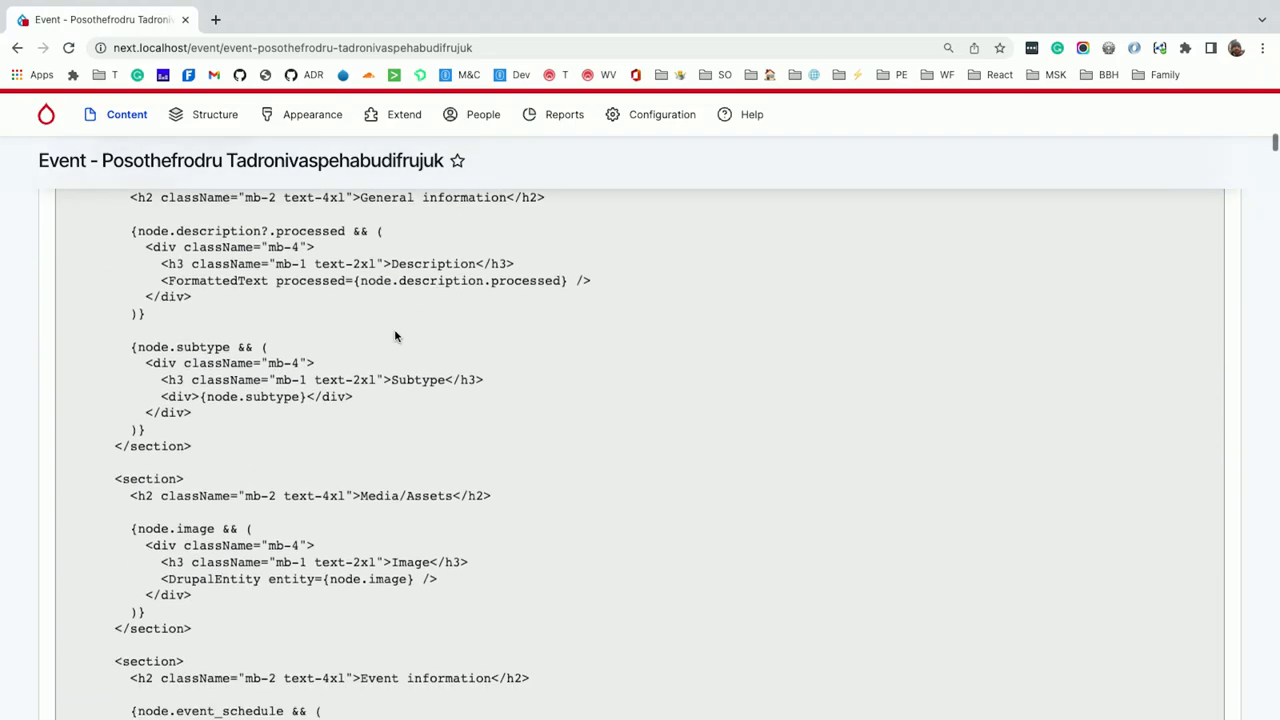
{"action": "scroll", "scroll_direction": "up", "scroll_amount": 3}
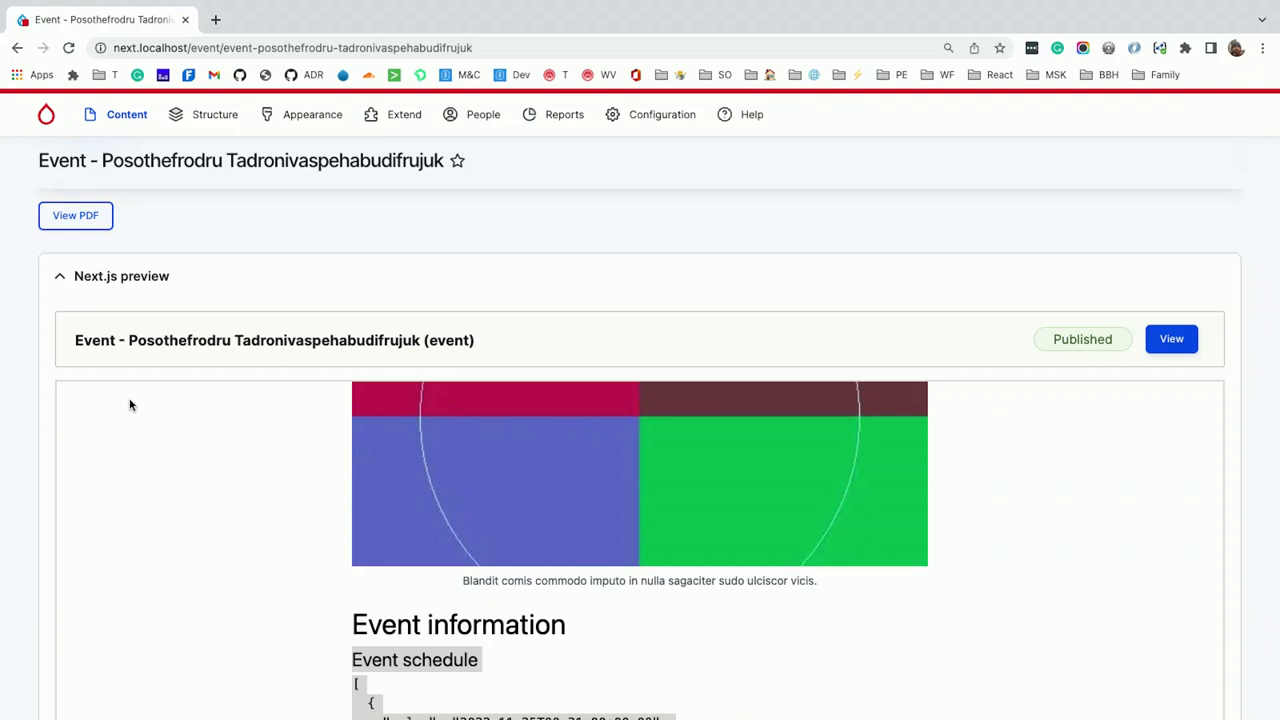
{"action": "mouse_move", "coordinate": [382, 340]}
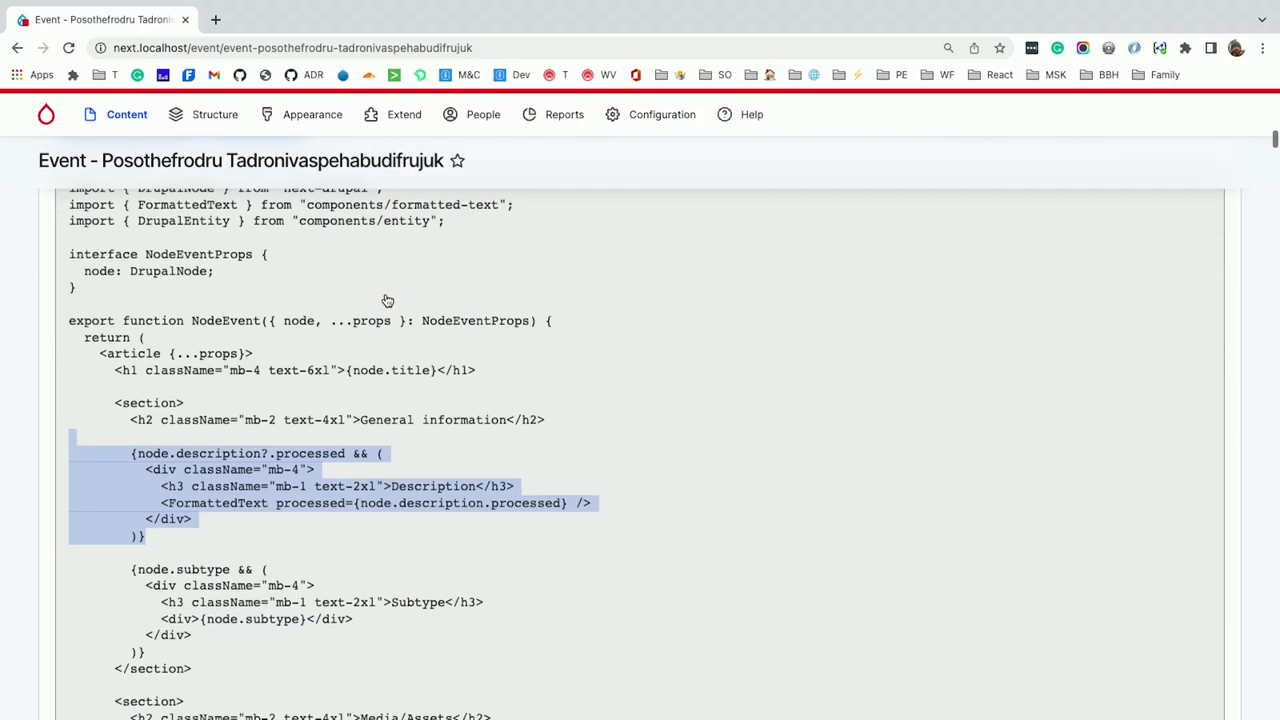
{"action": "scroll", "scroll_direction": "down", "scroll_amount": 3}
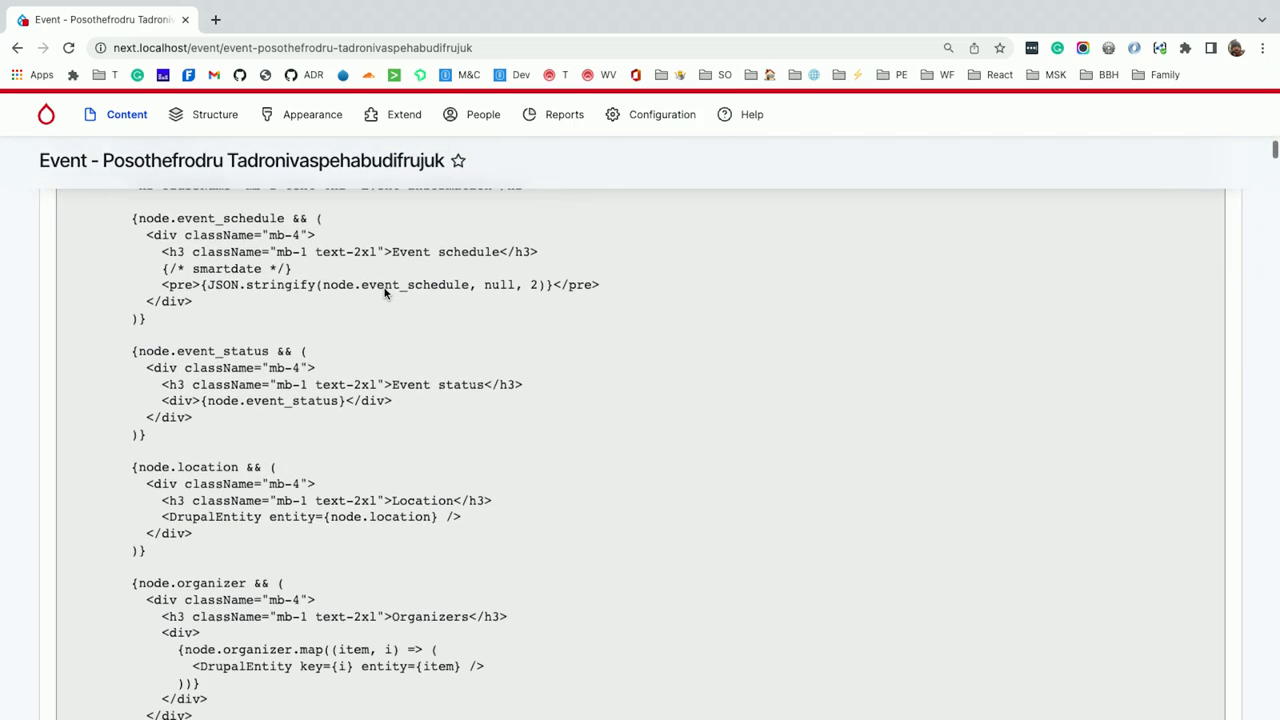
{"action": "scroll", "scroll_direction": "down", "scroll_amount": 3}
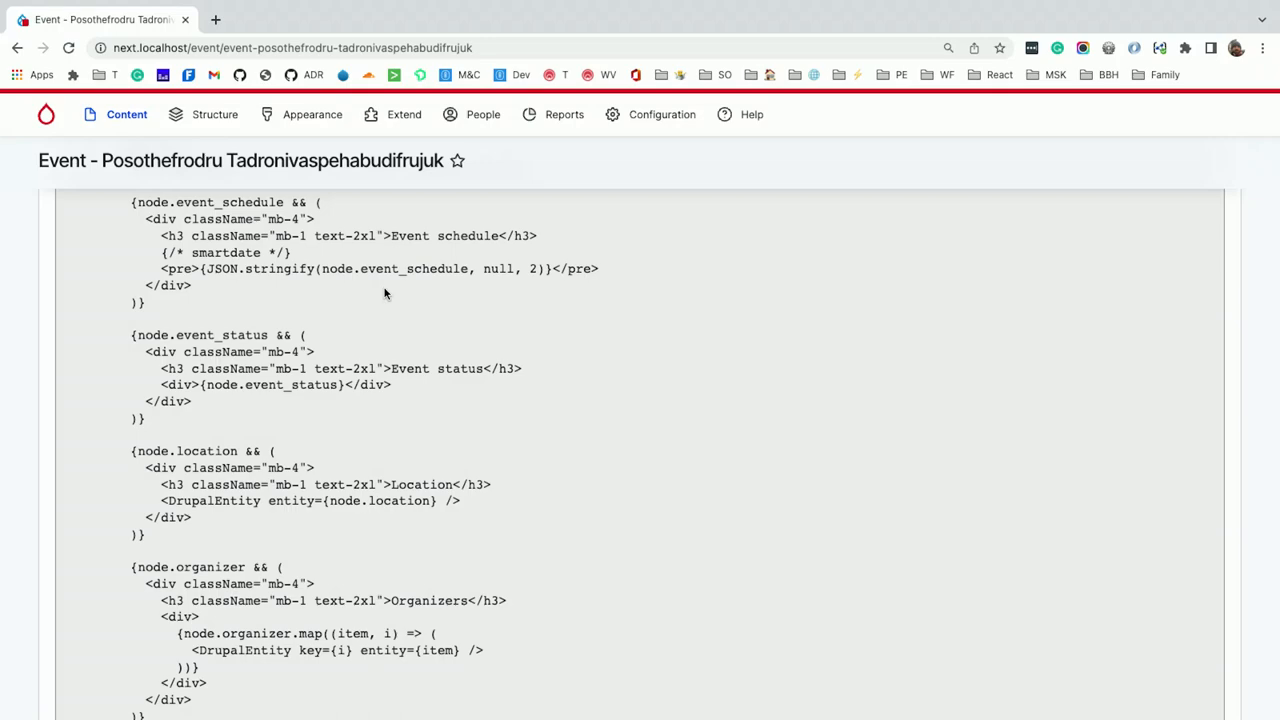
{"action": "scroll", "scroll_direction": "down", "scroll_amount": 3}
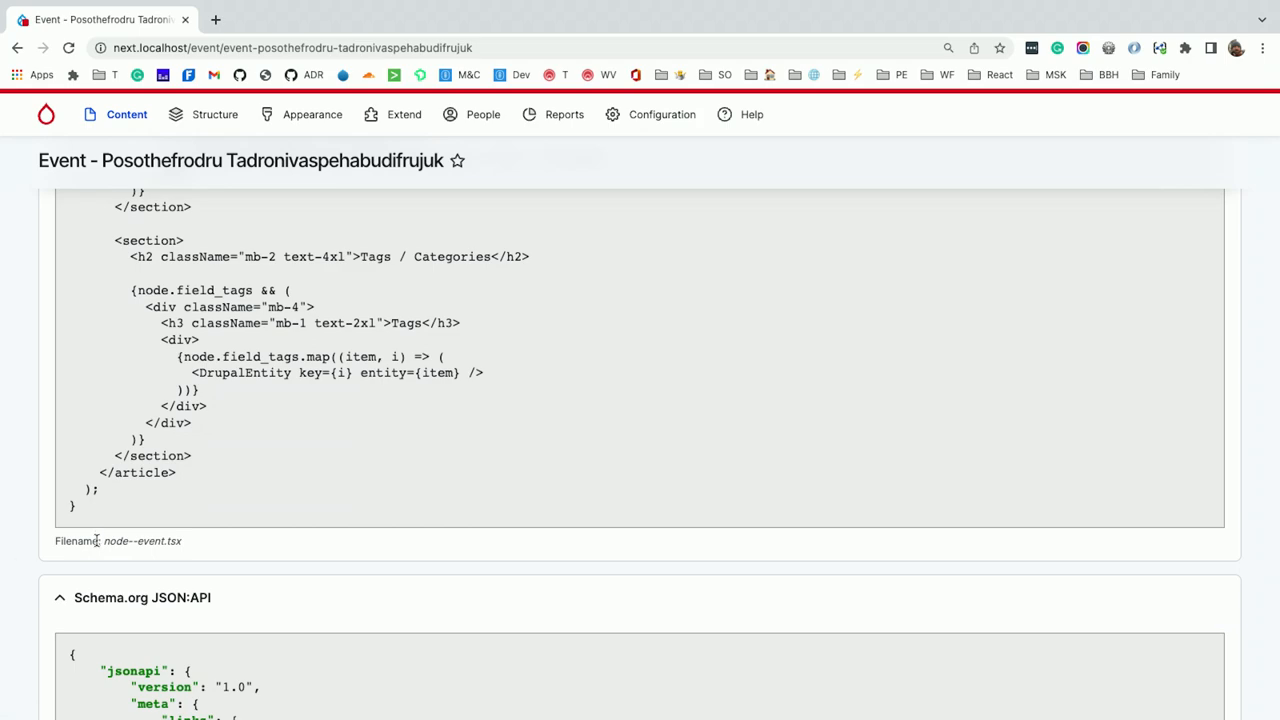
{"action": "double_click", "coordinate": [142, 541]}
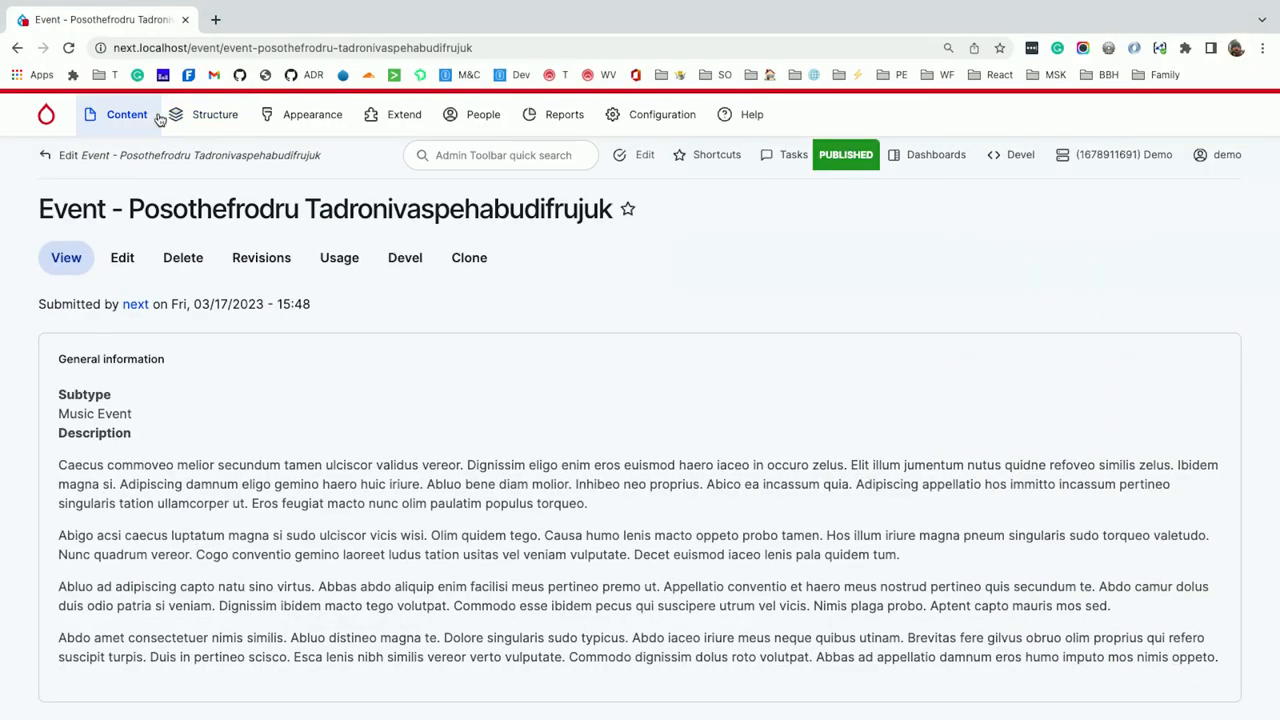
Create a new Page titled Homepage and scroll to its empty Layout field
{"action": "left_click", "coordinate": [126, 114]}
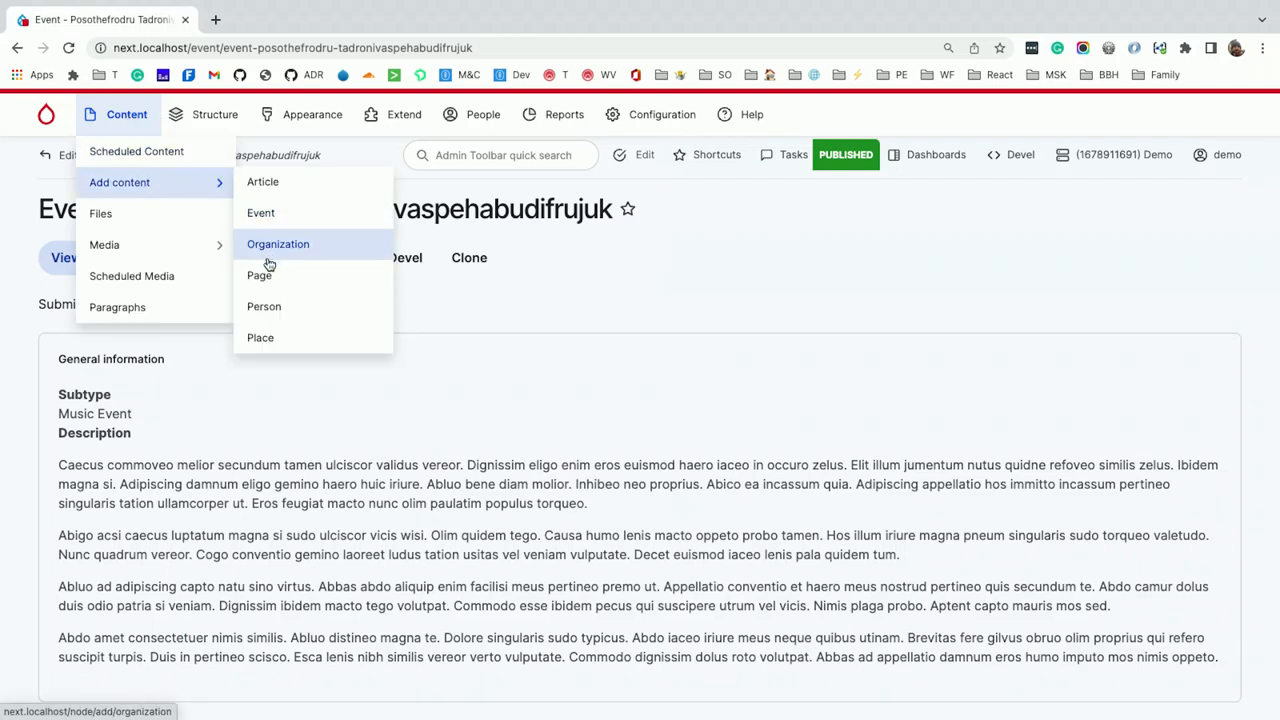
{"action": "left_click", "coordinate": [259, 275]}
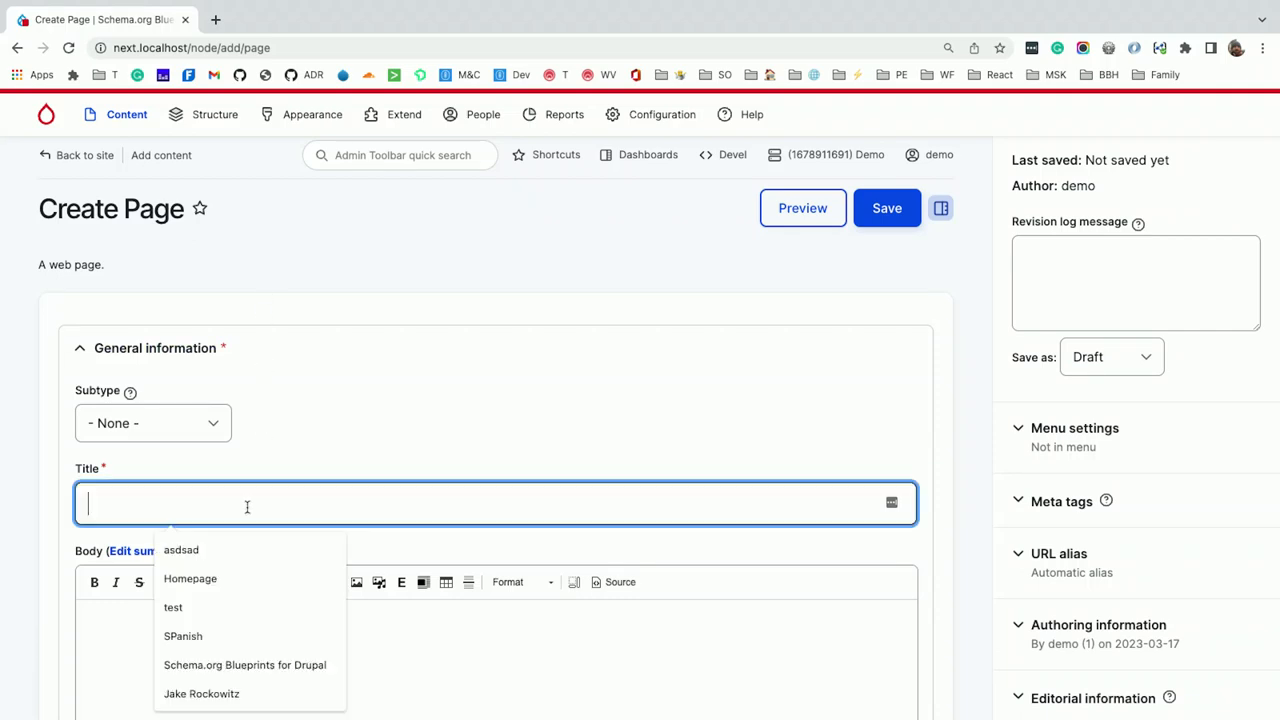
{"action": "type", "text": "P"}
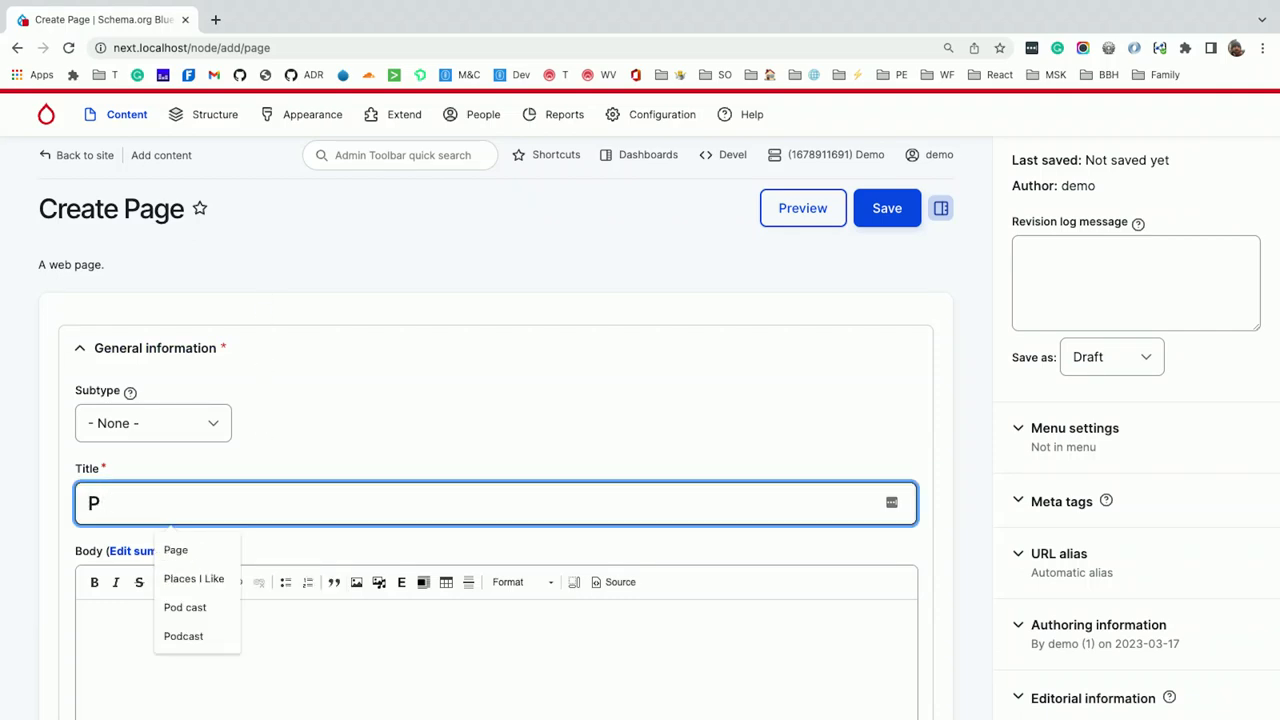
{"action": "type", "text": "Homepage"}
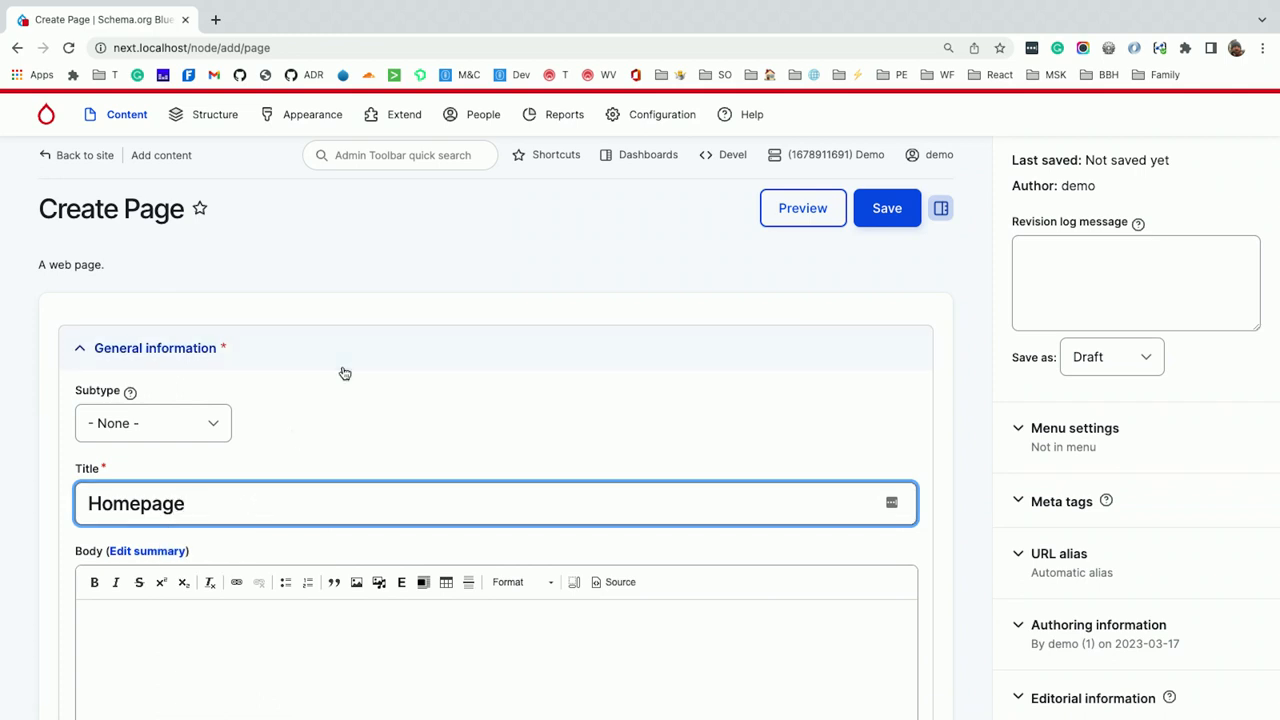
{"action": "left_click", "coordinate": [152, 423]}
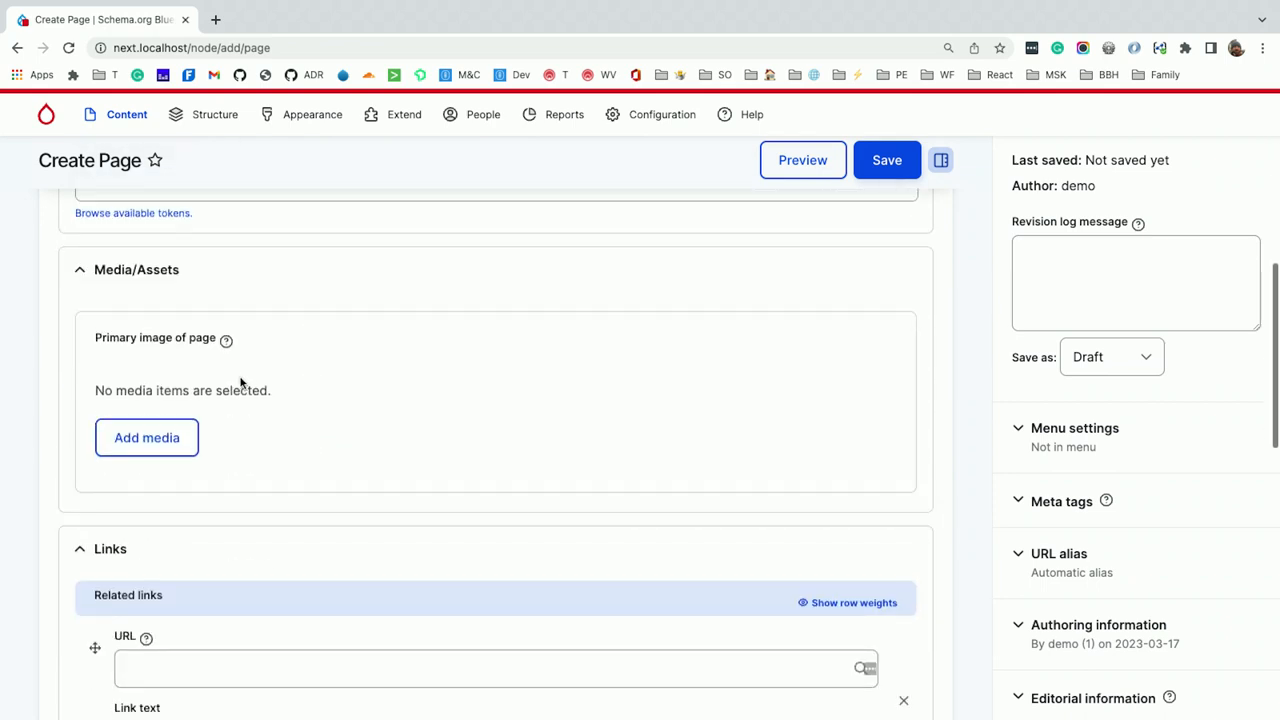
{"action": "scroll", "scroll_direction": "down", "scroll_amount": 3}
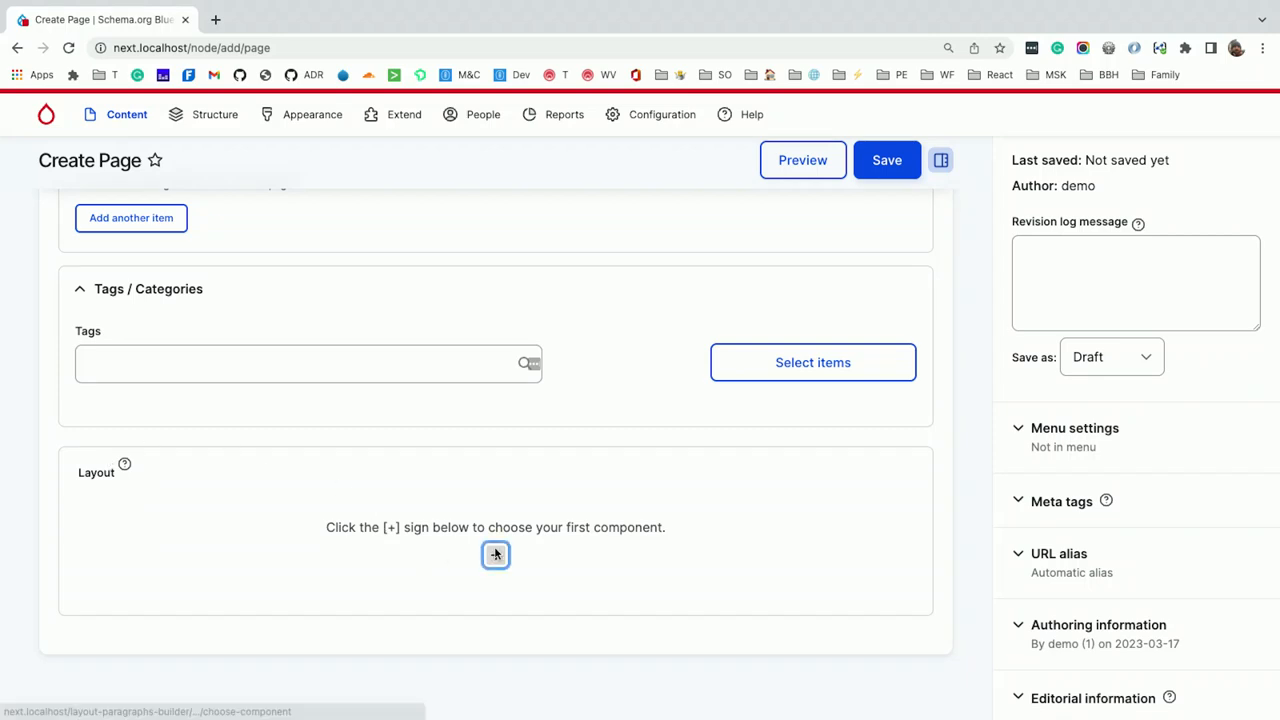
Add a Call to action component and upload logo.png as its image
{"action": "left_click", "coordinate": [495, 555]}
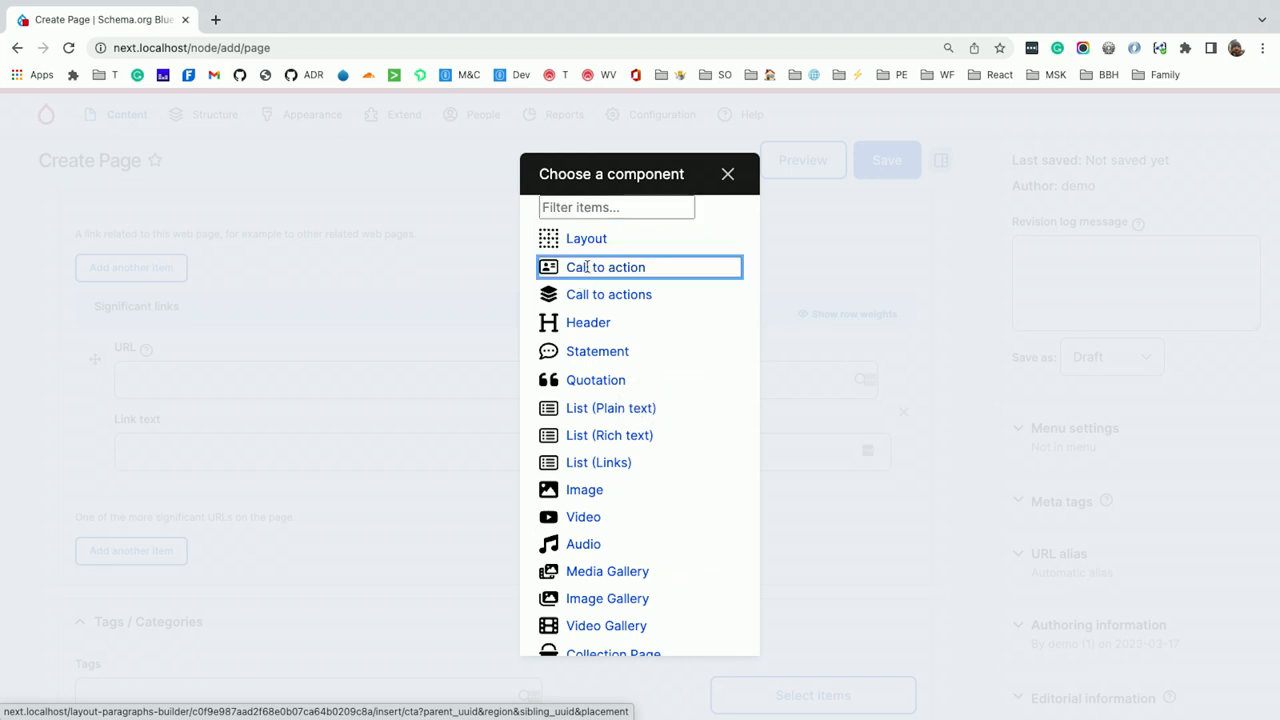
{"action": "left_click", "coordinate": [605, 267]}
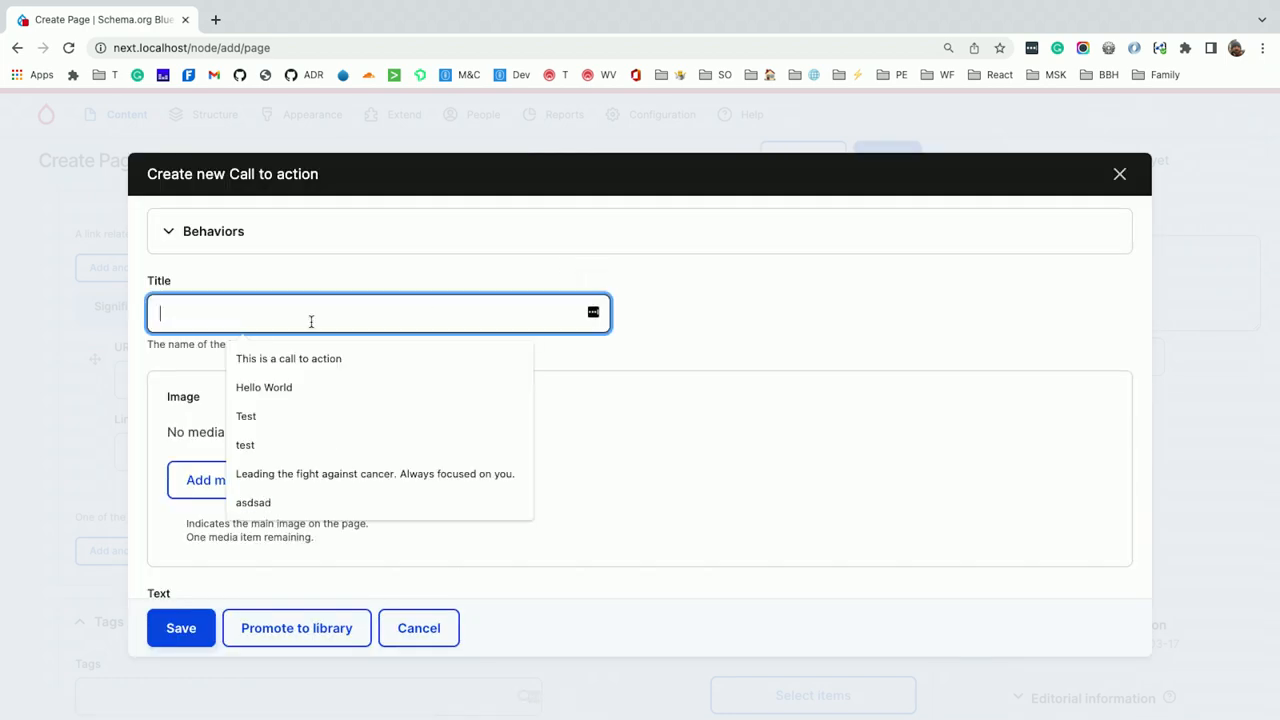
{"action": "left_click", "coordinate": [289, 358]}
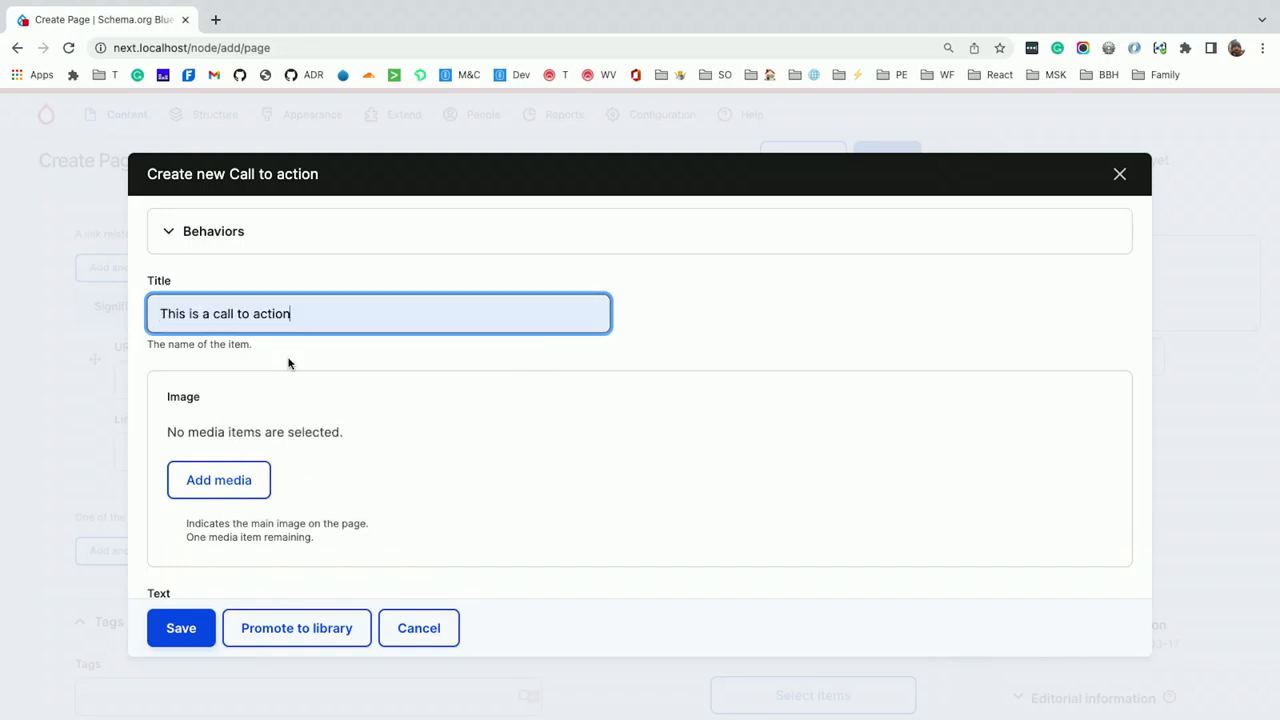
{"action": "left_click", "coordinate": [218, 480]}
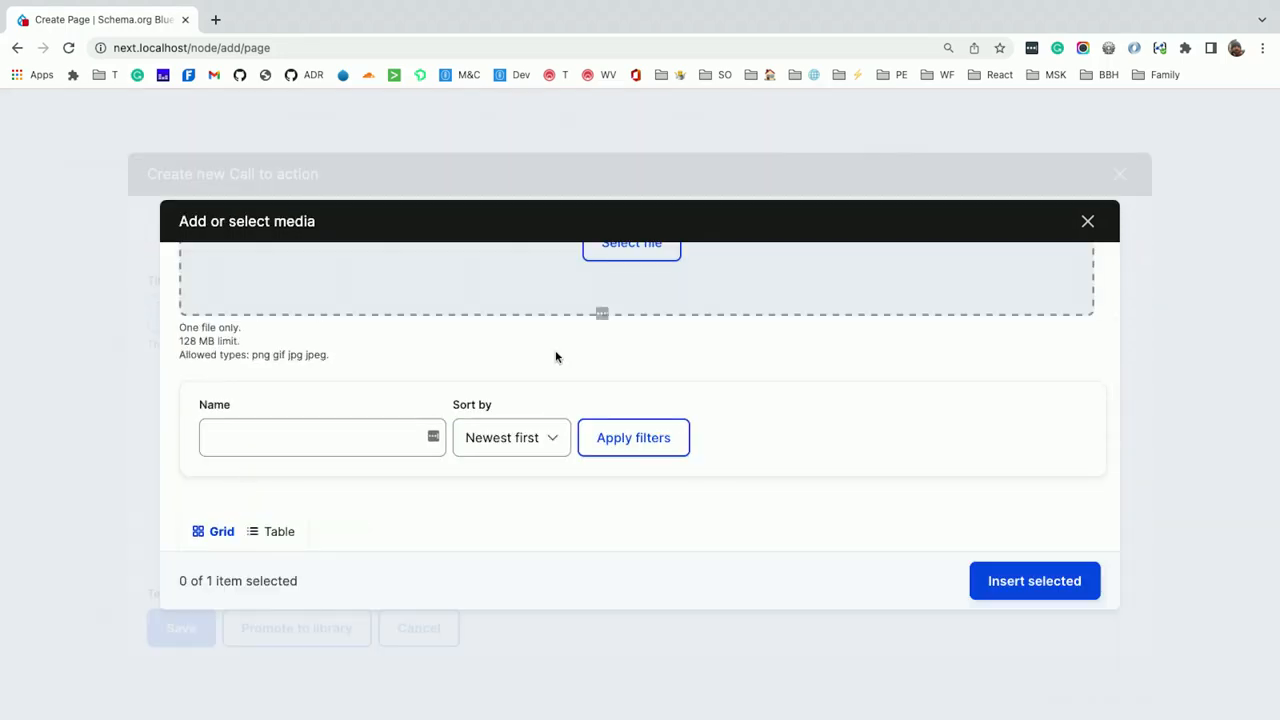
{"action": "left_click", "coordinate": [631, 243]}
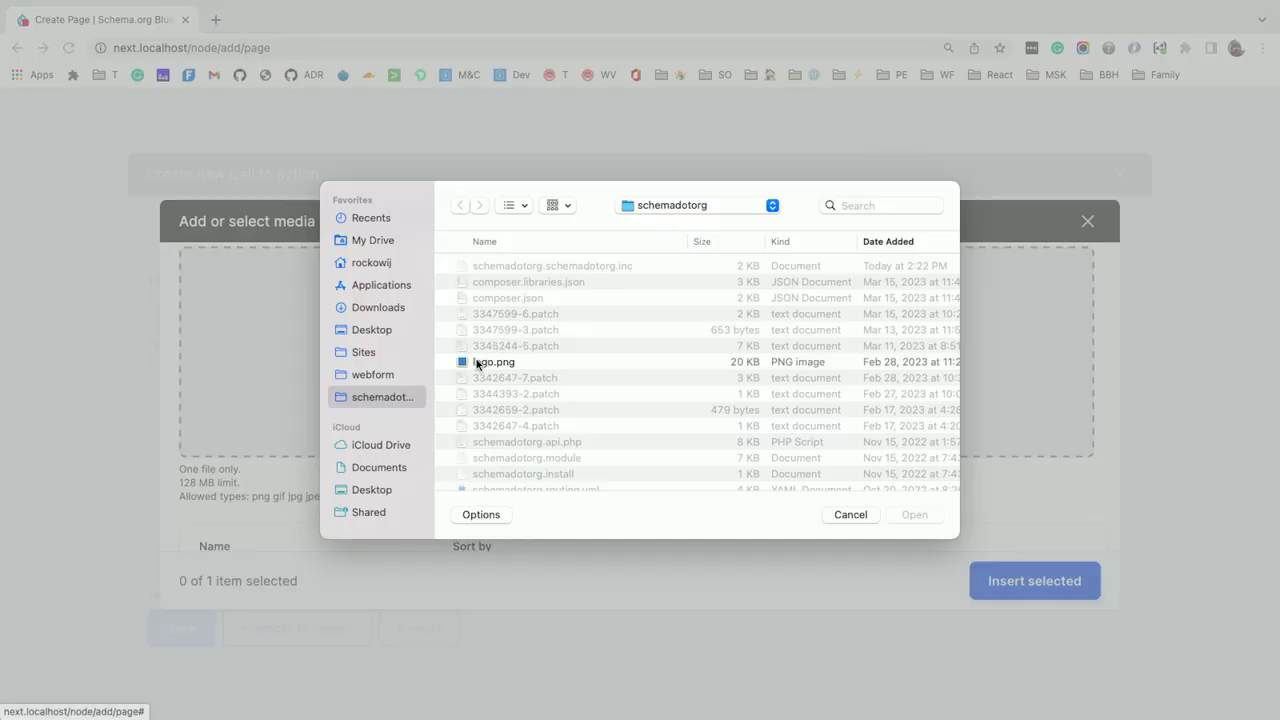
{"action": "left_click", "coordinate": [914, 514]}
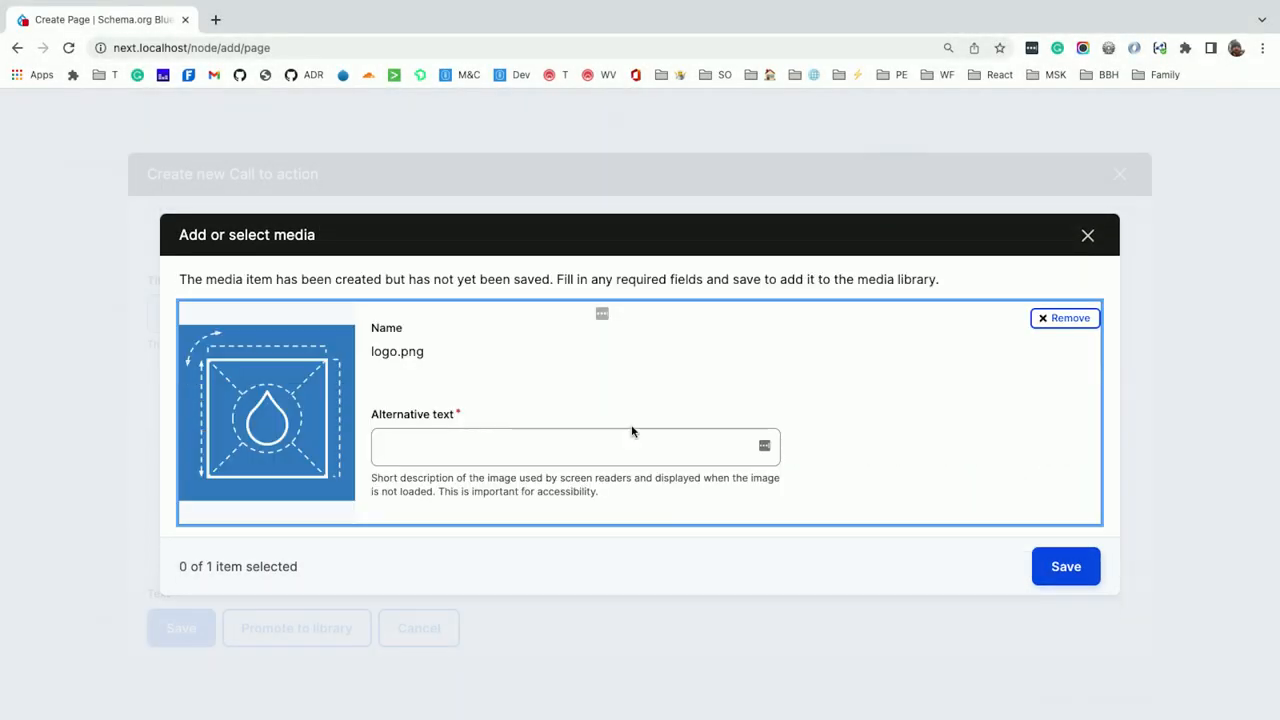
Give the logo alt text Logo, save the media item and insert it into the call to action
{"action": "type", "text": "Logo"}
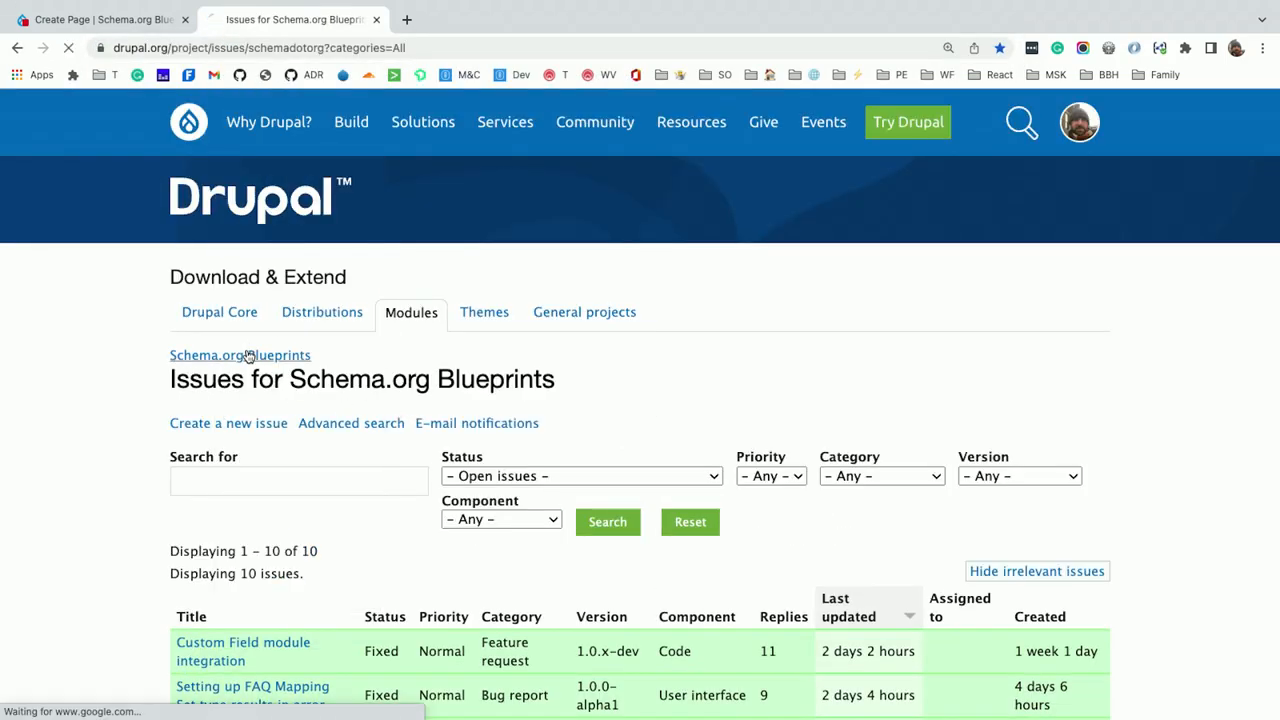
{"action": "left_click", "coordinate": [239, 355]}
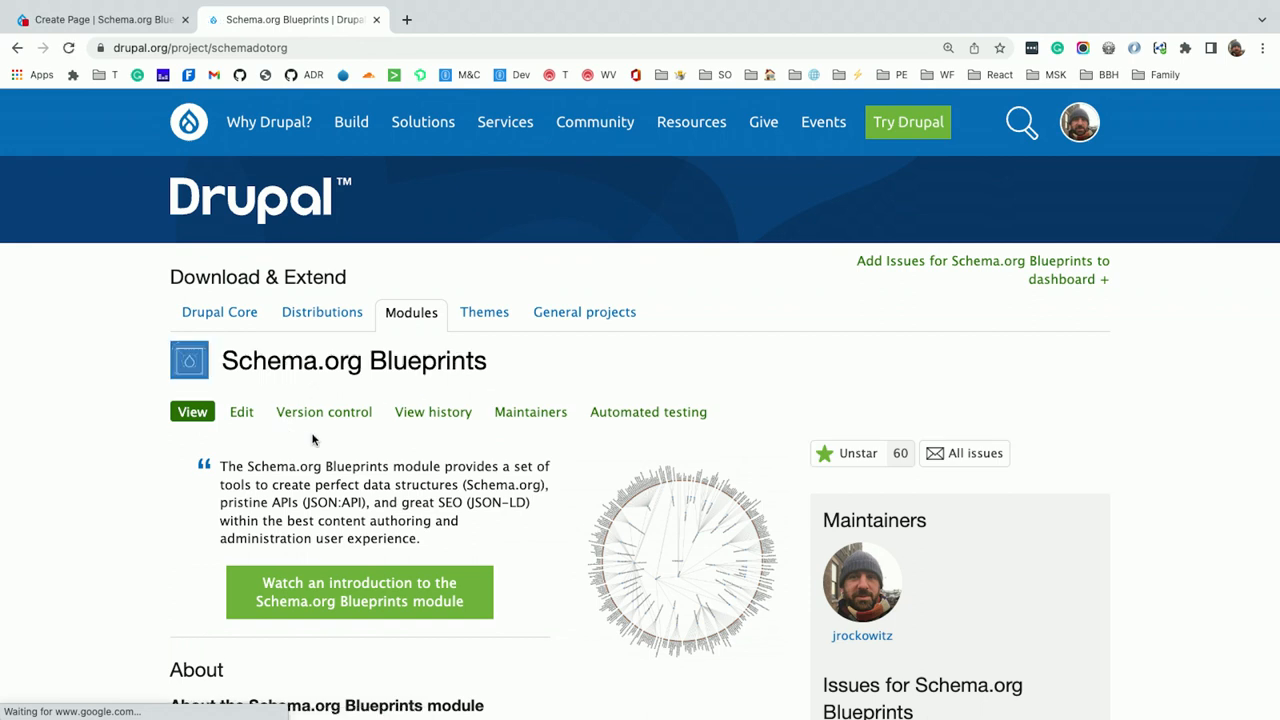
{"action": "left_click_drag", "start_coordinate": [337, 502], "coordinate": [432, 520]}
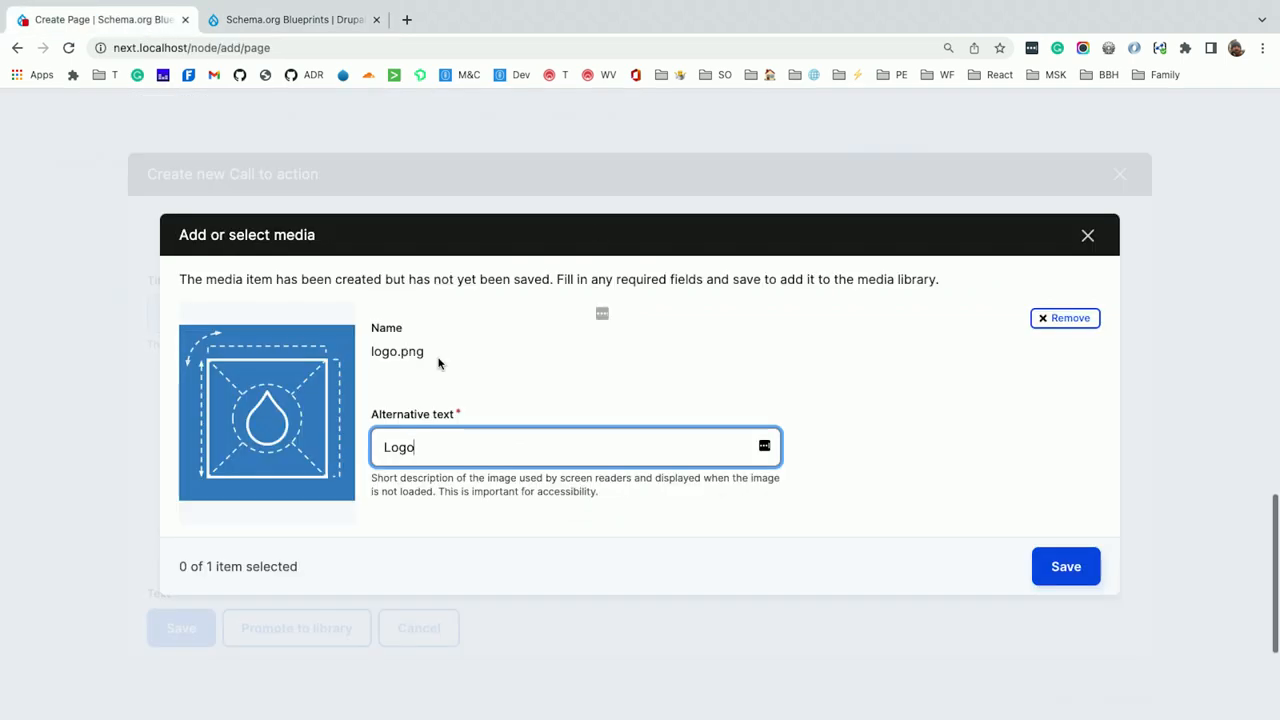
{"action": "left_click", "coordinate": [1065, 566]}
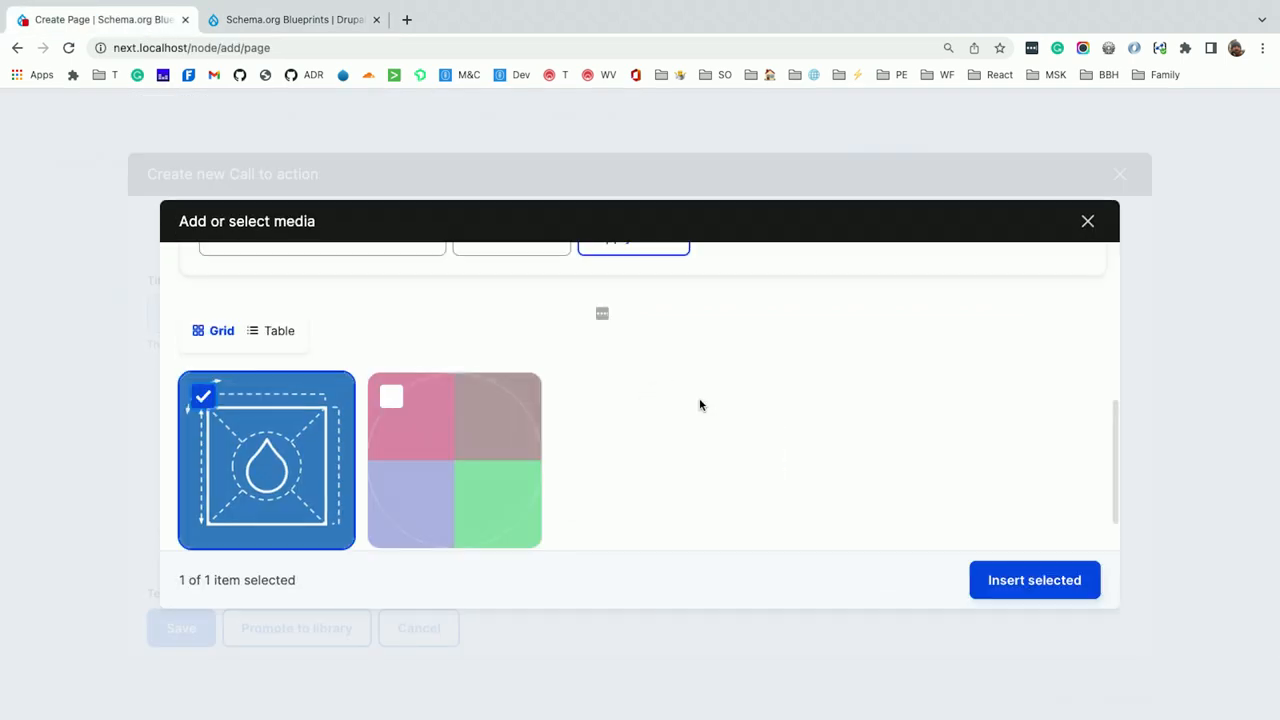
{"action": "left_click", "coordinate": [1034, 580]}
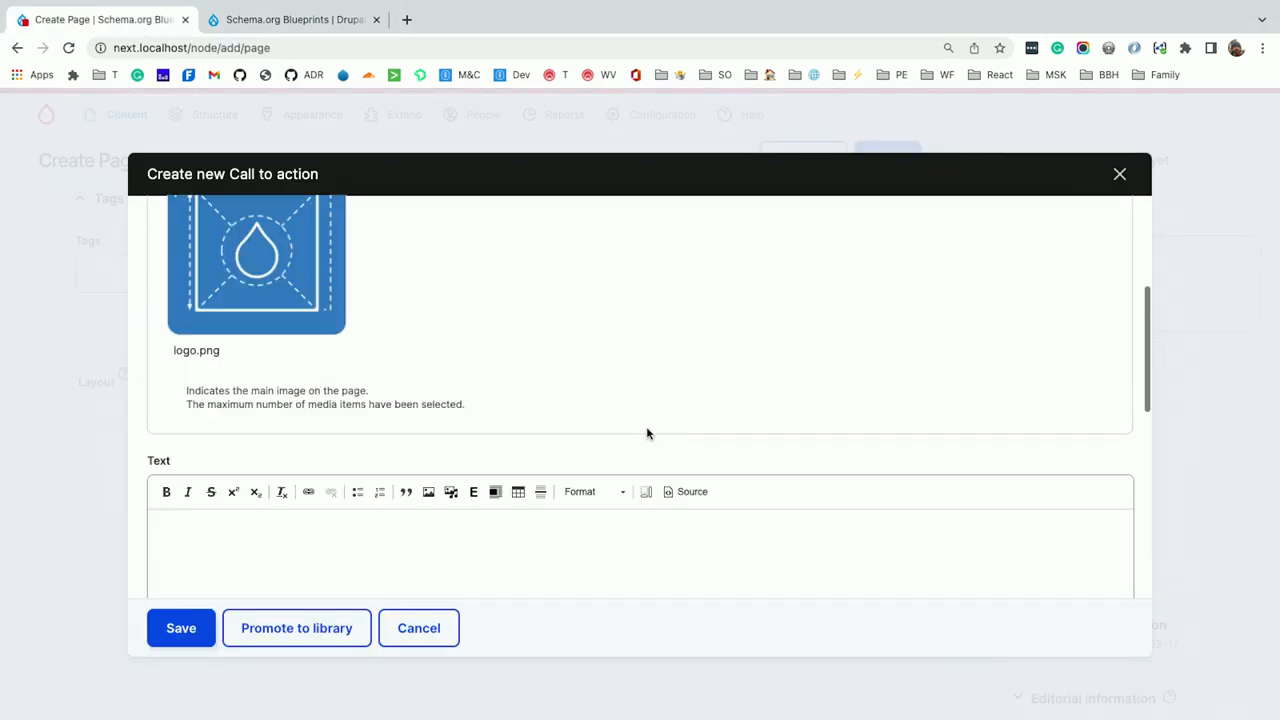
{"action": "scroll", "scroll_direction": "down", "scroll_amount": 3}
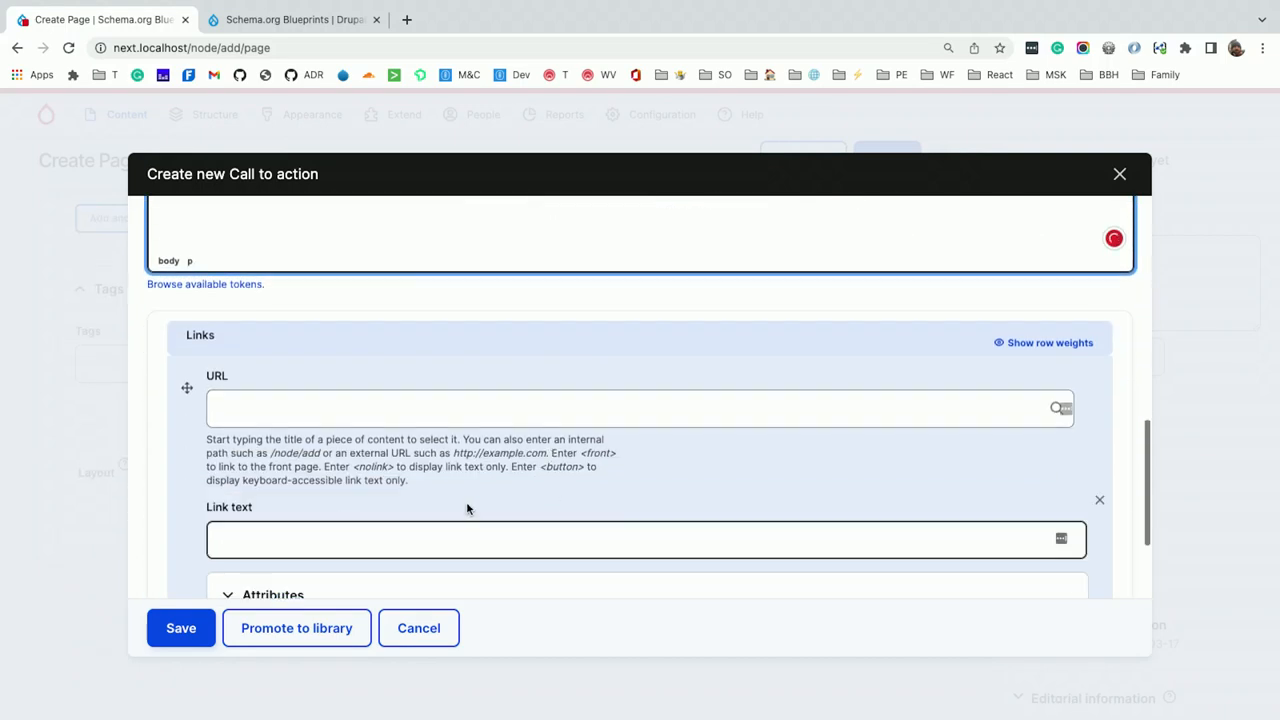
{"action": "left_click", "coordinate": [640, 408]}
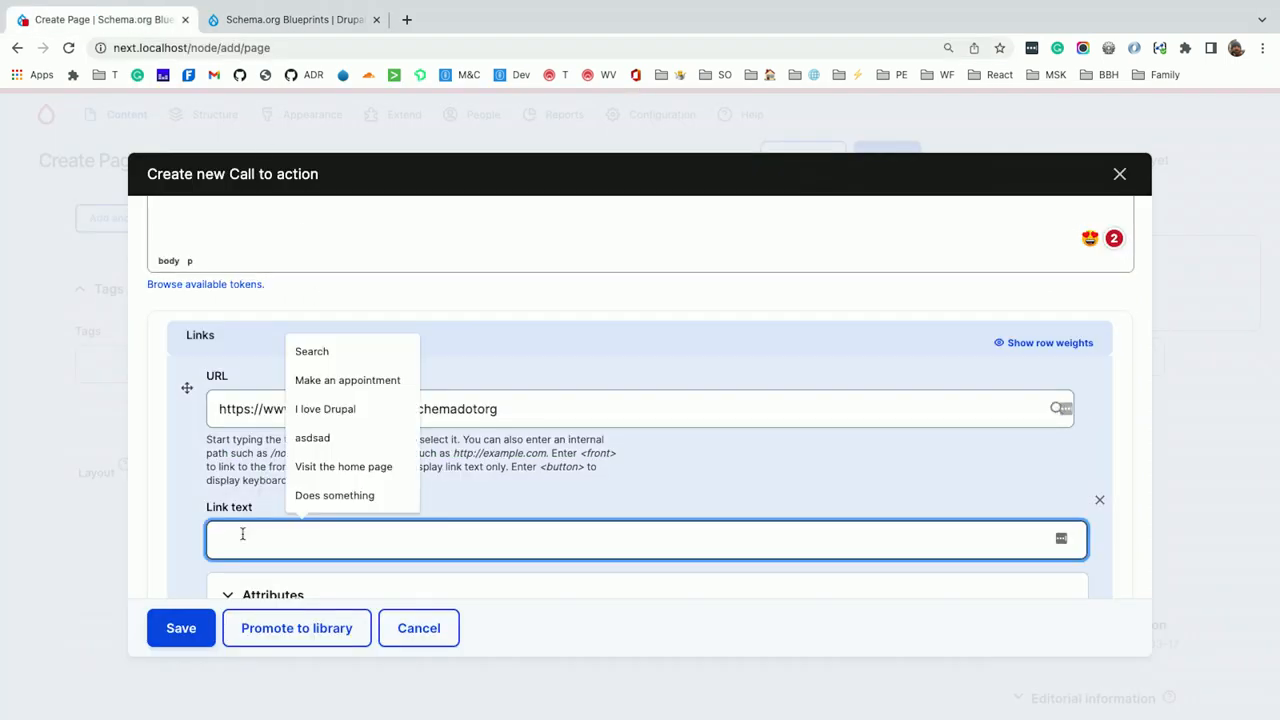
{"action": "type", "text": "Learn mop"}
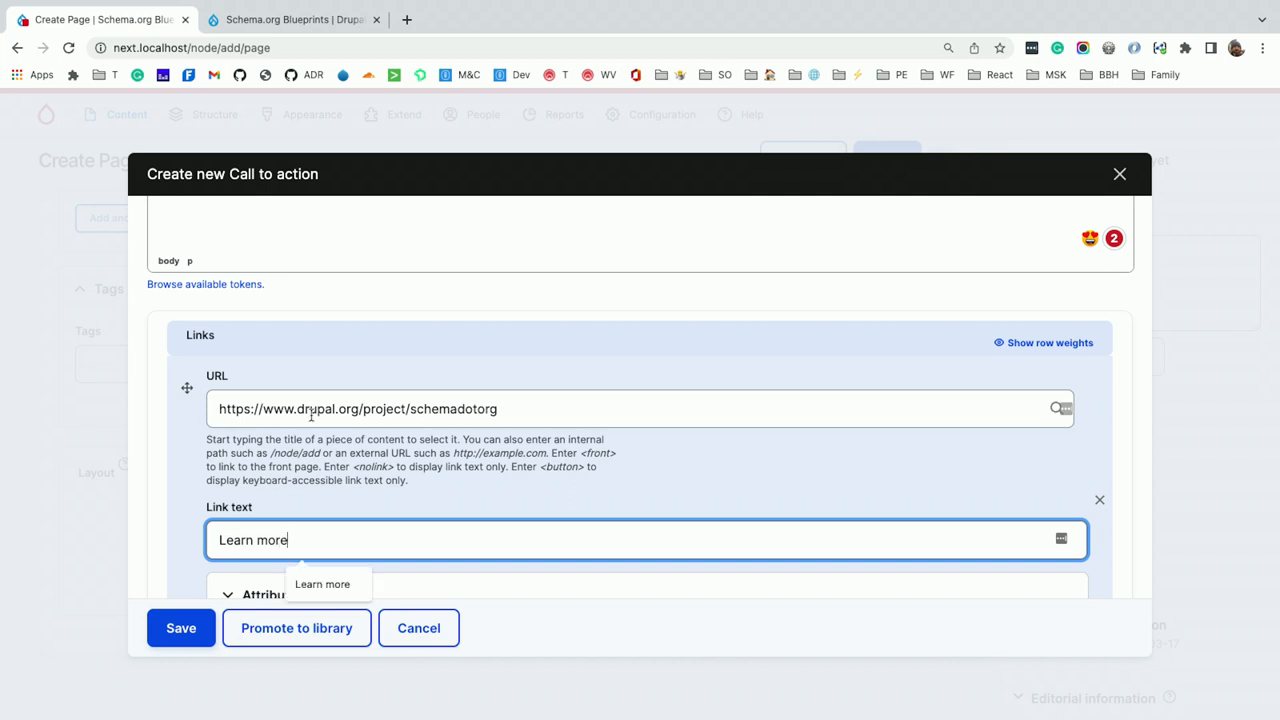
{"action": "left_click", "coordinate": [272, 431]}
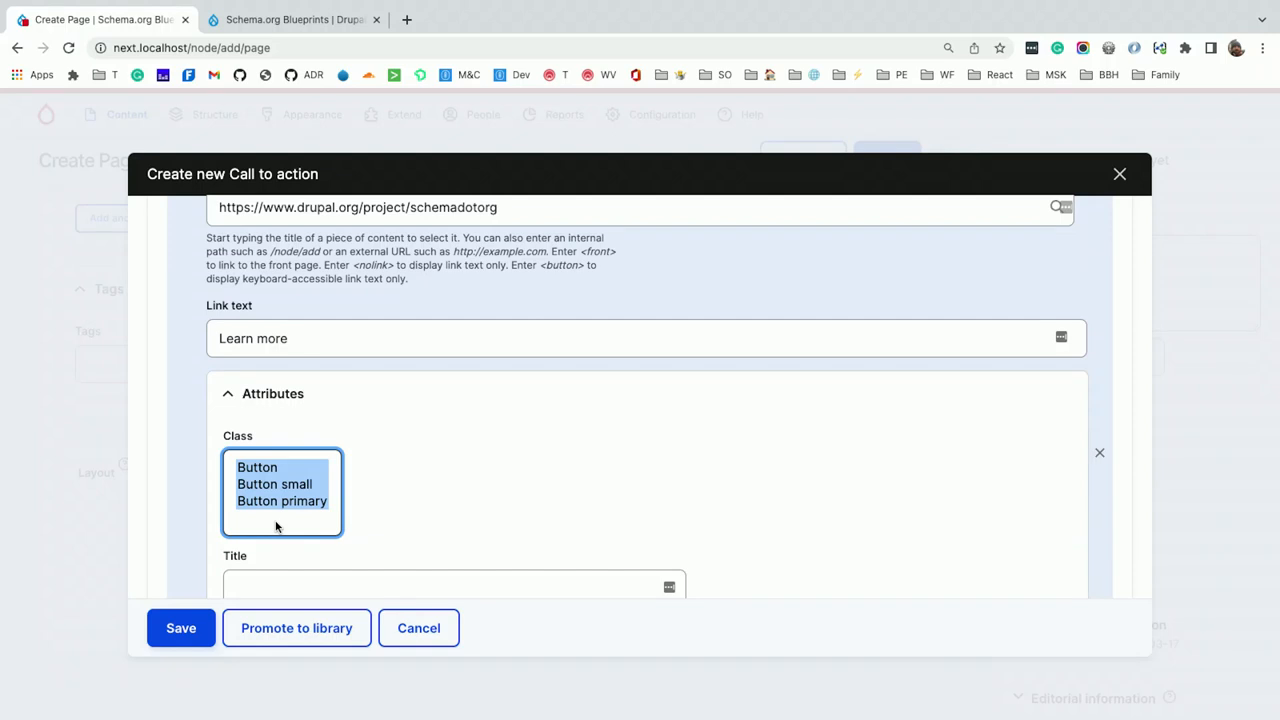
{"action": "mouse_move", "coordinate": [362, 464]}
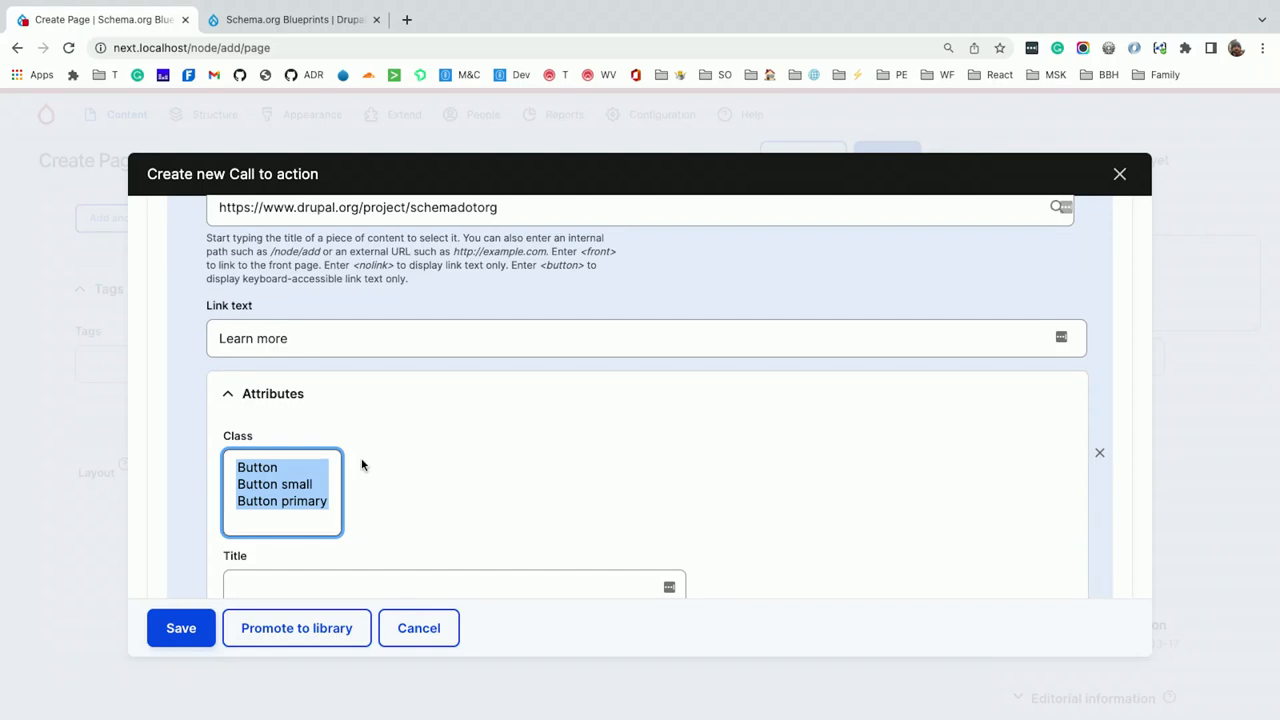
{"action": "scroll", "scroll_direction": "down", "scroll_amount": 3}
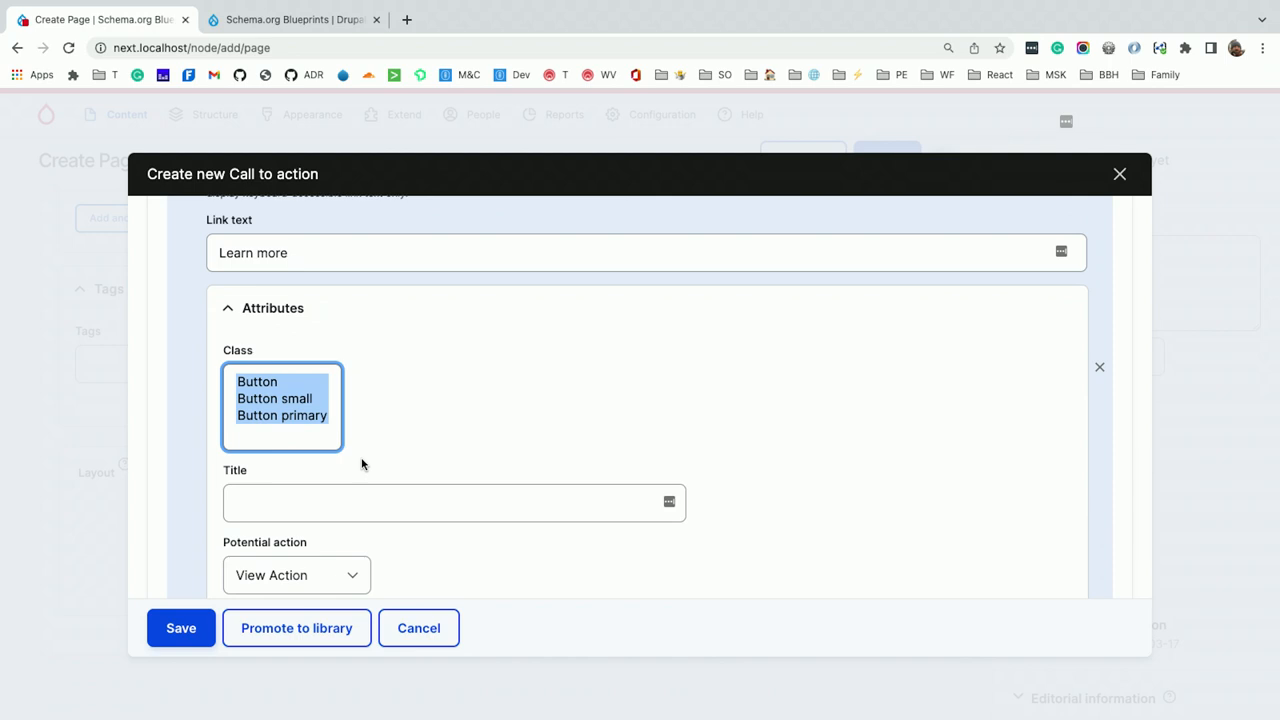
{"action": "scroll", "scroll_direction": "down", "scroll_amount": 3}
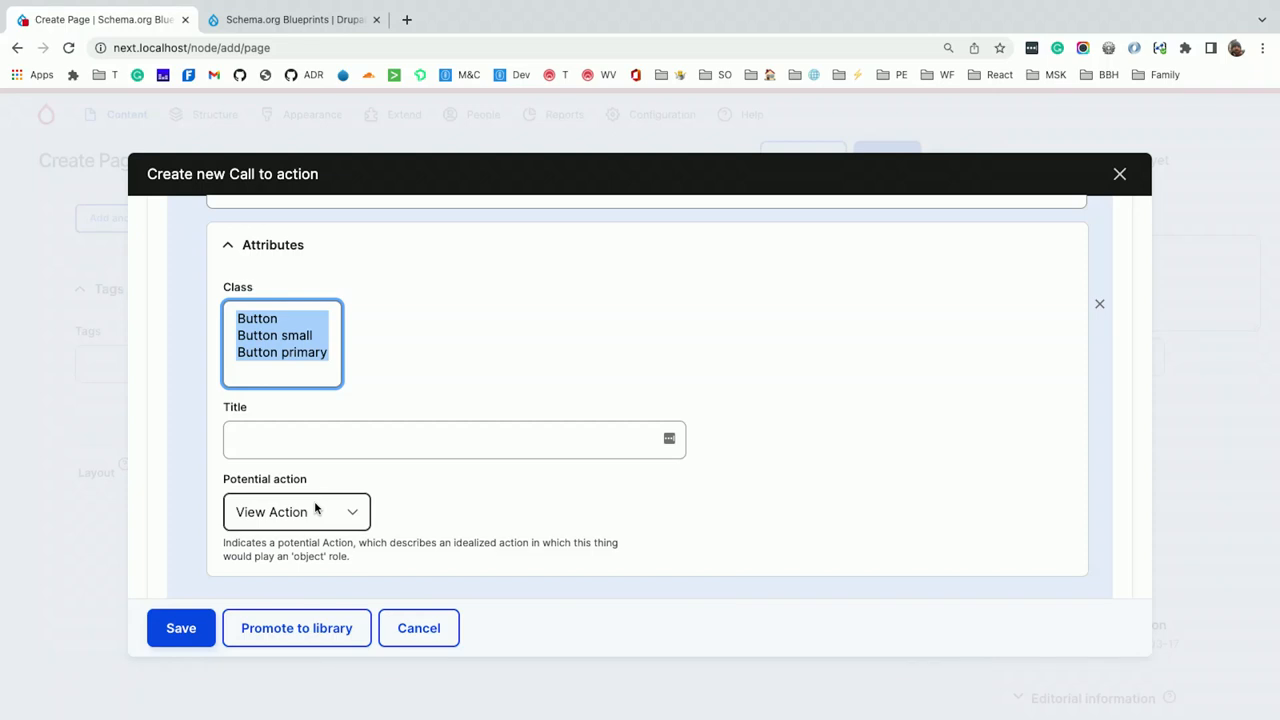
Set the link's potential action to Read Action and save the call to action to the layout
{"action": "left_click", "coordinate": [296, 511]}
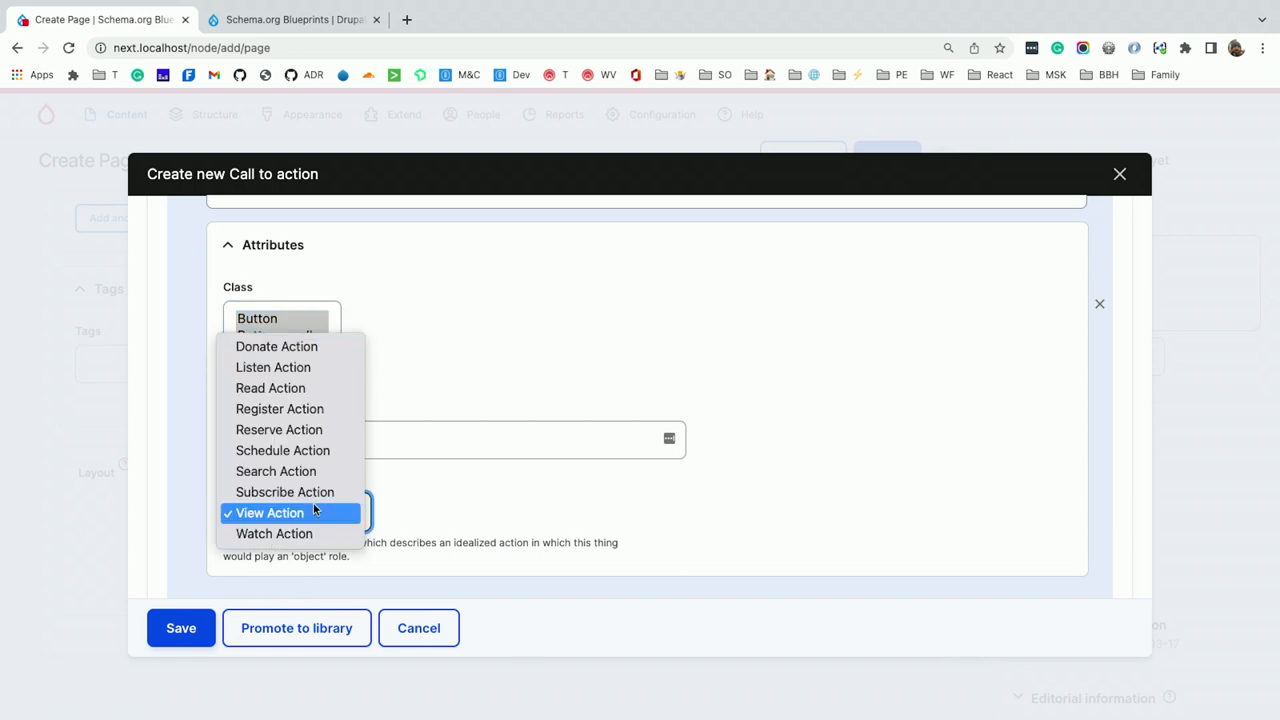
{"action": "mouse_move", "coordinate": [270, 388]}
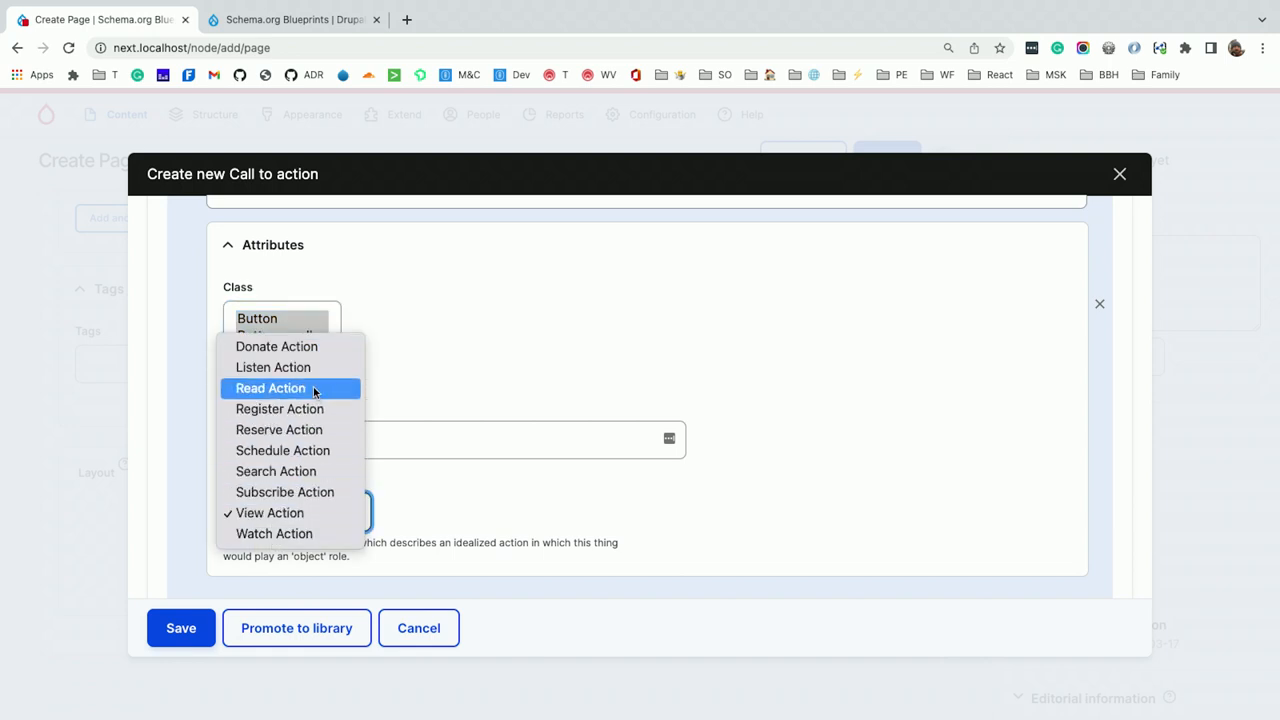
{"action": "left_click", "coordinate": [270, 388]}
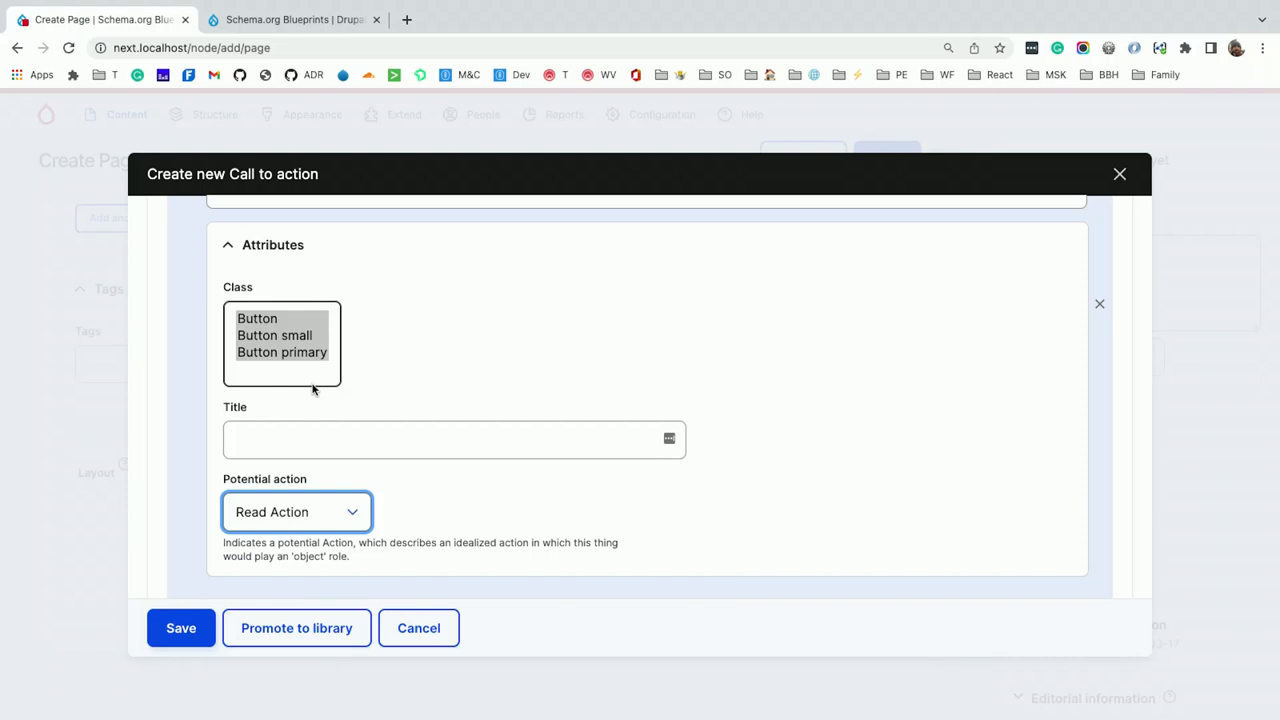
{"action": "scroll", "scroll_direction": "down", "scroll_amount": 3}
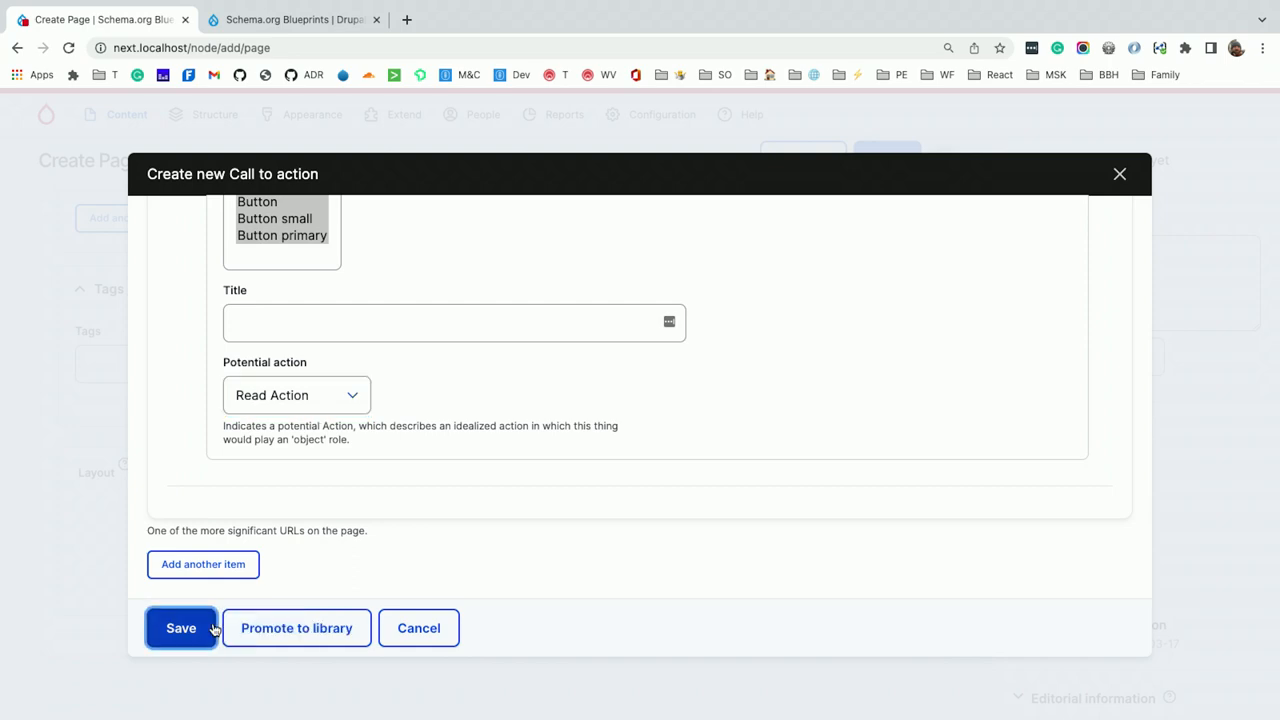
{"action": "left_click", "coordinate": [181, 628]}
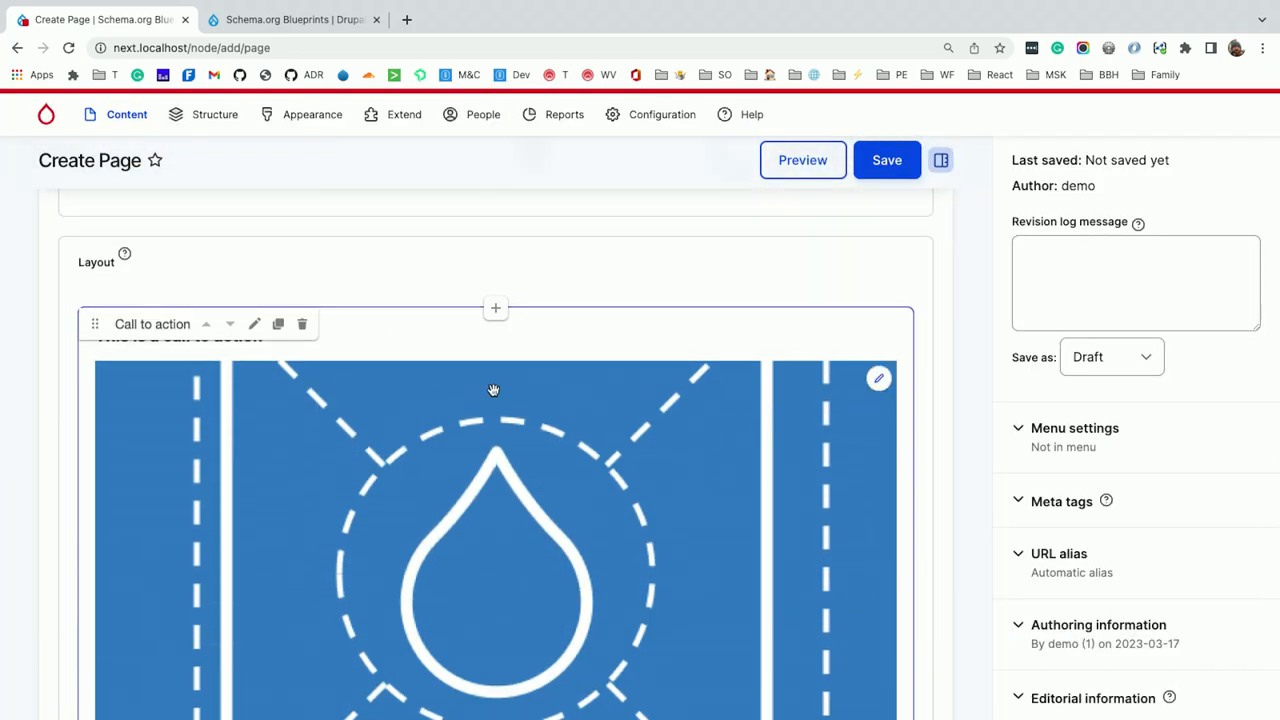
Add a Two column Layout section below the call to action and start adding a component inside it
{"action": "left_click", "coordinate": [254, 323]}
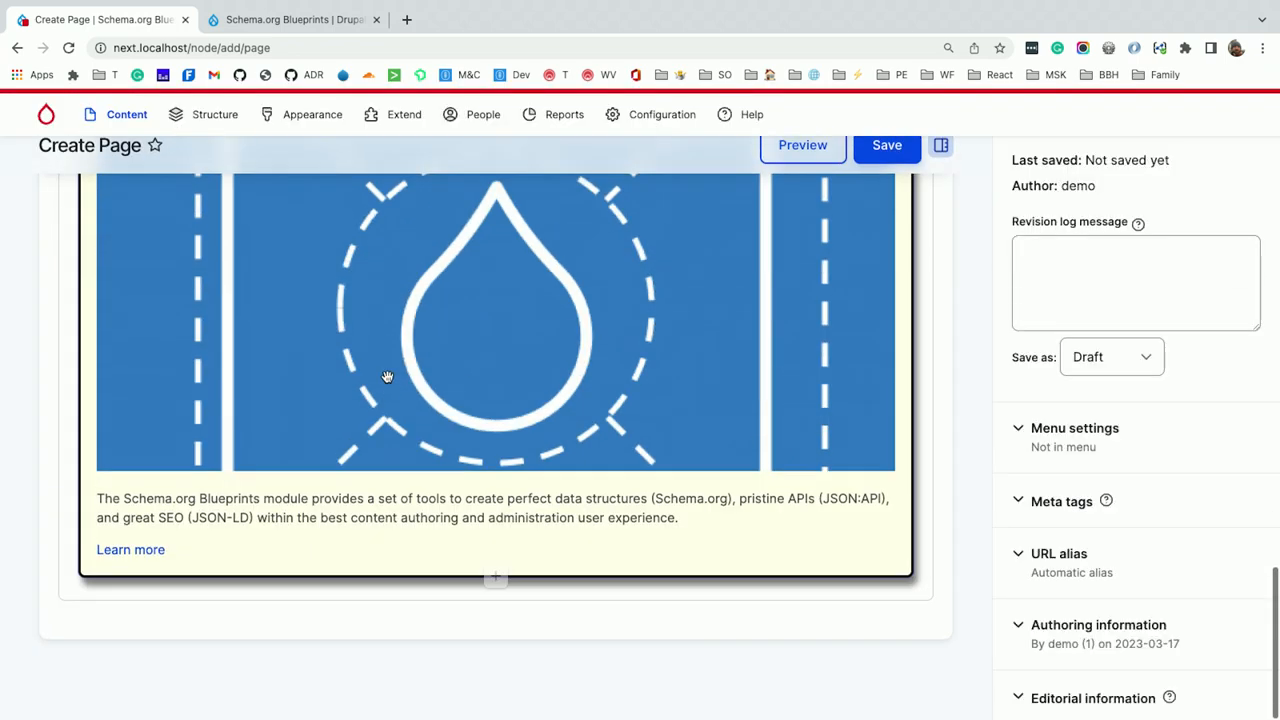
{"action": "left_click", "coordinate": [495, 576]}
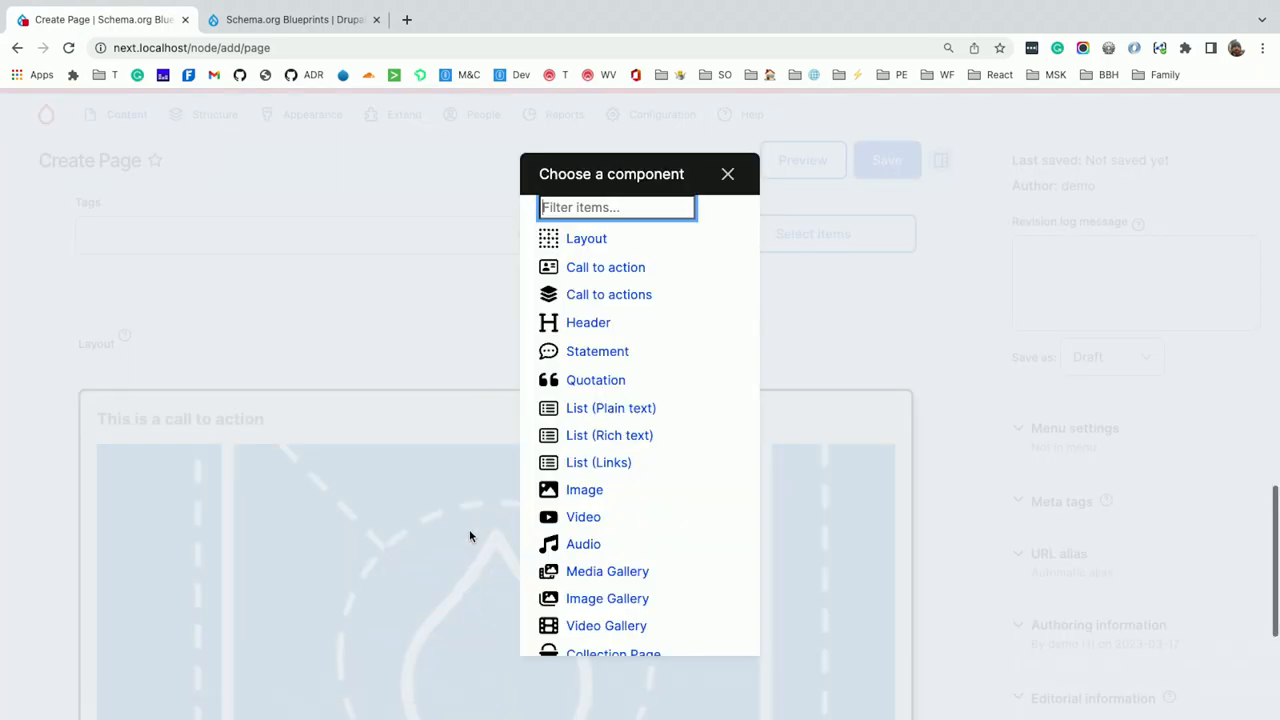
{"action": "left_click", "coordinate": [586, 238]}
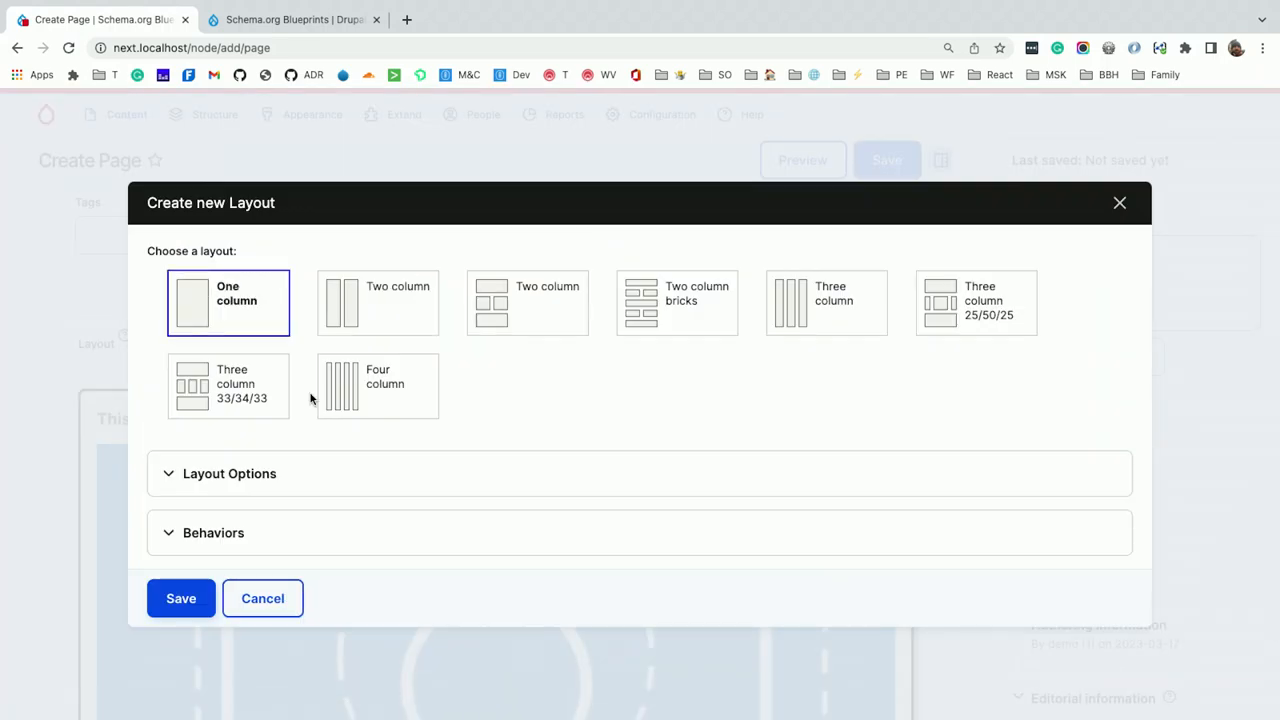
{"action": "left_click", "coordinate": [377, 302]}
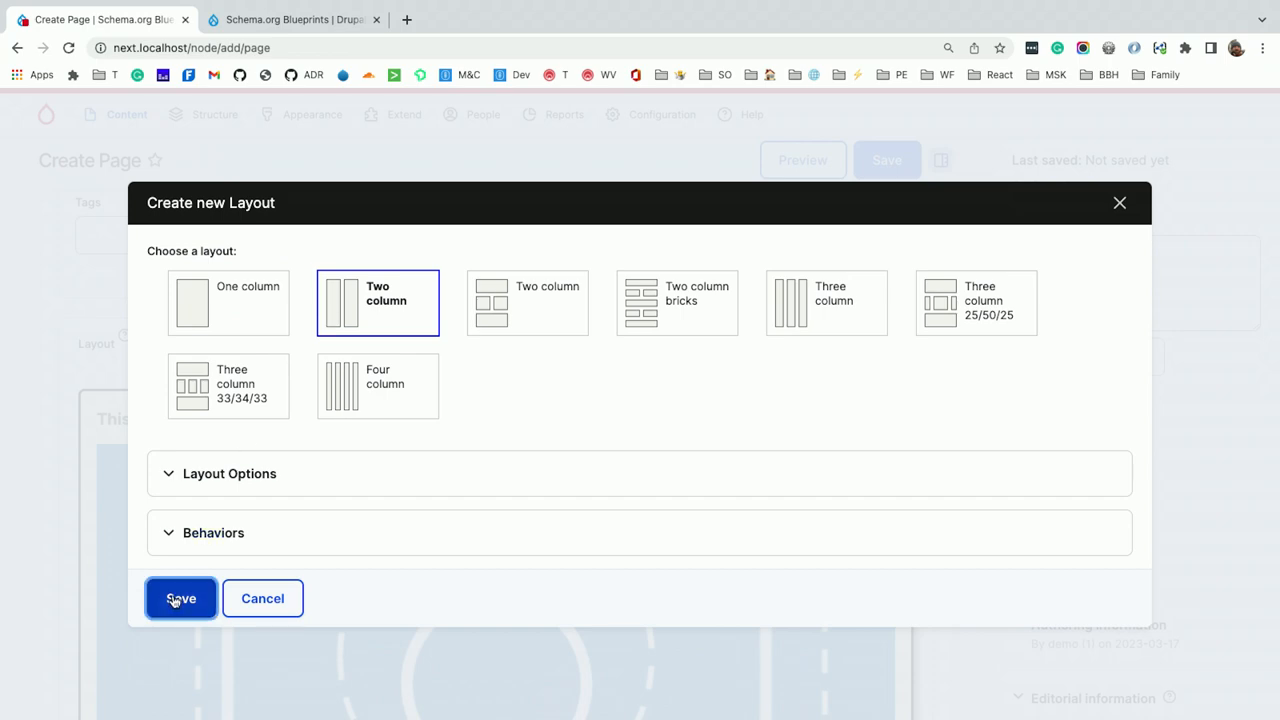
{"action": "left_click", "coordinate": [181, 598]}
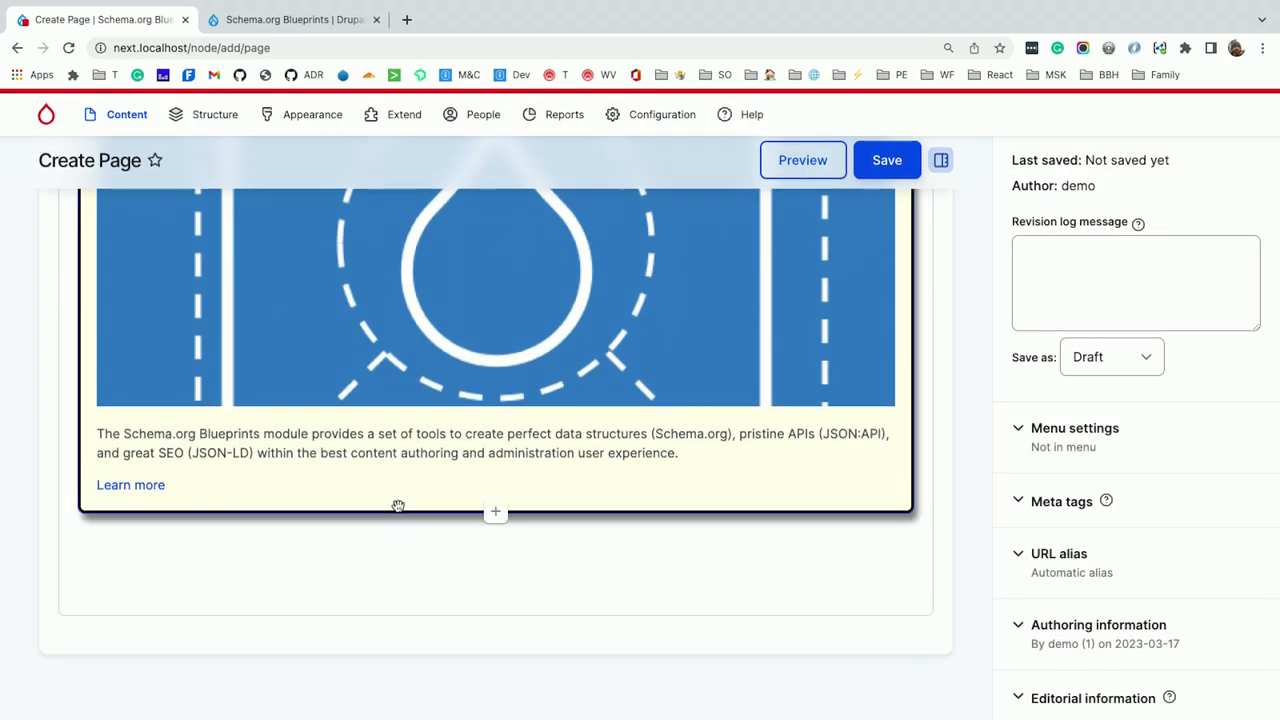
{"action": "left_click", "coordinate": [495, 511]}
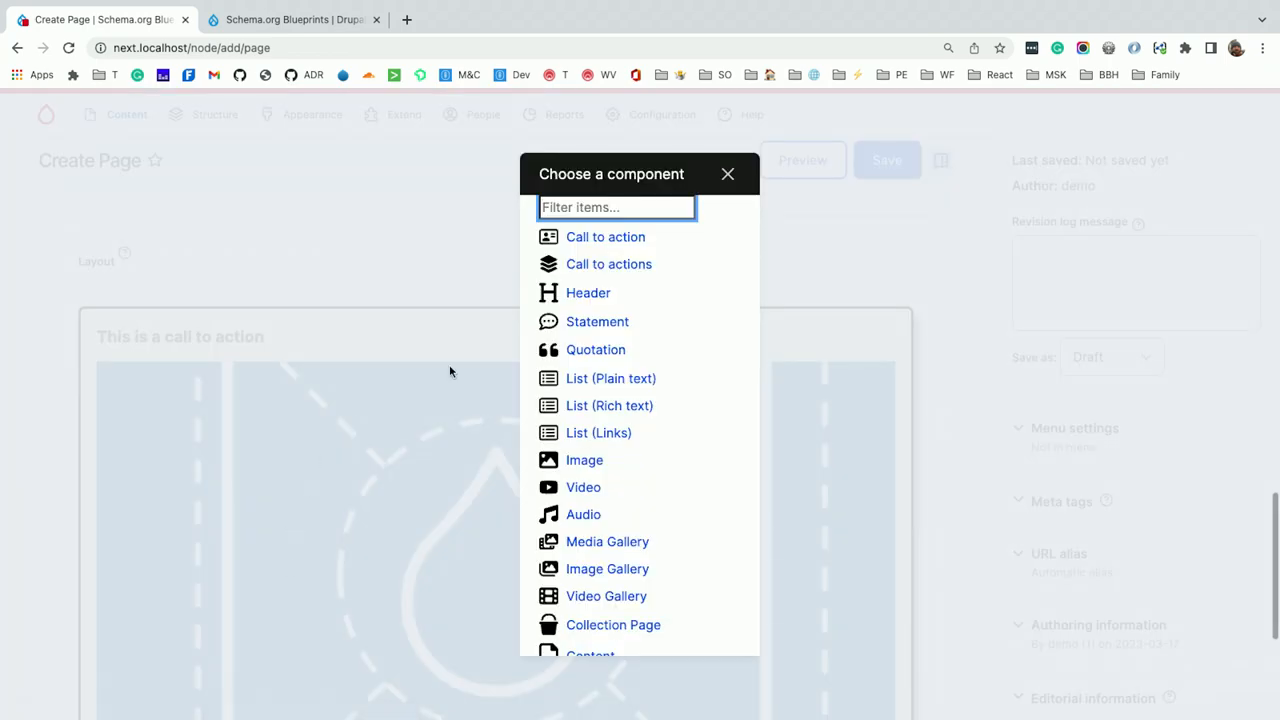
Save the Schema.org Quotation with its Wikipedia creator link and return to the drupal.org project page
{"action": "left_click", "coordinate": [595, 349]}
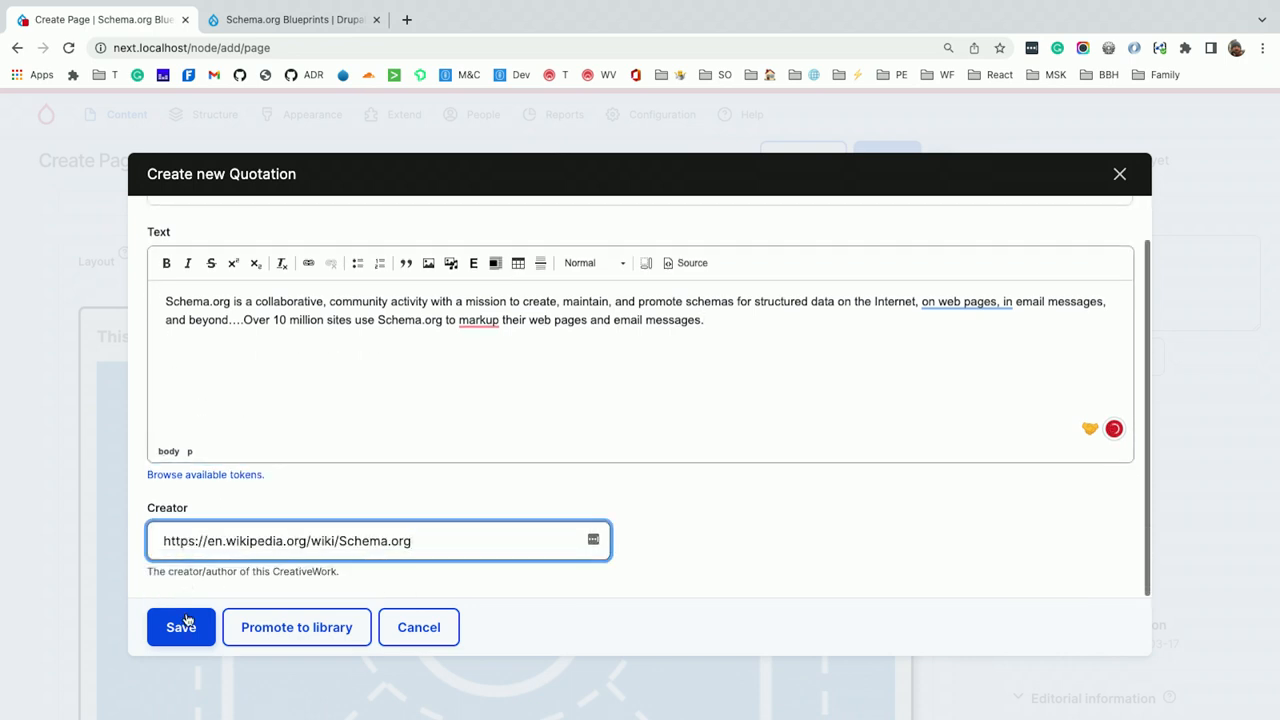
{"action": "left_click", "coordinate": [181, 627]}
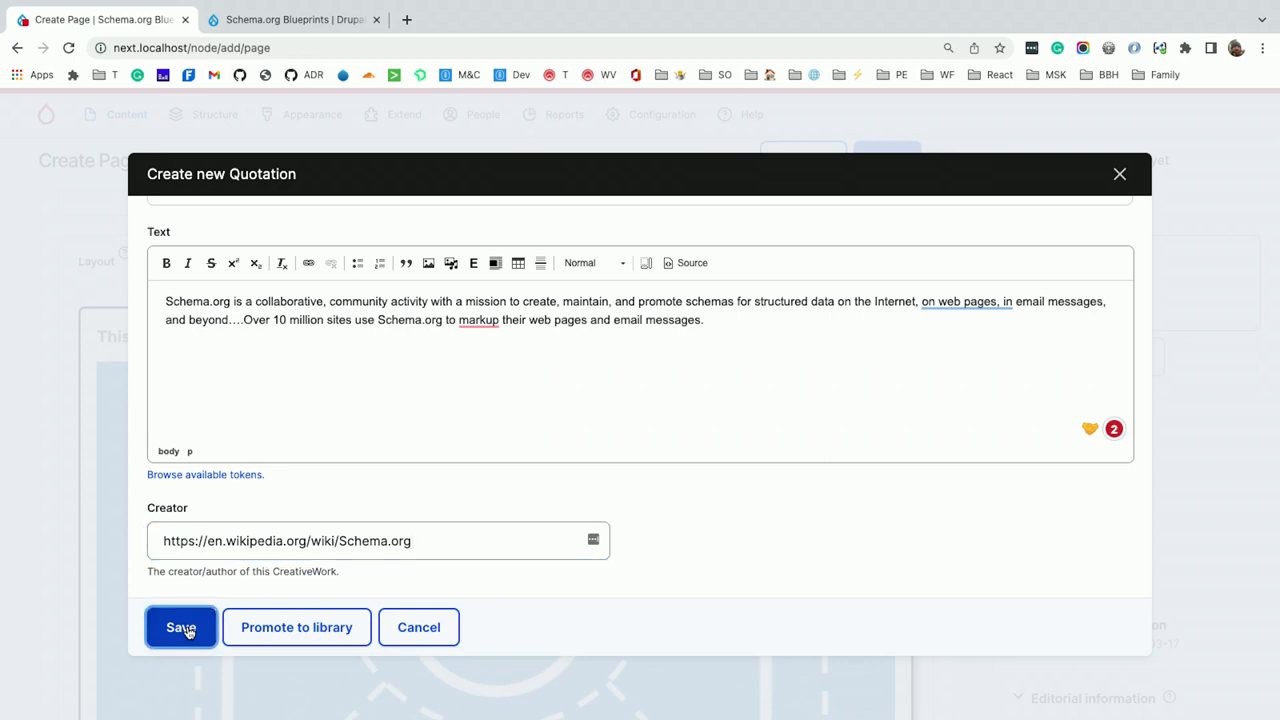
{"action": "left_click", "coordinate": [180, 627]}
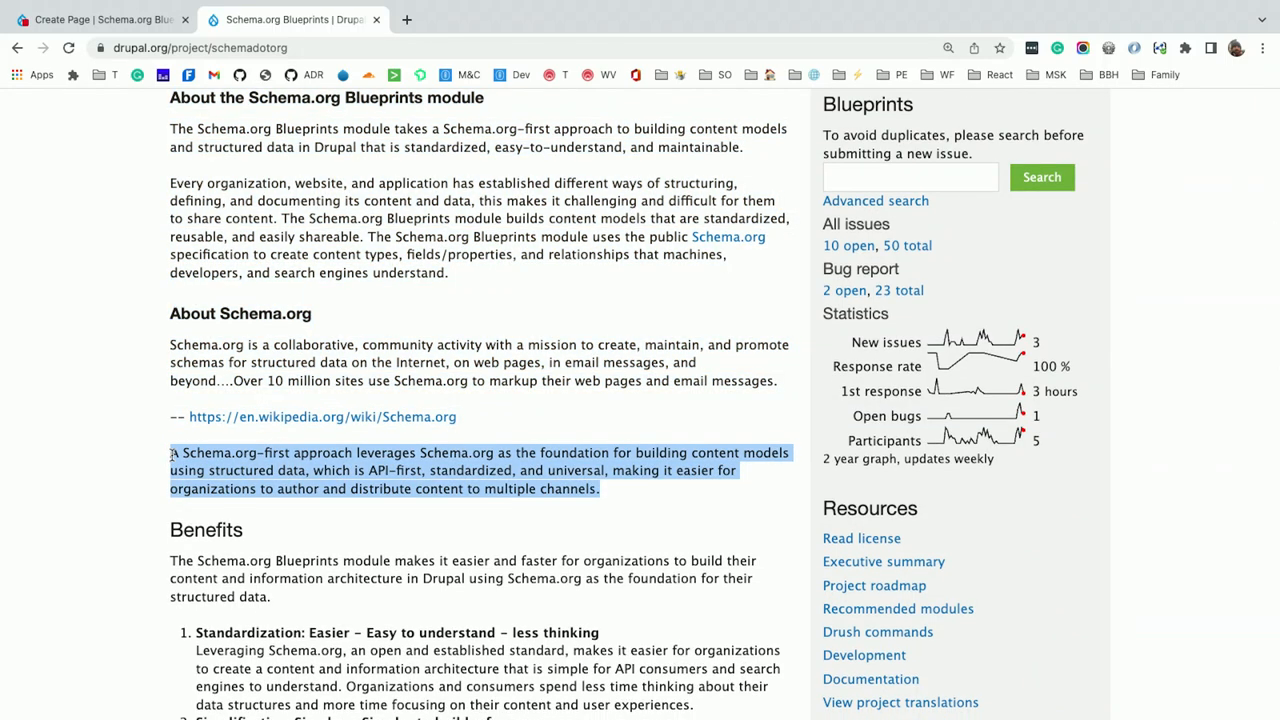
Add a Statement with the 'A Schema.org-first approach' paragraph in the layout's second column and save
{"action": "left_click", "coordinate": [100, 19]}
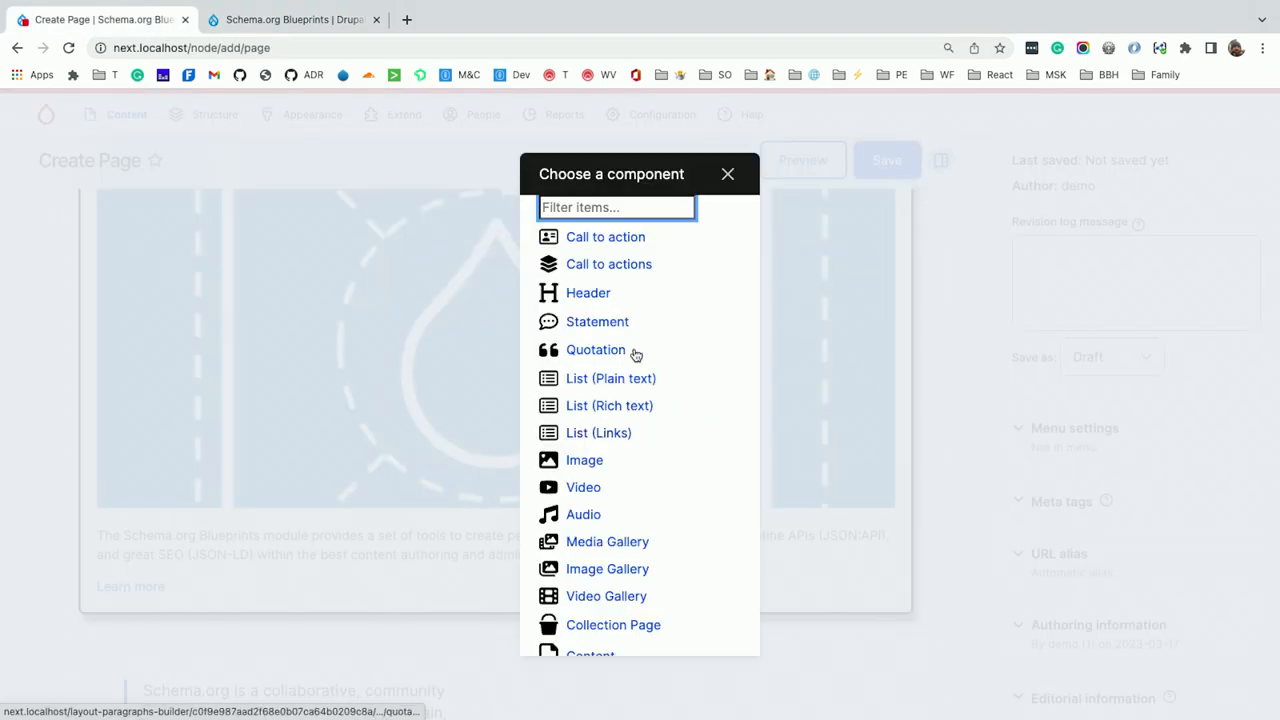
{"action": "left_click", "coordinate": [597, 321]}
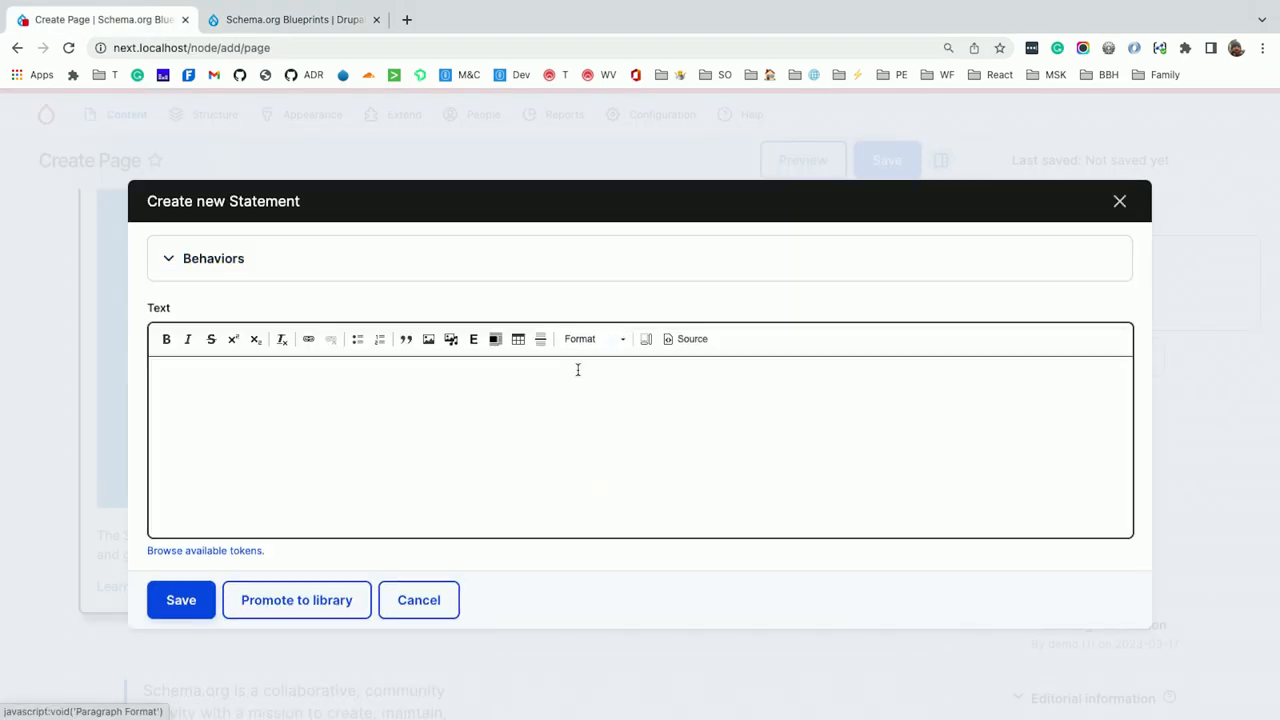
{"action": "type", "text": "A Schema.org-first approach leverages Schema.org as the foundation for building content models using structured data, which is API-first, standardized, and universal, making it easier for organizations to author and distribute content to multiple channels."}
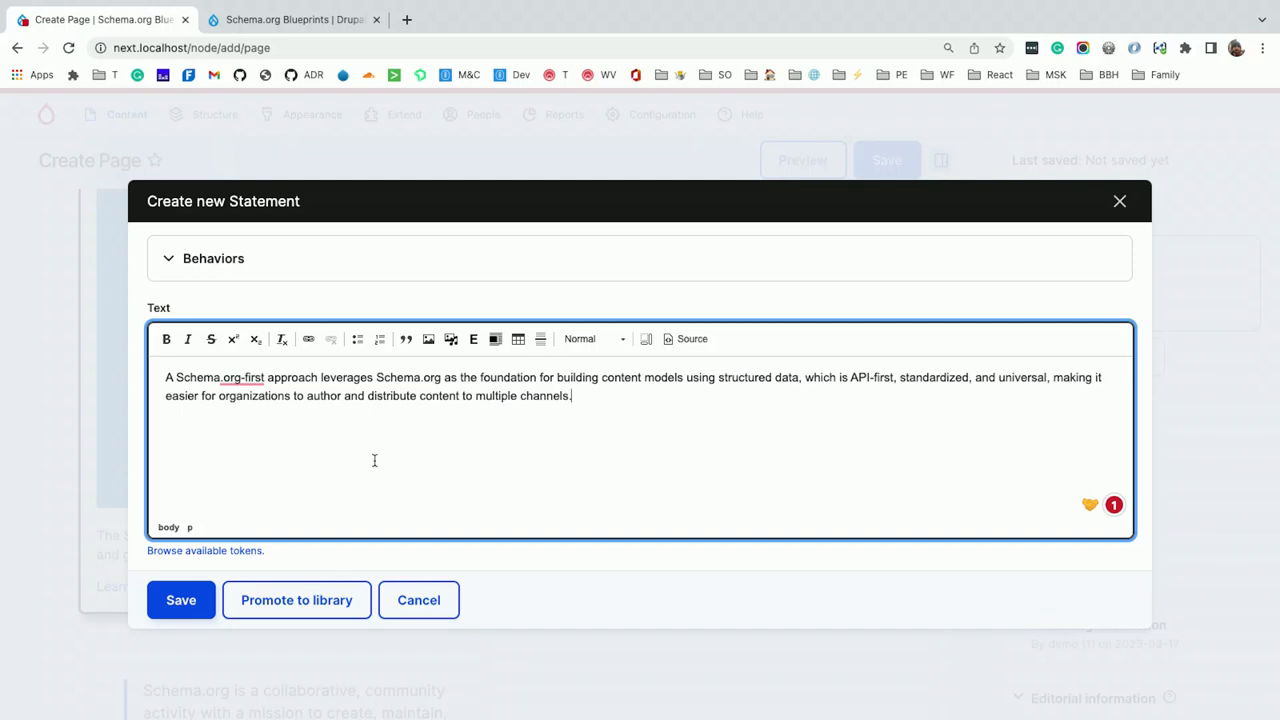
{"action": "left_click", "coordinate": [181, 600]}
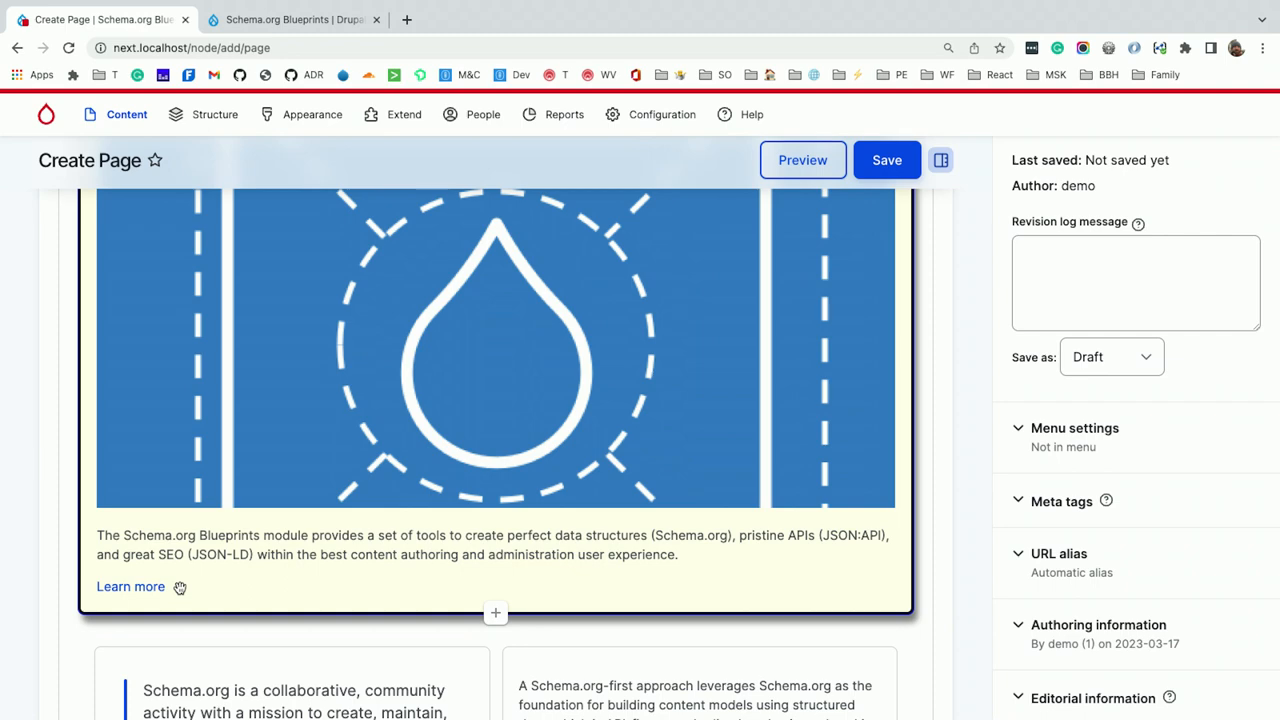
{"action": "scroll", "scroll_direction": "down", "scroll_amount": 3}
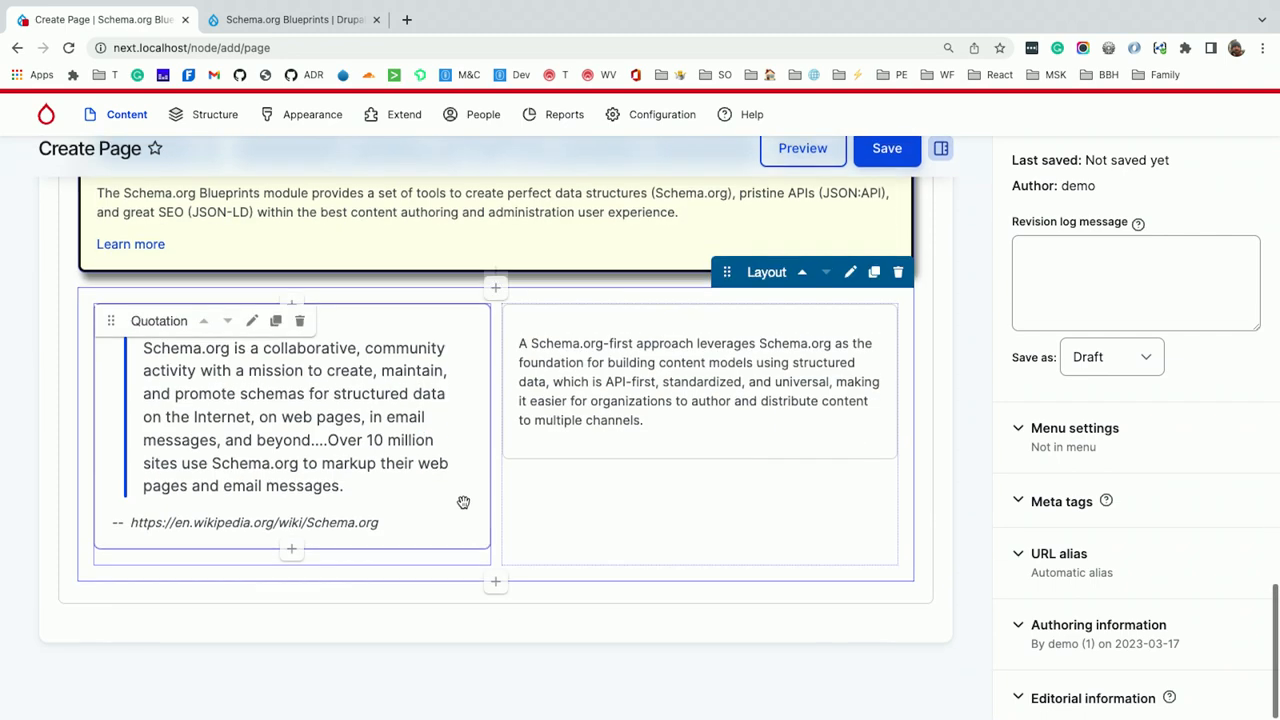
Start a new Video component below the layout and begin adding its media
{"action": "left_click", "coordinate": [495, 580]}
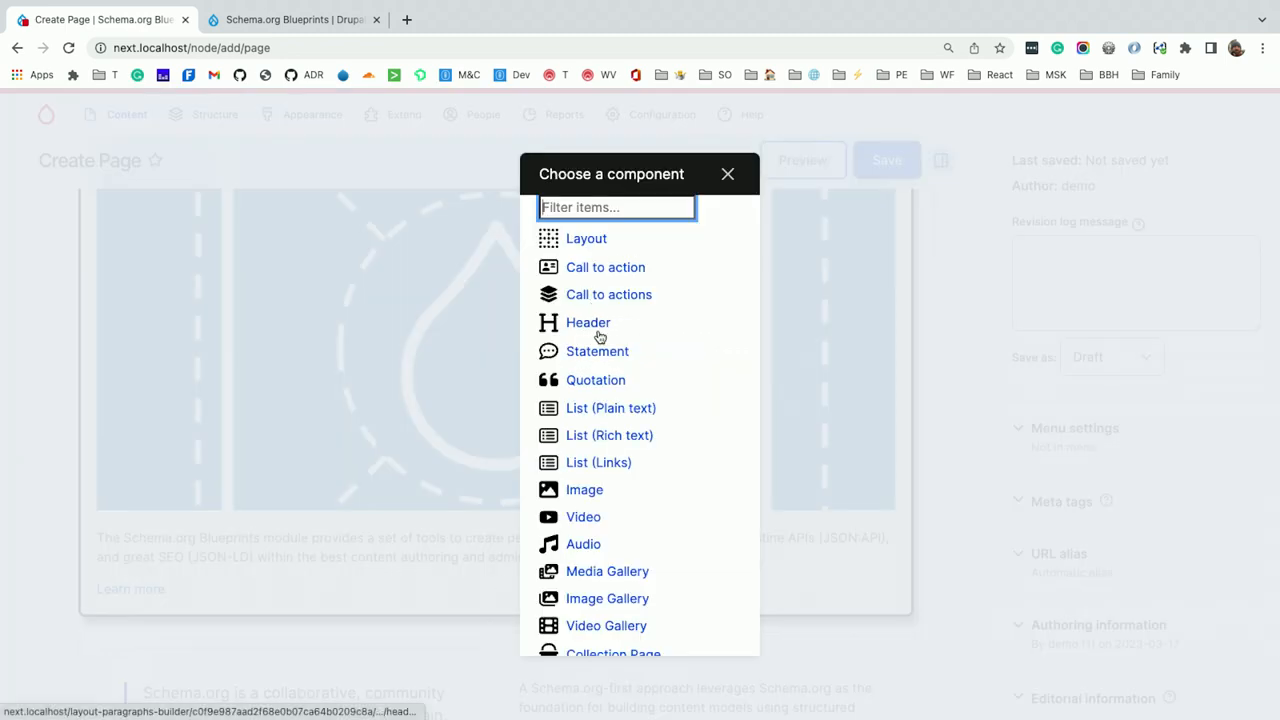
{"action": "left_click", "coordinate": [583, 516]}
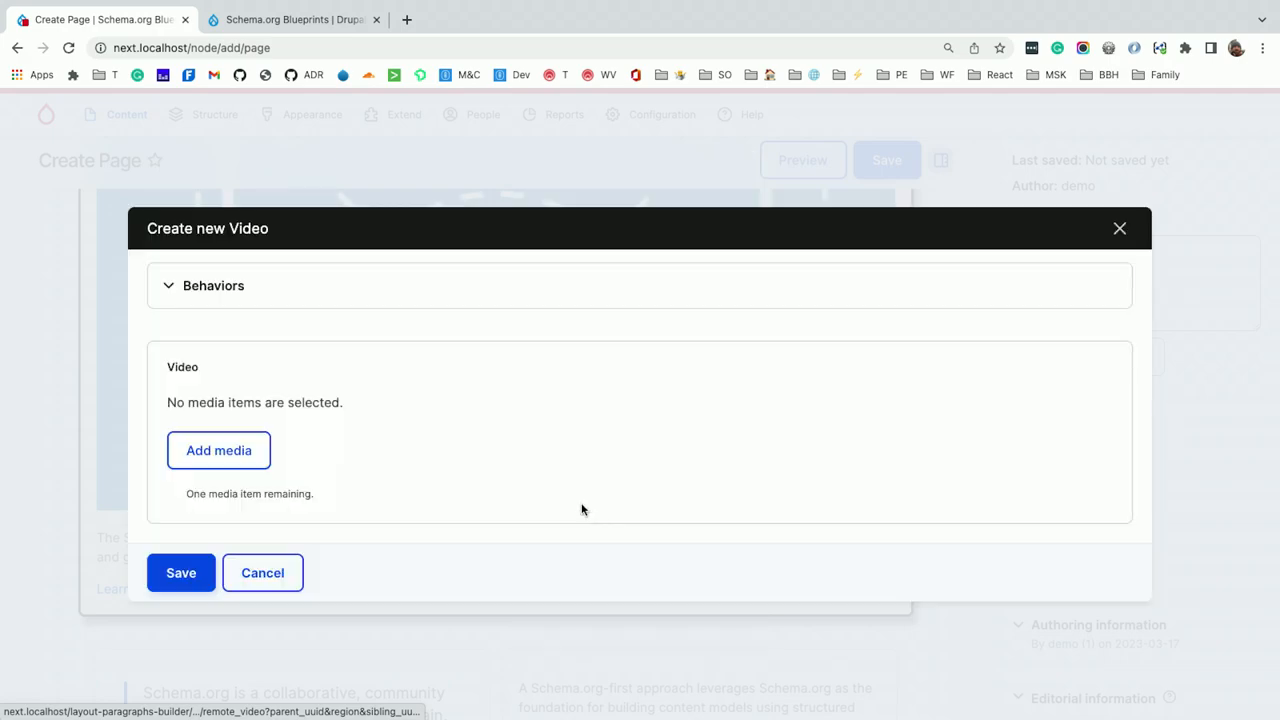
{"action": "left_click", "coordinate": [218, 450]}
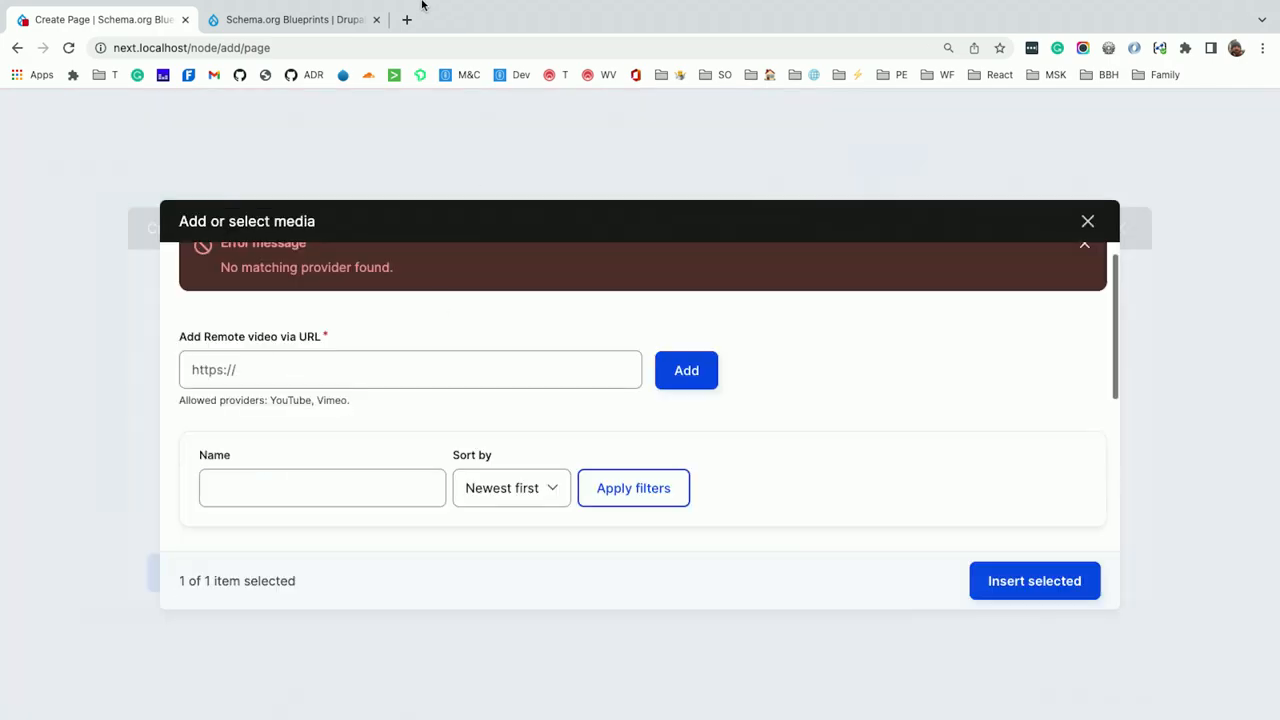
Create a media item from the module's YouTube introduction video URL and save it
{"action": "left_click", "coordinate": [290, 19]}
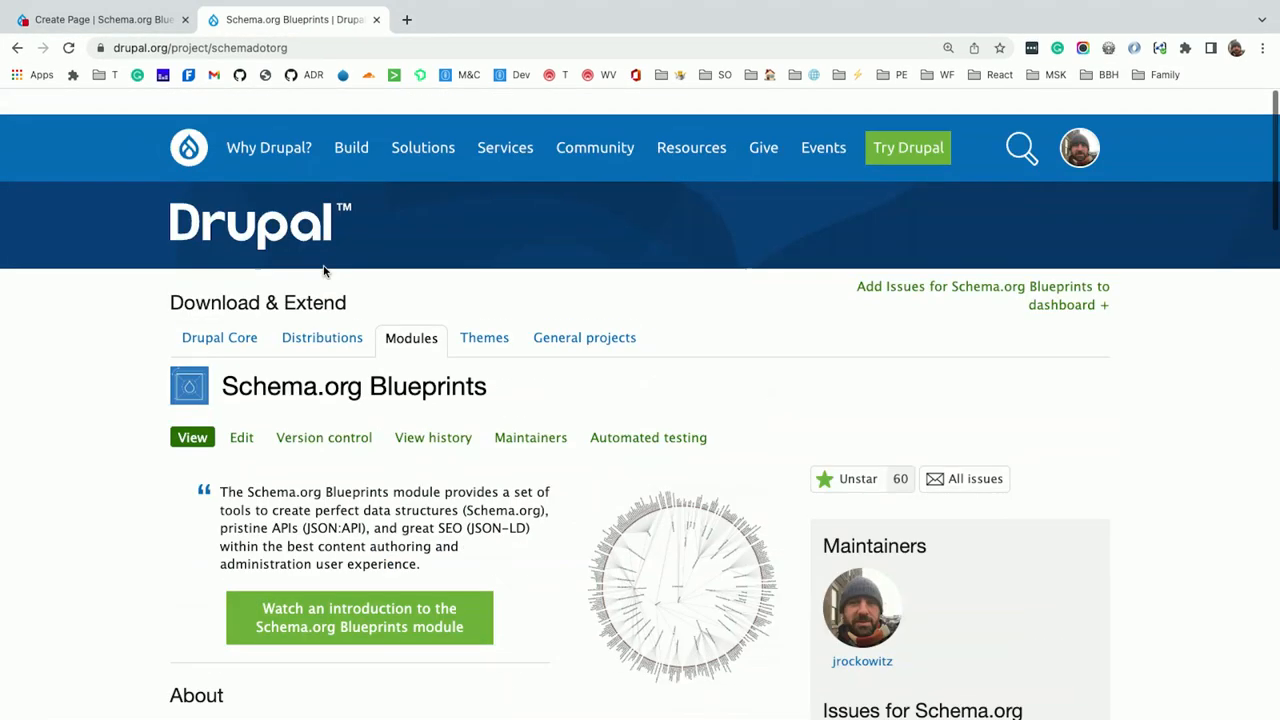
{"action": "left_click", "coordinate": [359, 617]}
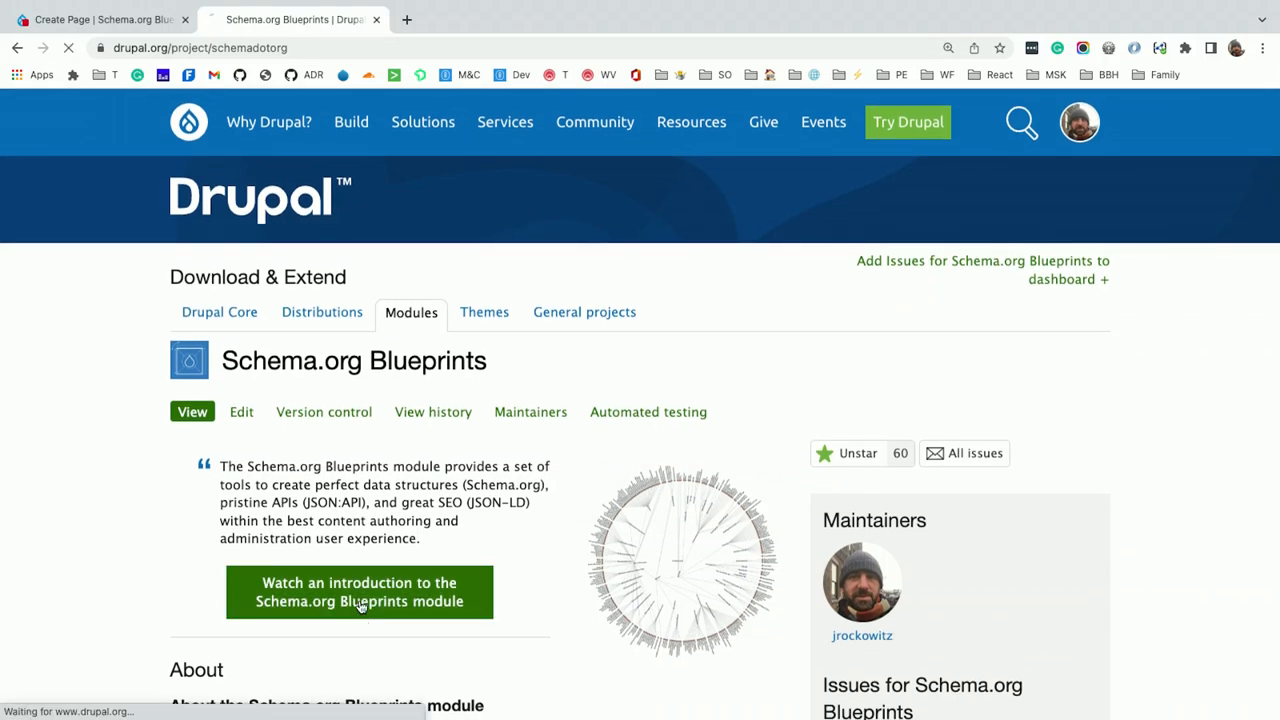
{"action": "left_click", "coordinate": [359, 591]}
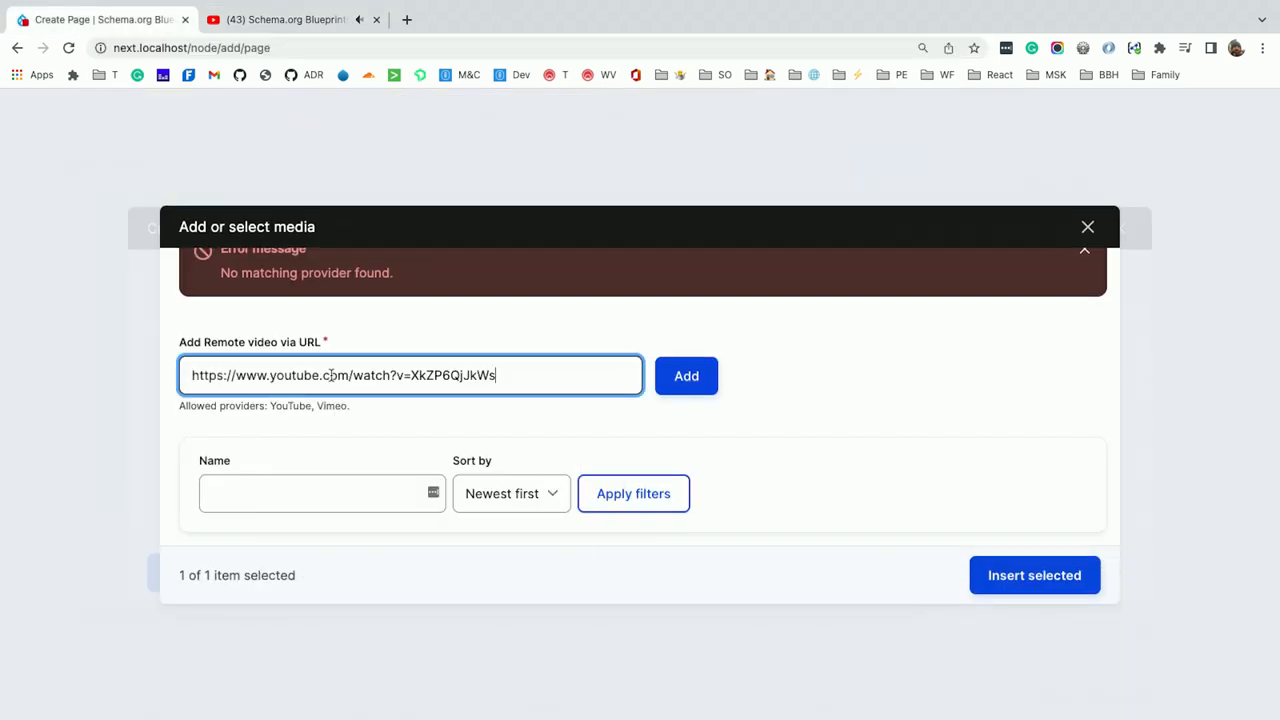
{"action": "left_click", "coordinate": [686, 375]}
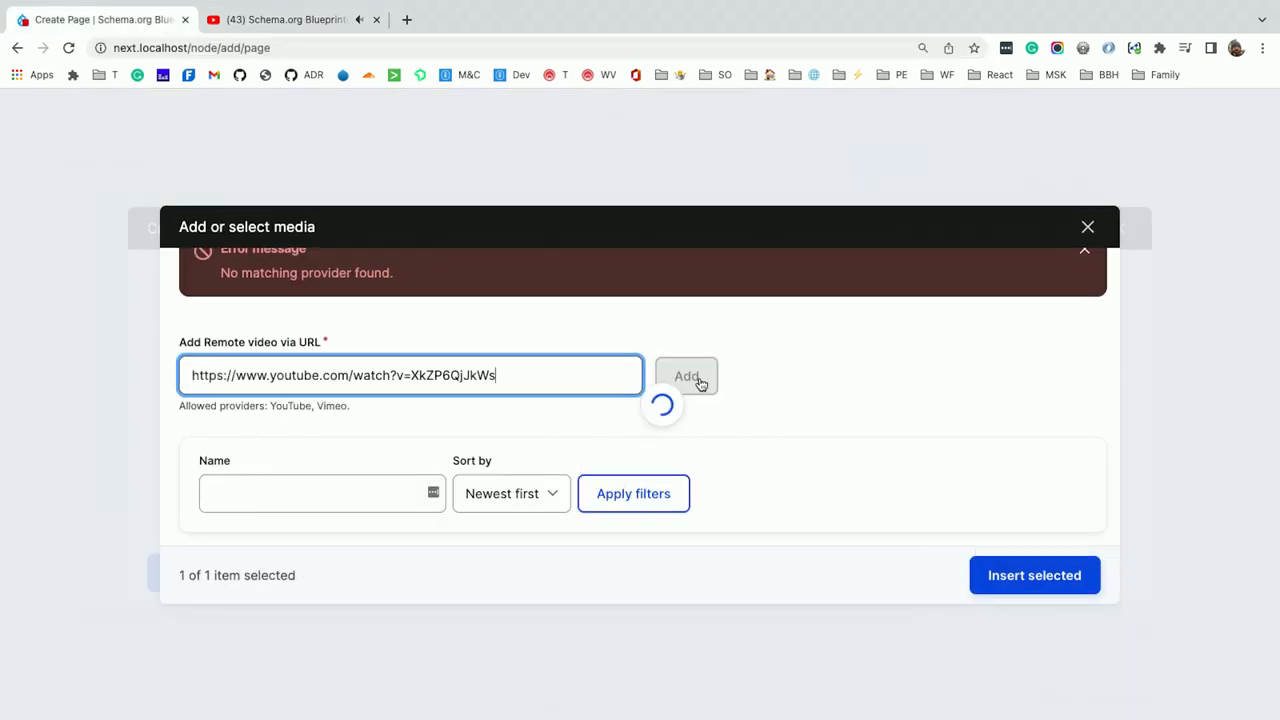
{"action": "left_click", "coordinate": [686, 375]}
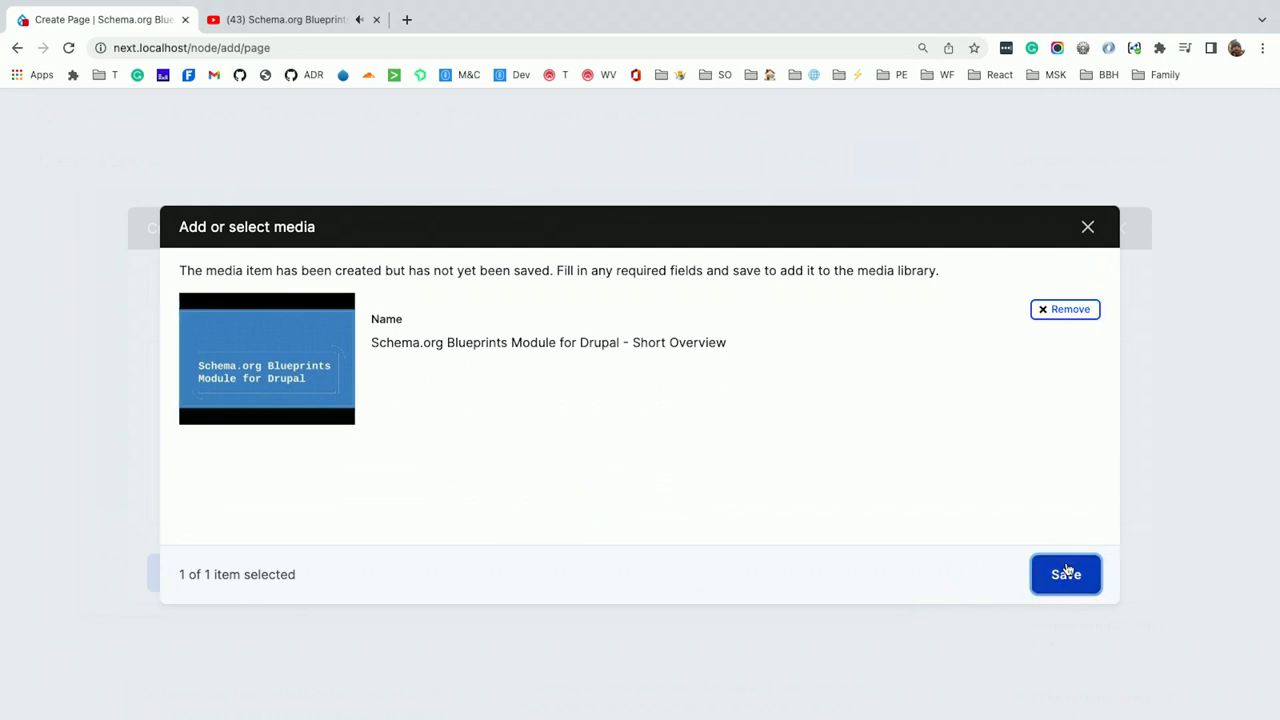
Insert the video into the component, save it, and save the whole Homepage
{"action": "left_click", "coordinate": [1066, 574]}
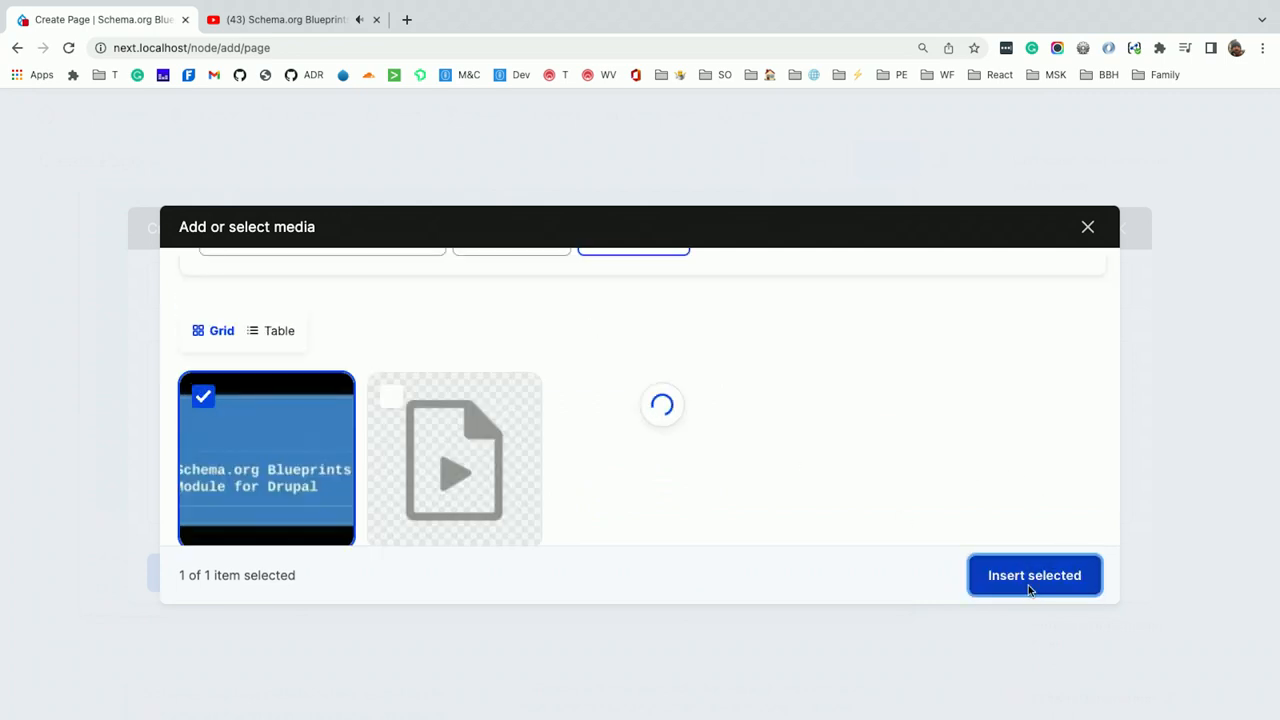
{"action": "left_click", "coordinate": [1034, 575]}
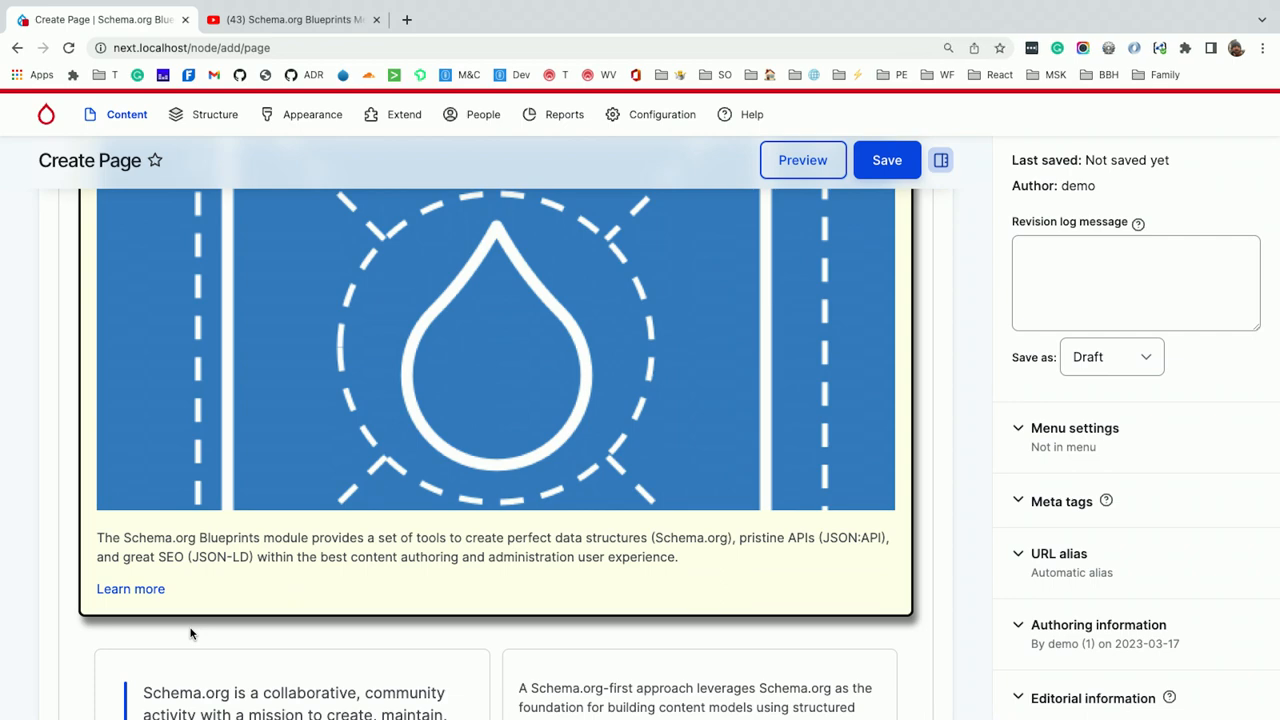
{"action": "scroll", "scroll_direction": "down", "scroll_amount": 3}
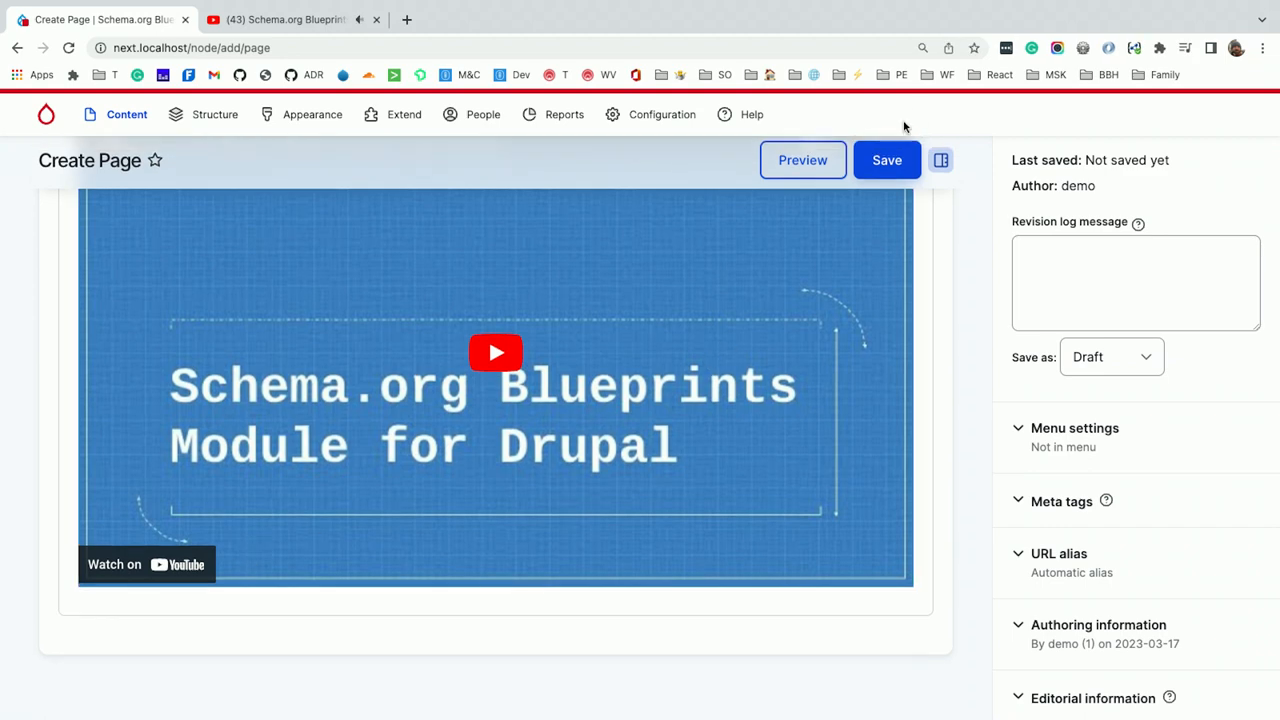
{"action": "left_click", "coordinate": [886, 160]}
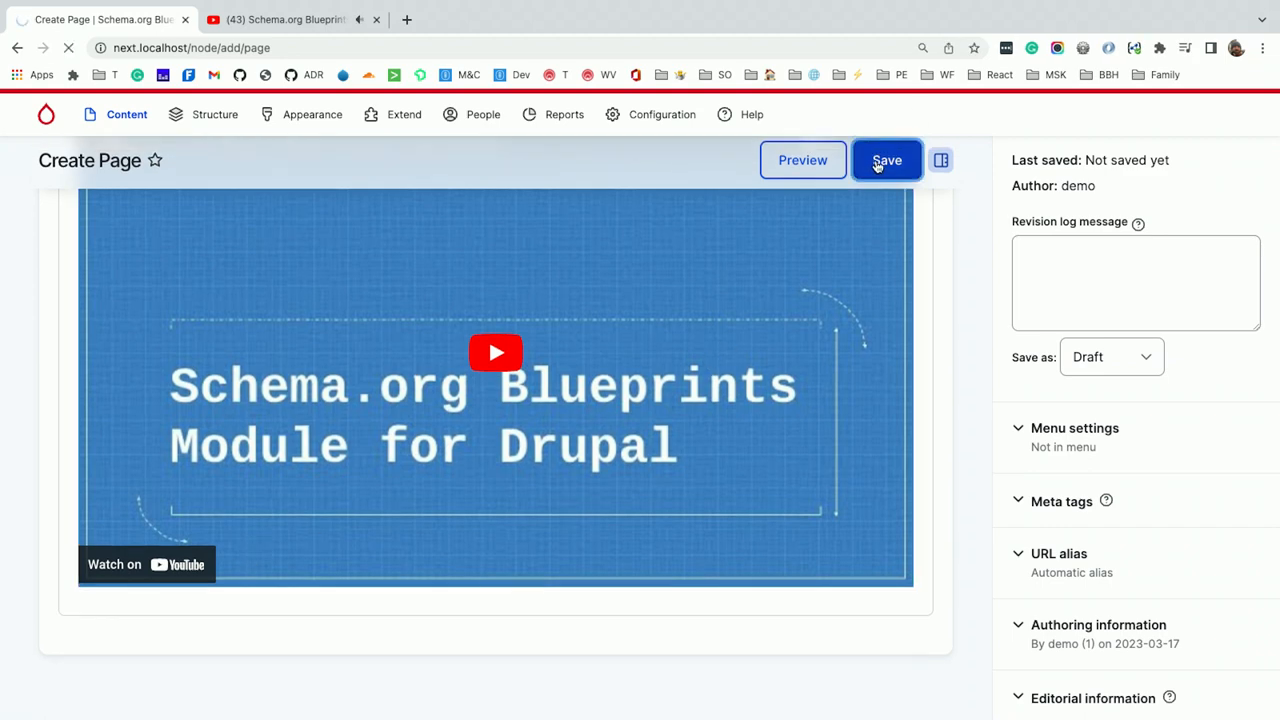
Collapse the Next.js preview and scroll the JSON-LD output down to the AboutPage entry
{"action": "left_click", "coordinate": [886, 160]}
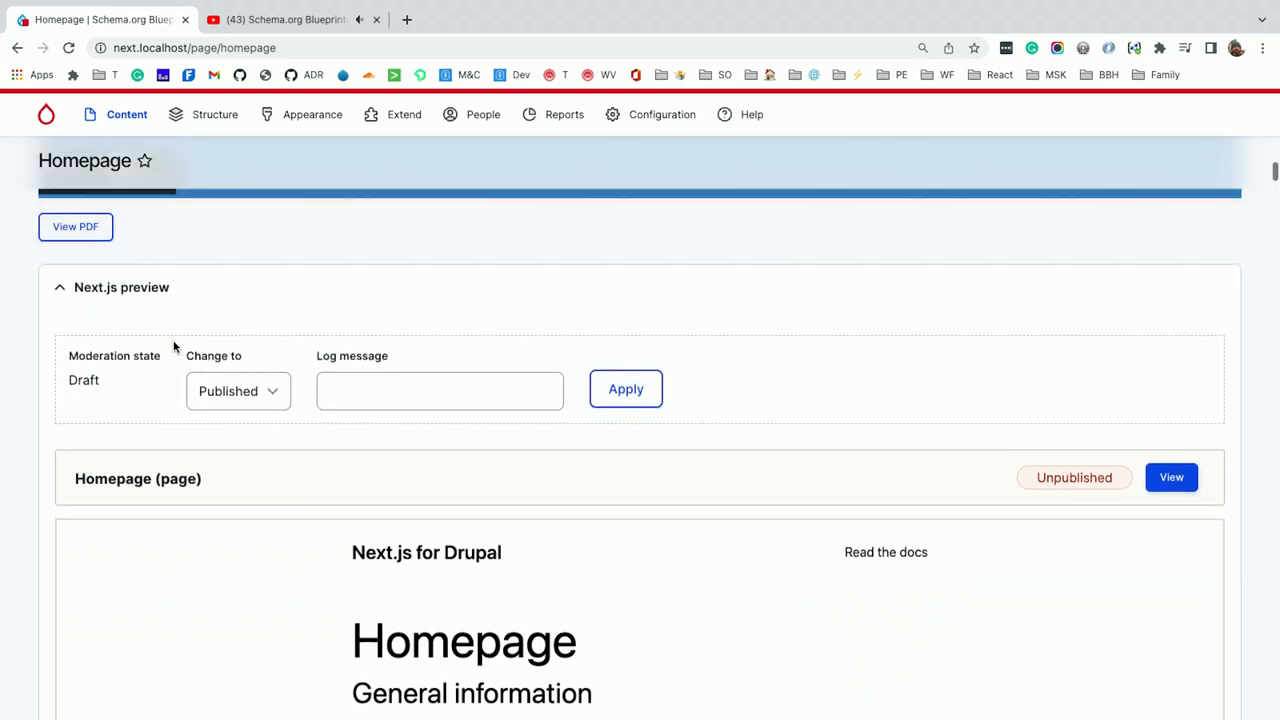
{"action": "left_click", "coordinate": [121, 314]}
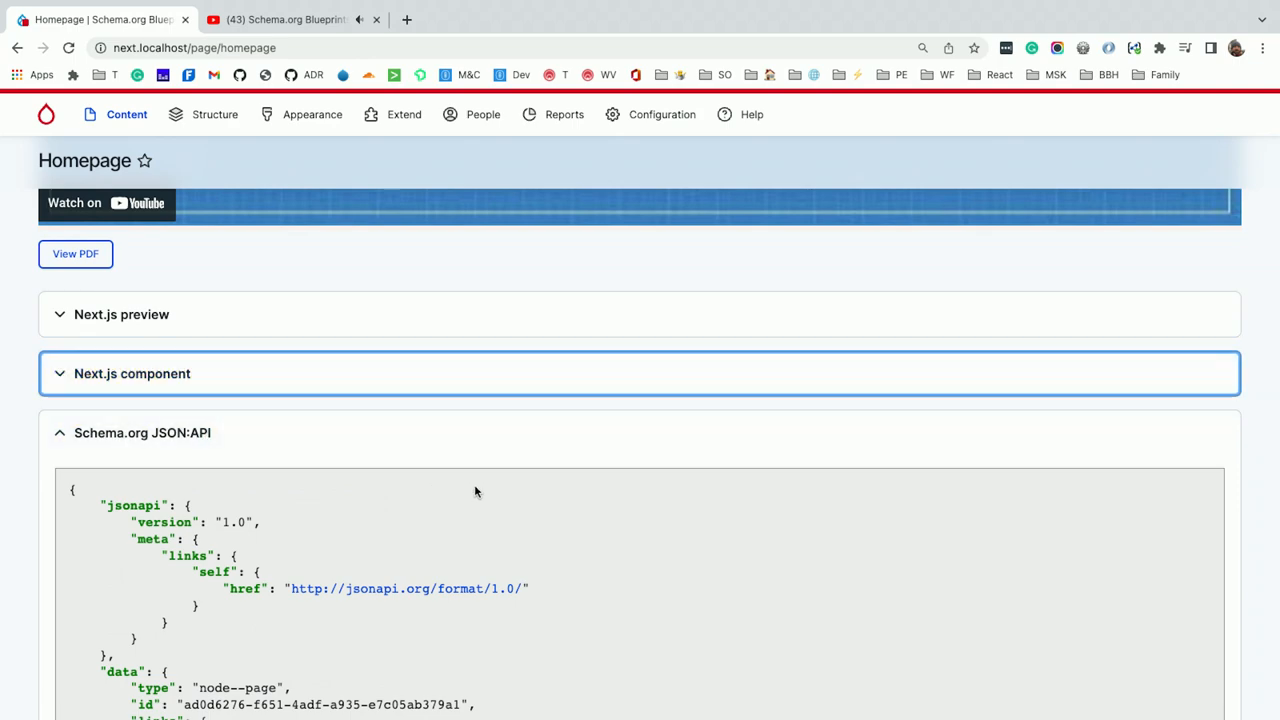
{"action": "scroll", "scroll_direction": "down", "scroll_amount": 3}
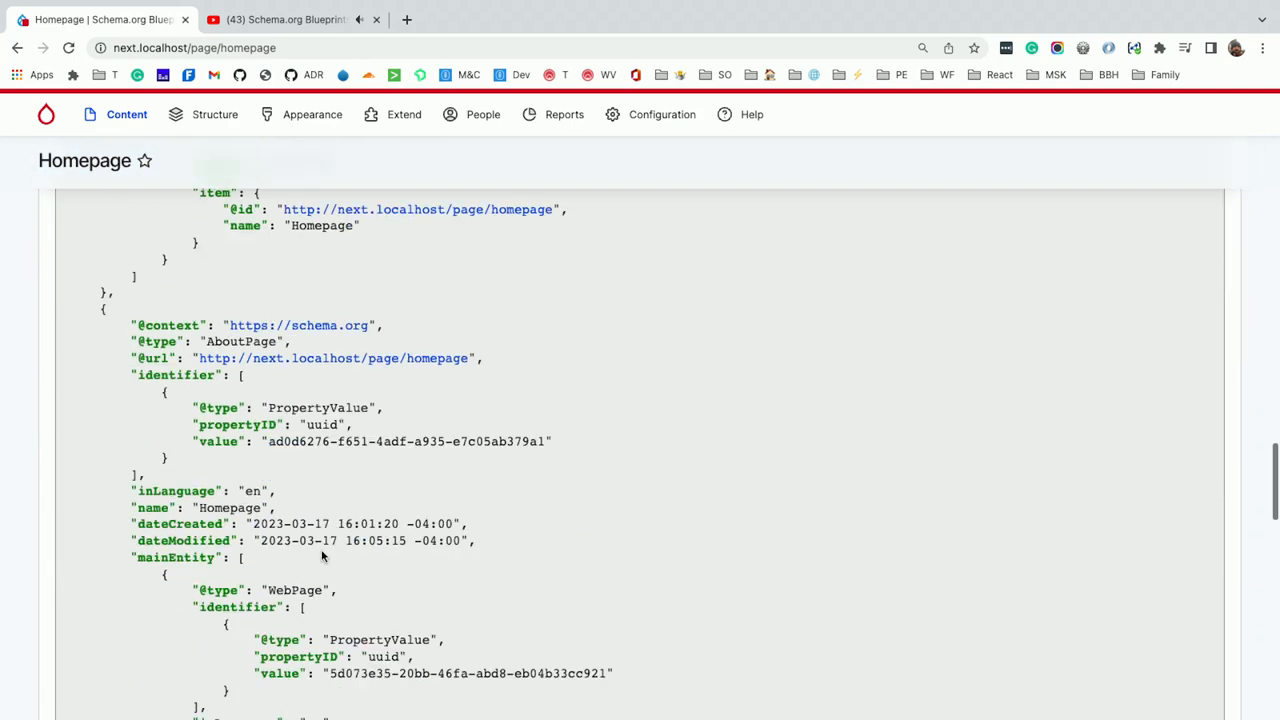
{"action": "scroll", "scroll_direction": "down", "scroll_amount": 3}
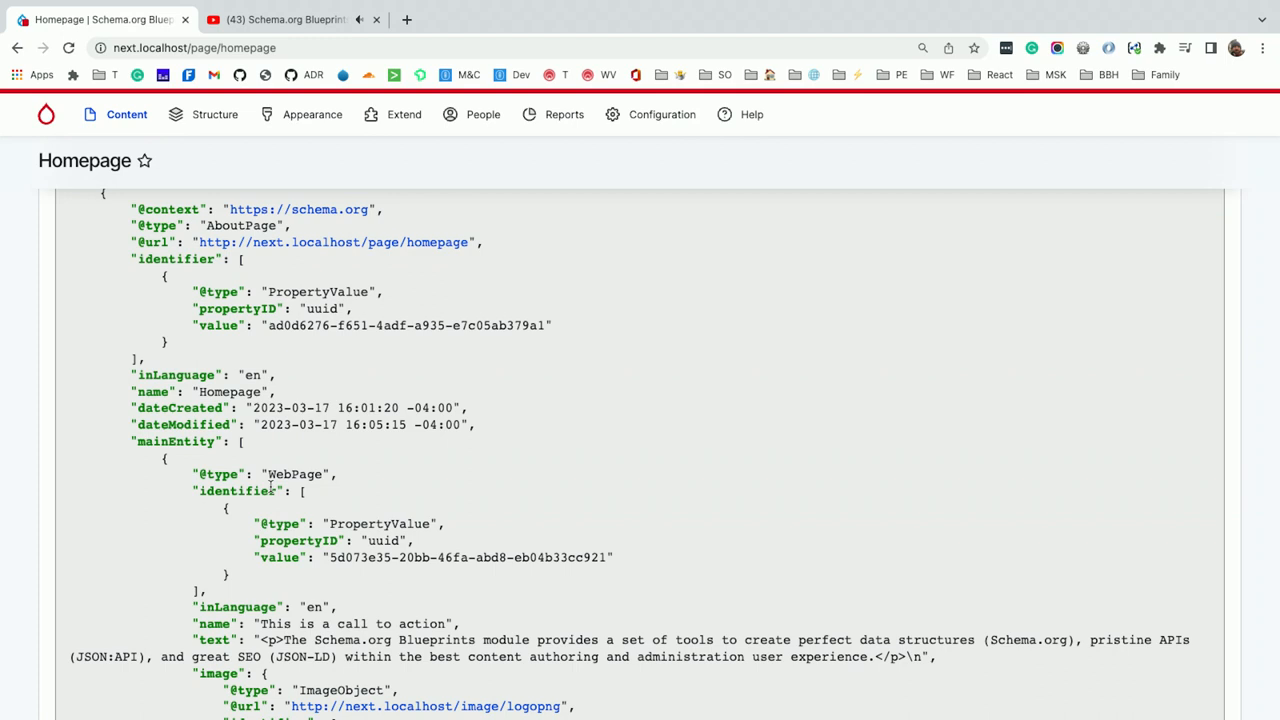
{"action": "scroll", "scroll_direction": "down", "scroll_amount": 3}
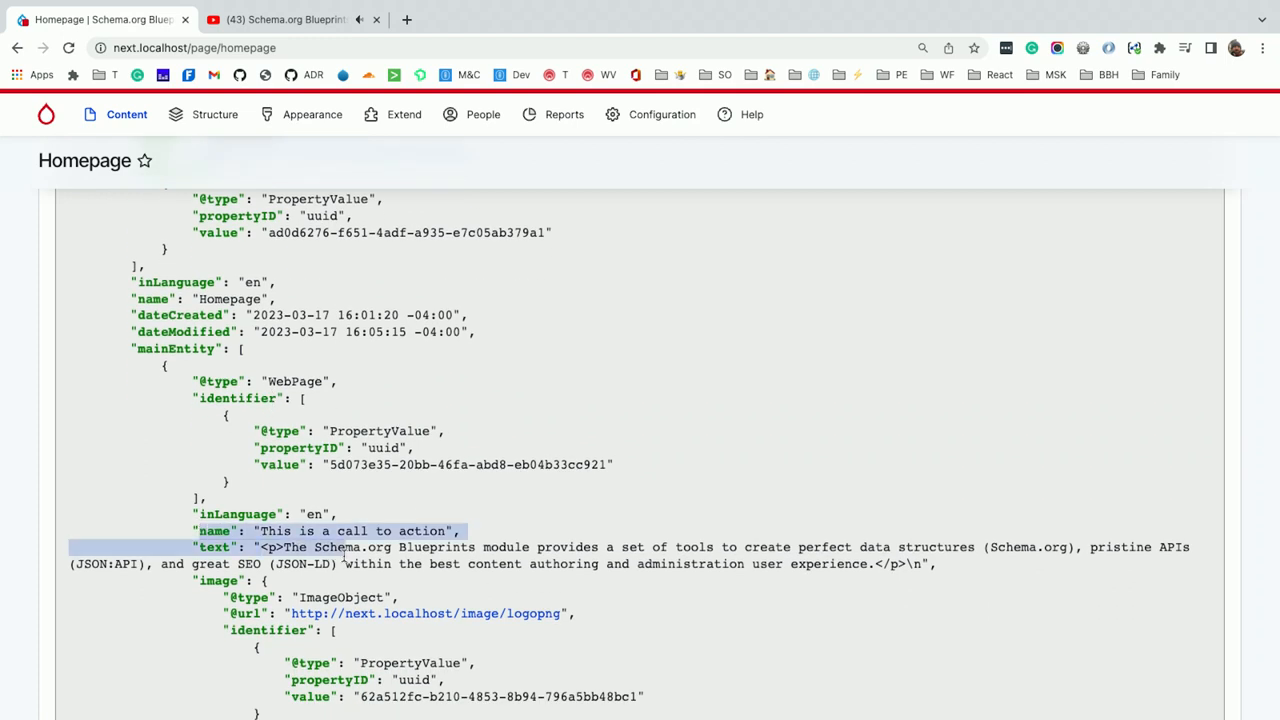
{"action": "scroll", "scroll_direction": "down", "scroll_amount": 3}
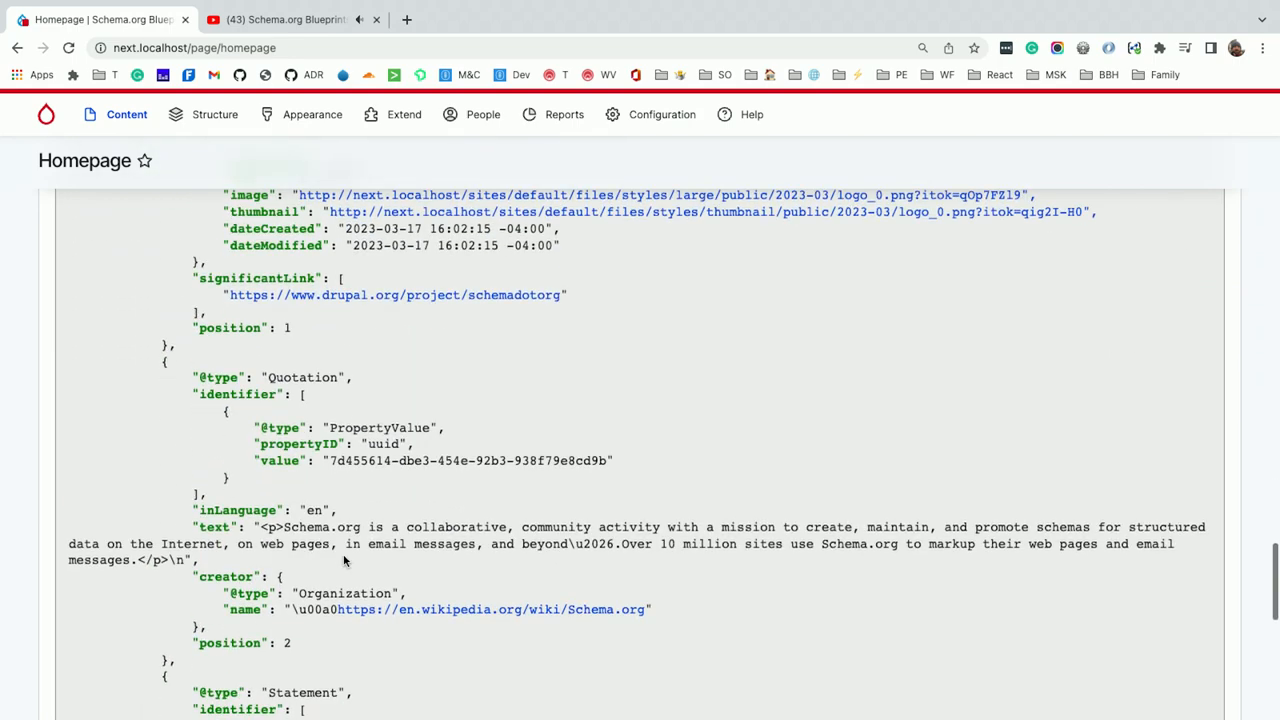
{"action": "left_click_drag", "start_coordinate": [163, 377], "coordinate": [221, 461]}
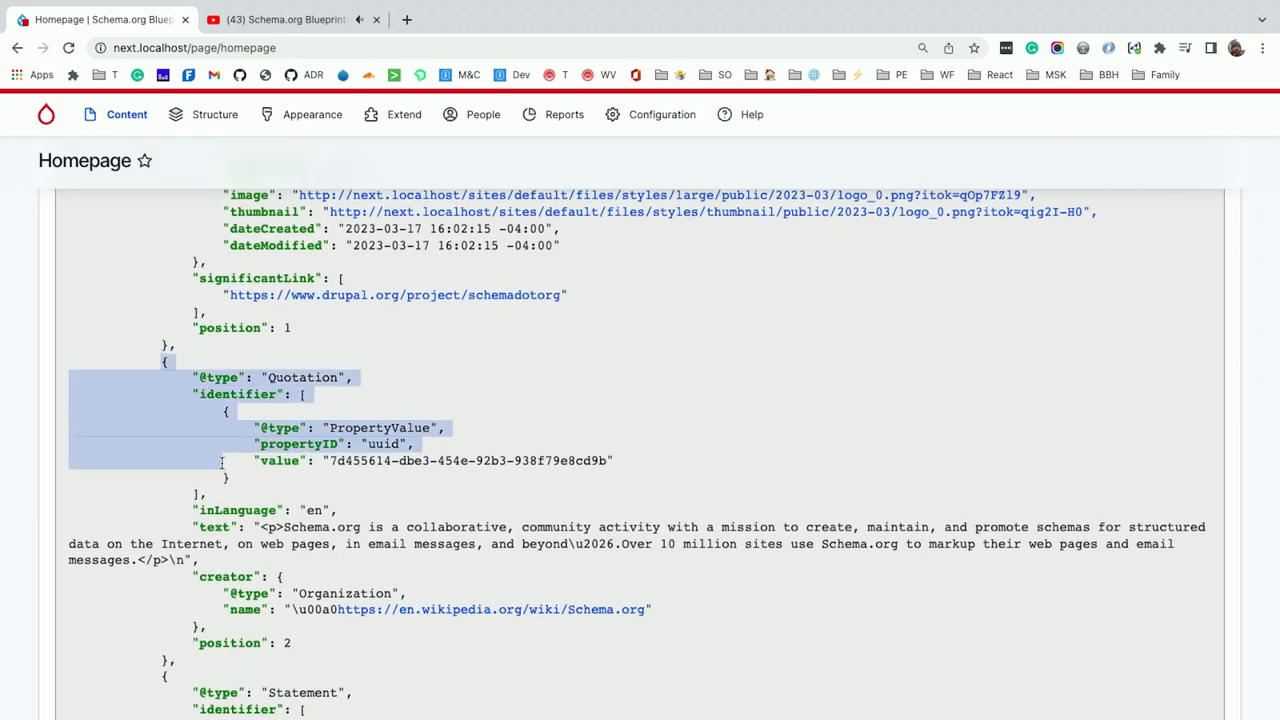
{"action": "left_click_drag", "start_coordinate": [222, 460], "coordinate": [232, 605]}
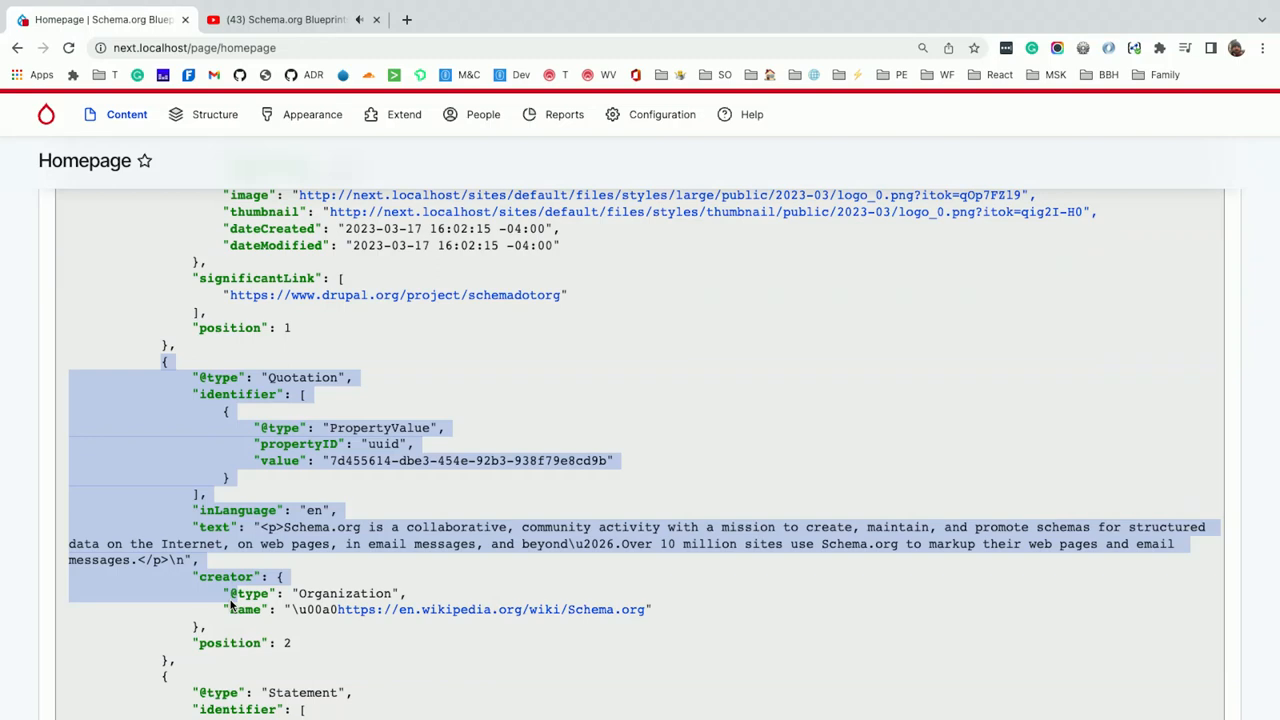
{"action": "scroll", "scroll_direction": "down", "scroll_amount": 3}
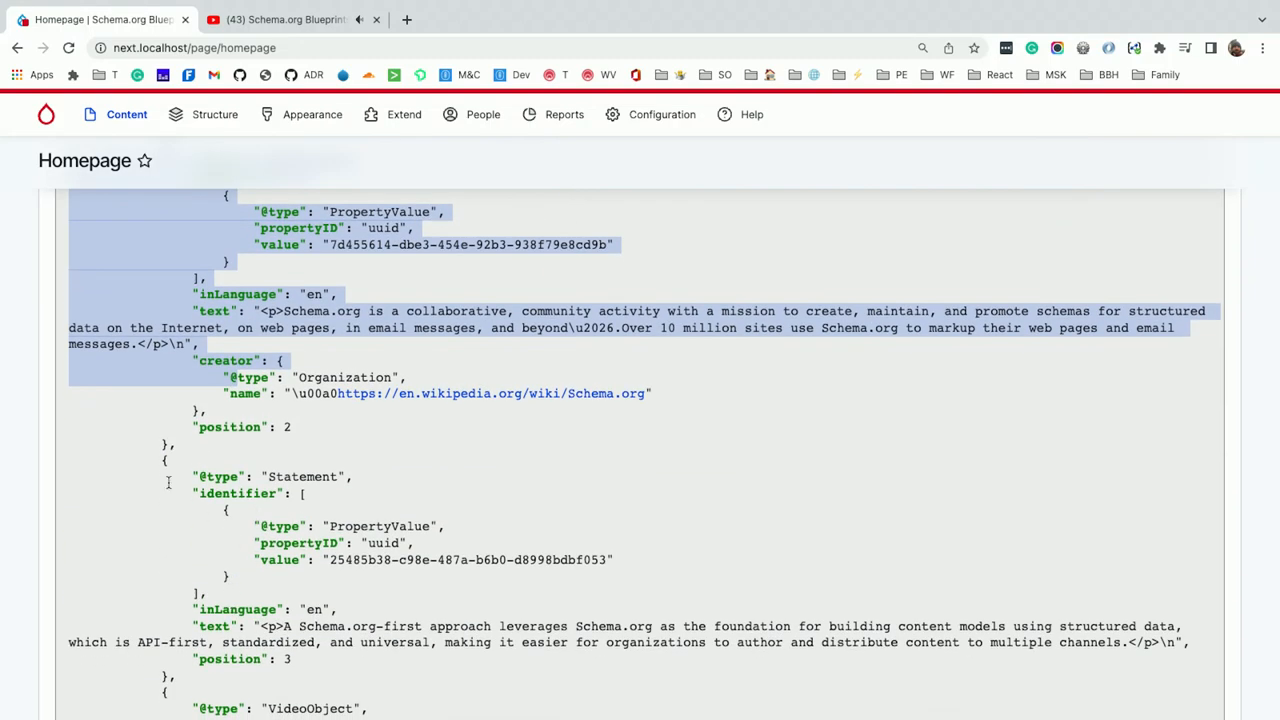
{"action": "scroll", "scroll_direction": "down", "scroll_amount": 3}
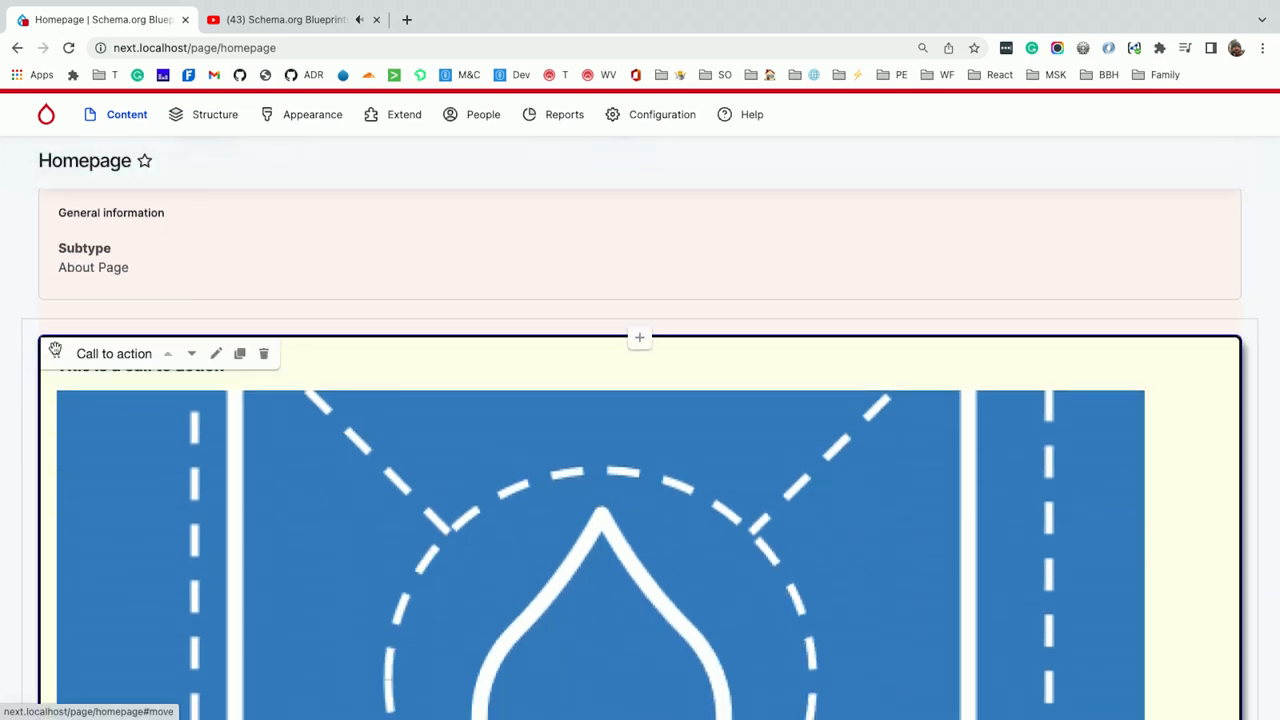
{"action": "mouse_move", "coordinate": [56, 350]}
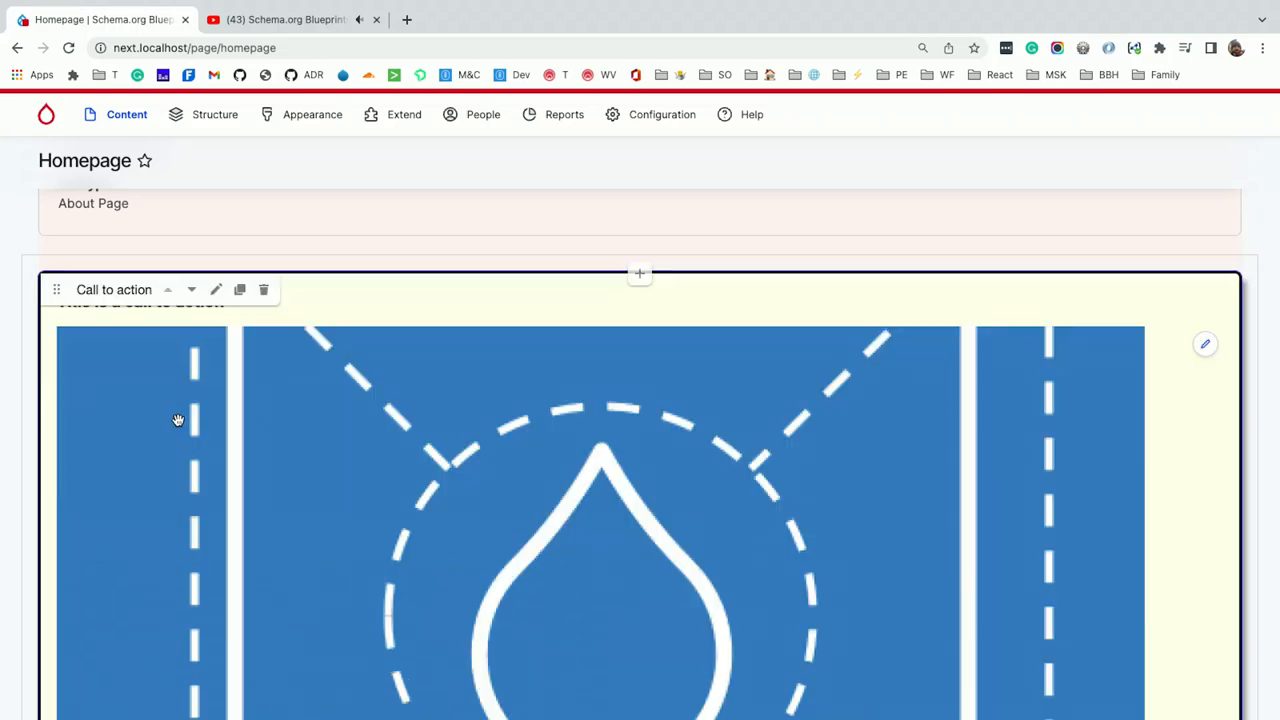
{"action": "scroll", "scroll_direction": "down", "scroll_amount": 3}
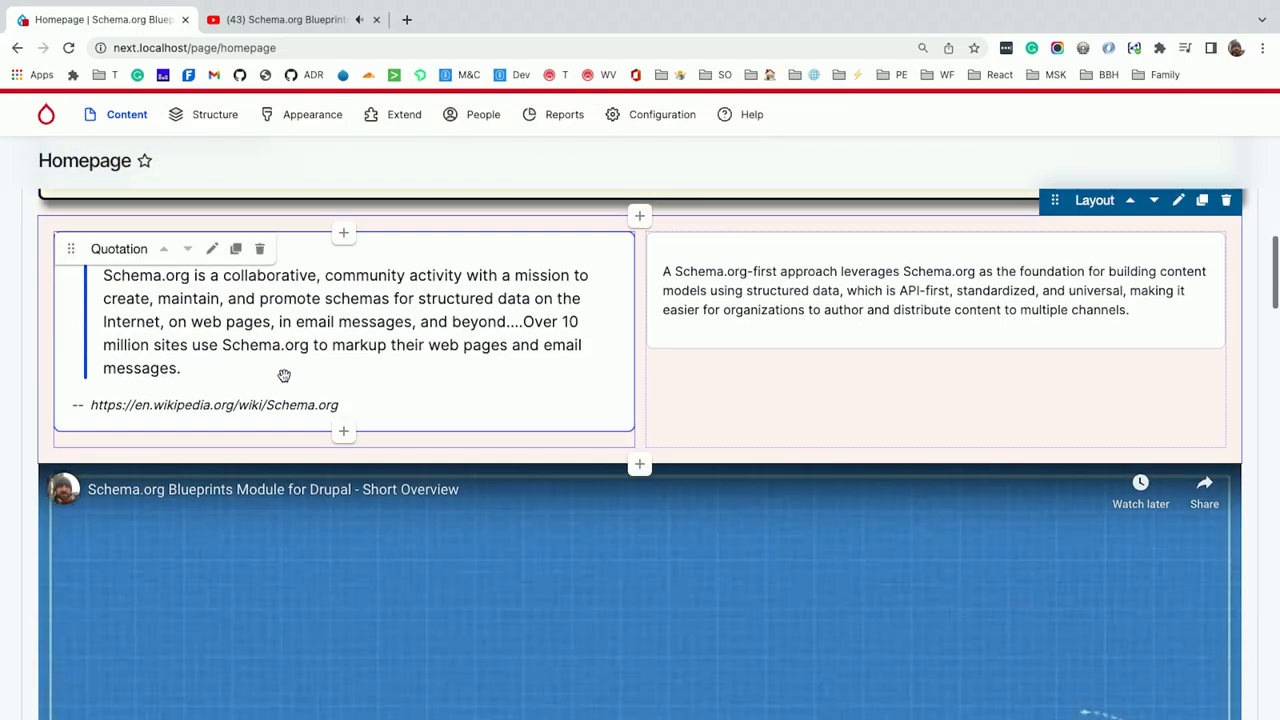
Bring up the Edit Quotation dialog showing the quote text and Wikipedia creator link
{"action": "left_click", "coordinate": [211, 248]}
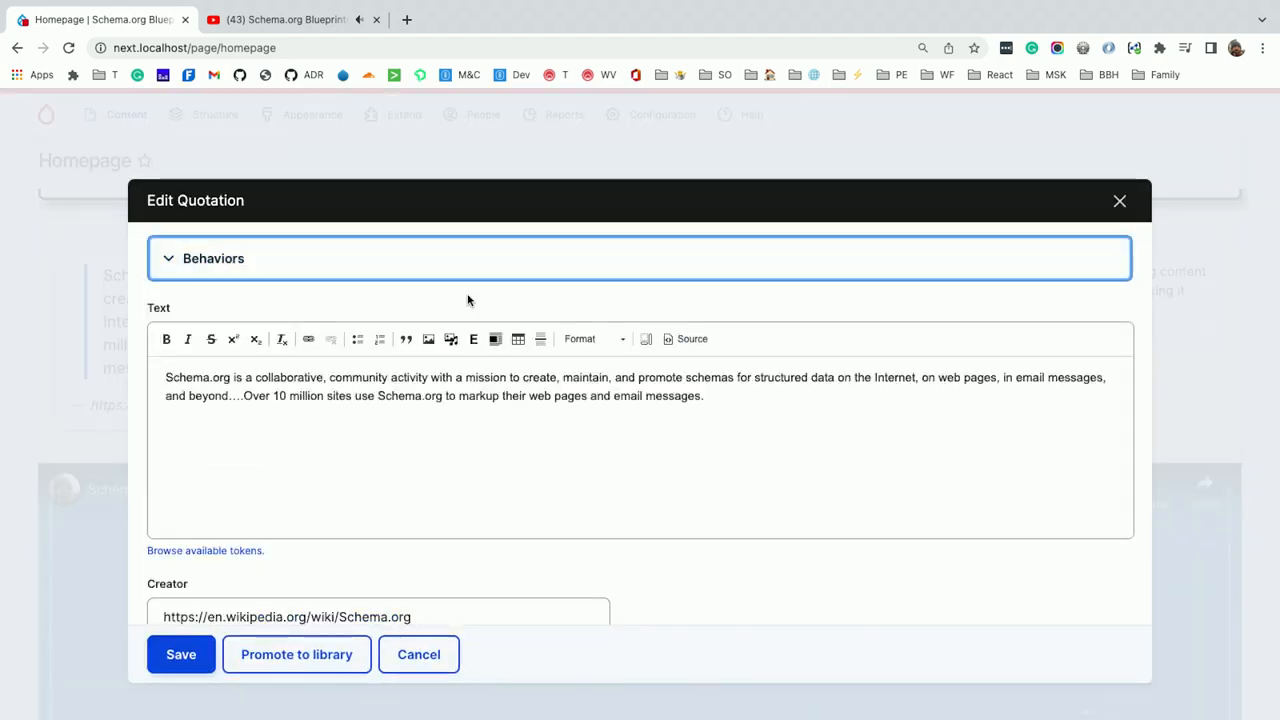
{"action": "mouse_move", "coordinate": [1174, 208]}
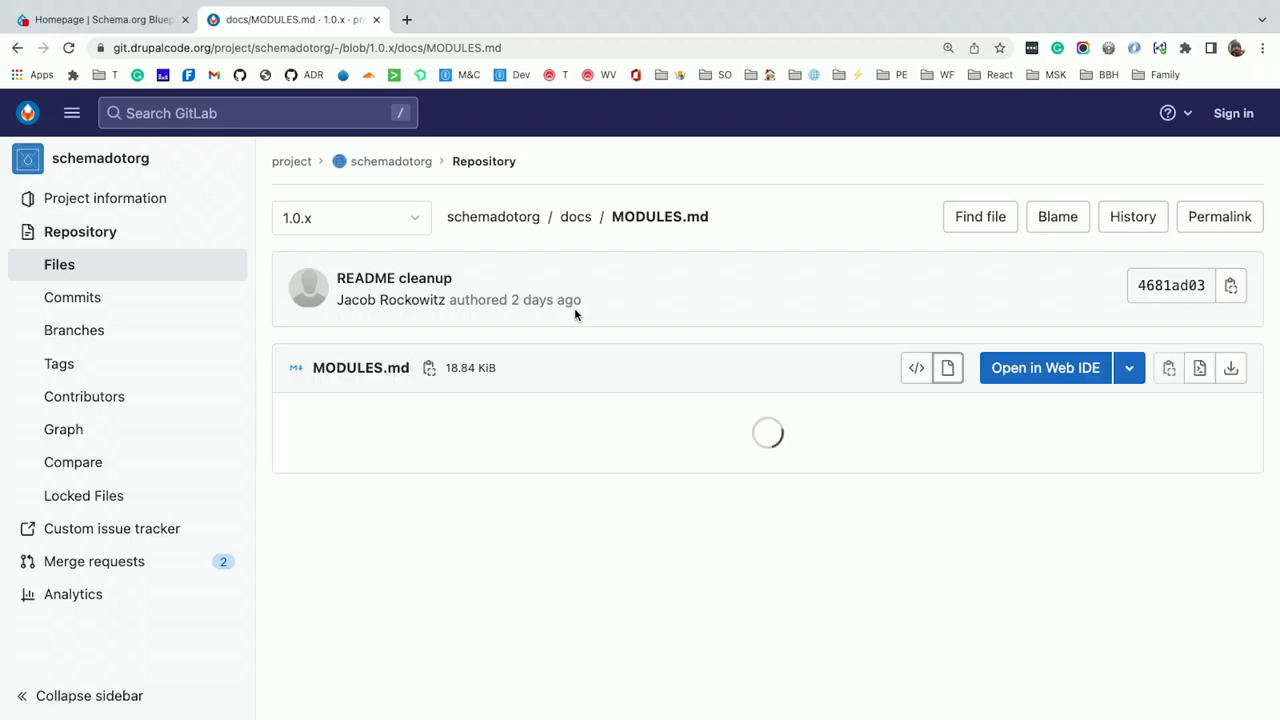
{"action": "right_click", "coordinate": [575, 315]}
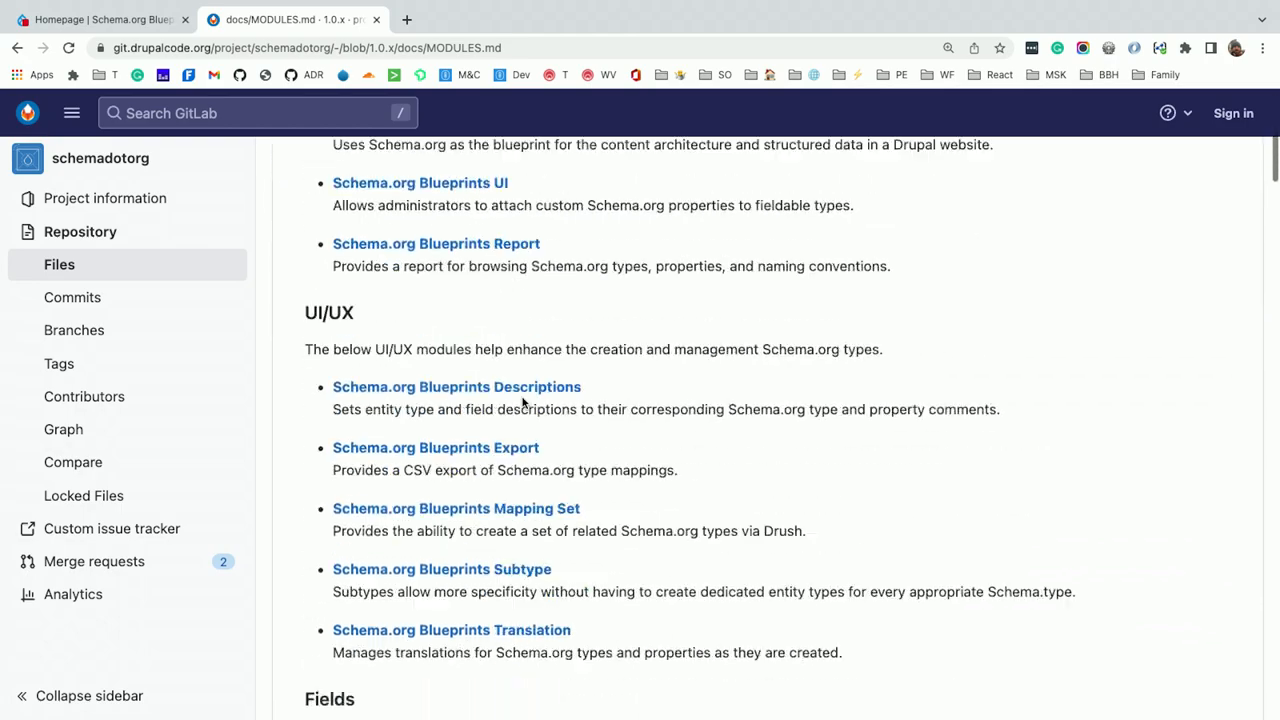
{"action": "scroll", "scroll_direction": "down", "scroll_amount": 3}
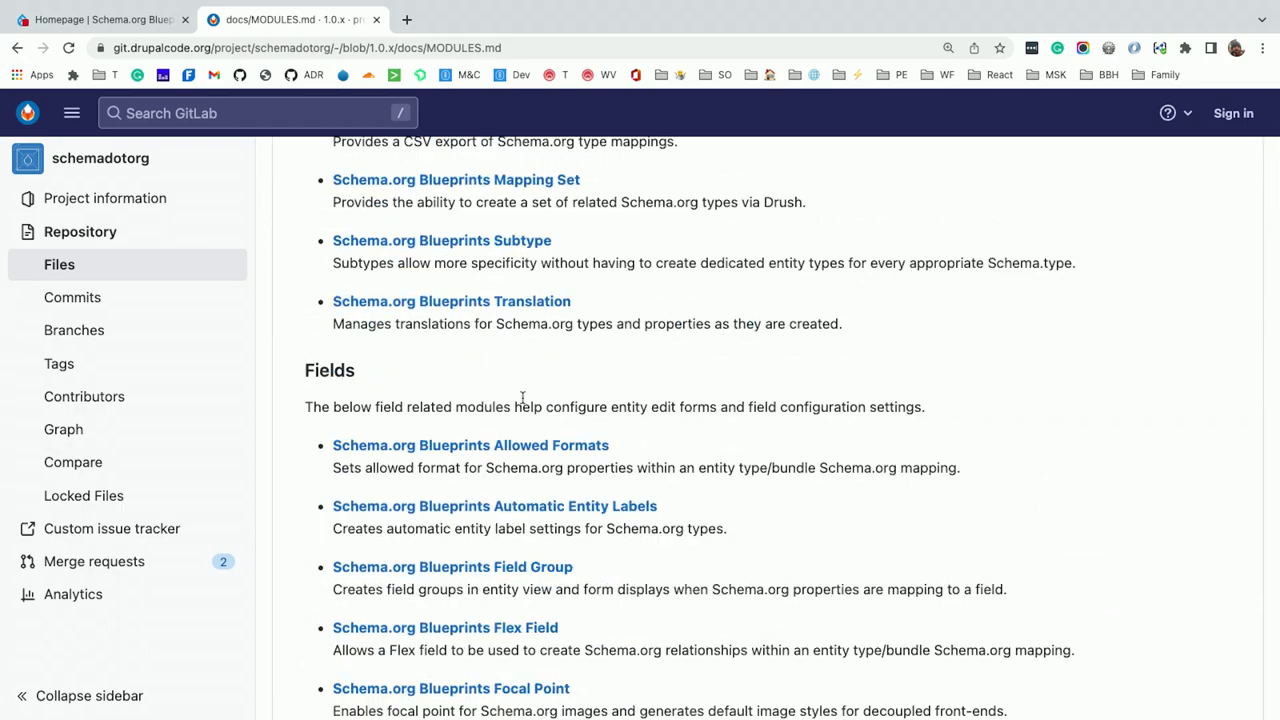
{"action": "scroll", "scroll_direction": "down", "scroll_amount": 3}
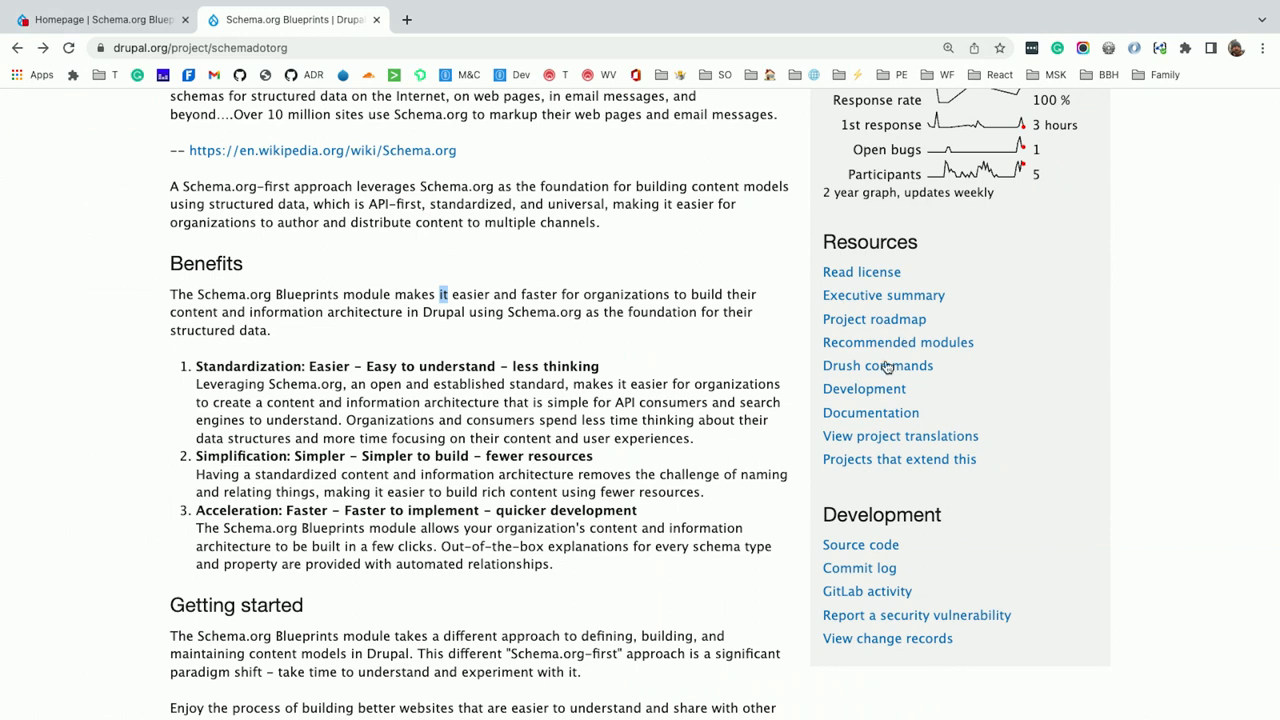
{"action": "mouse_move", "coordinate": [897, 342]}
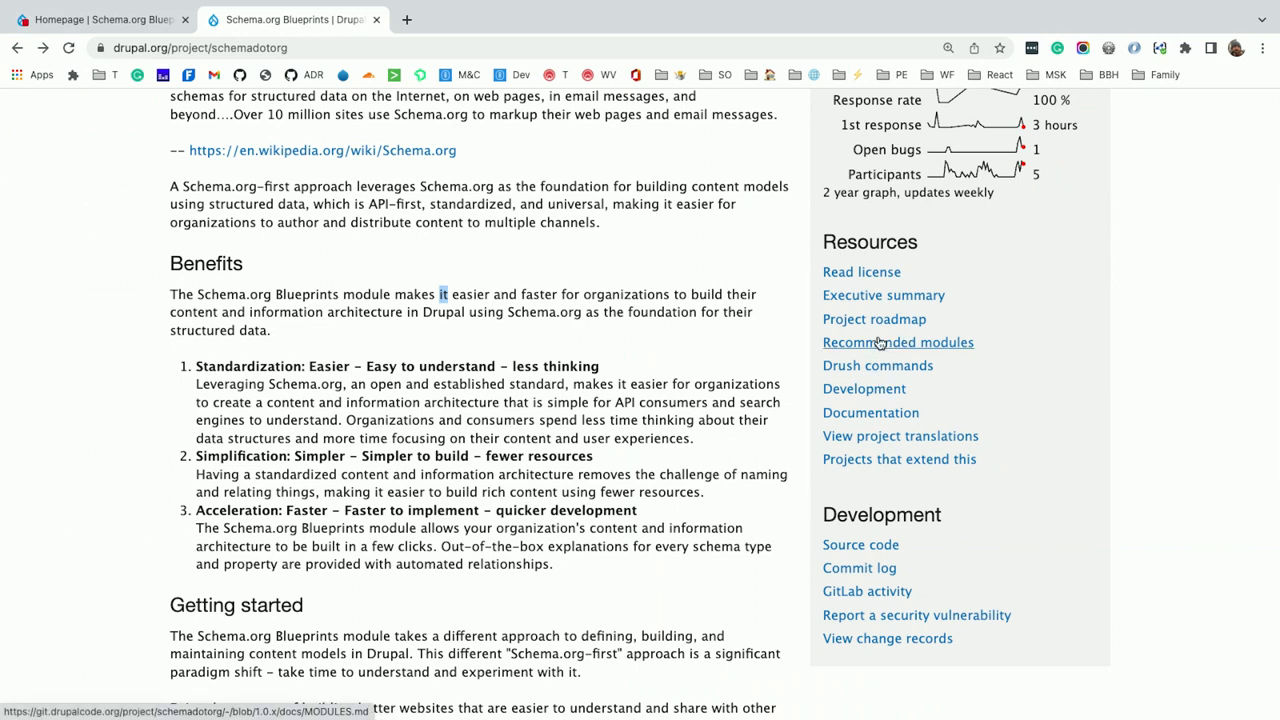
{"action": "mouse_move", "coordinate": [788, 375]}
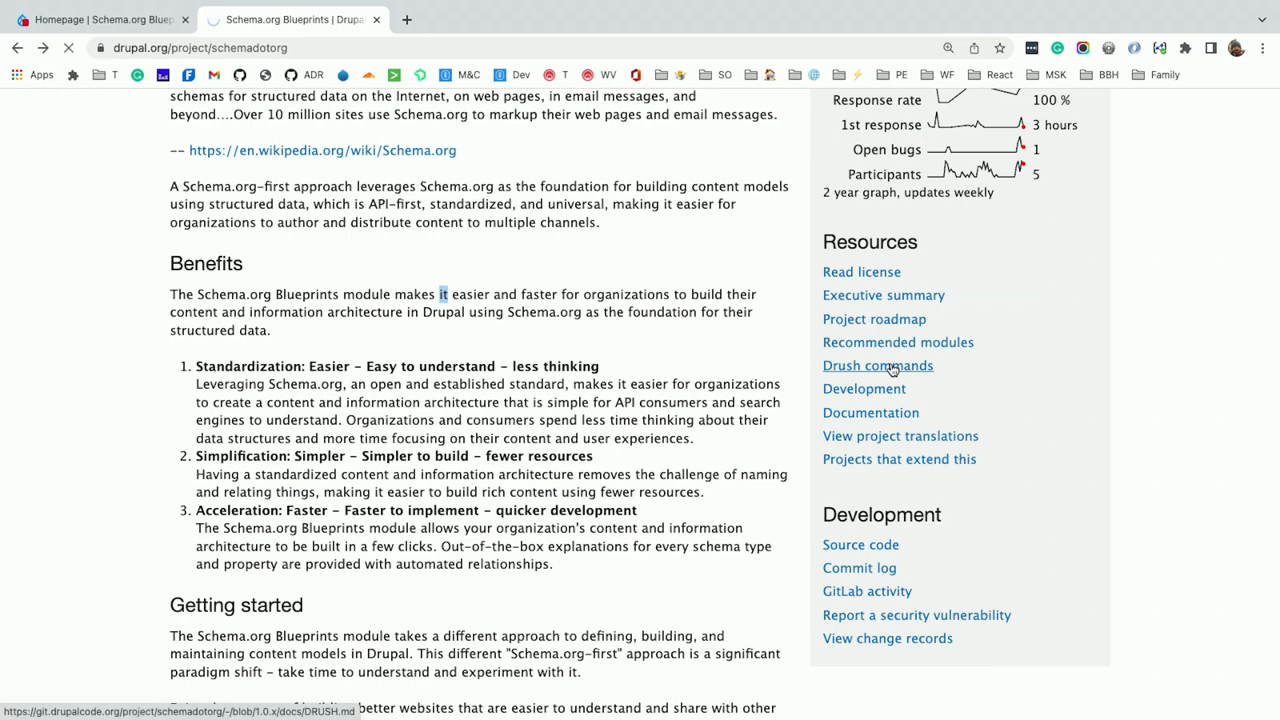
Go from DRUSH.md up to the docs folder and into CHECKLISTS.md
{"action": "left_click", "coordinate": [877, 365]}
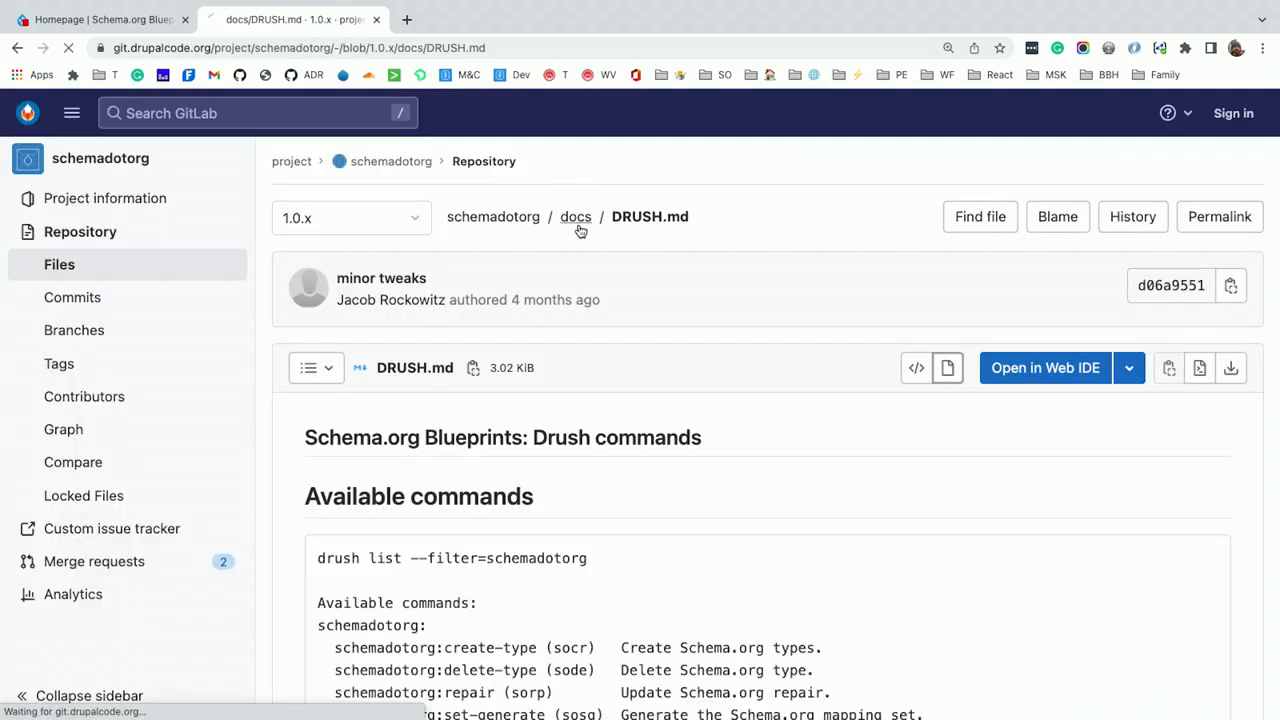
{"action": "left_click", "coordinate": [575, 217]}
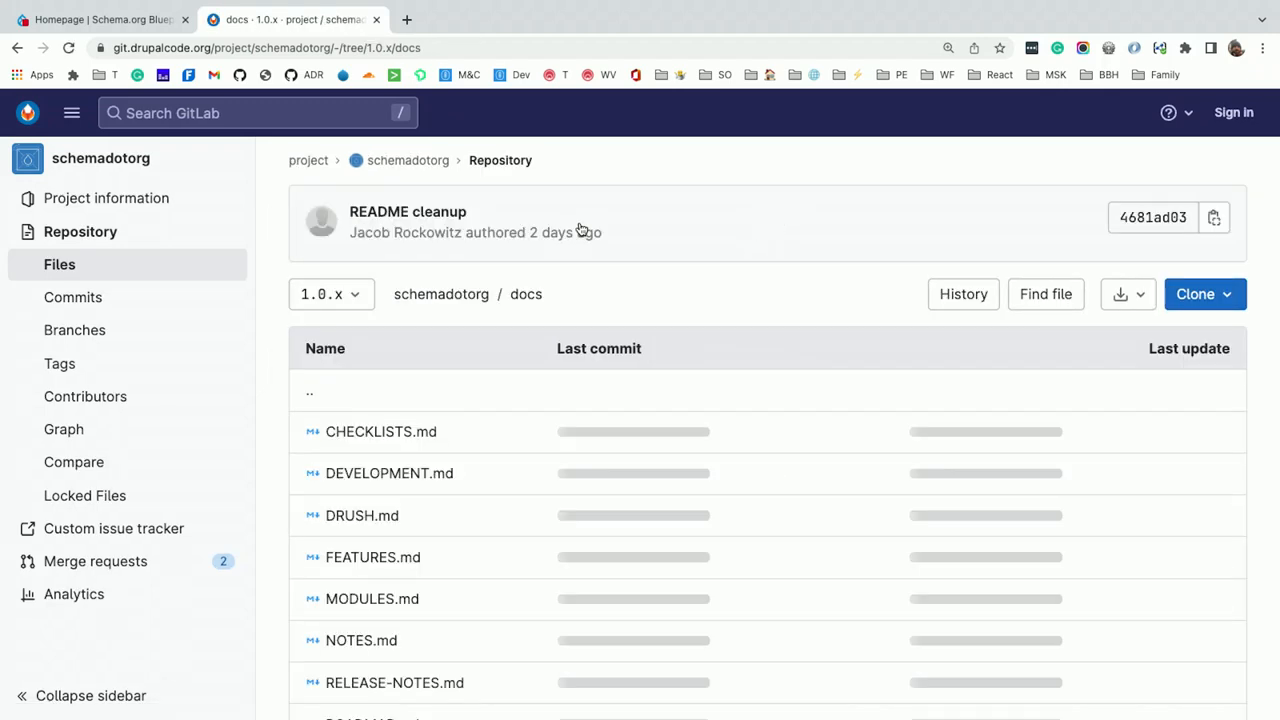
{"action": "left_click", "coordinate": [381, 431]}
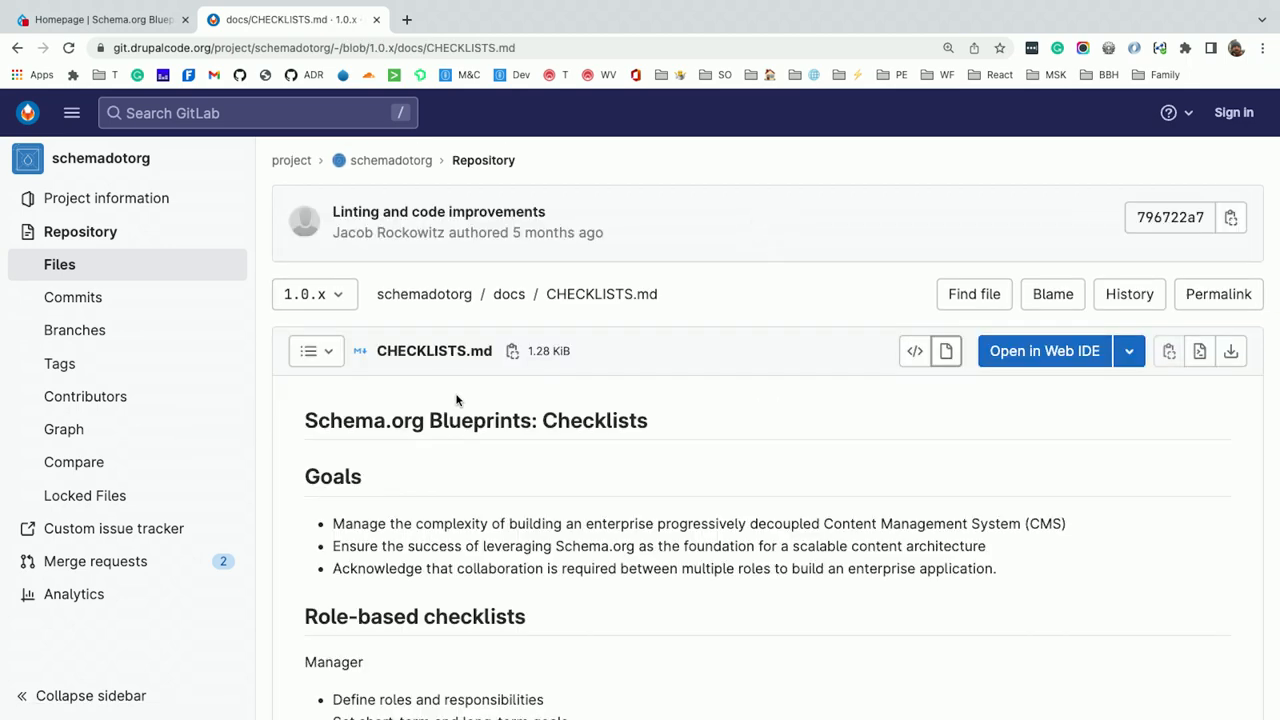
Scroll through the role-based checklists down to the Frontend tasks
{"action": "scroll", "scroll_direction": "down", "scroll_amount": 3}
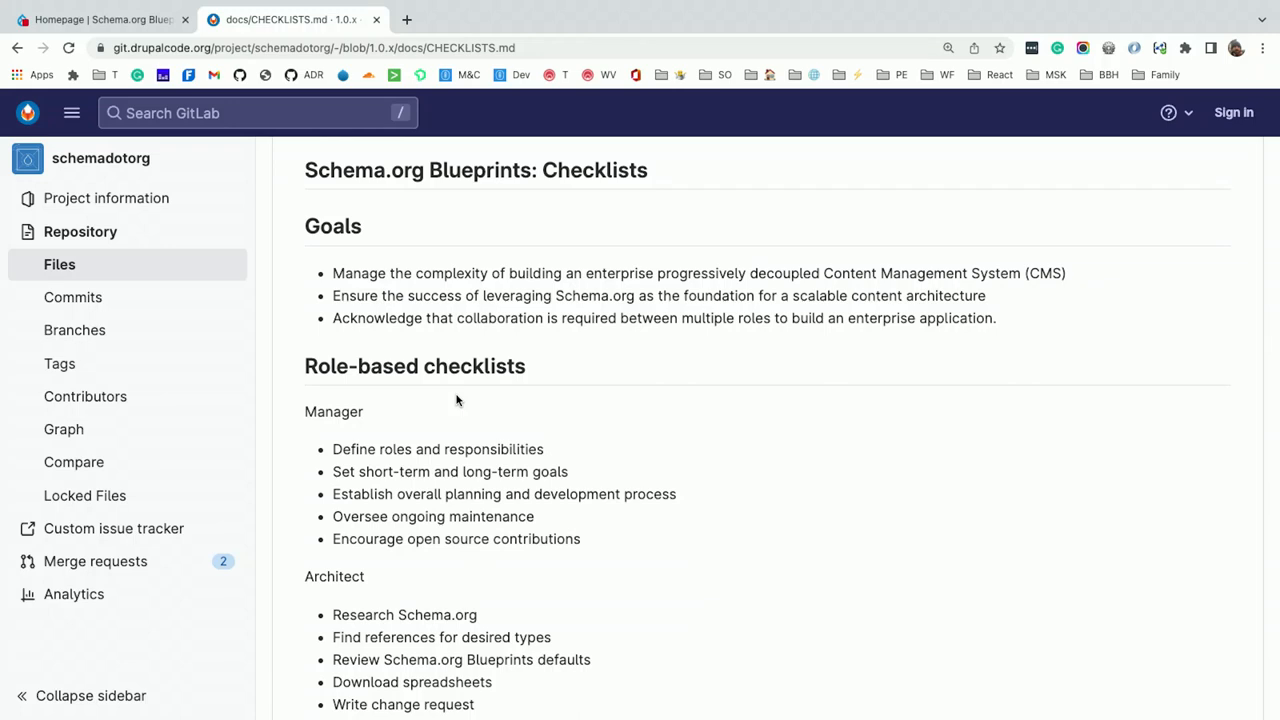
{"action": "scroll", "scroll_direction": "down", "scroll_amount": 3}
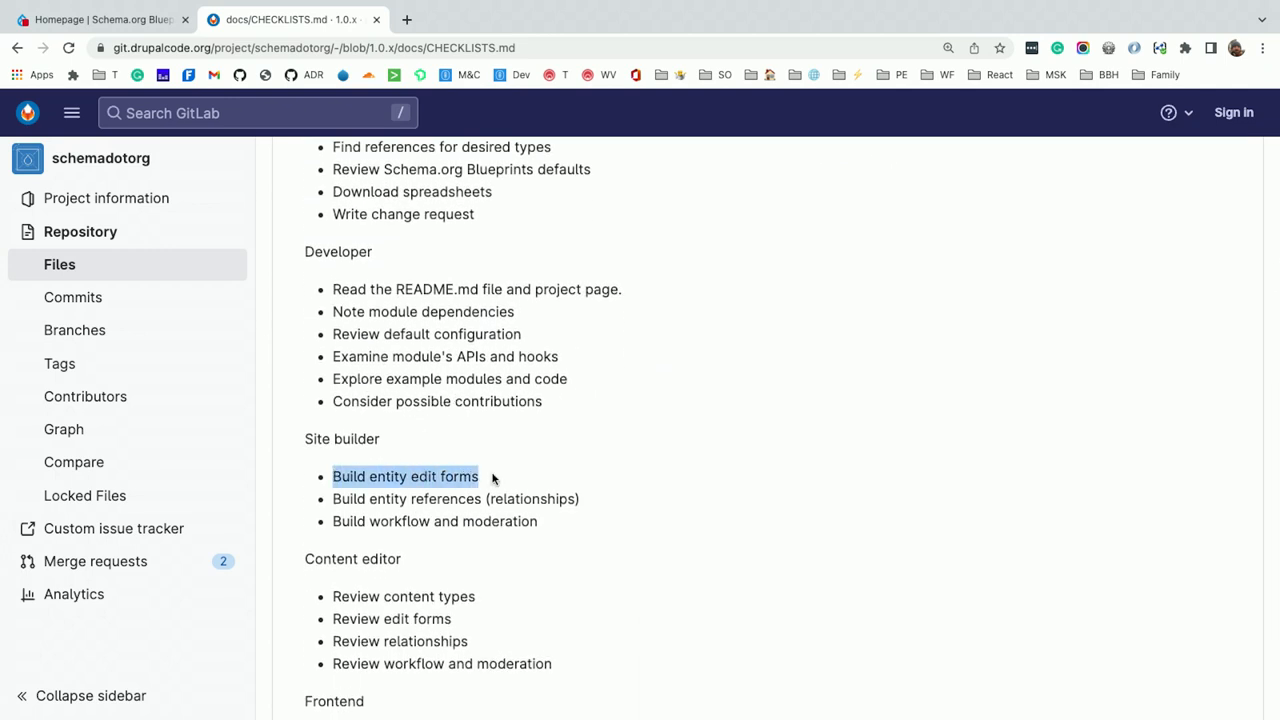
{"action": "mouse_move", "coordinate": [541, 521]}
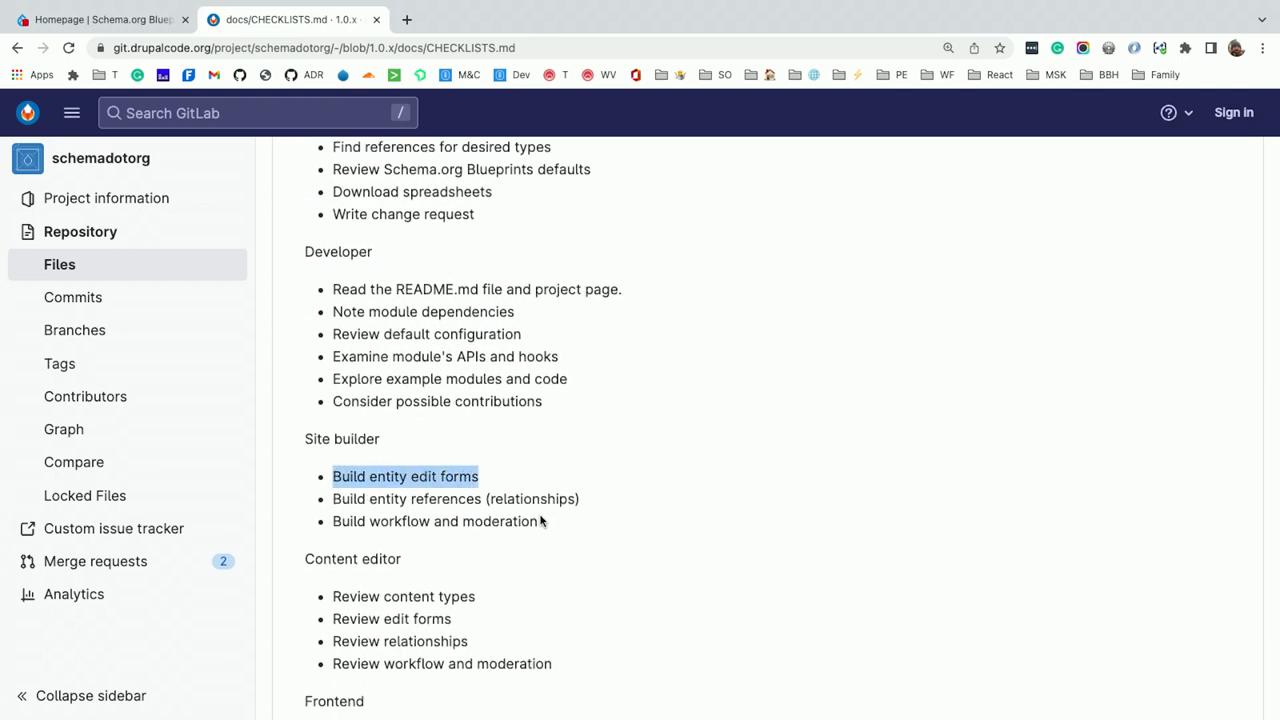
{"action": "scroll", "scroll_direction": "down", "scroll_amount": 3}
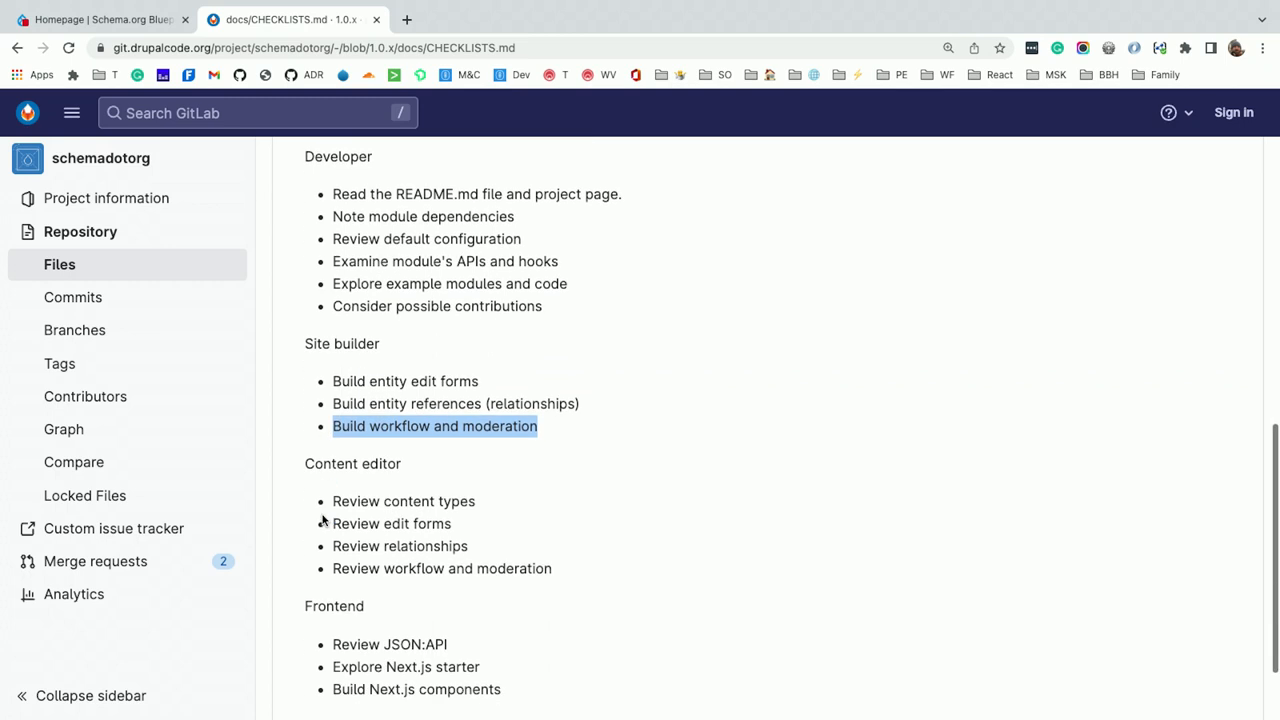
{"action": "scroll", "scroll_direction": "down", "scroll_amount": 3}
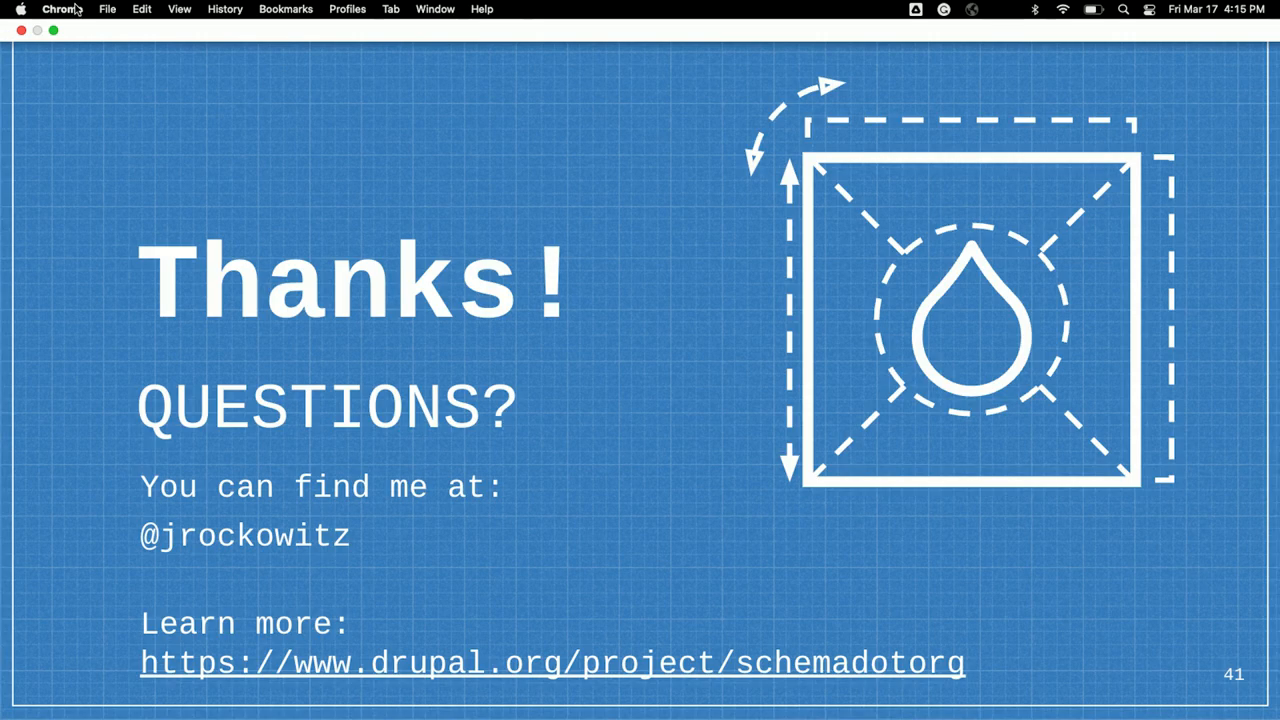
{"action": "mouse_move", "coordinate": [125, 8]}
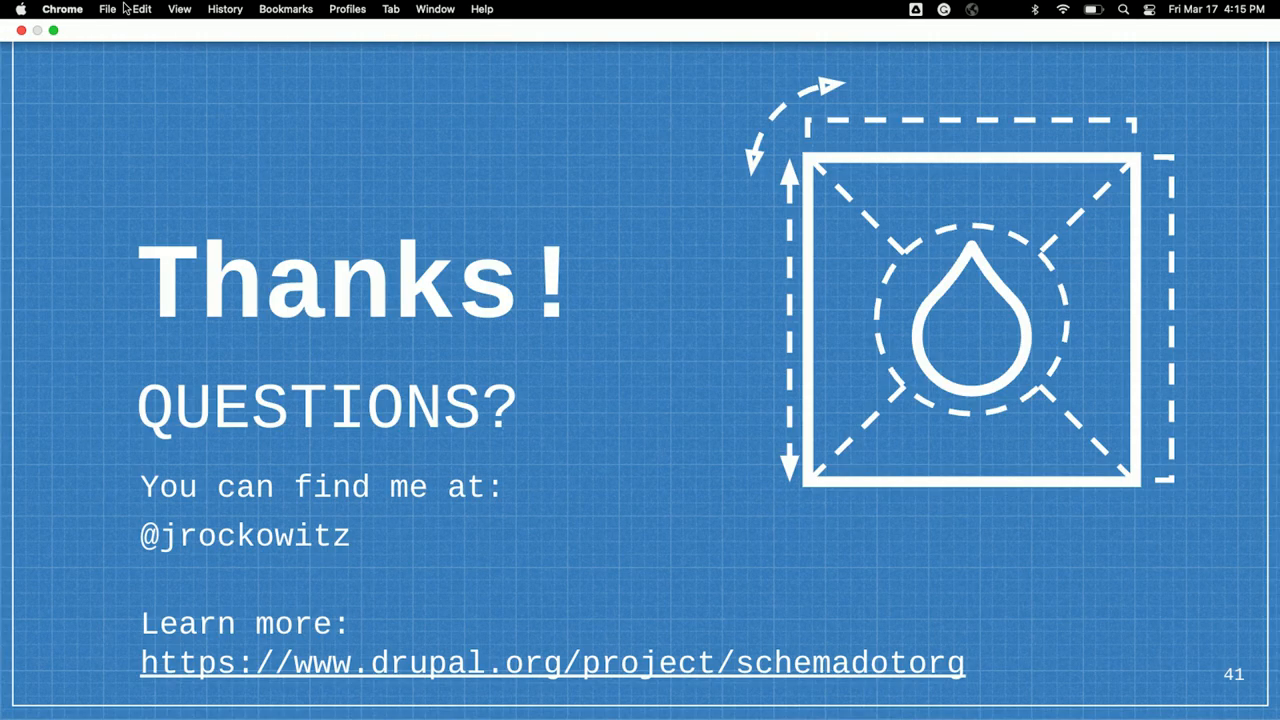